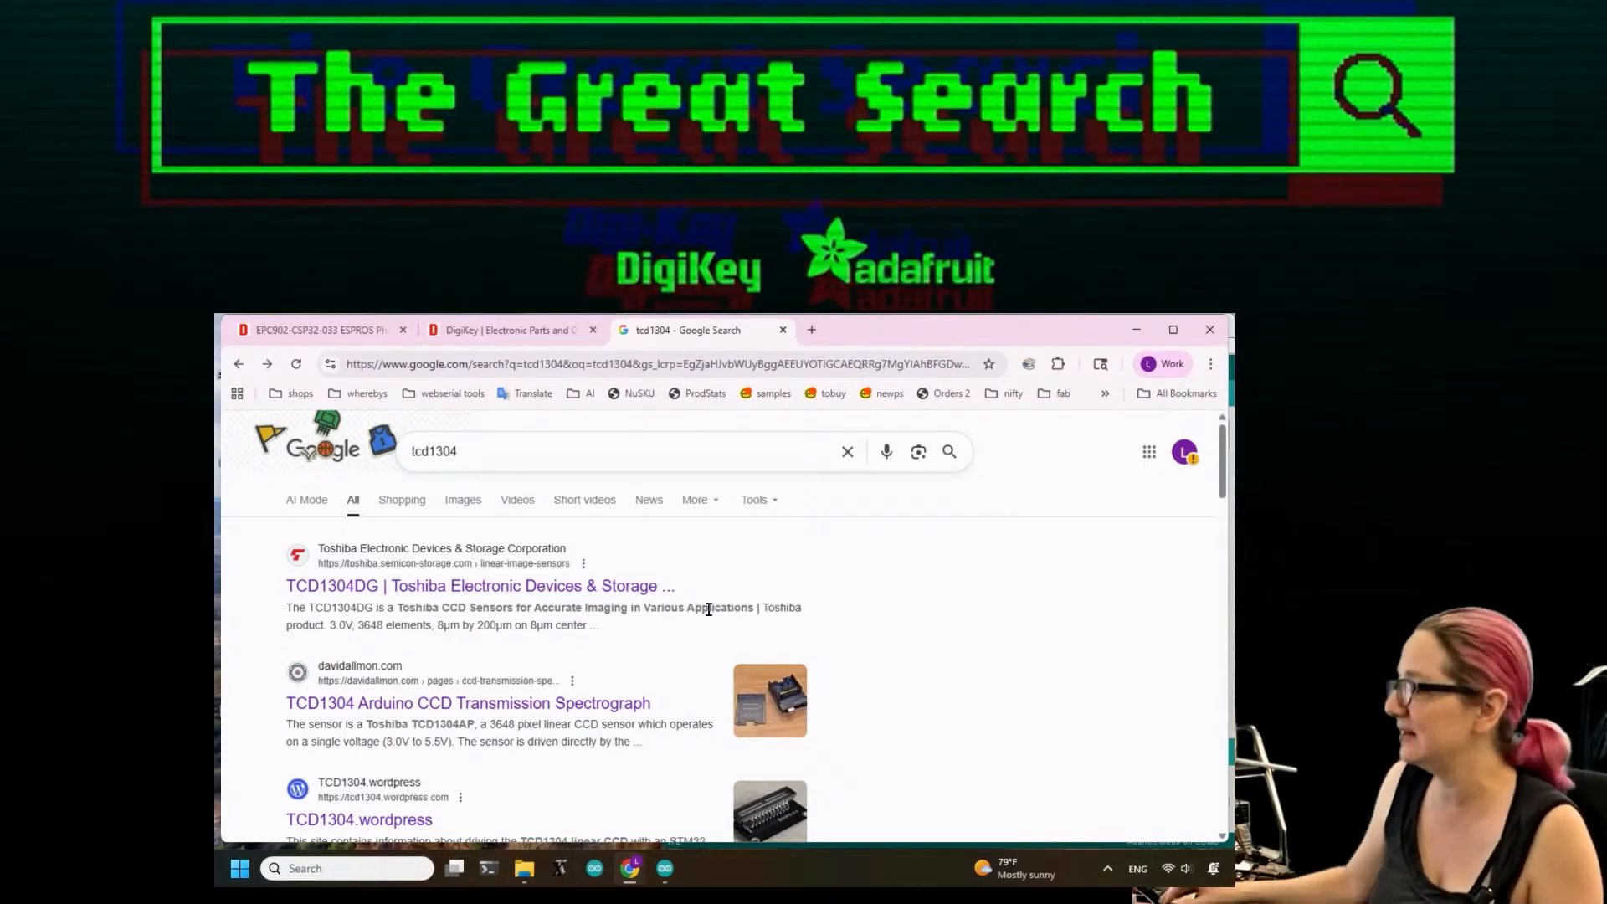
Open Toshiba's TCD1304DG product page from the search results.
{"action": "scroll", "scroll_direction": "down", "scroll_amount": 3}
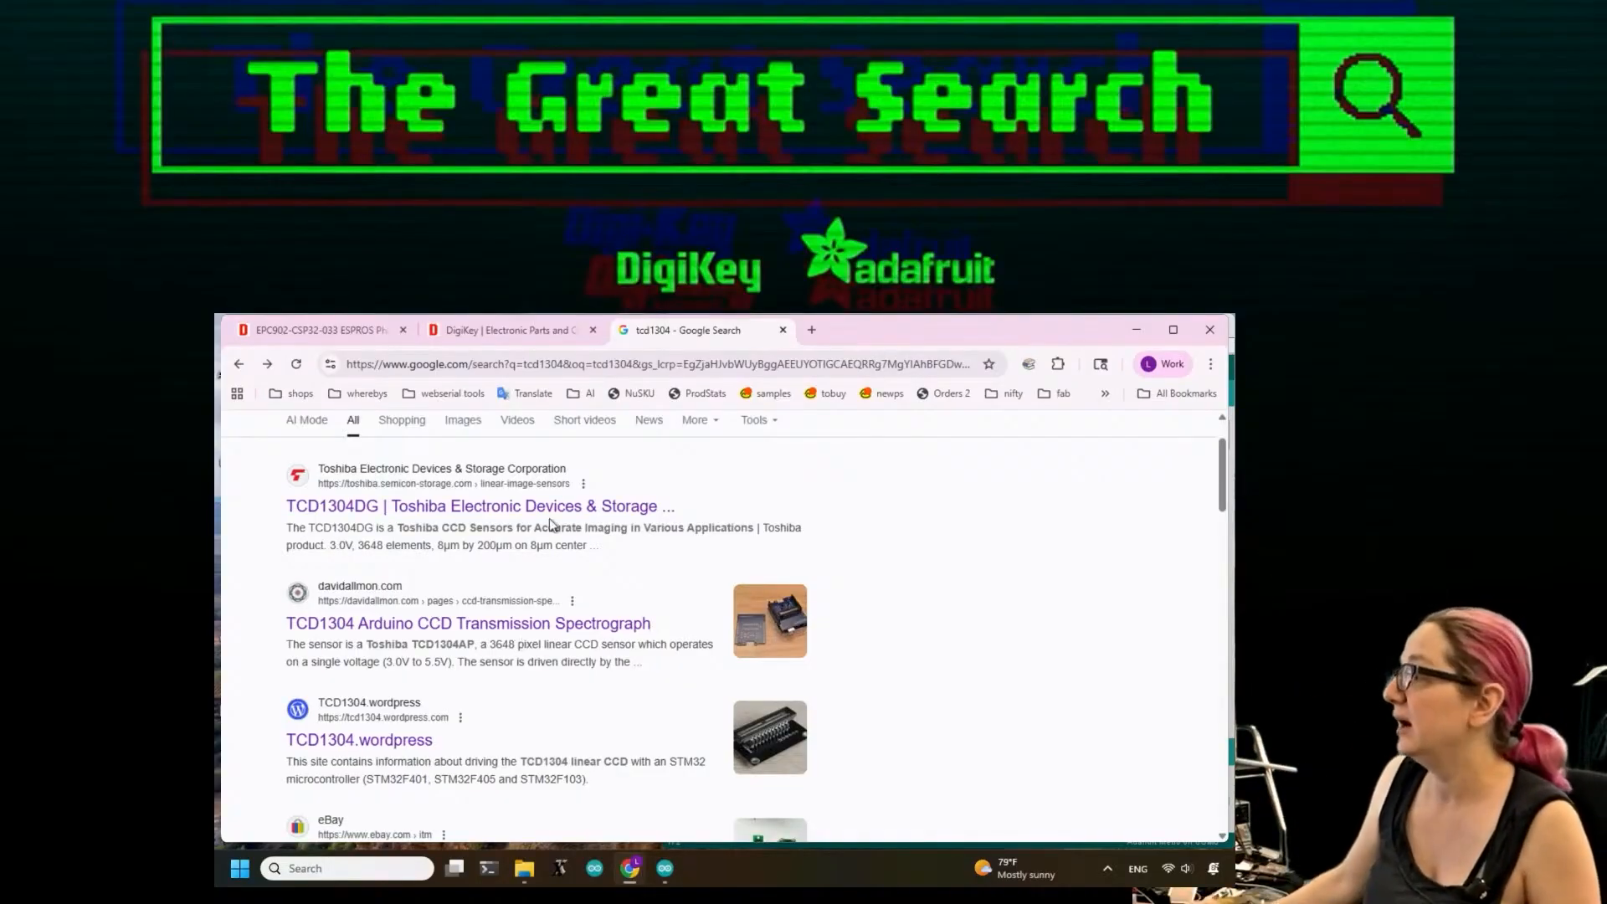
{"action": "left_click", "coordinate": [438, 506]}
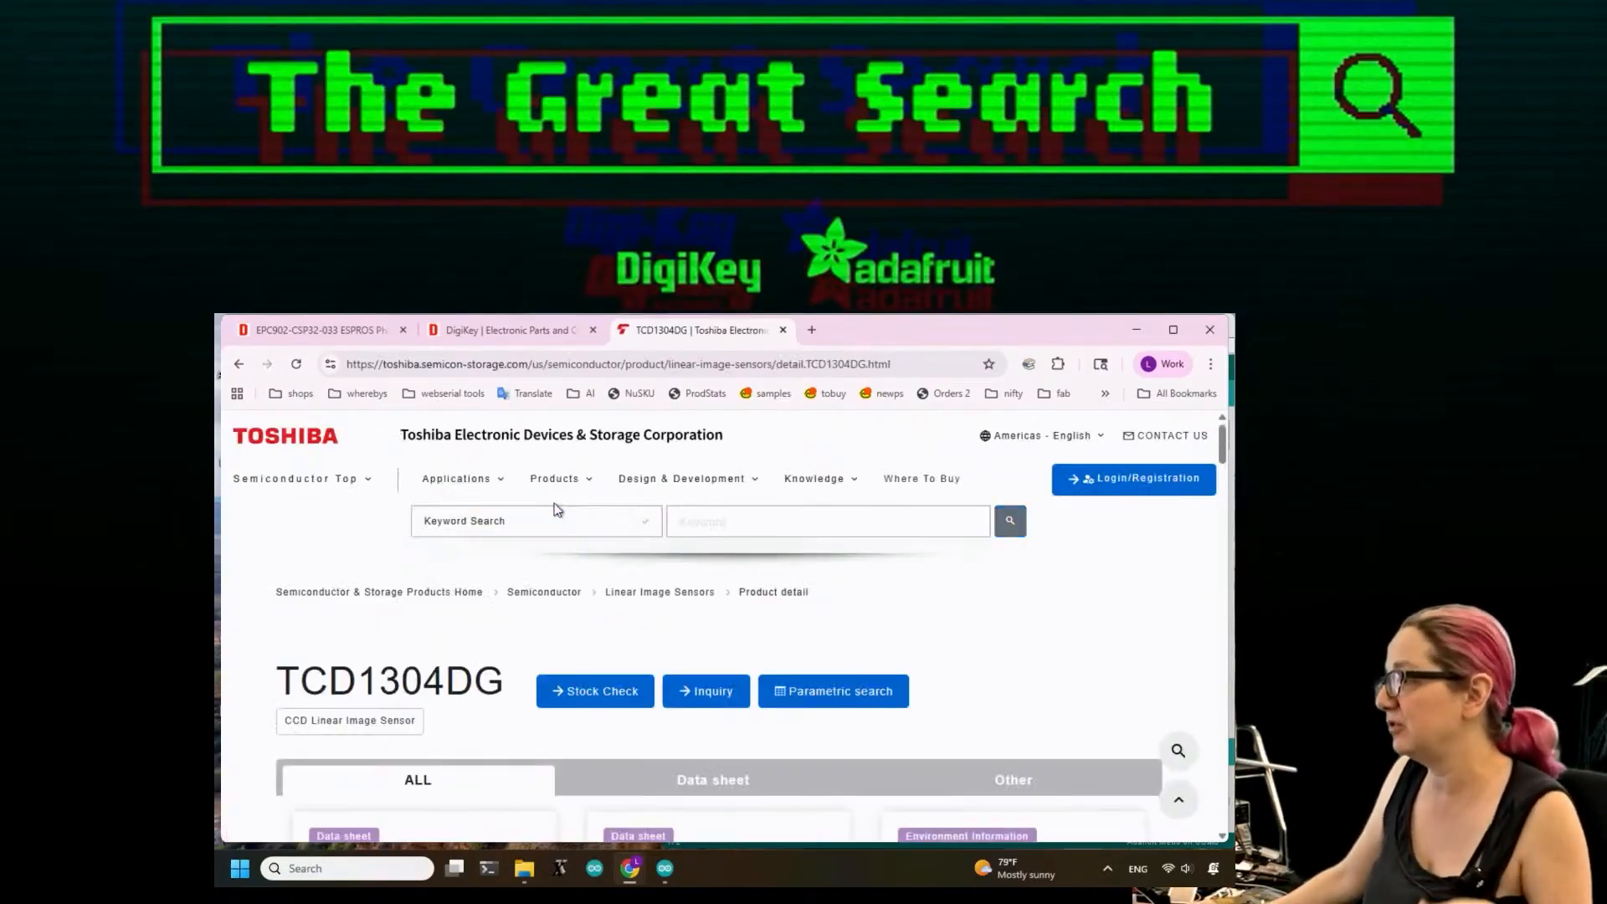
{"action": "scroll", "scroll_direction": "down", "scroll_amount": 3}
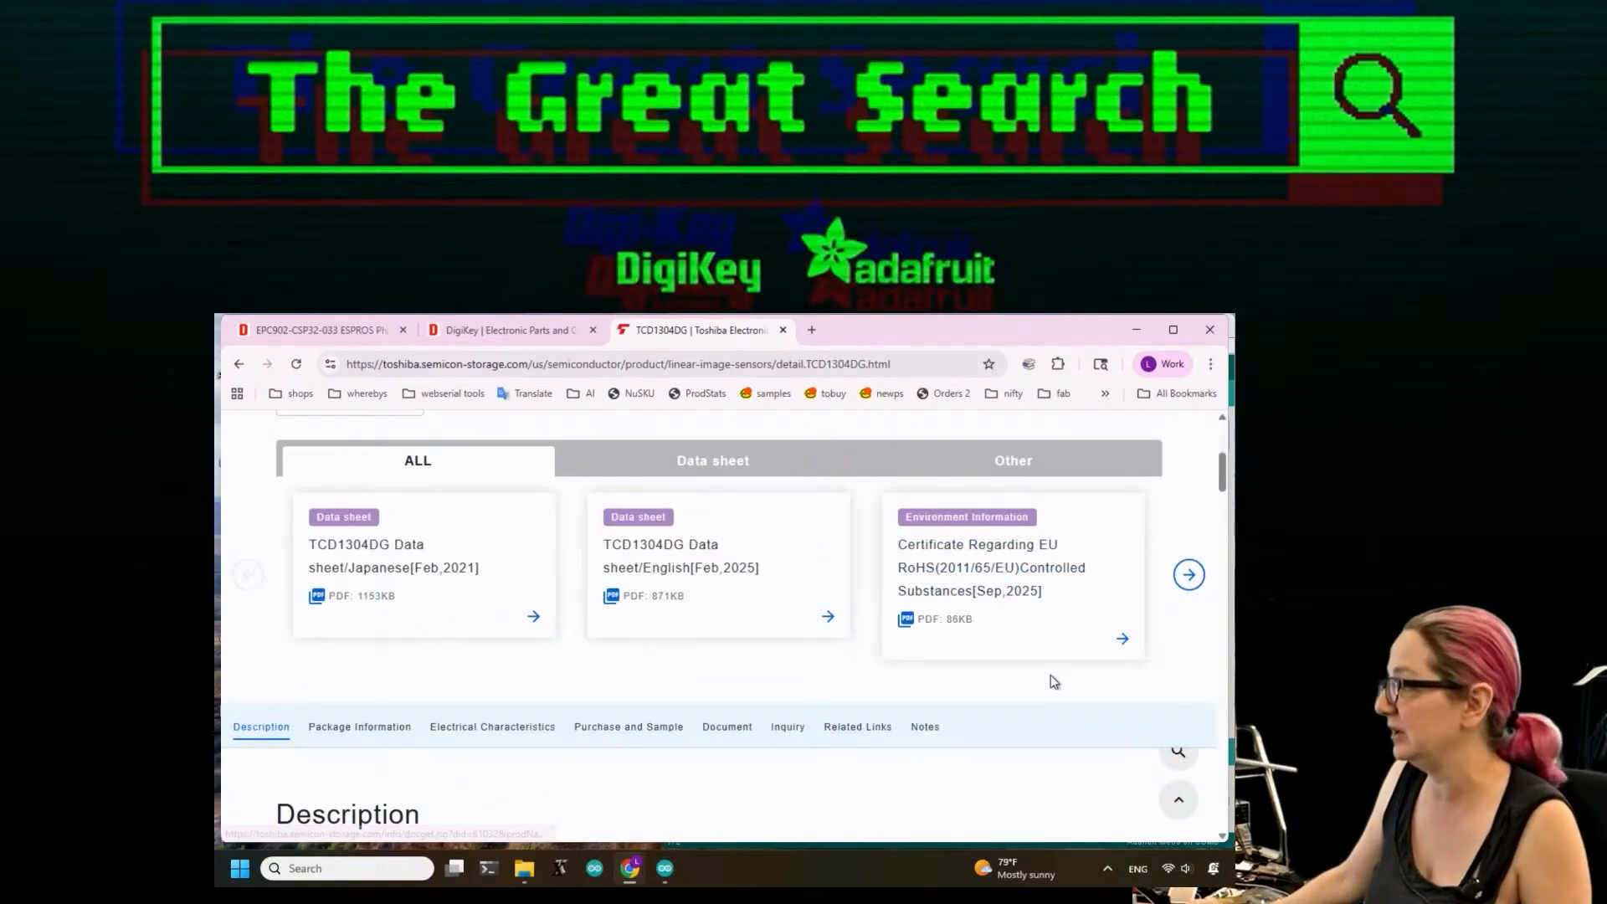
{"action": "scroll", "scroll_direction": "down", "scroll_amount": 3}
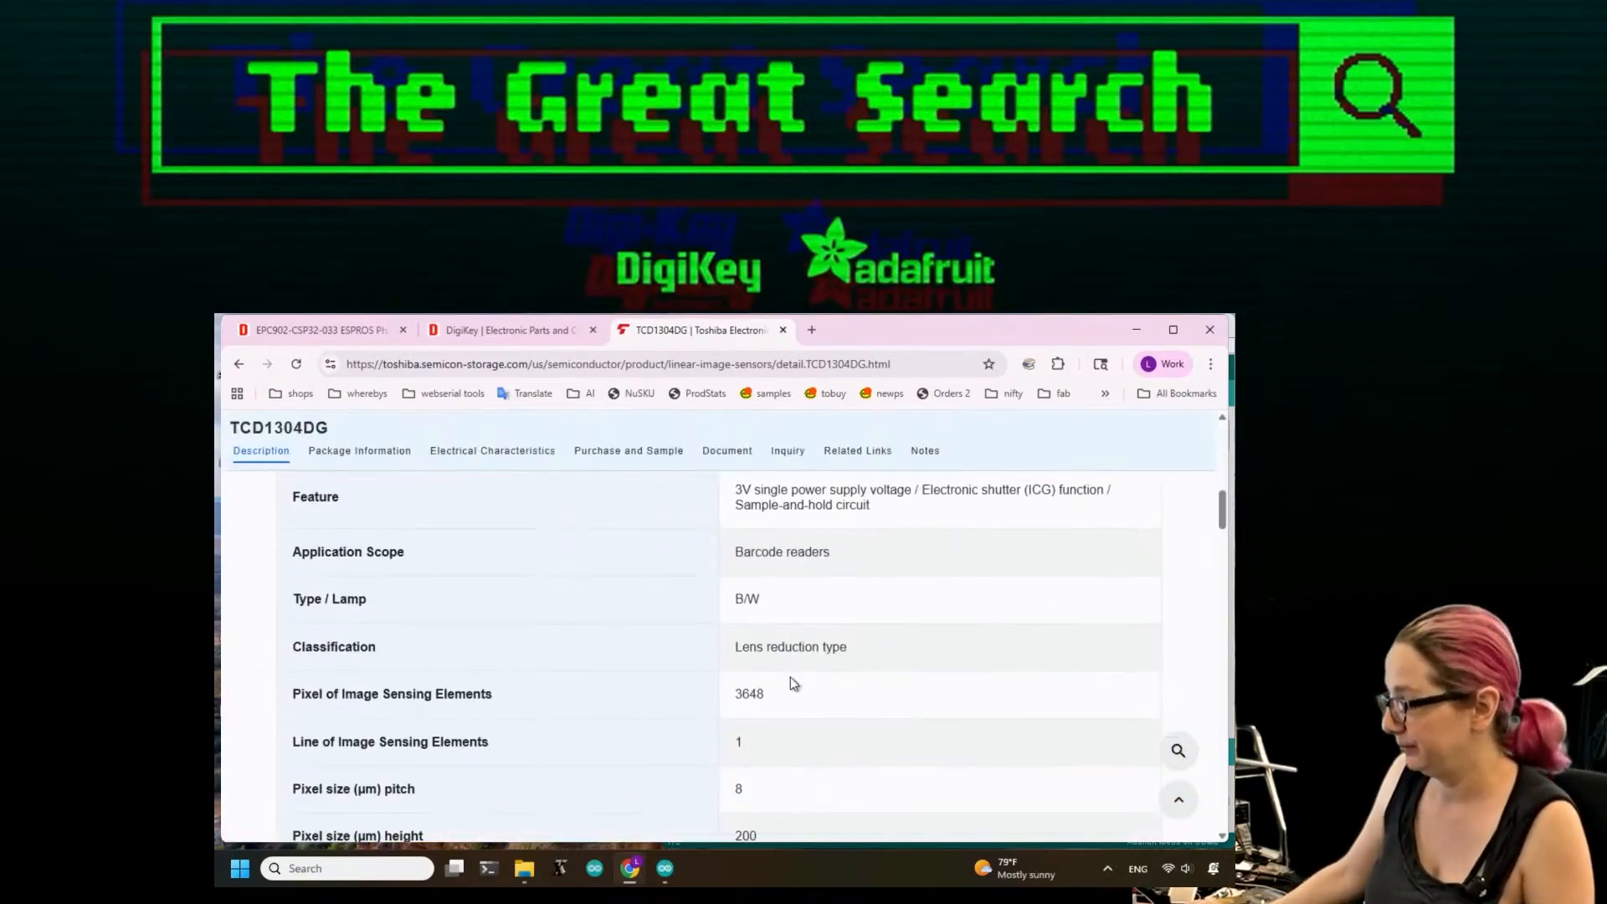
Jump through Package Information and Electrical Characteristics to the Document list.
{"action": "left_click", "coordinate": [359, 450]}
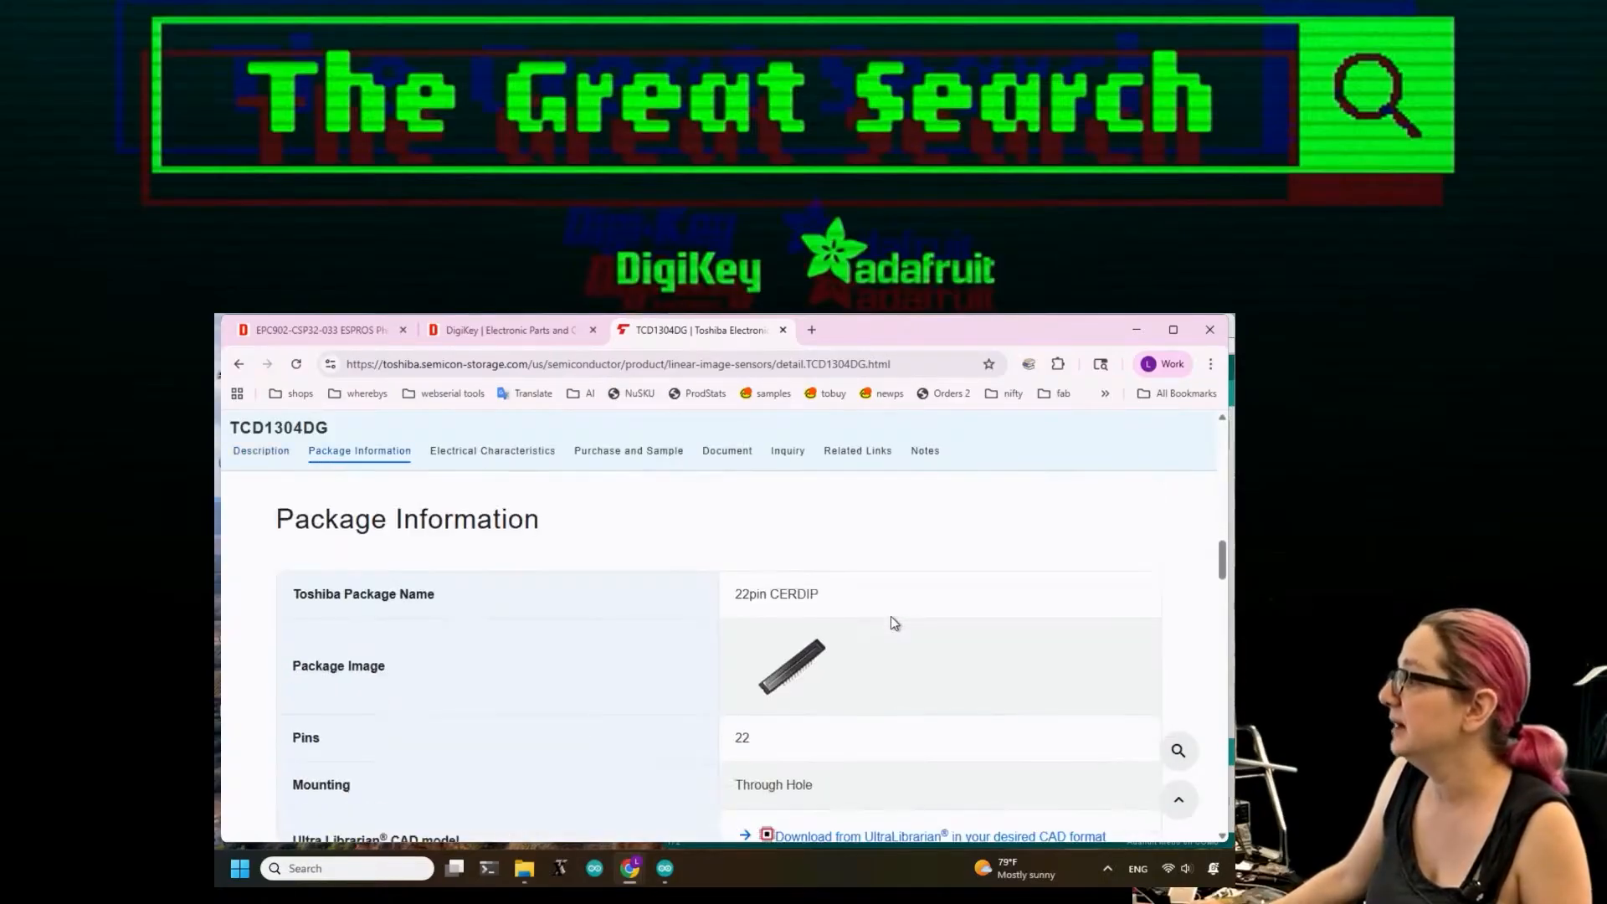
{"action": "mouse_move", "coordinate": [877, 462]}
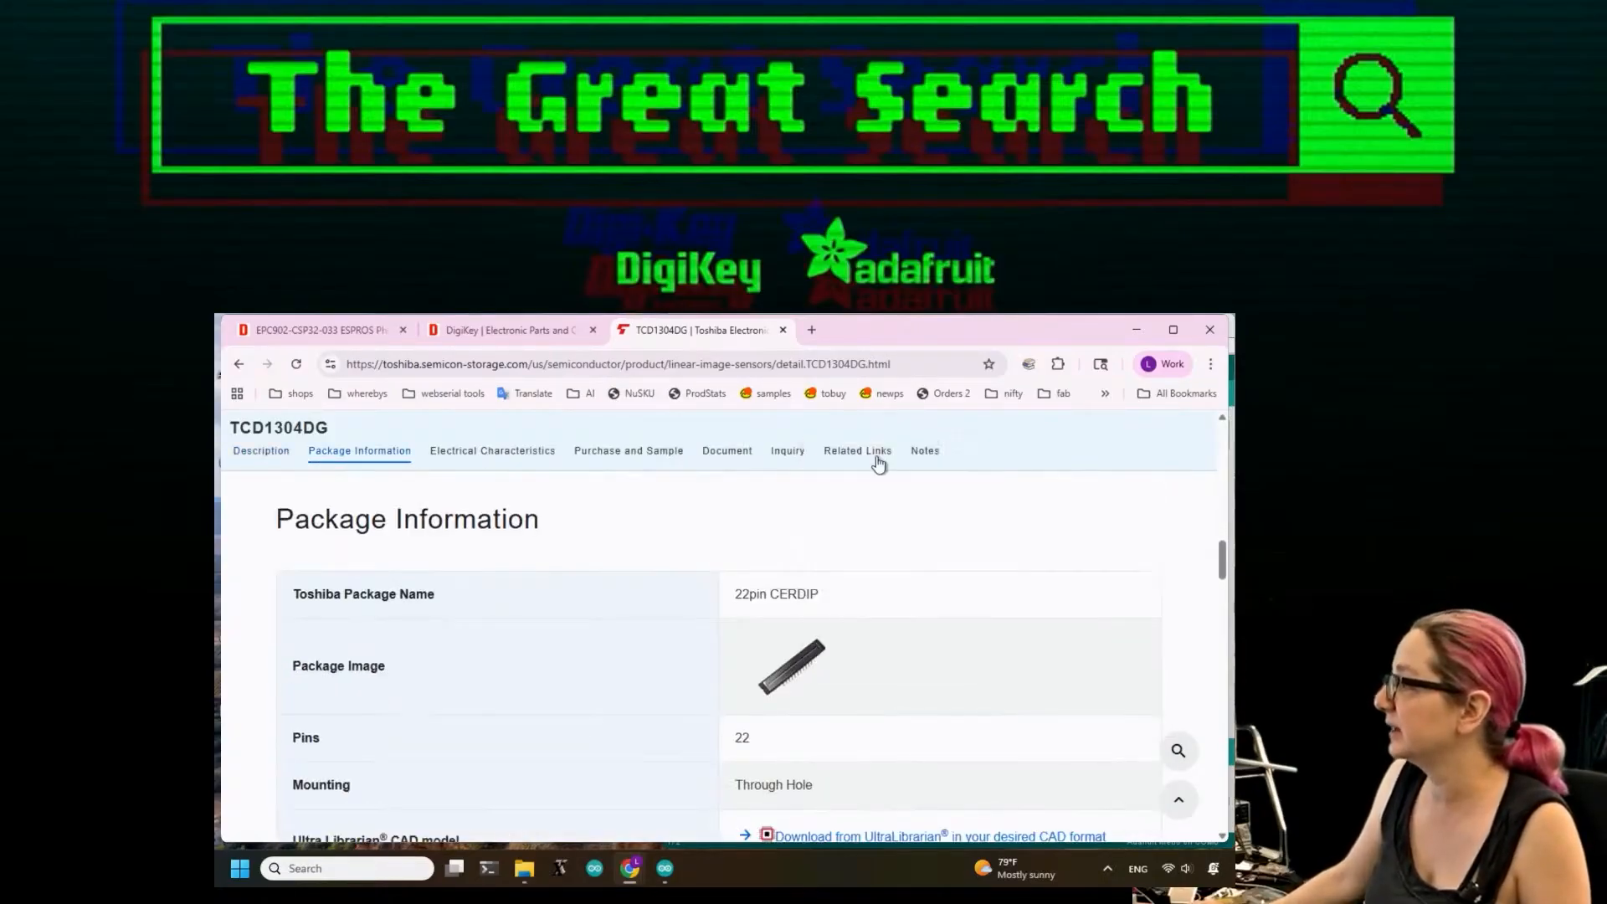
{"action": "mouse_move", "coordinate": [875, 636]}
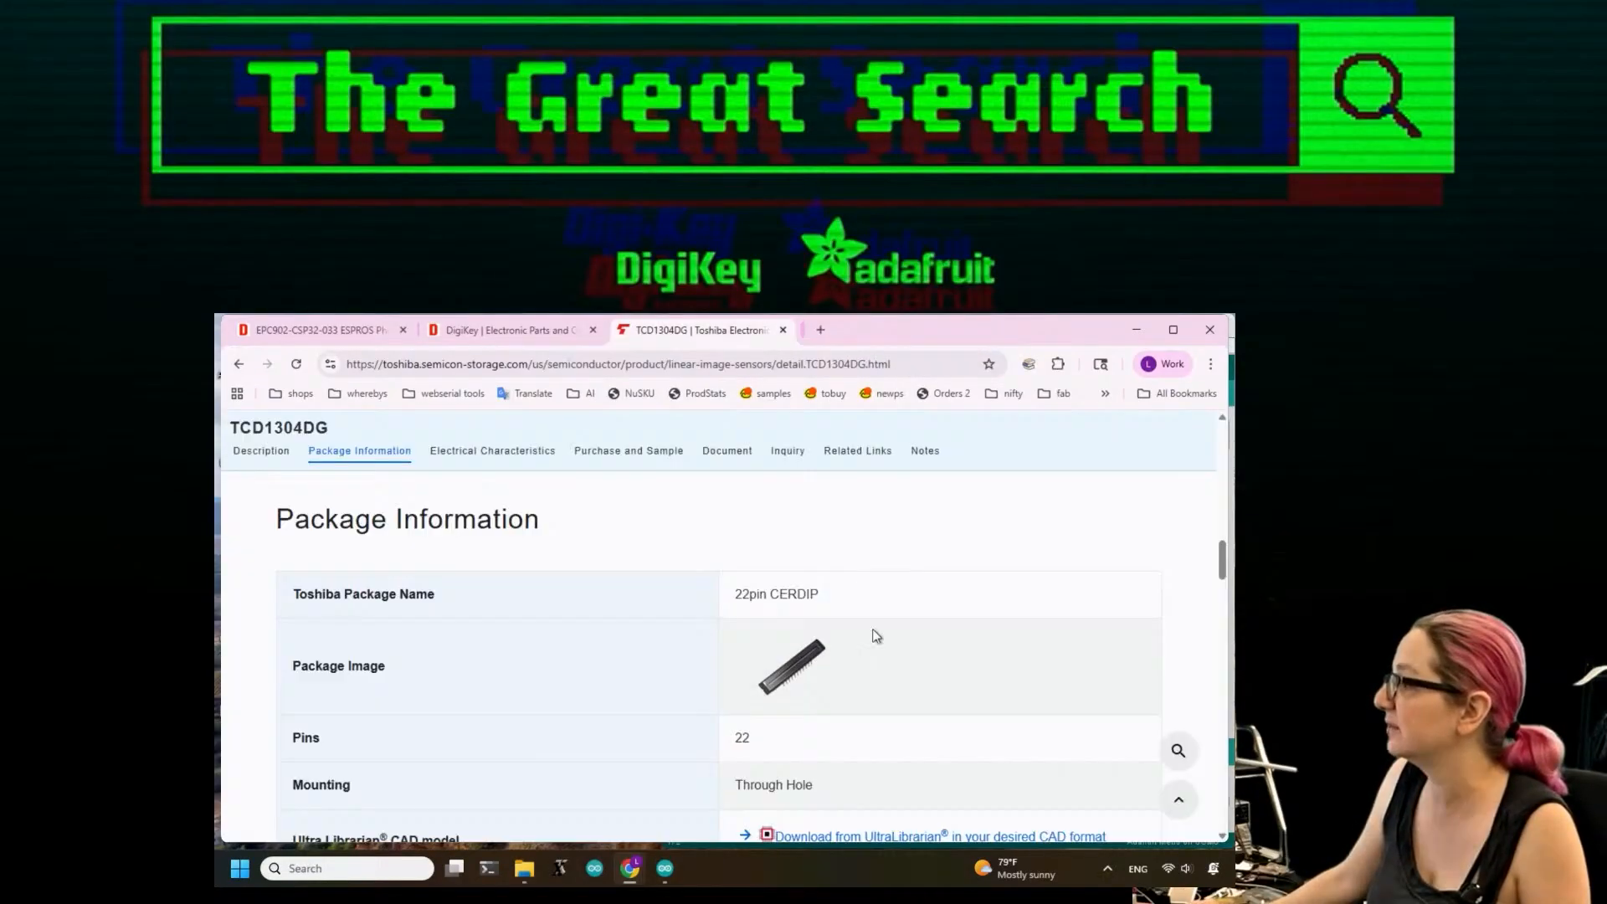
{"action": "left_click", "coordinate": [493, 450]}
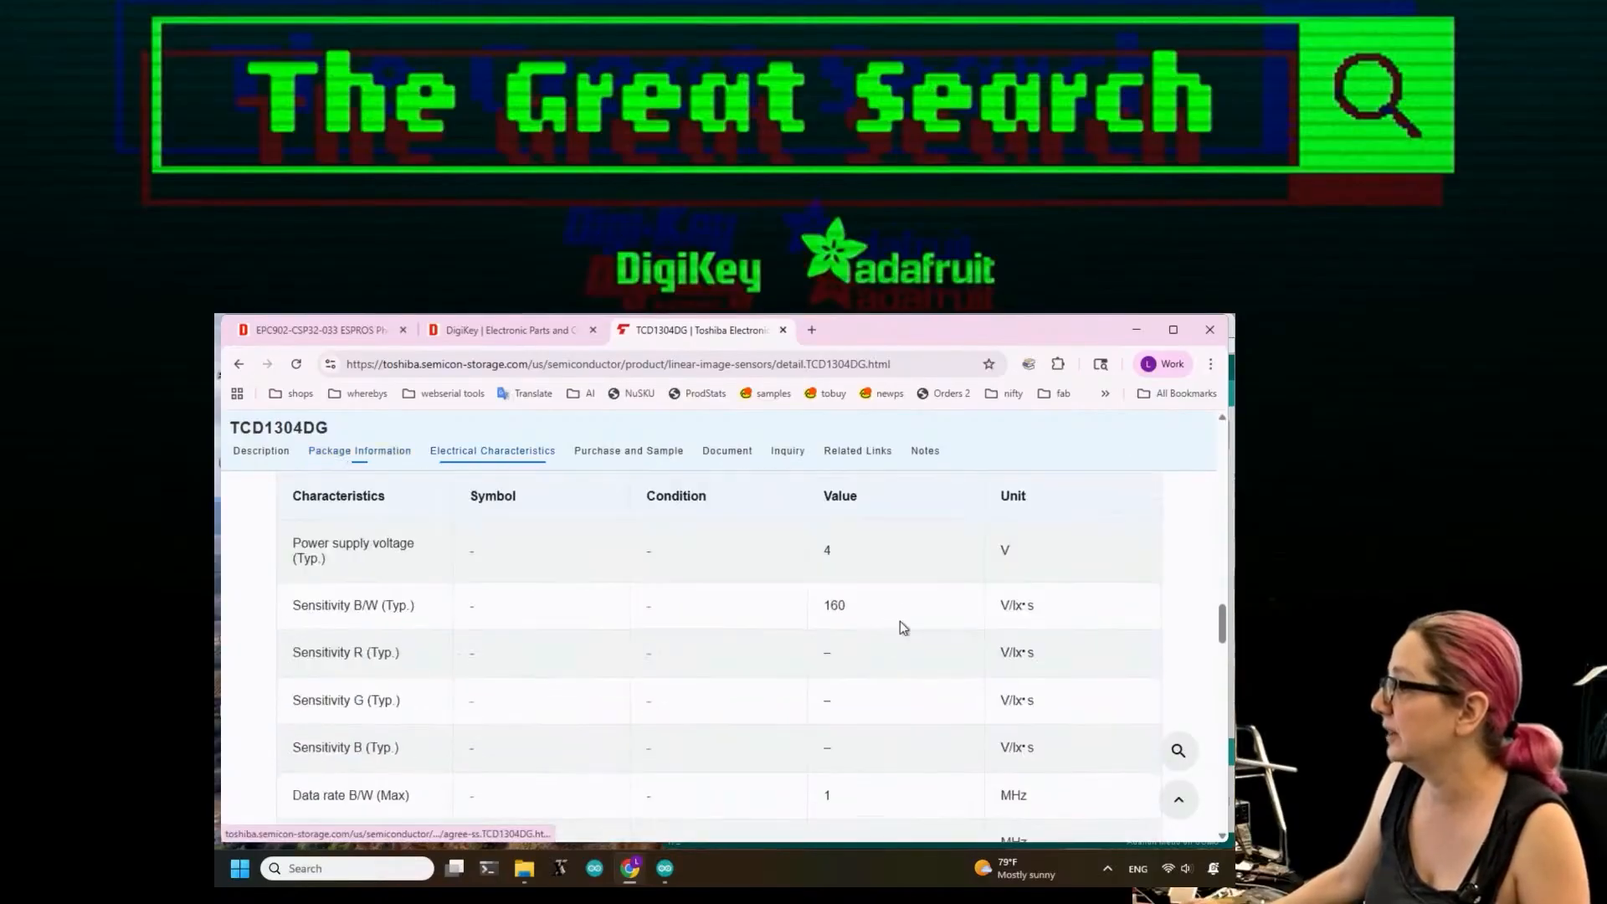
{"action": "left_click", "coordinate": [727, 451]}
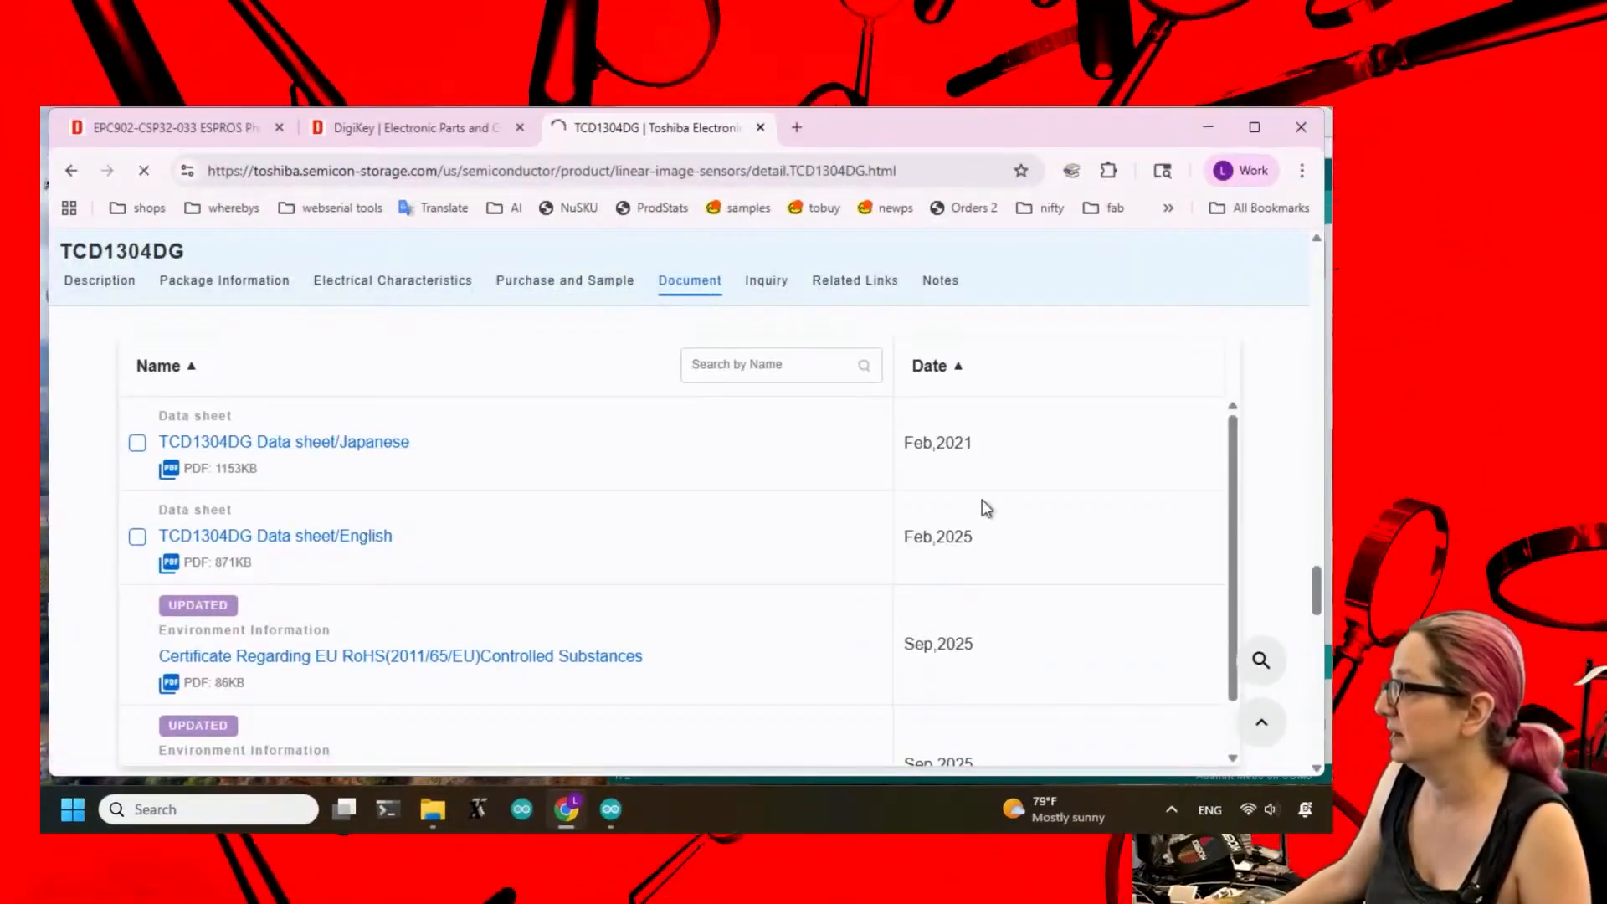
Open the English TCD1304DG data sheet PDF and page through its ratings and timing charts.
{"action": "left_click", "coordinate": [275, 536]}
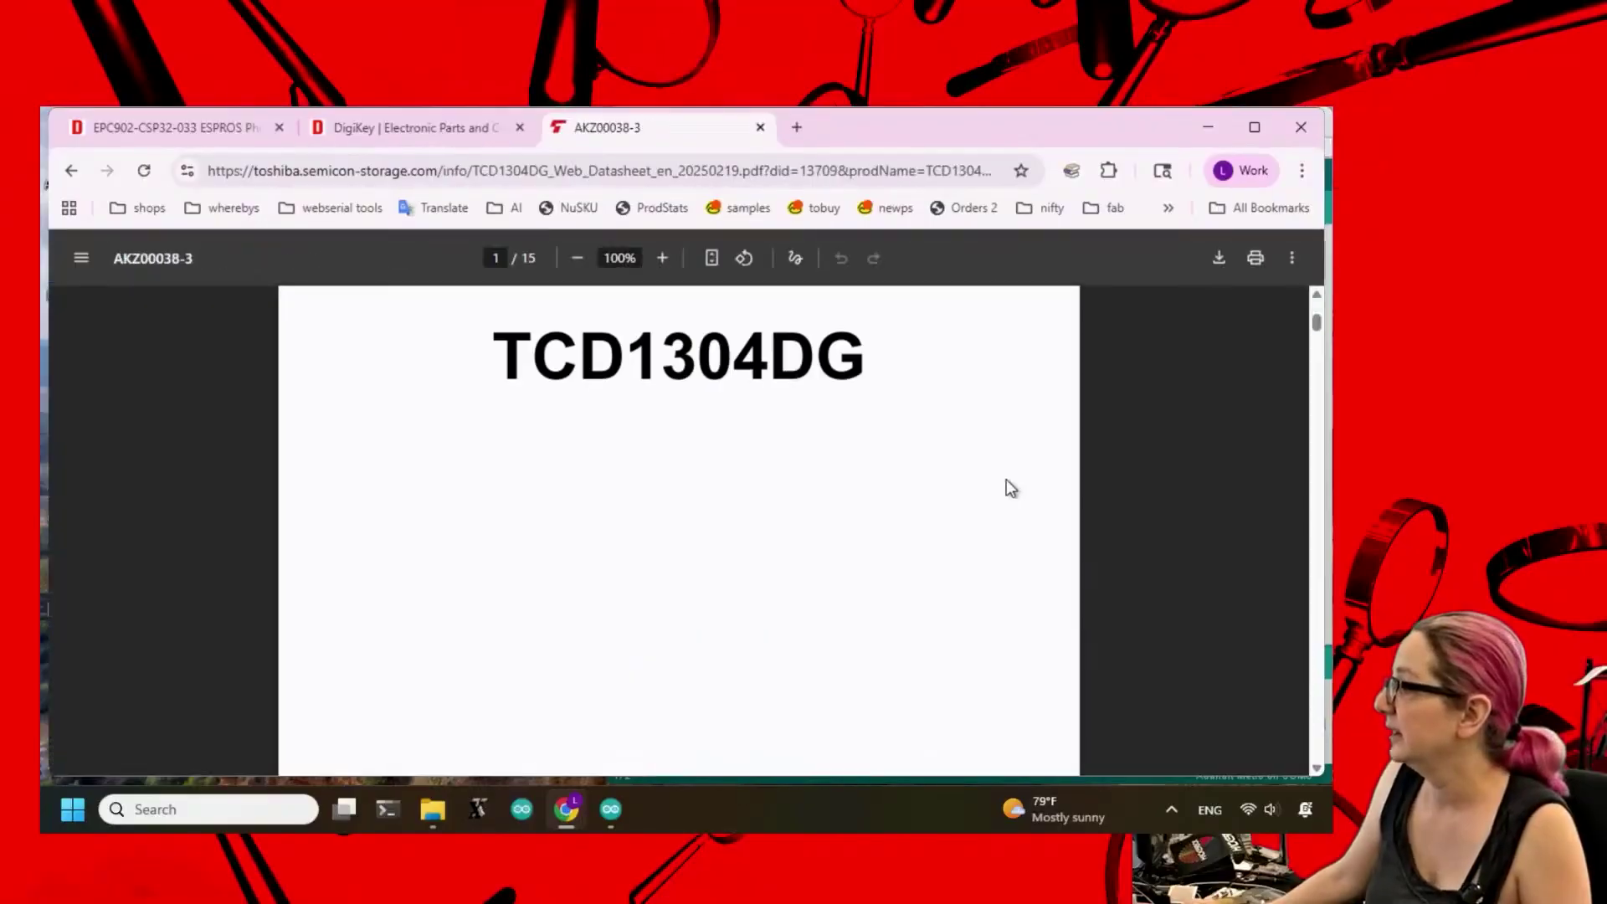
{"action": "scroll", "scroll_direction": "down", "scroll_amount": 3}
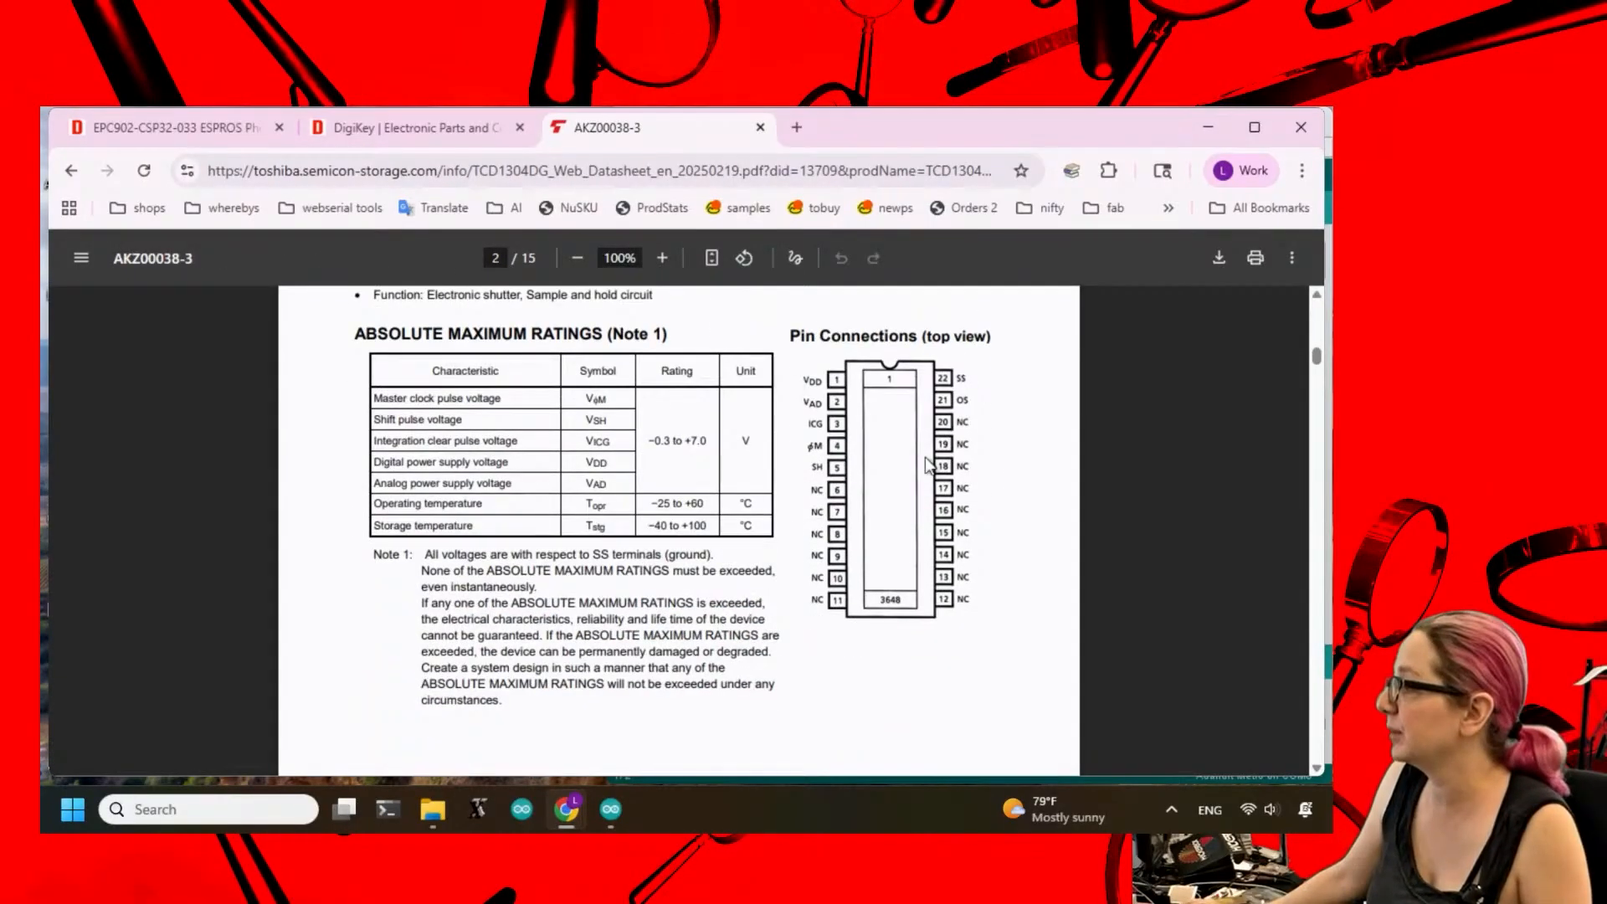
{"action": "mouse_move", "coordinate": [814, 345]}
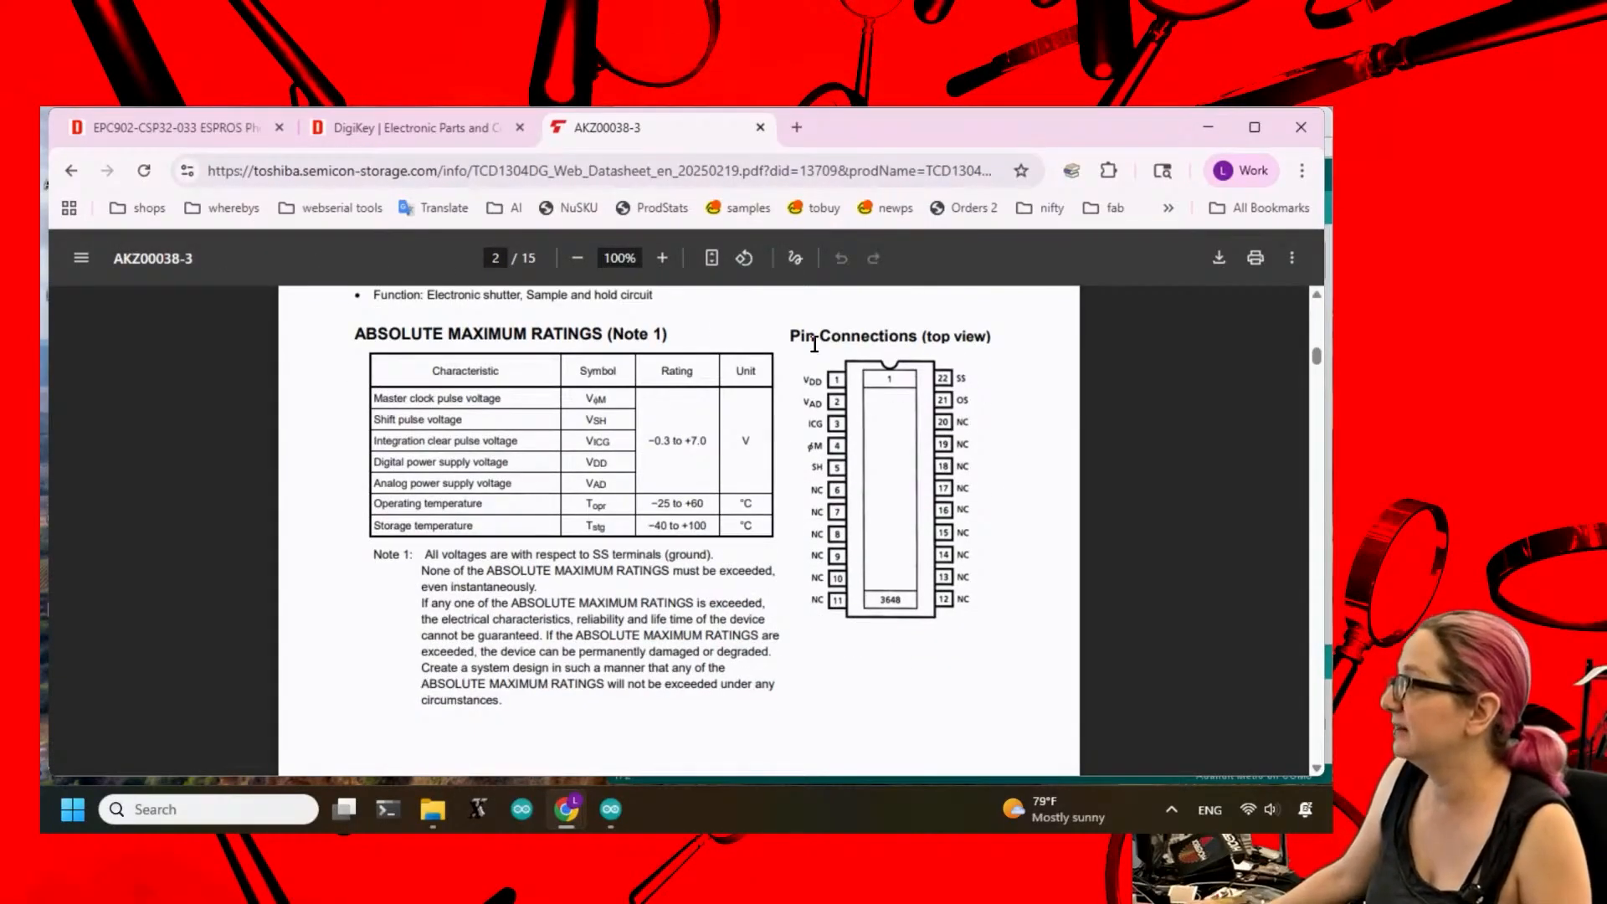
{"action": "scroll", "scroll_direction": "down", "scroll_amount": 3}
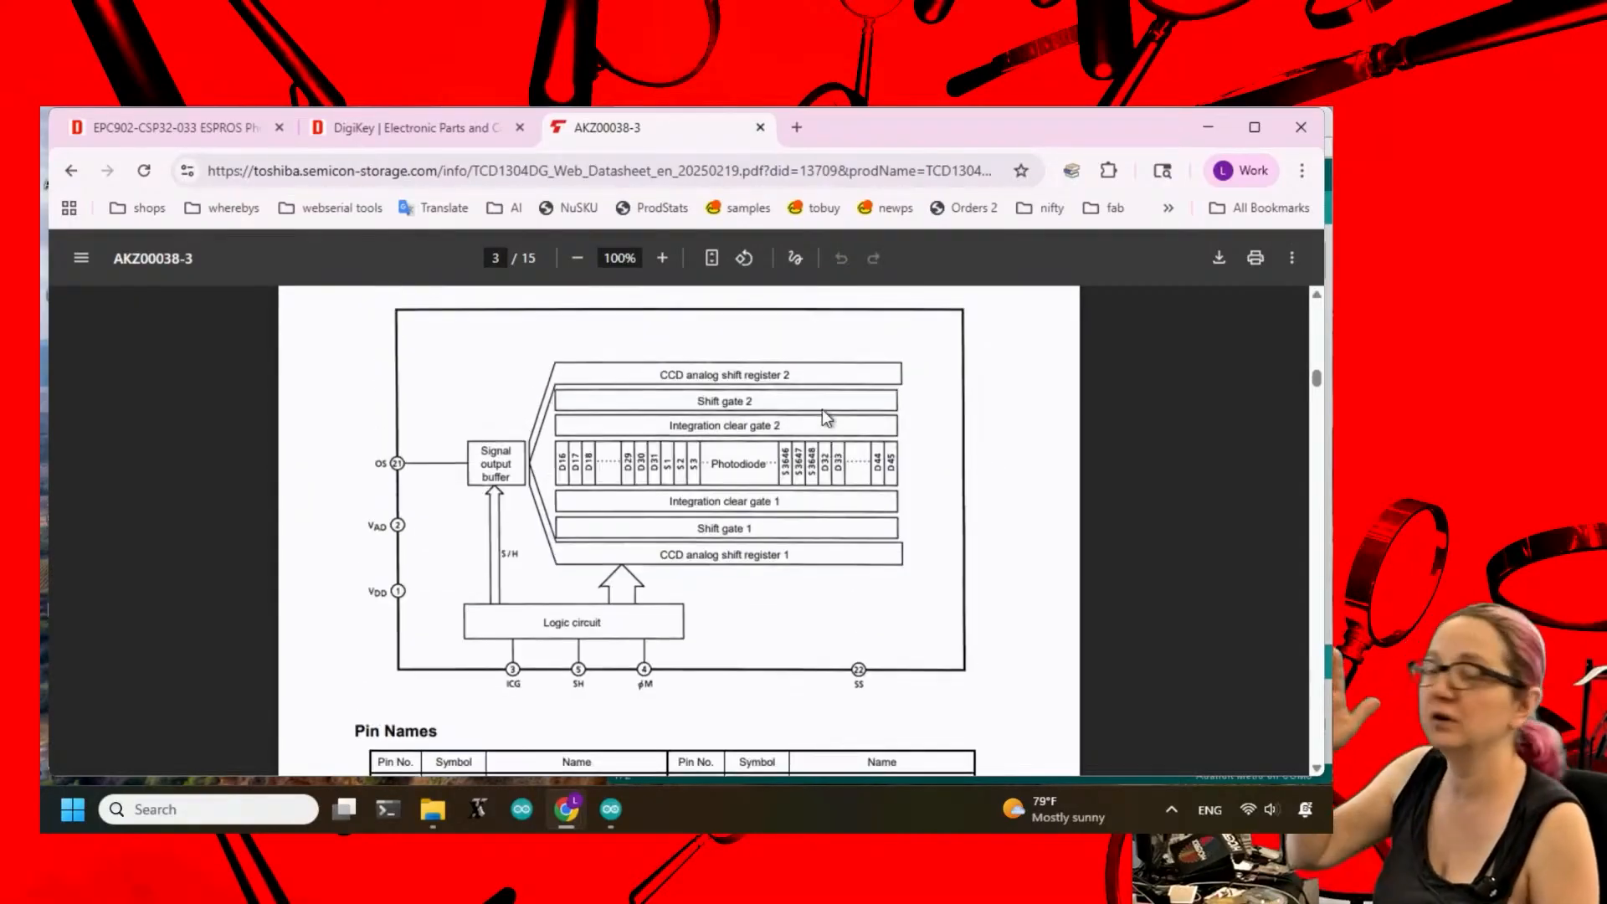
{"action": "scroll", "scroll_direction": "down", "scroll_amount": 3}
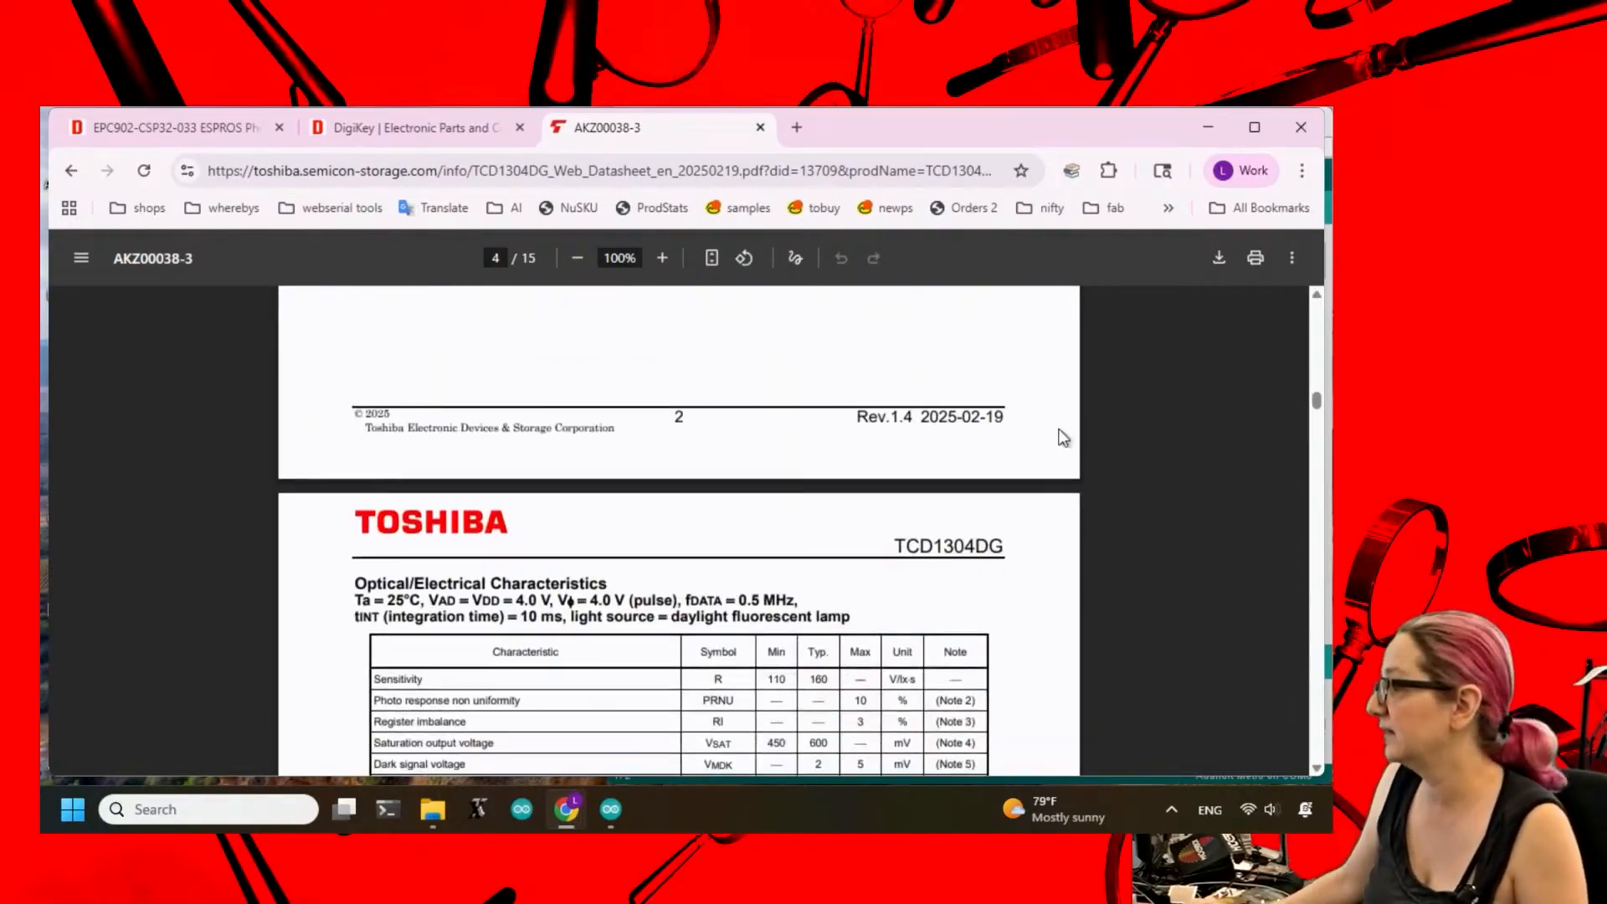
{"action": "scroll", "scroll_direction": "down", "scroll_amount": 3}
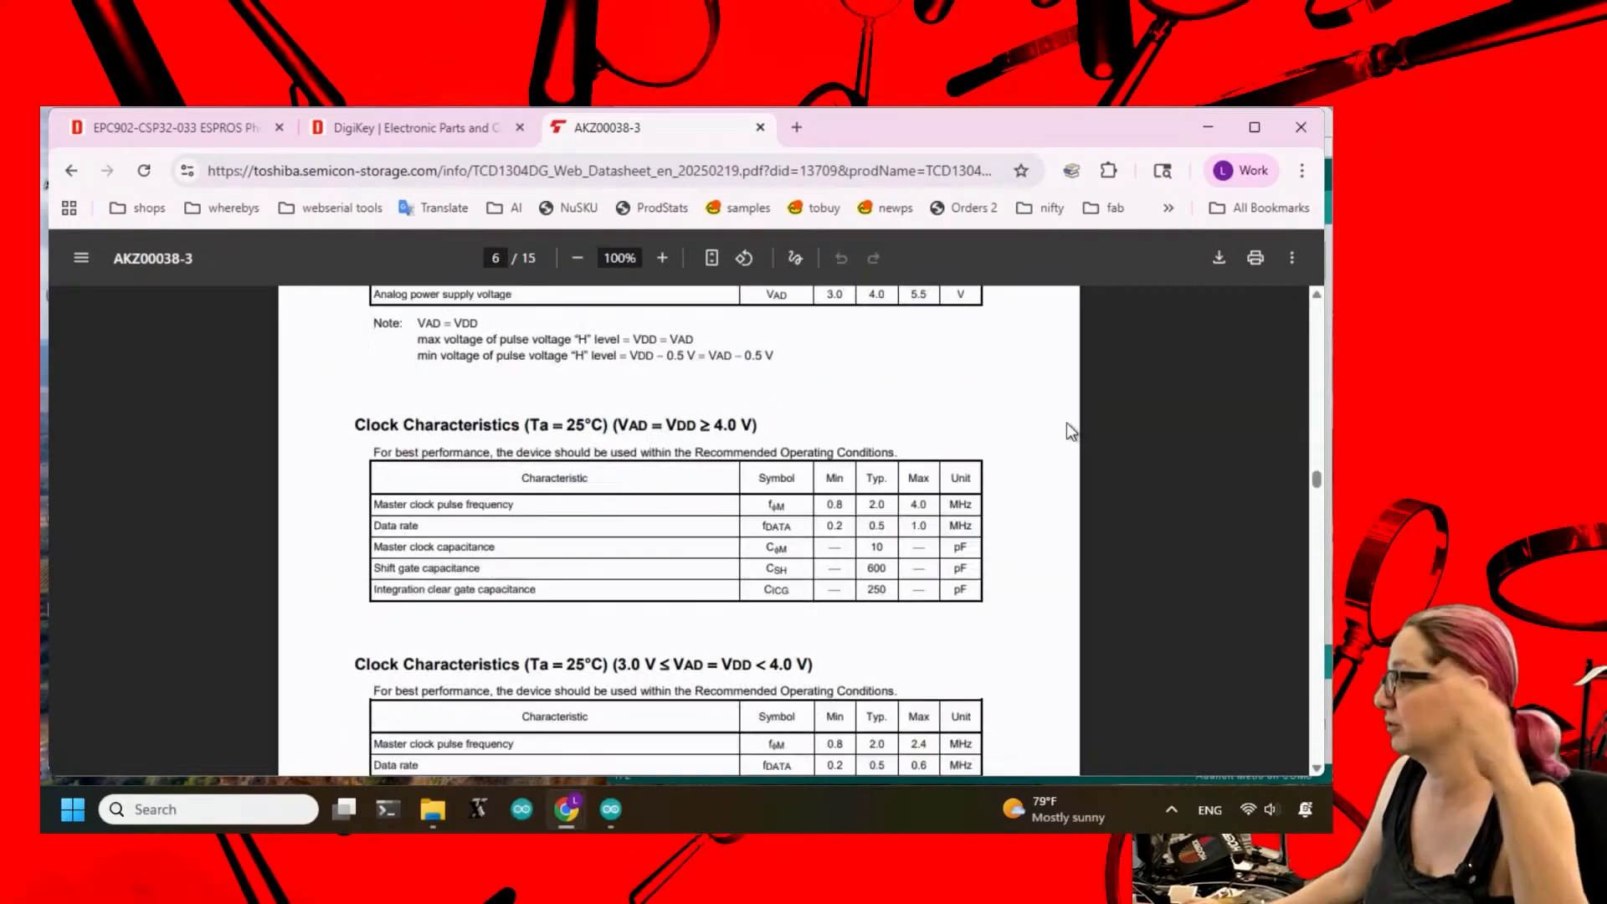
{"action": "scroll", "scroll_direction": "down", "scroll_amount": 3}
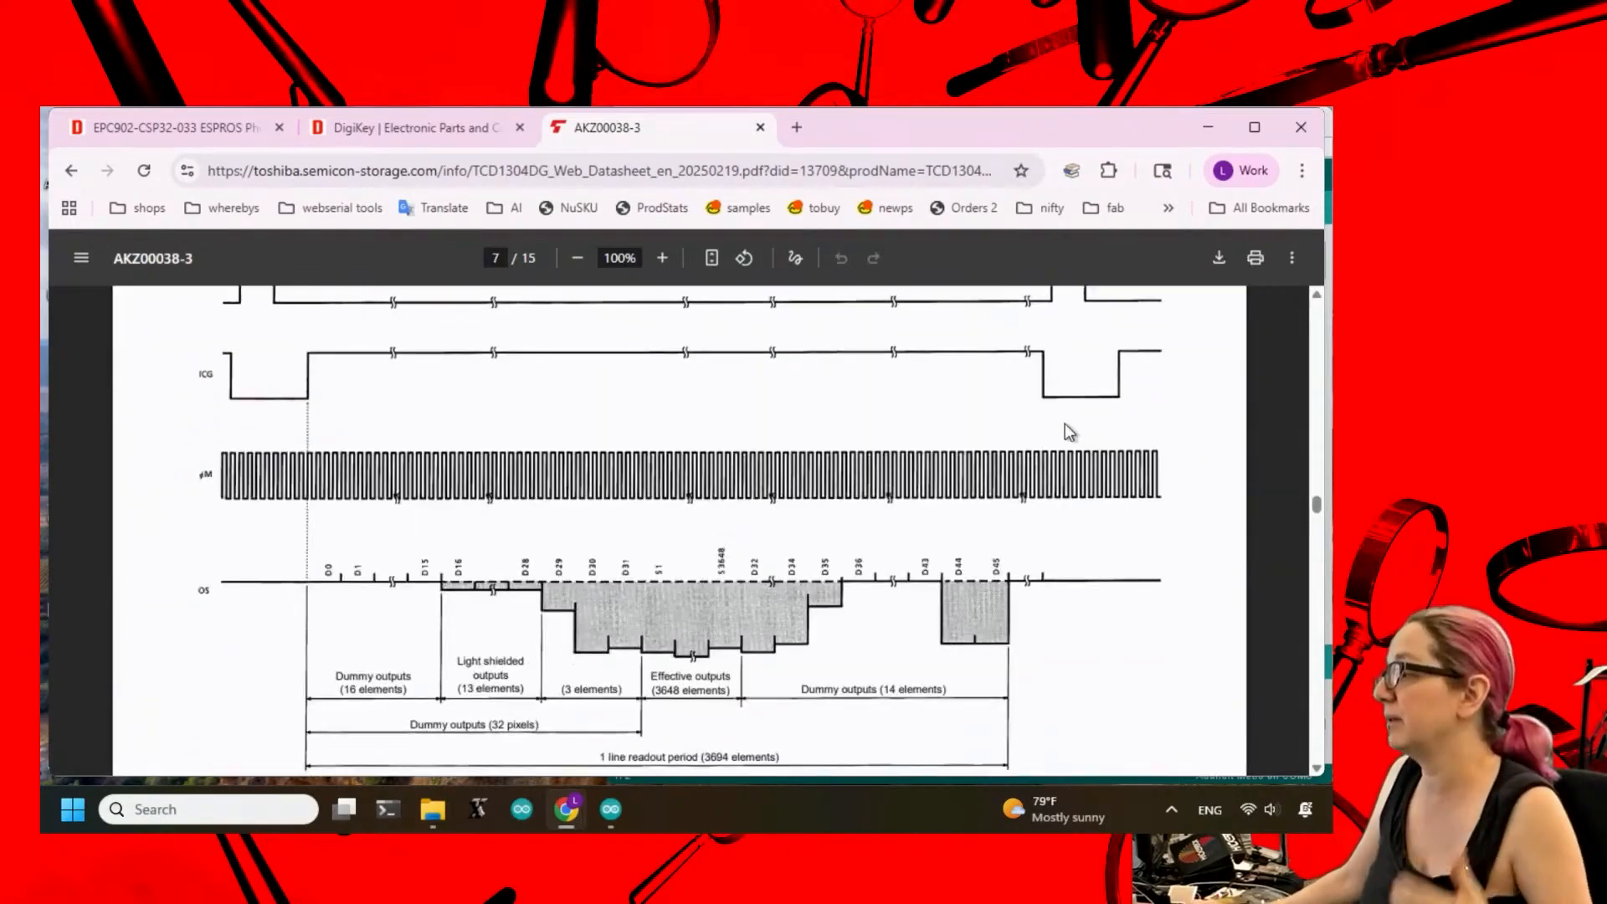
{"action": "scroll", "scroll_direction": "down", "scroll_amount": 3}
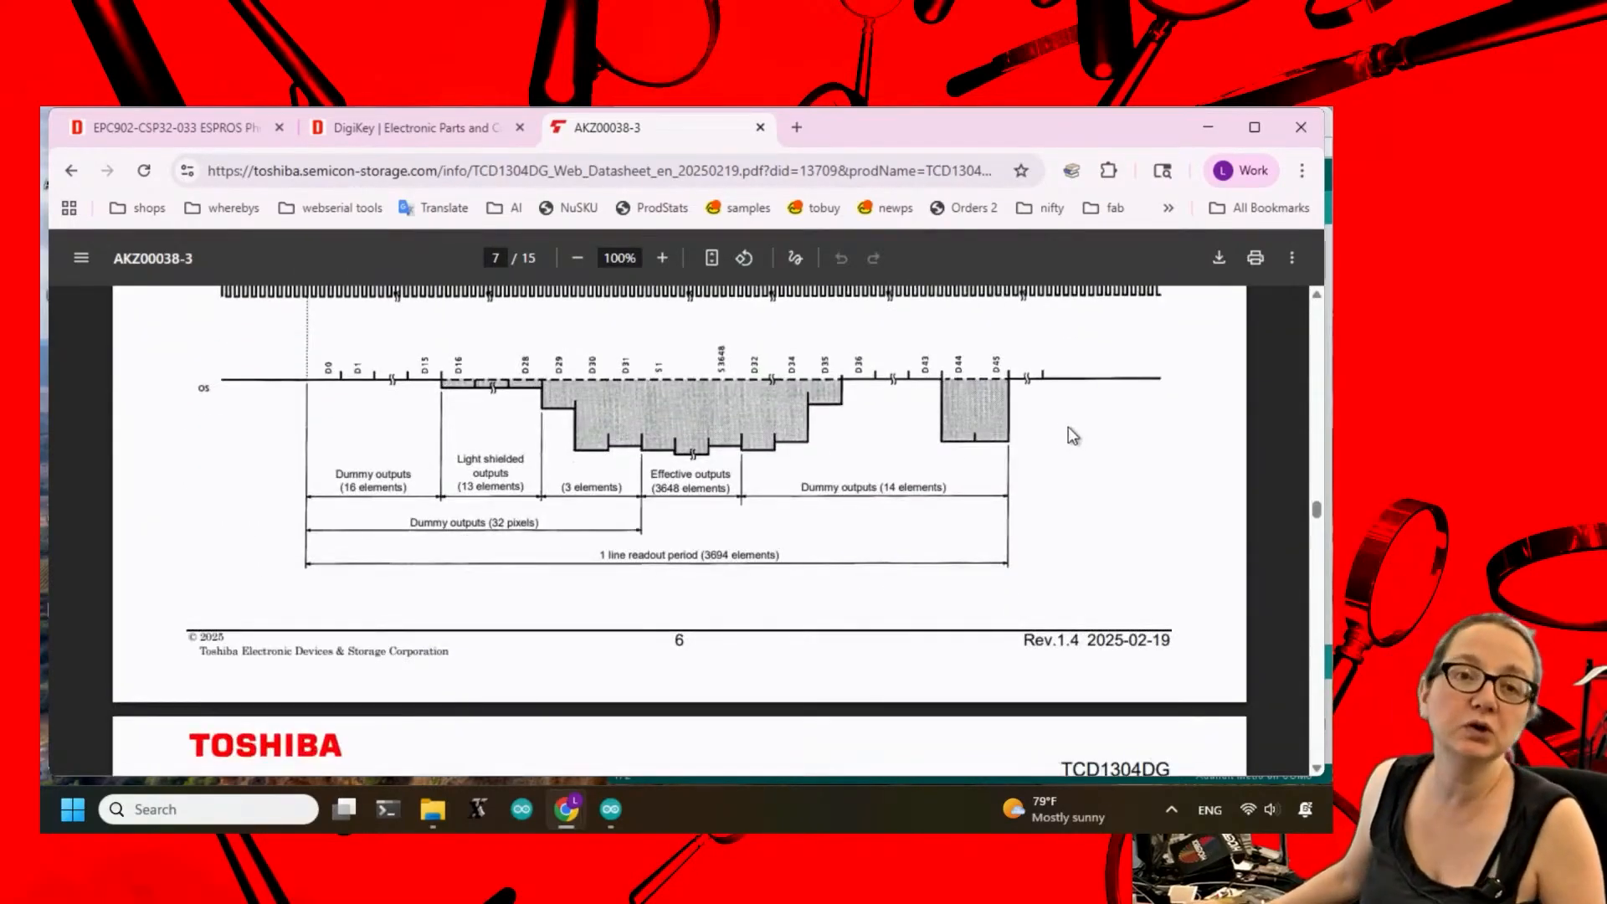
{"action": "mouse_move", "coordinate": [1063, 425]}
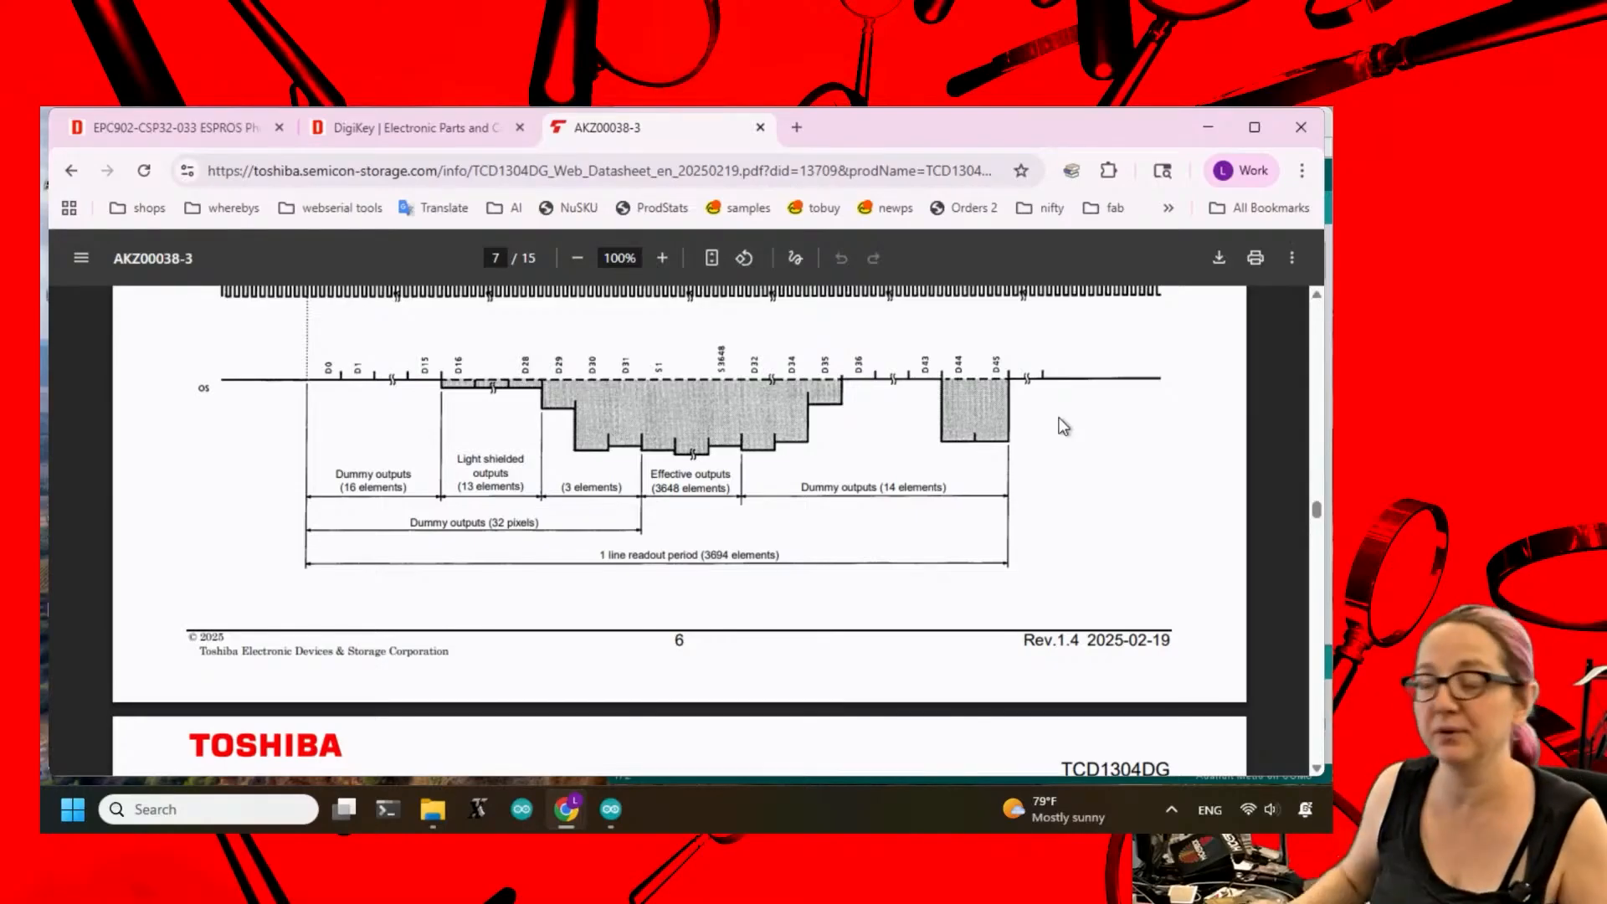
{"action": "scroll", "scroll_direction": "down", "scroll_amount": 3}
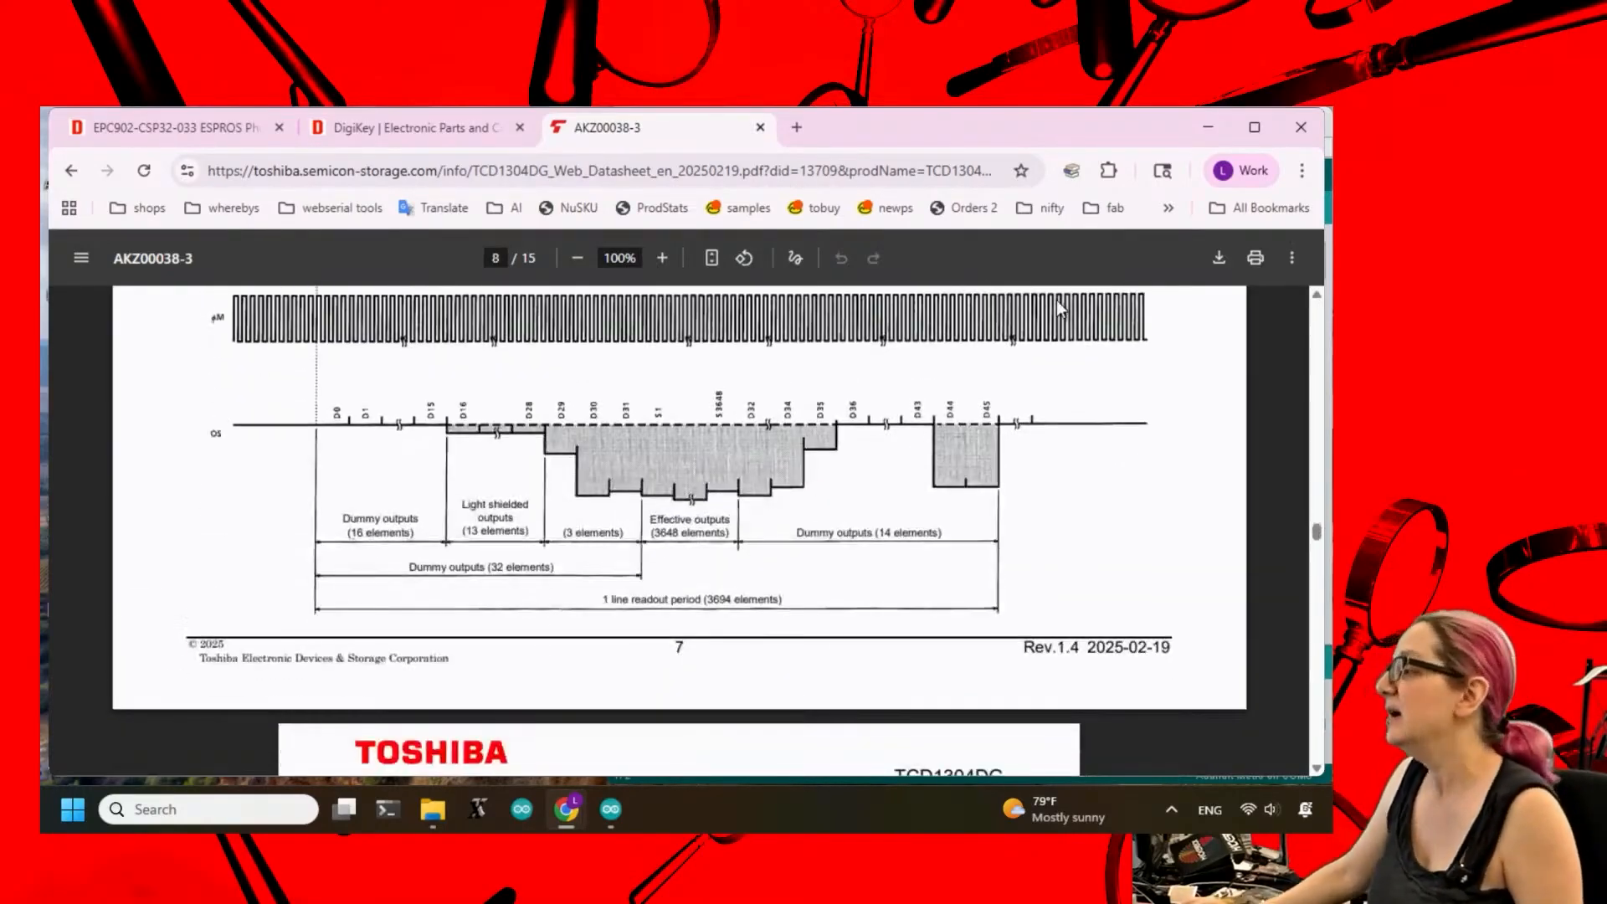
{"action": "scroll", "scroll_direction": "down", "scroll_amount": 3}
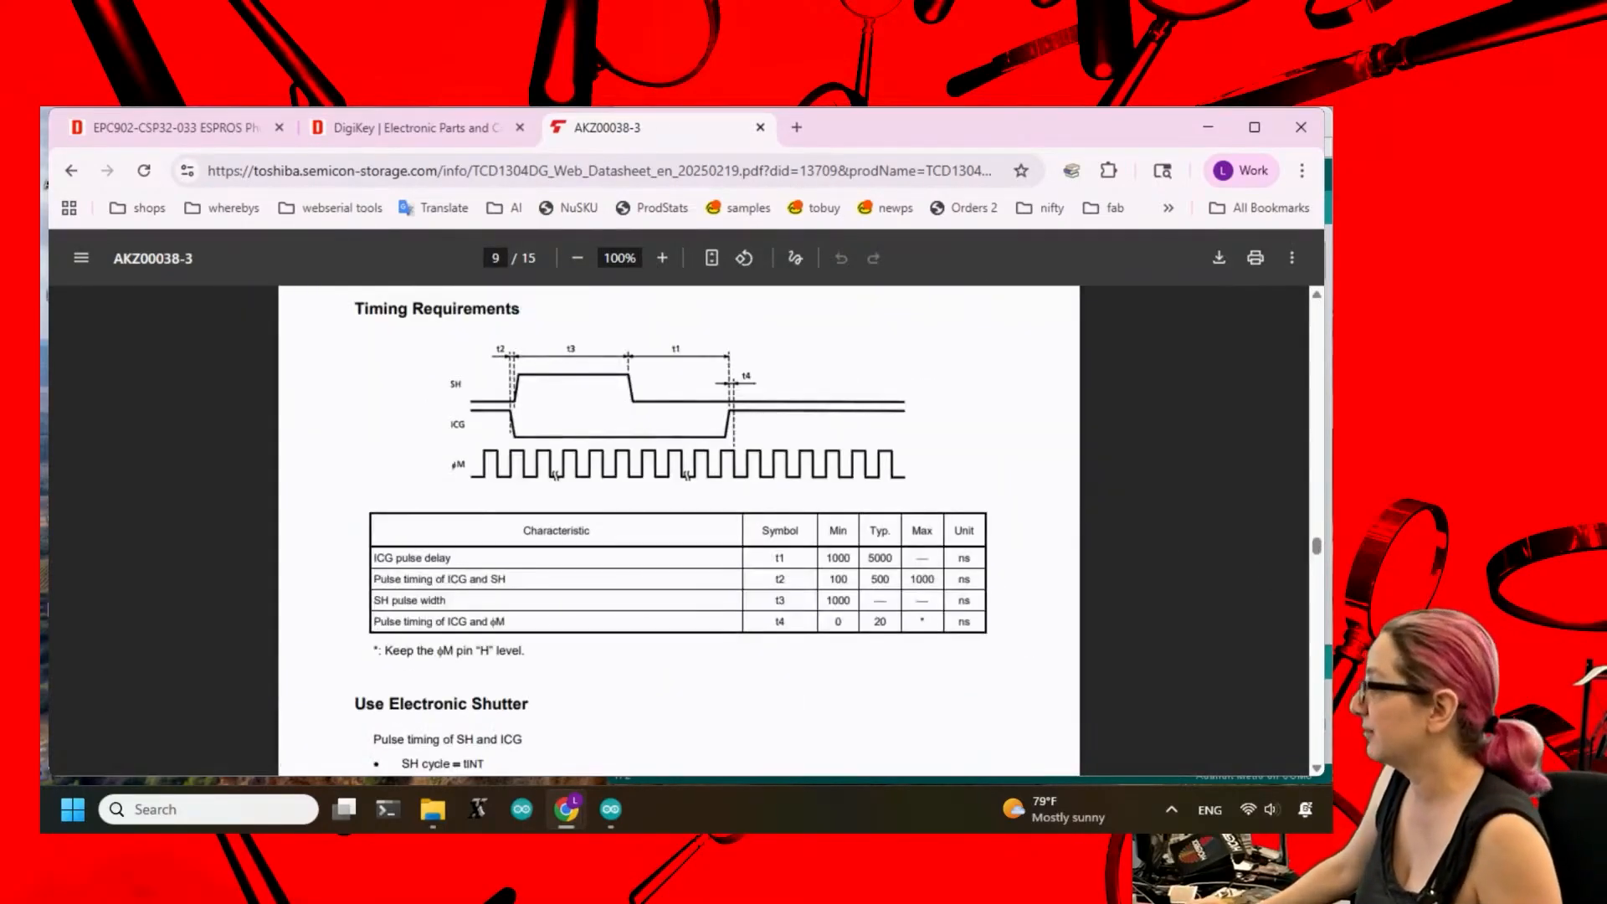
{"action": "scroll", "scroll_direction": "down", "scroll_amount": 3}
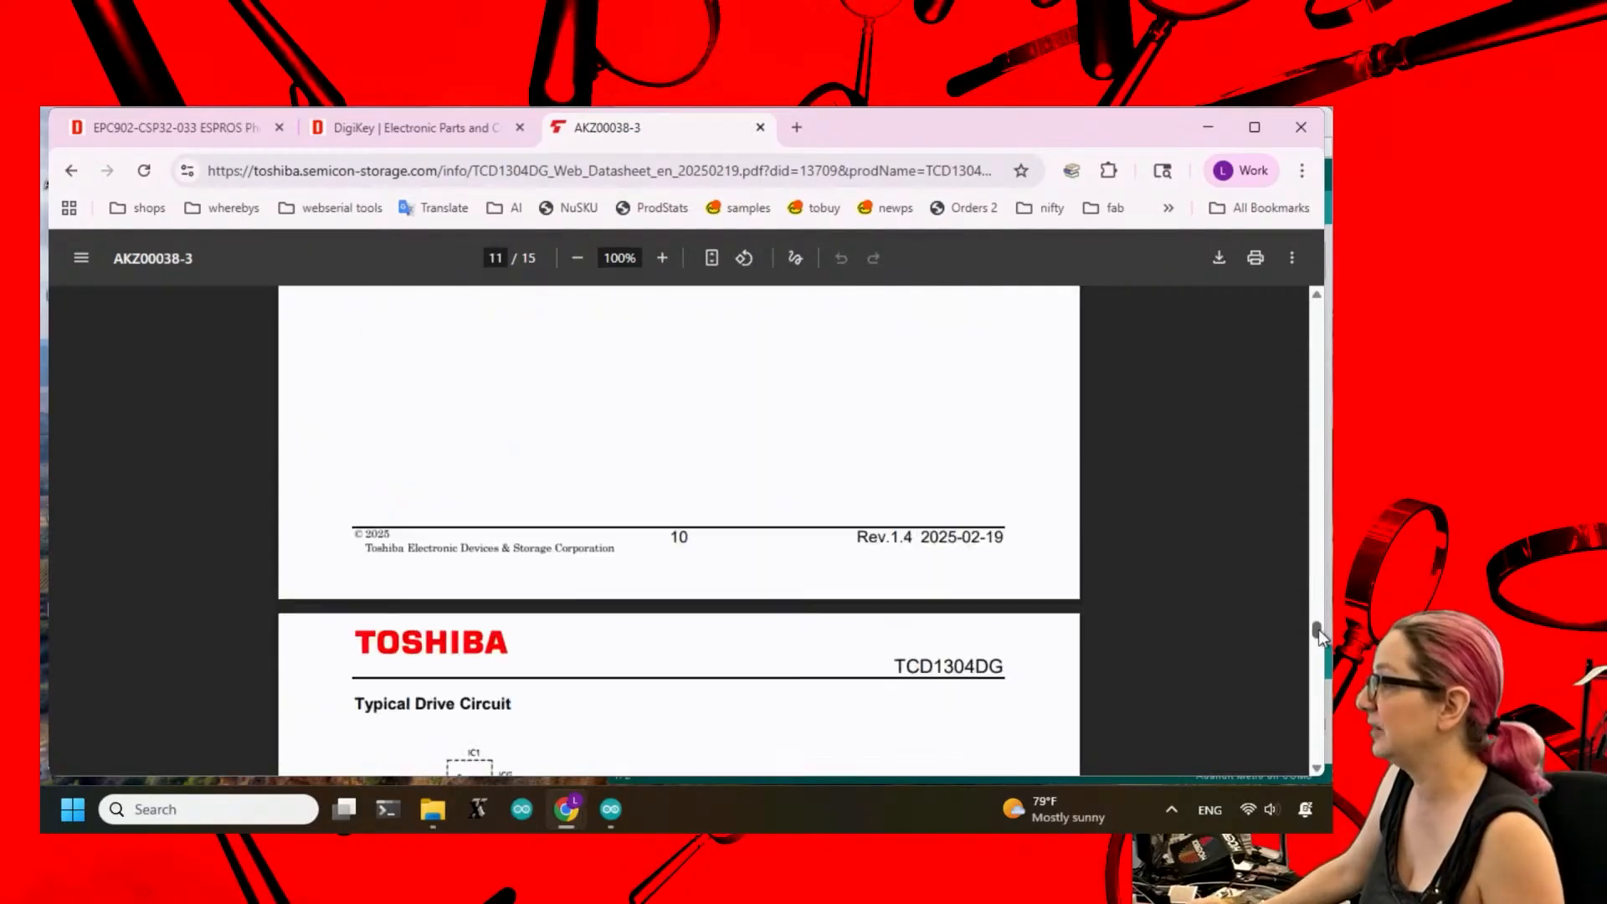
{"action": "scroll", "scroll_direction": "down", "scroll_amount": 3}
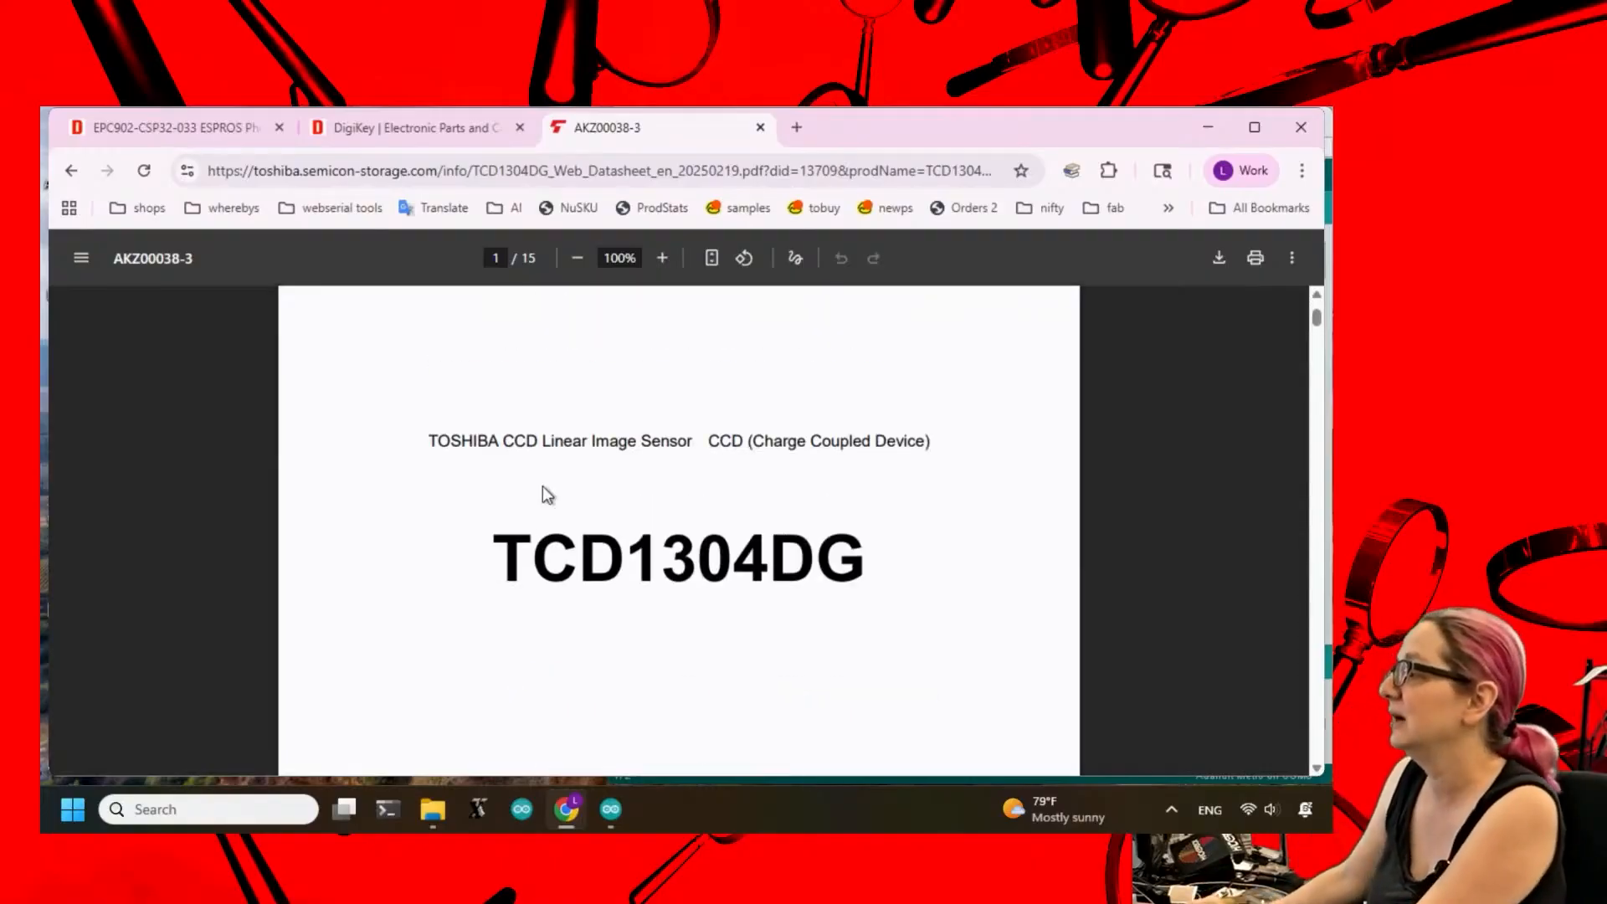
Search DigiKey for 'TCD1304' and open the TCD1304DG(8Z,K) page showing 0 in stock.
{"action": "left_click", "coordinate": [414, 127]}
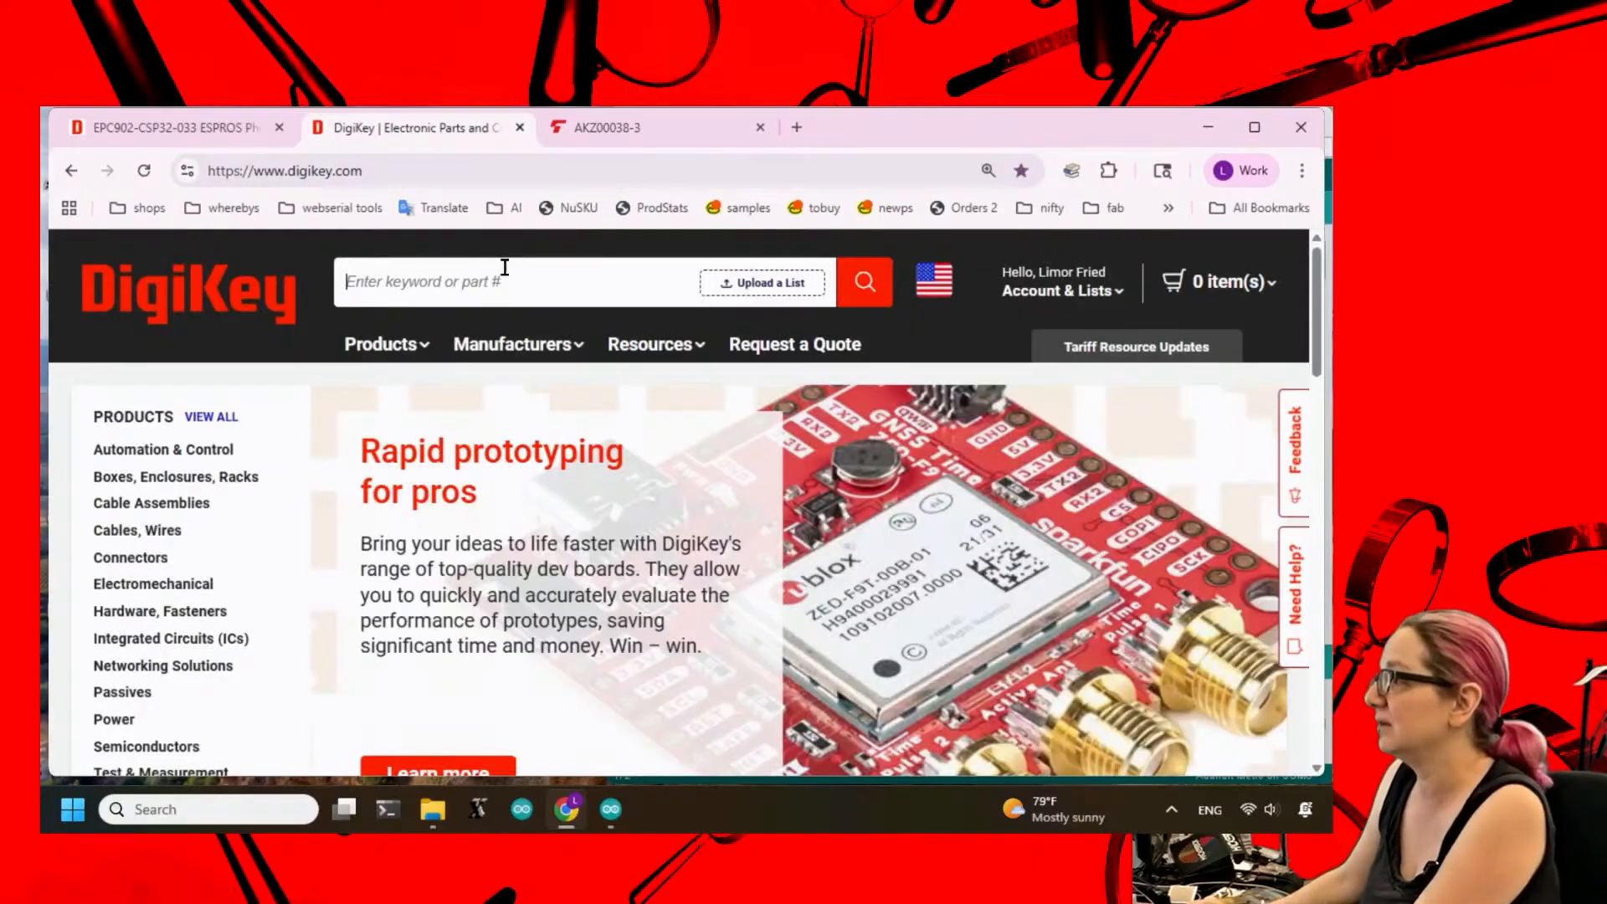
{"action": "type", "text": "TCD1304"}
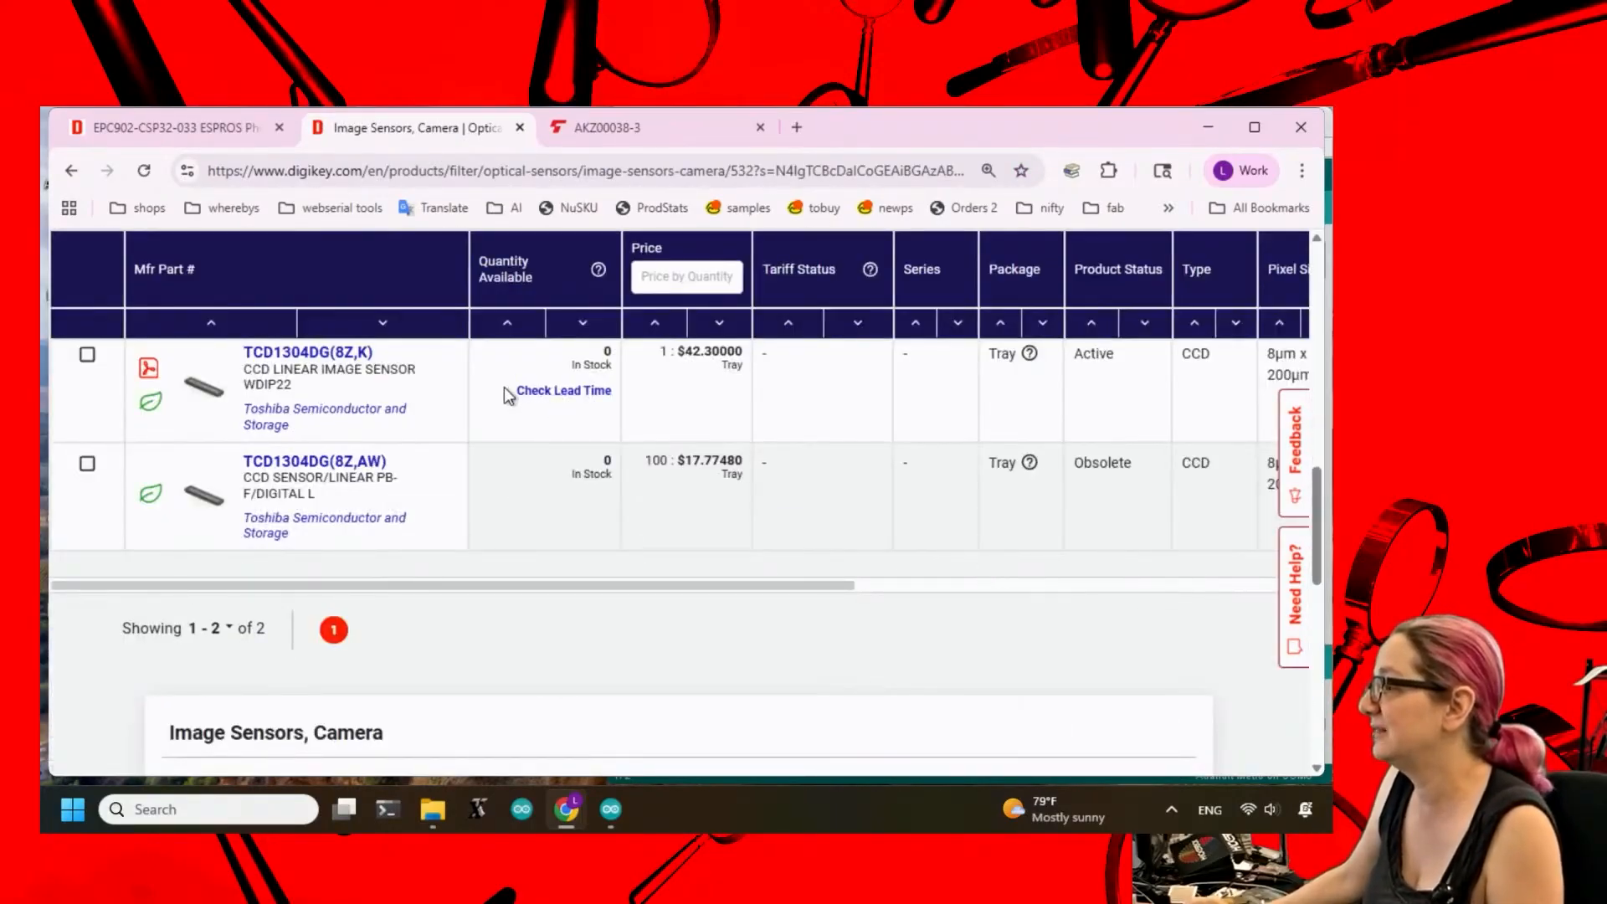
{"action": "left_click", "coordinate": [308, 351]}
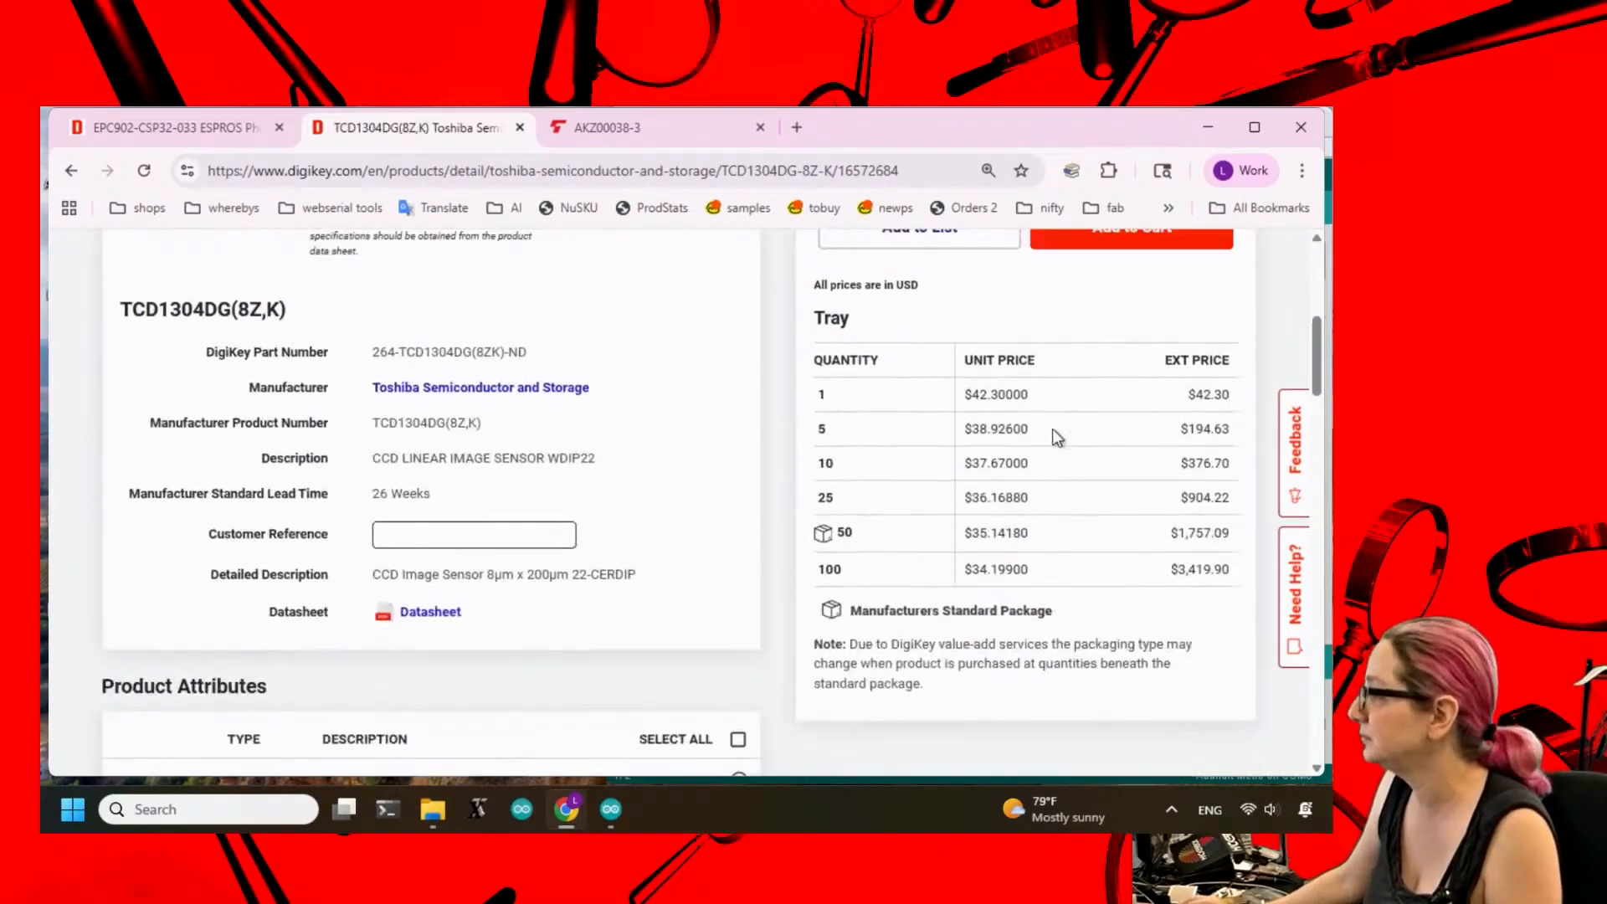
{"action": "scroll", "scroll_direction": "up", "scroll_amount": 3}
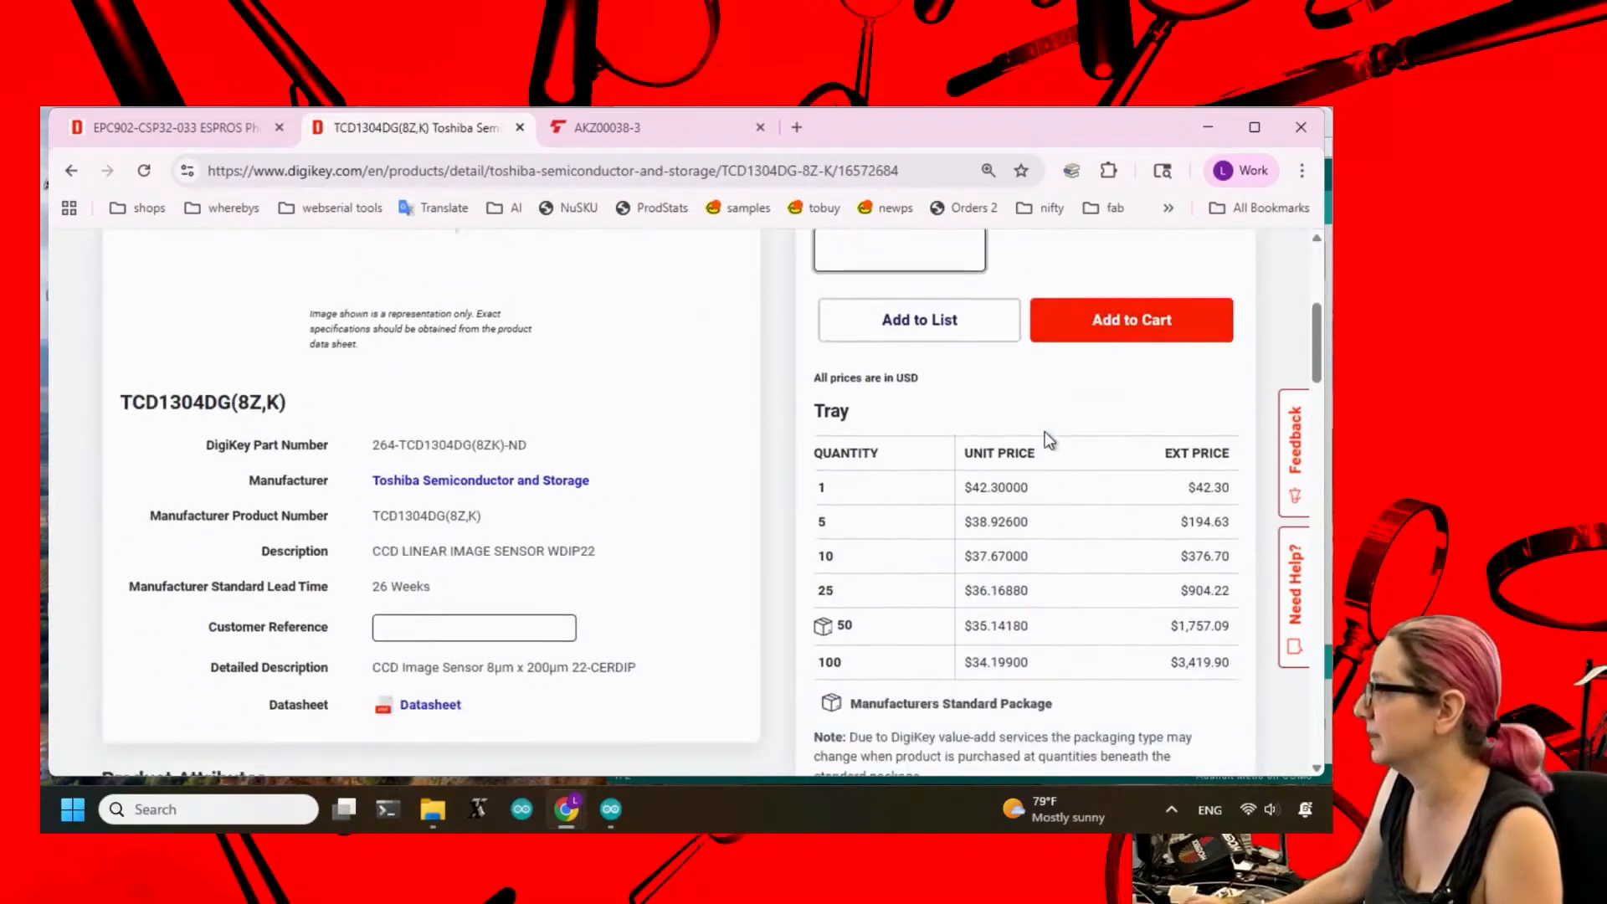
{"action": "scroll", "scroll_direction": "down", "scroll_amount": 3}
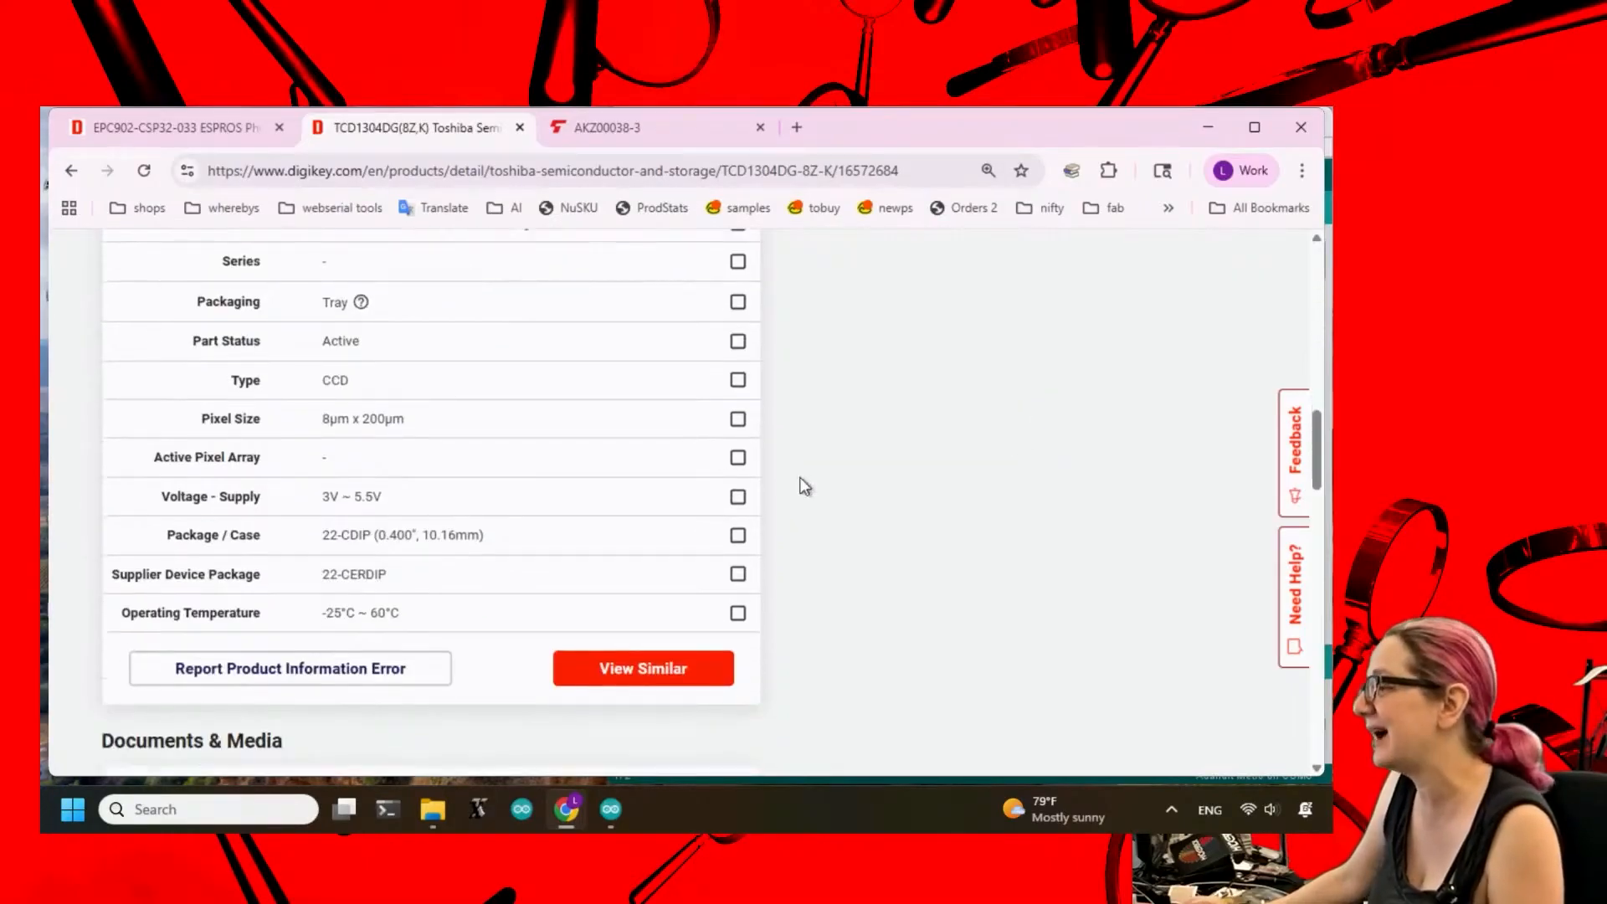
{"action": "scroll", "scroll_direction": "down", "scroll_amount": 3}
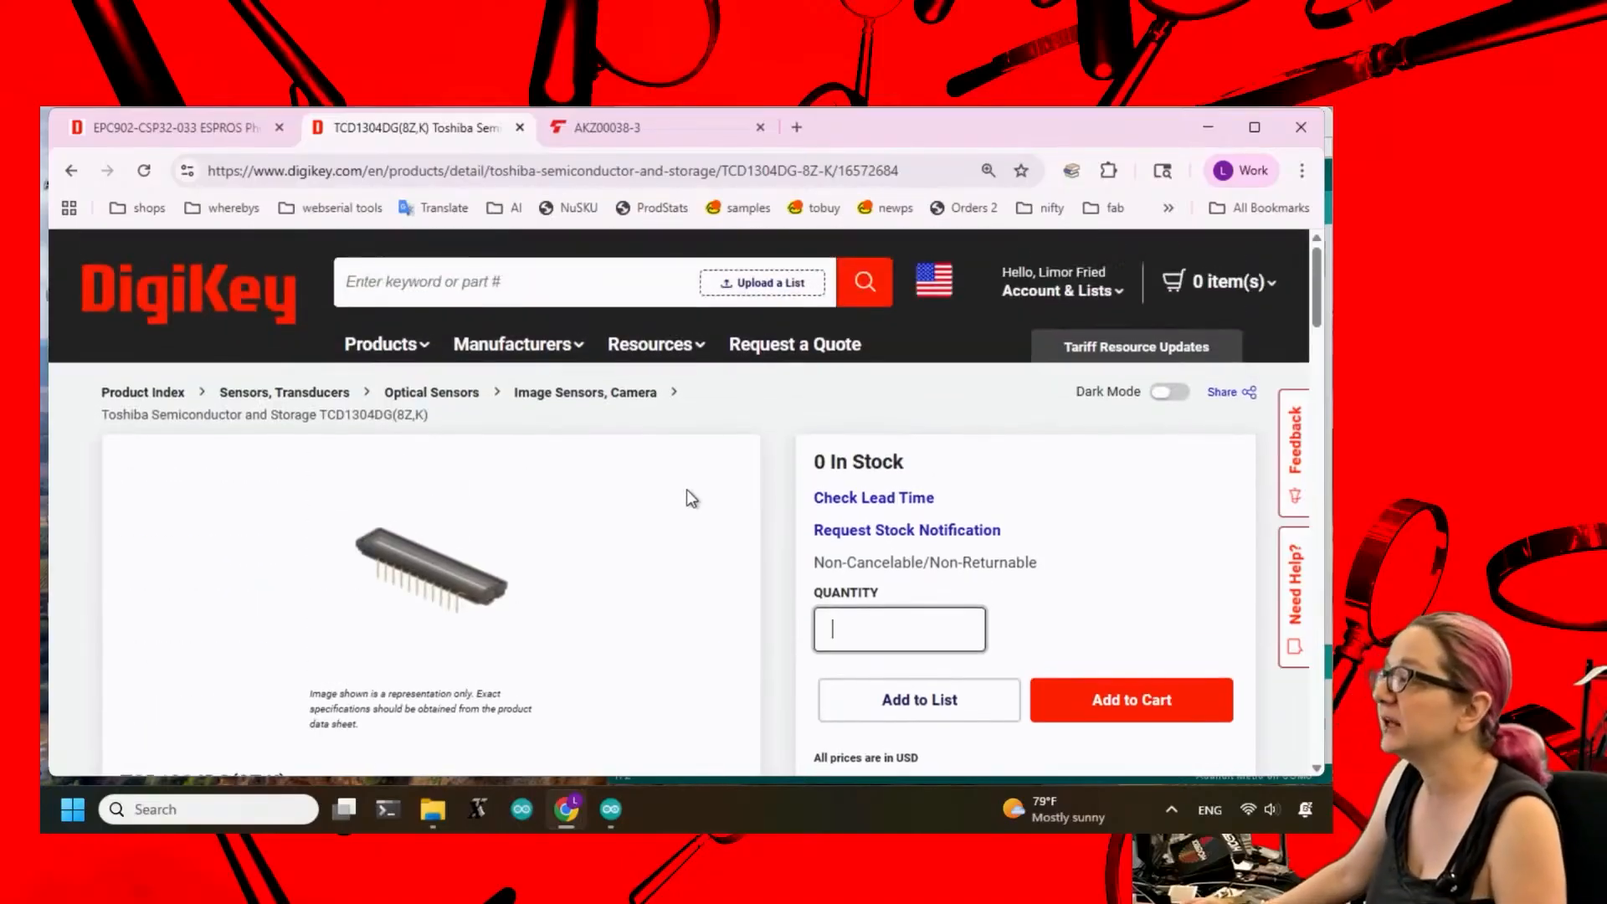
{"action": "mouse_move", "coordinate": [706, 552]}
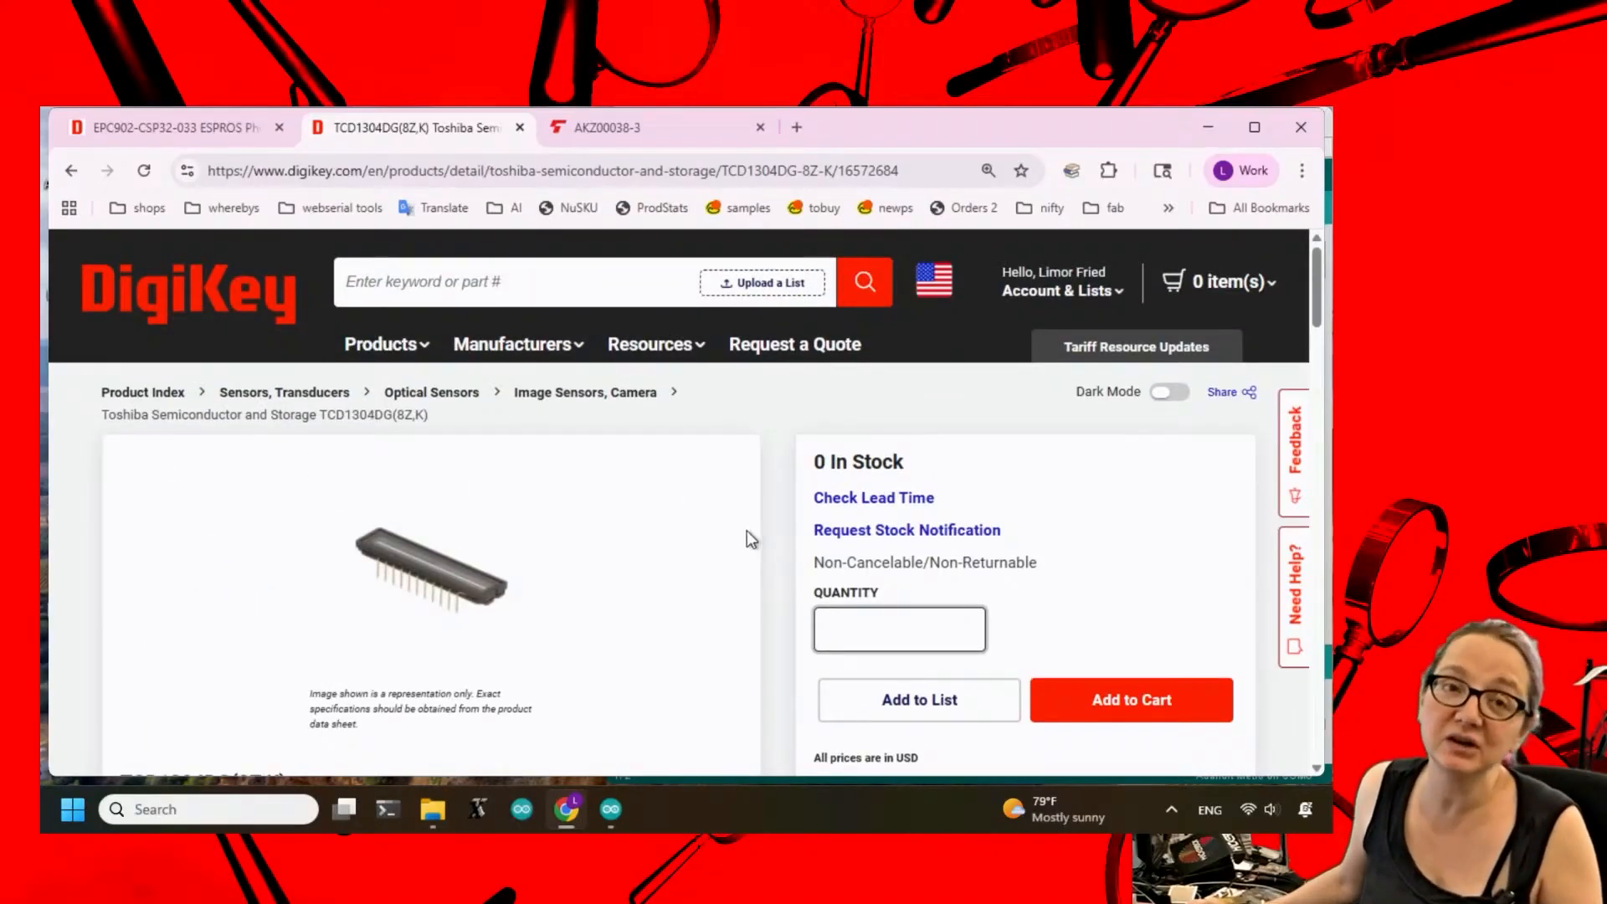
{"action": "mouse_move", "coordinate": [762, 493]}
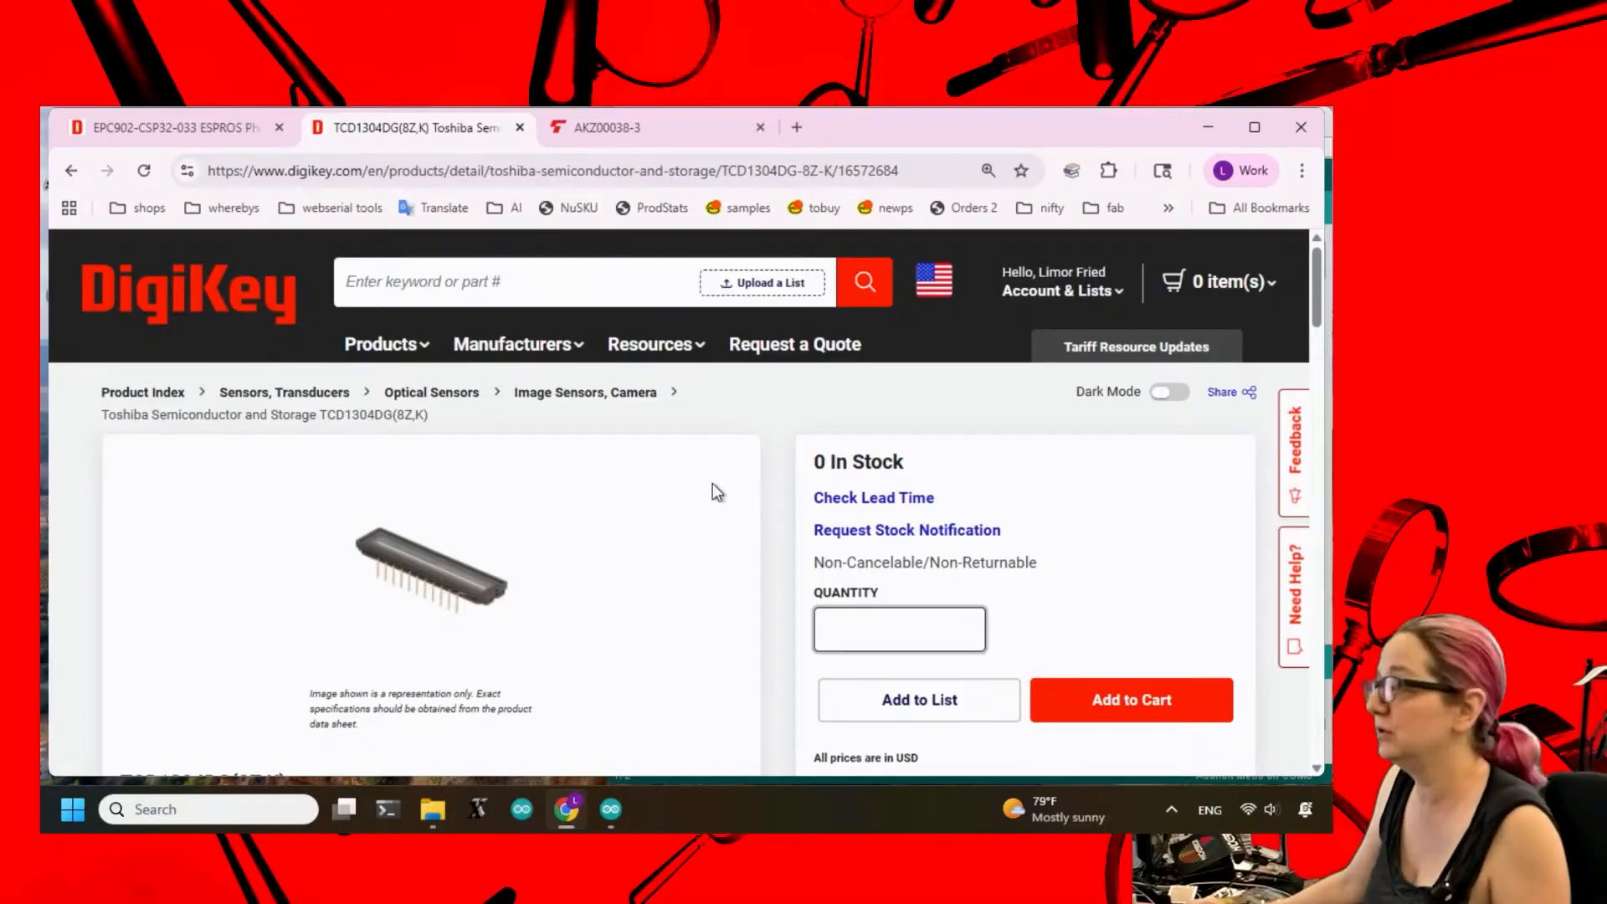
{"action": "scroll", "scroll_direction": "down", "scroll_amount": 3}
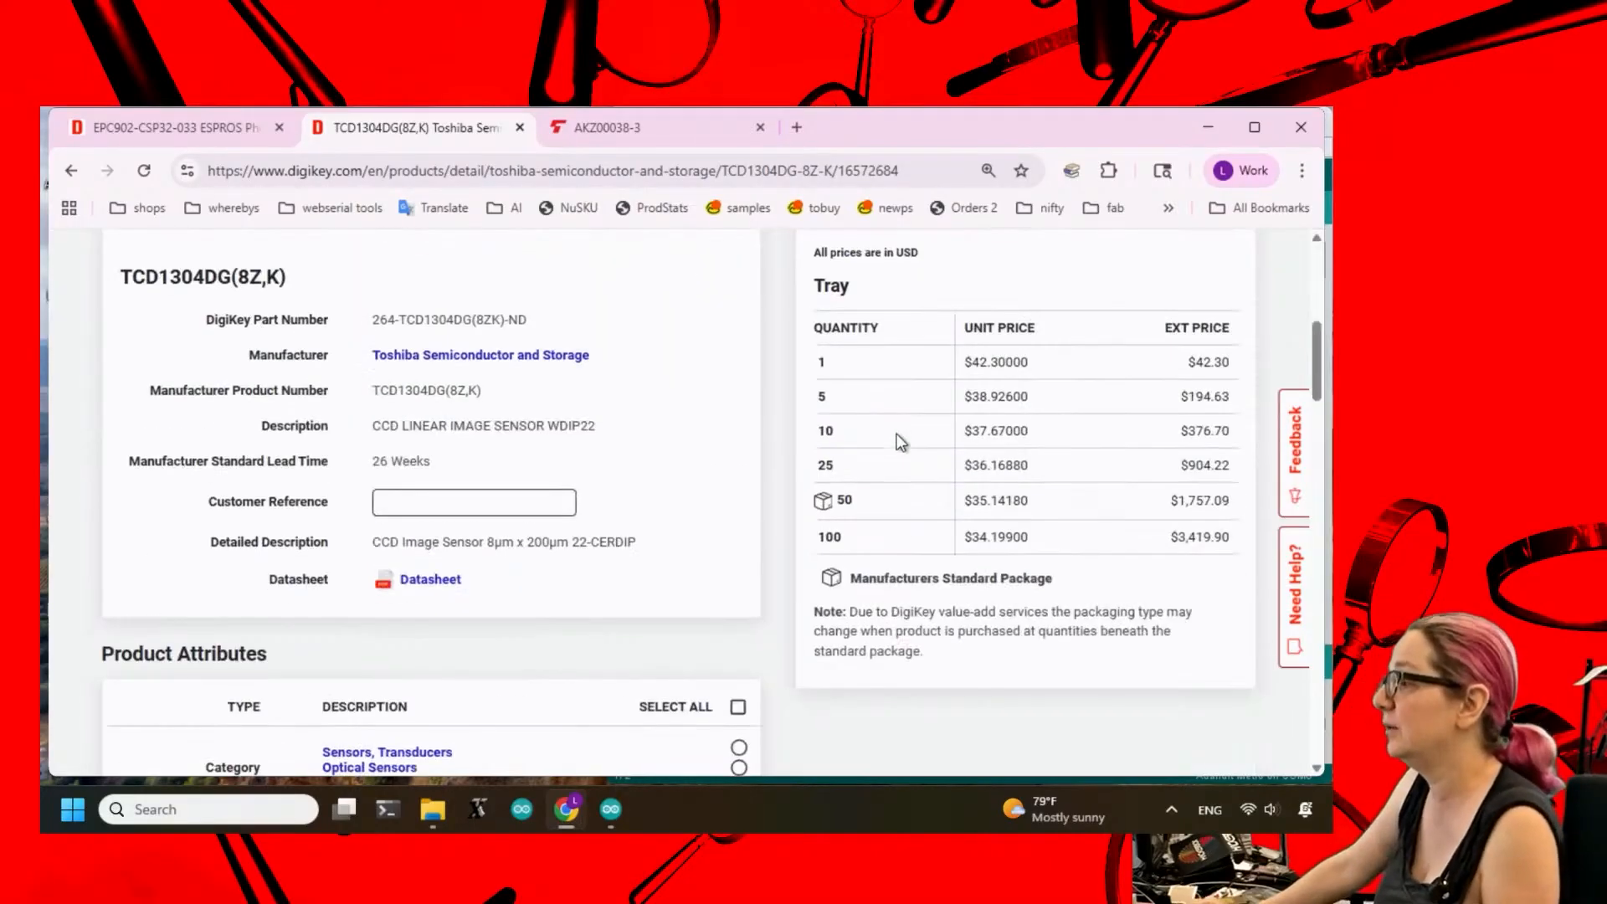
{"action": "scroll", "scroll_direction": "down", "scroll_amount": 3}
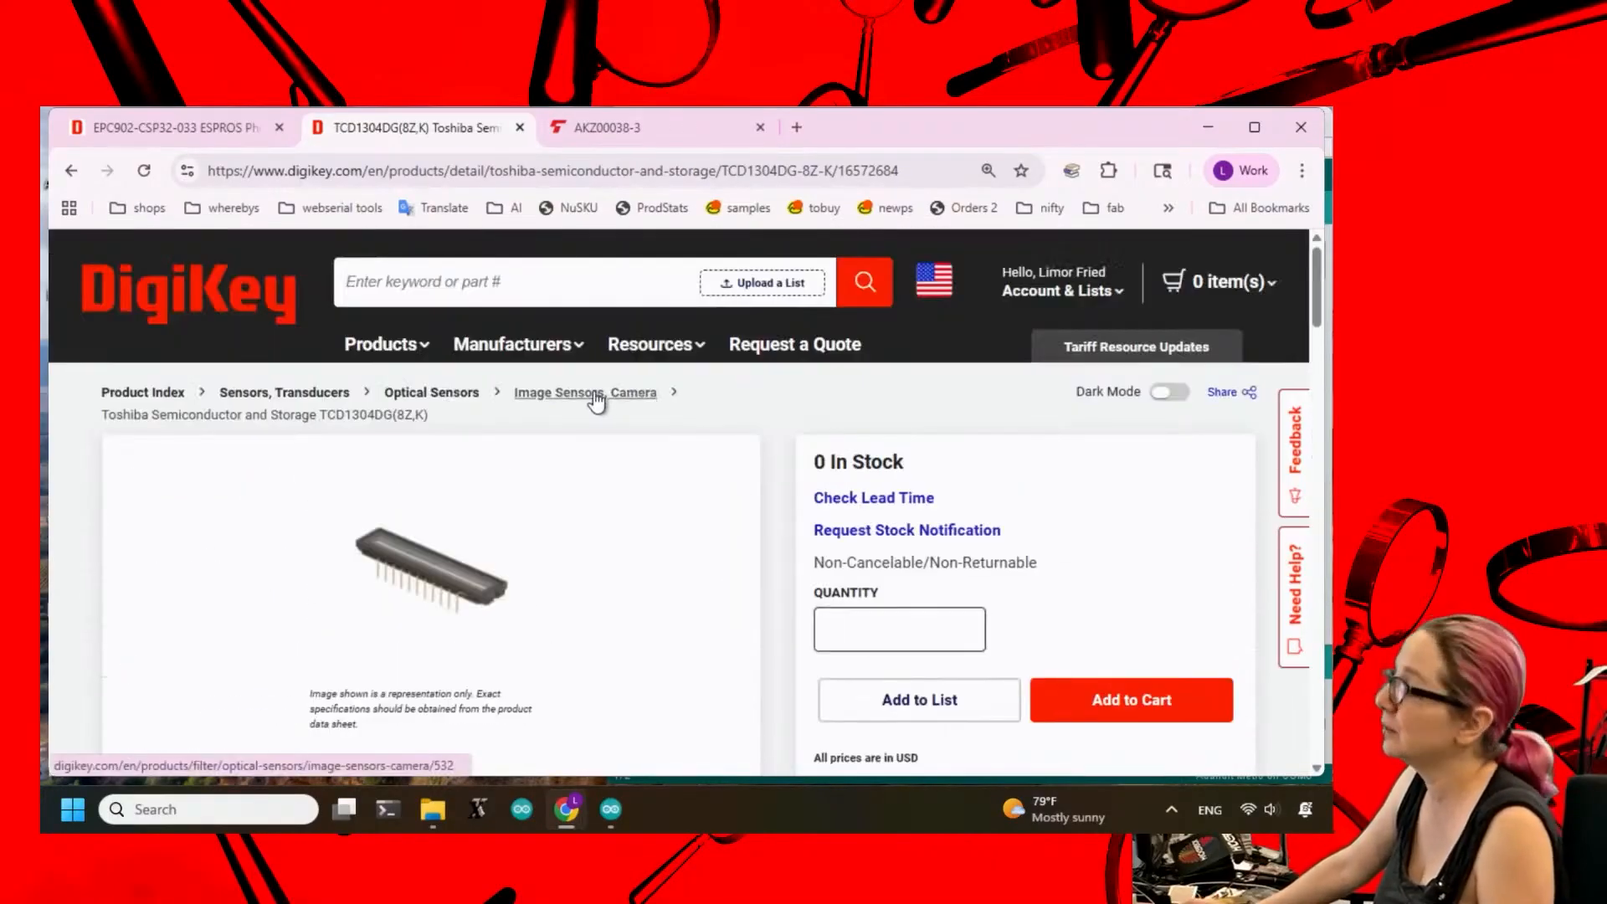
Open the Image Sensors, Camera category and scroll through its 2,407 products.
{"action": "left_click", "coordinate": [584, 392]}
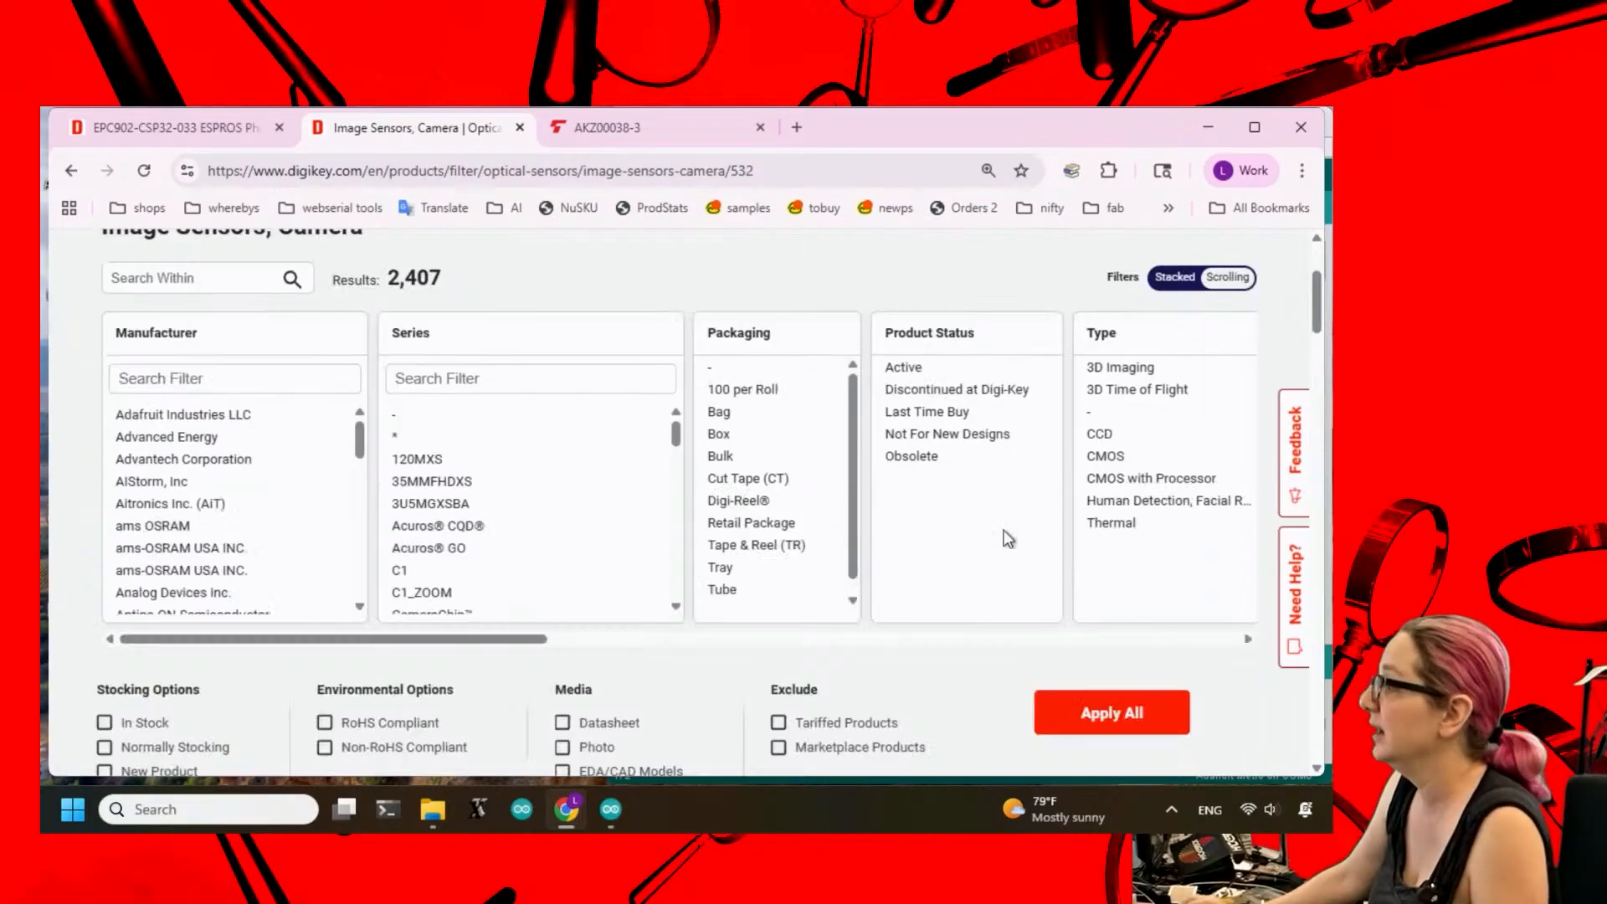
{"action": "scroll", "scroll_direction": "down", "scroll_amount": 3}
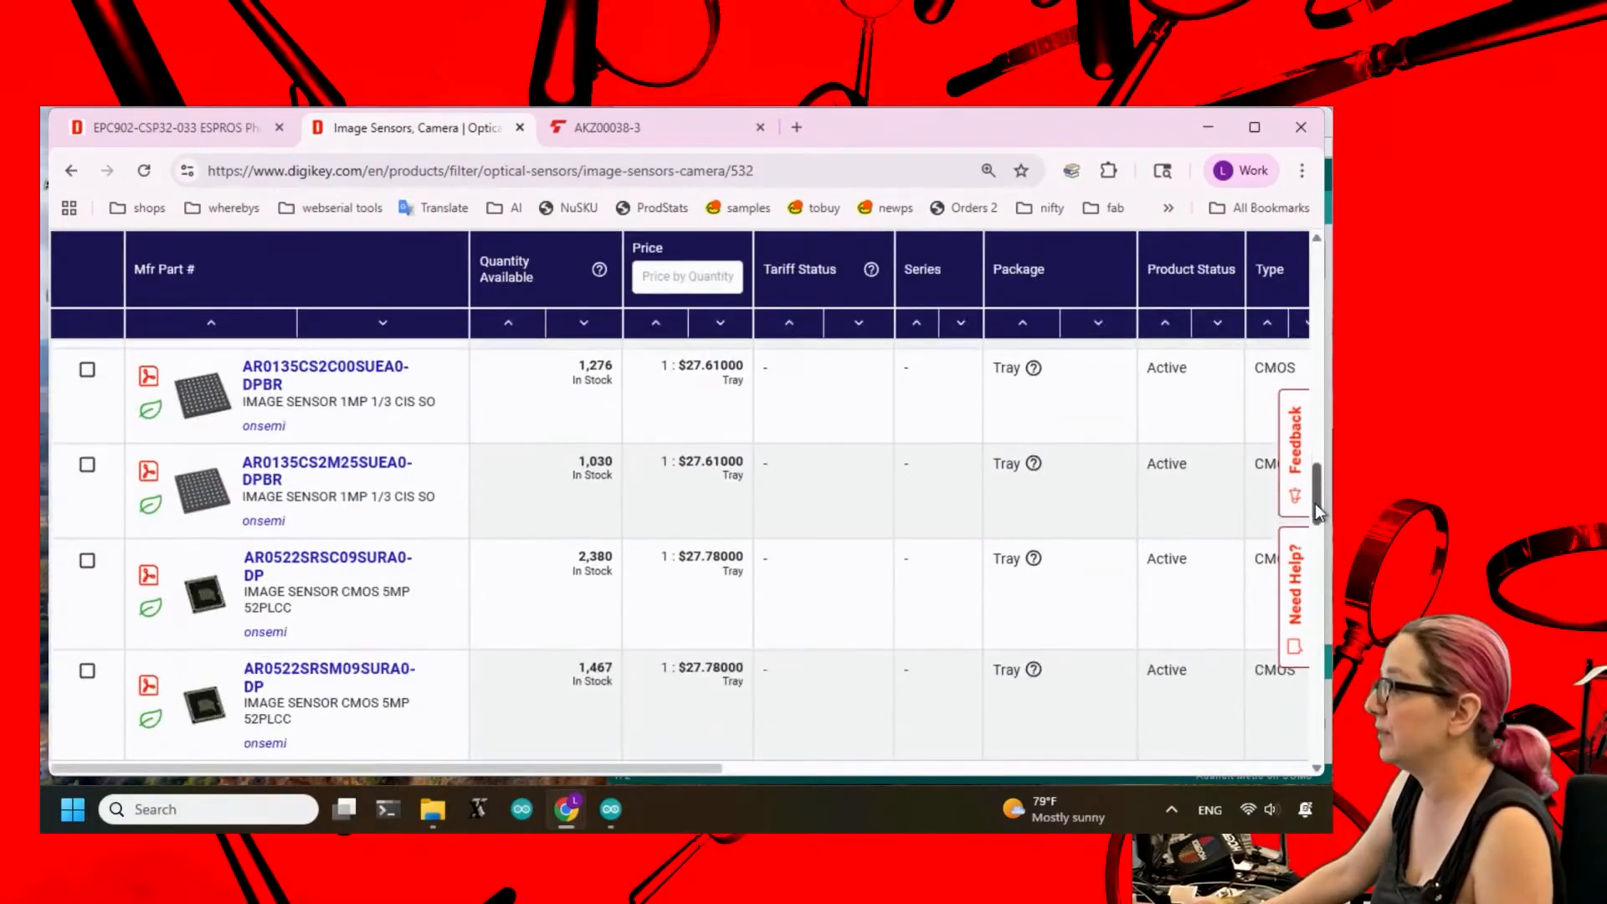
{"action": "scroll", "scroll_direction": "down", "scroll_amount": 3}
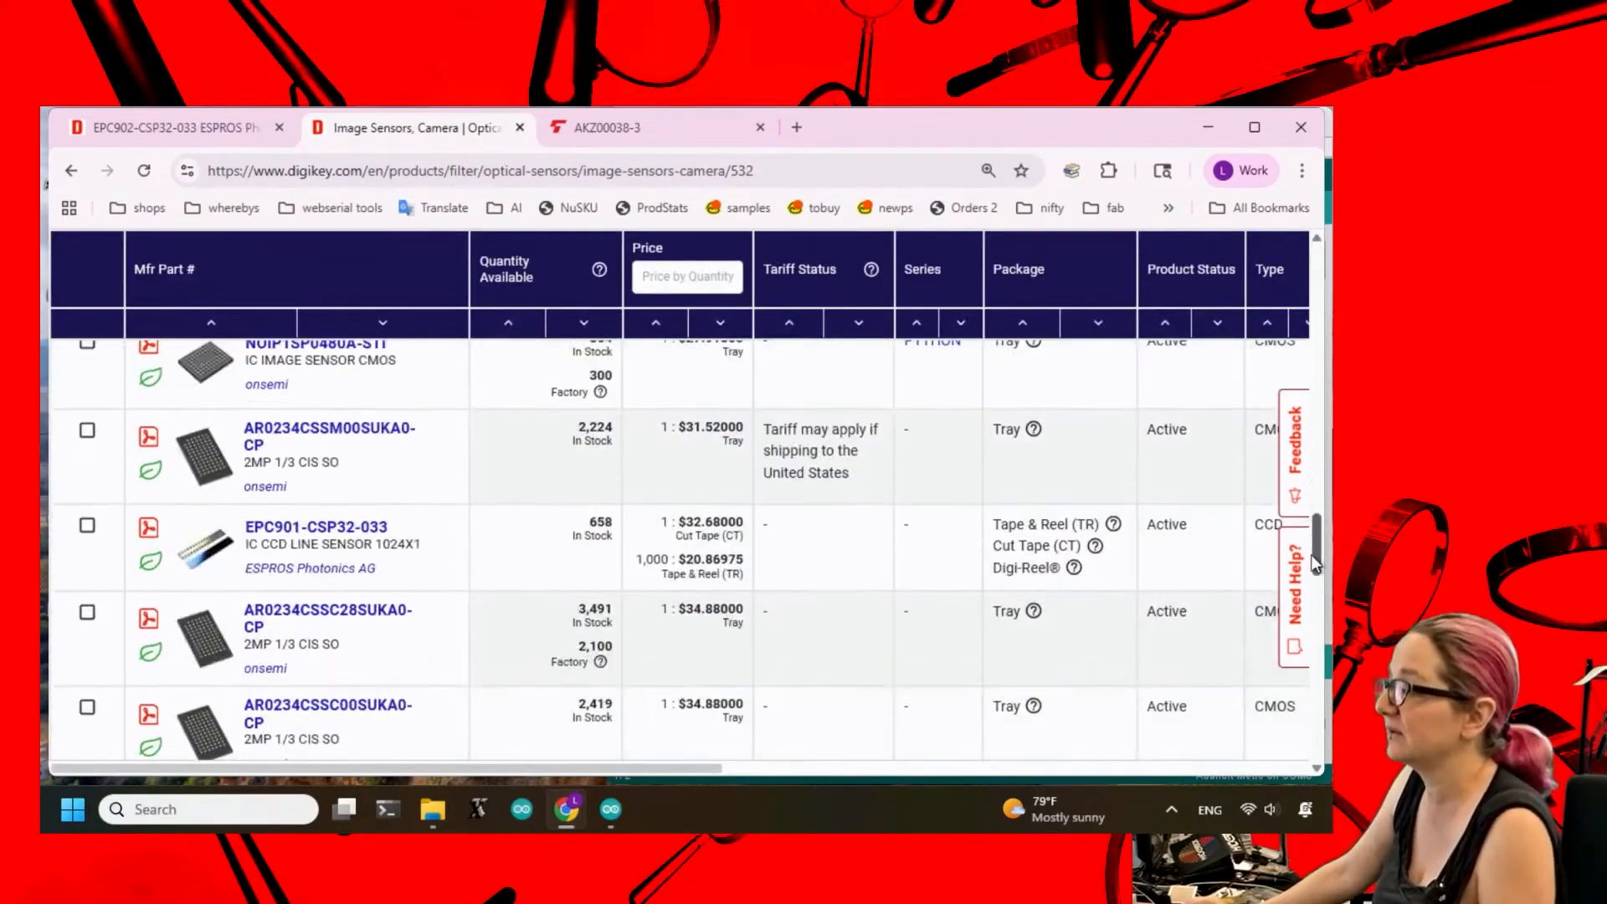
{"action": "scroll", "scroll_direction": "down", "scroll_amount": 3}
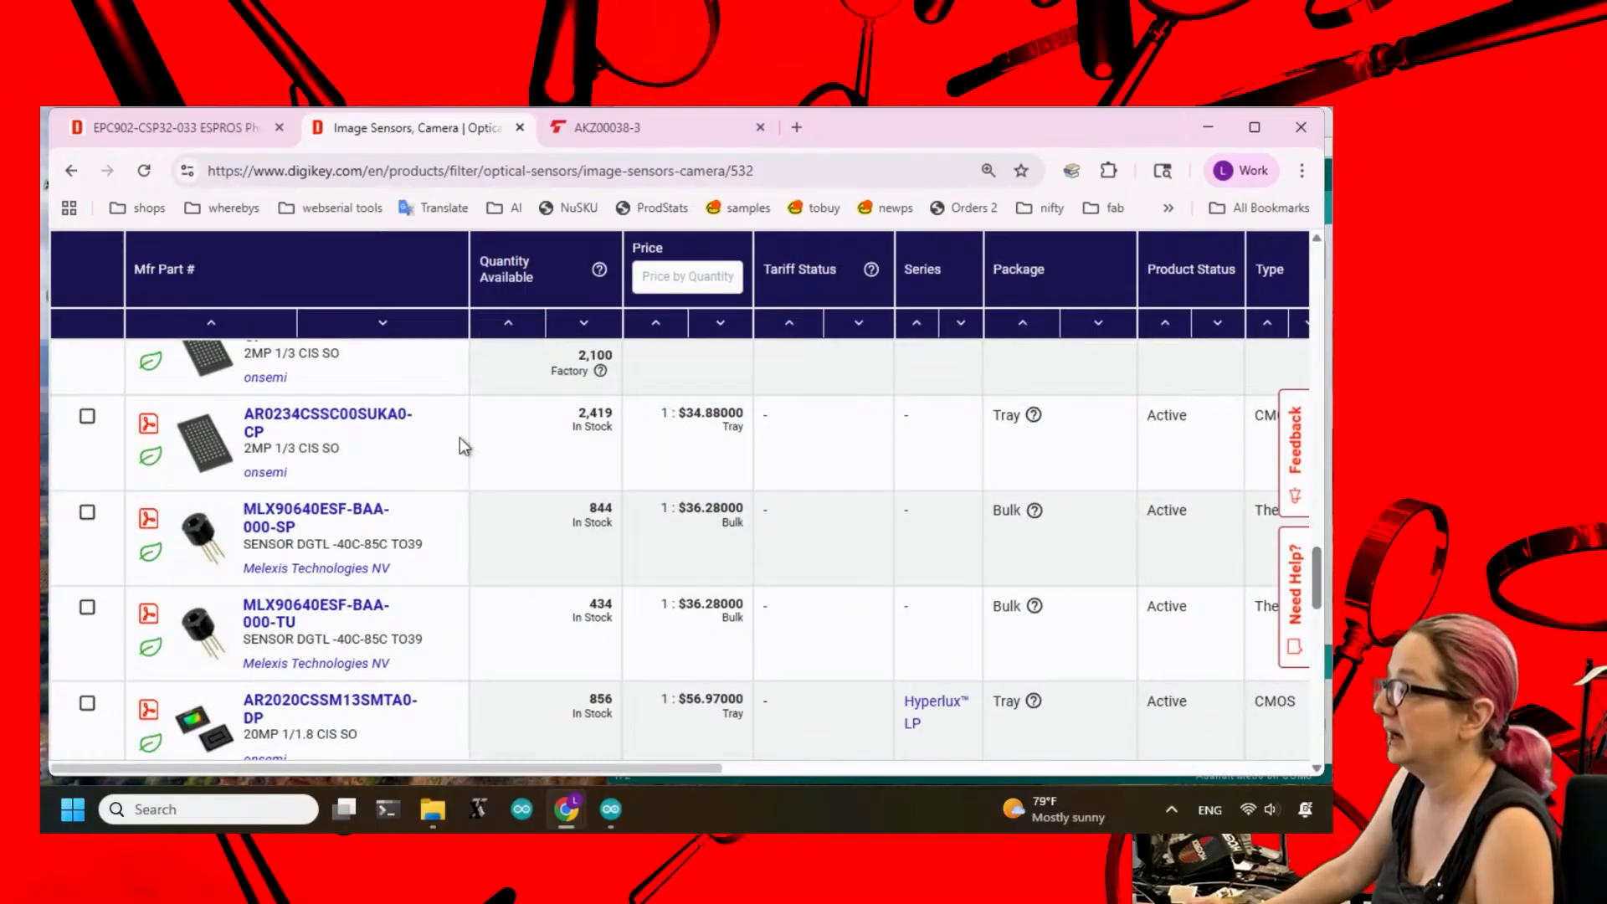
{"action": "mouse_move", "coordinate": [191, 536]}
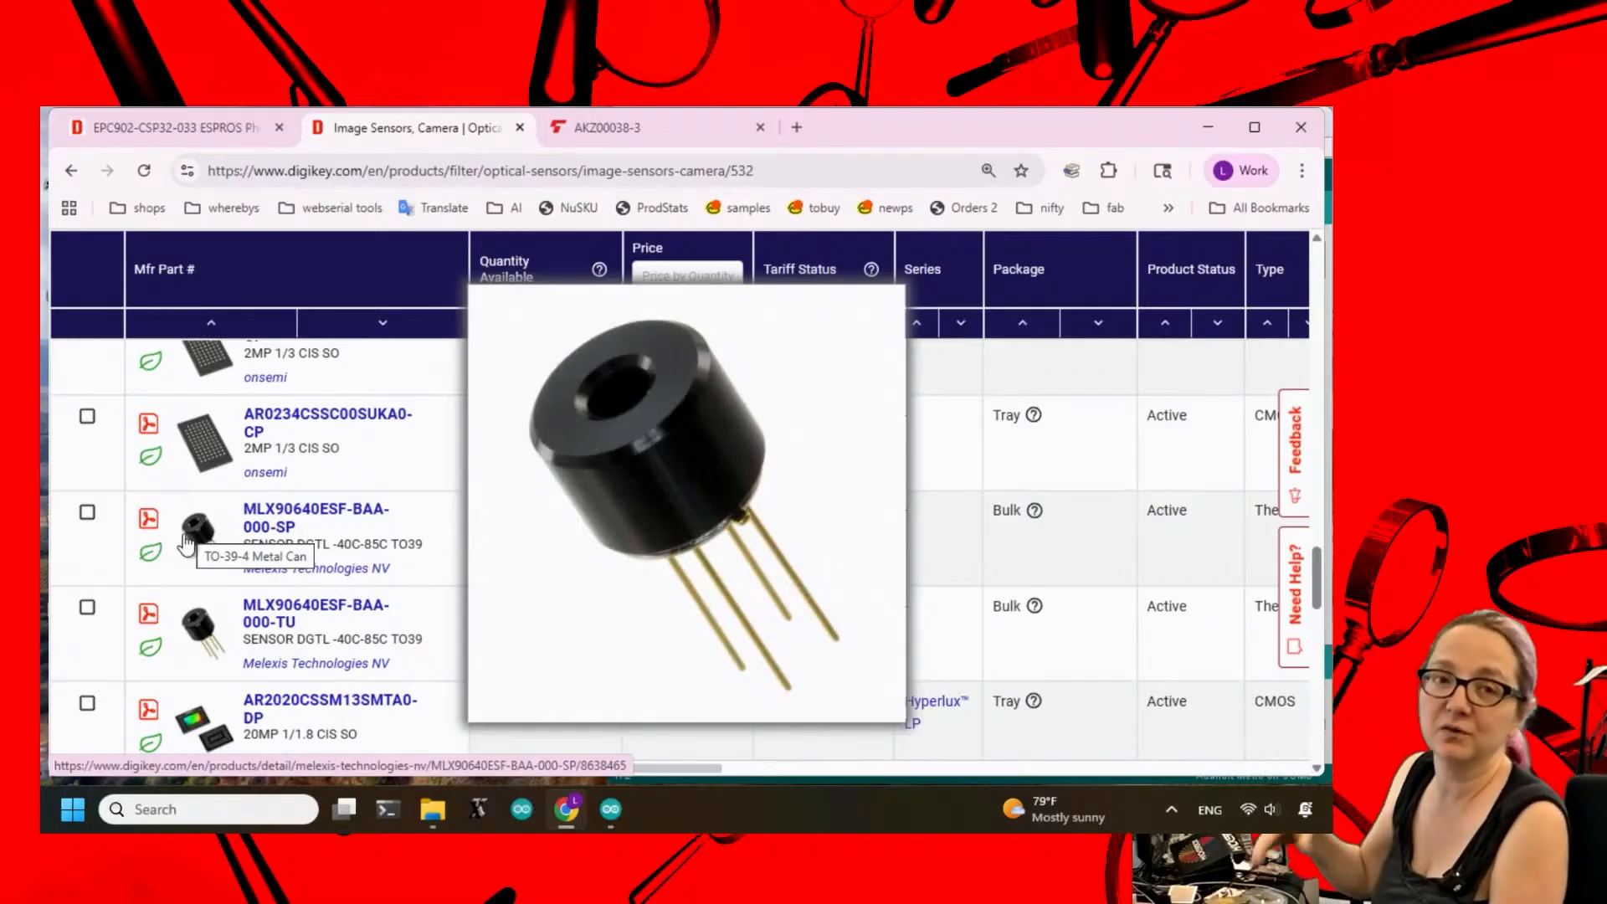
{"action": "mouse_move", "coordinate": [61, 729]}
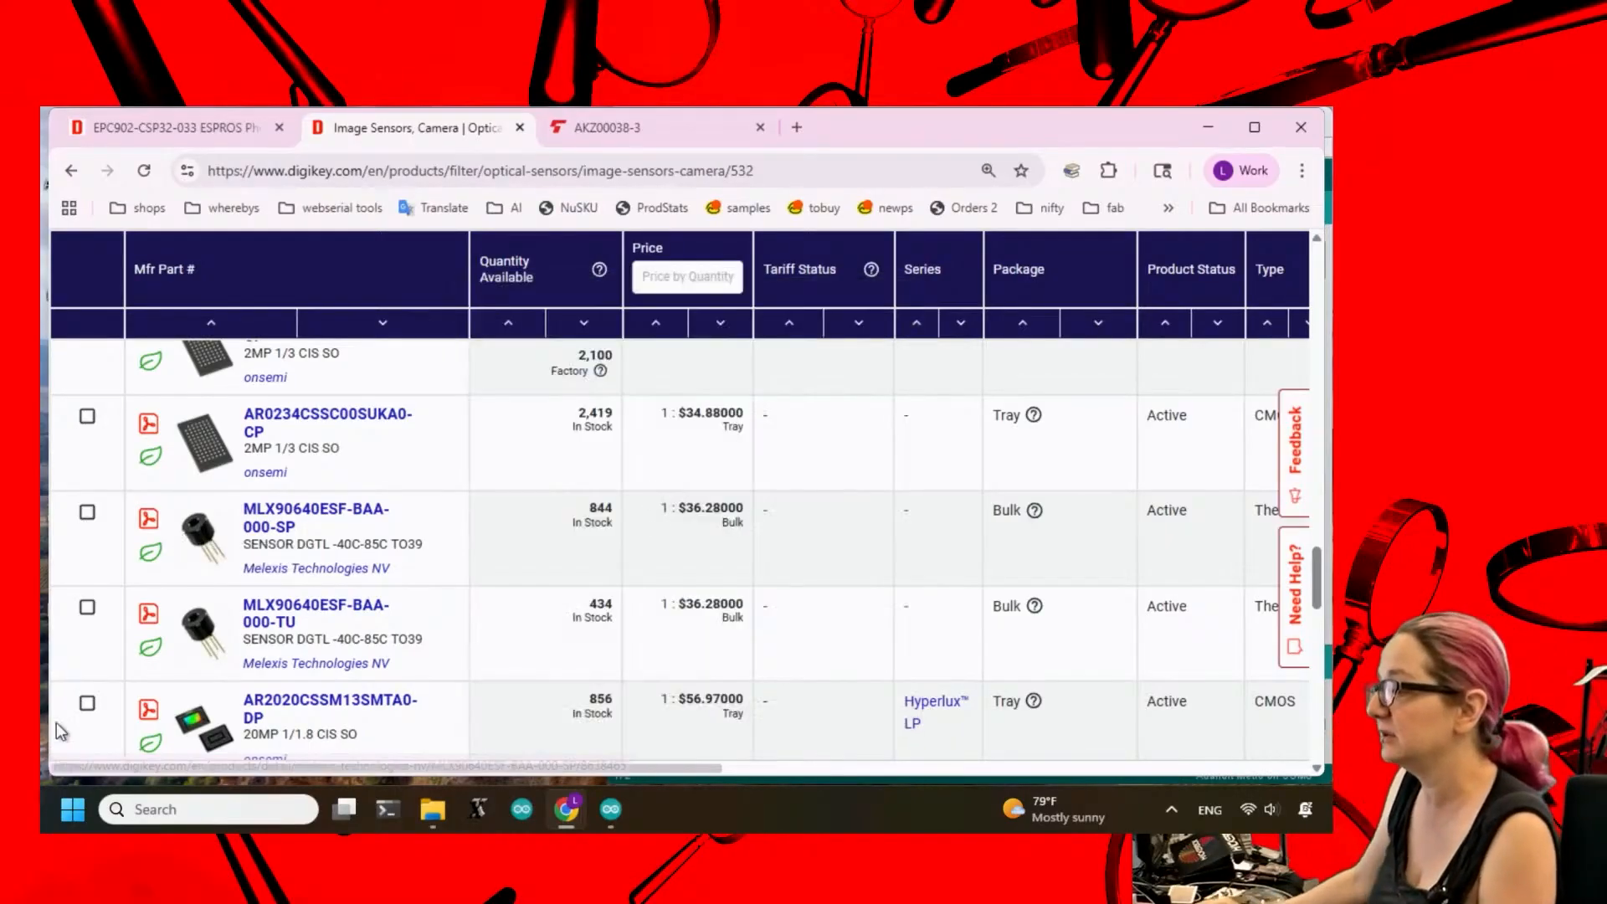
{"action": "mouse_move", "coordinate": [203, 747]}
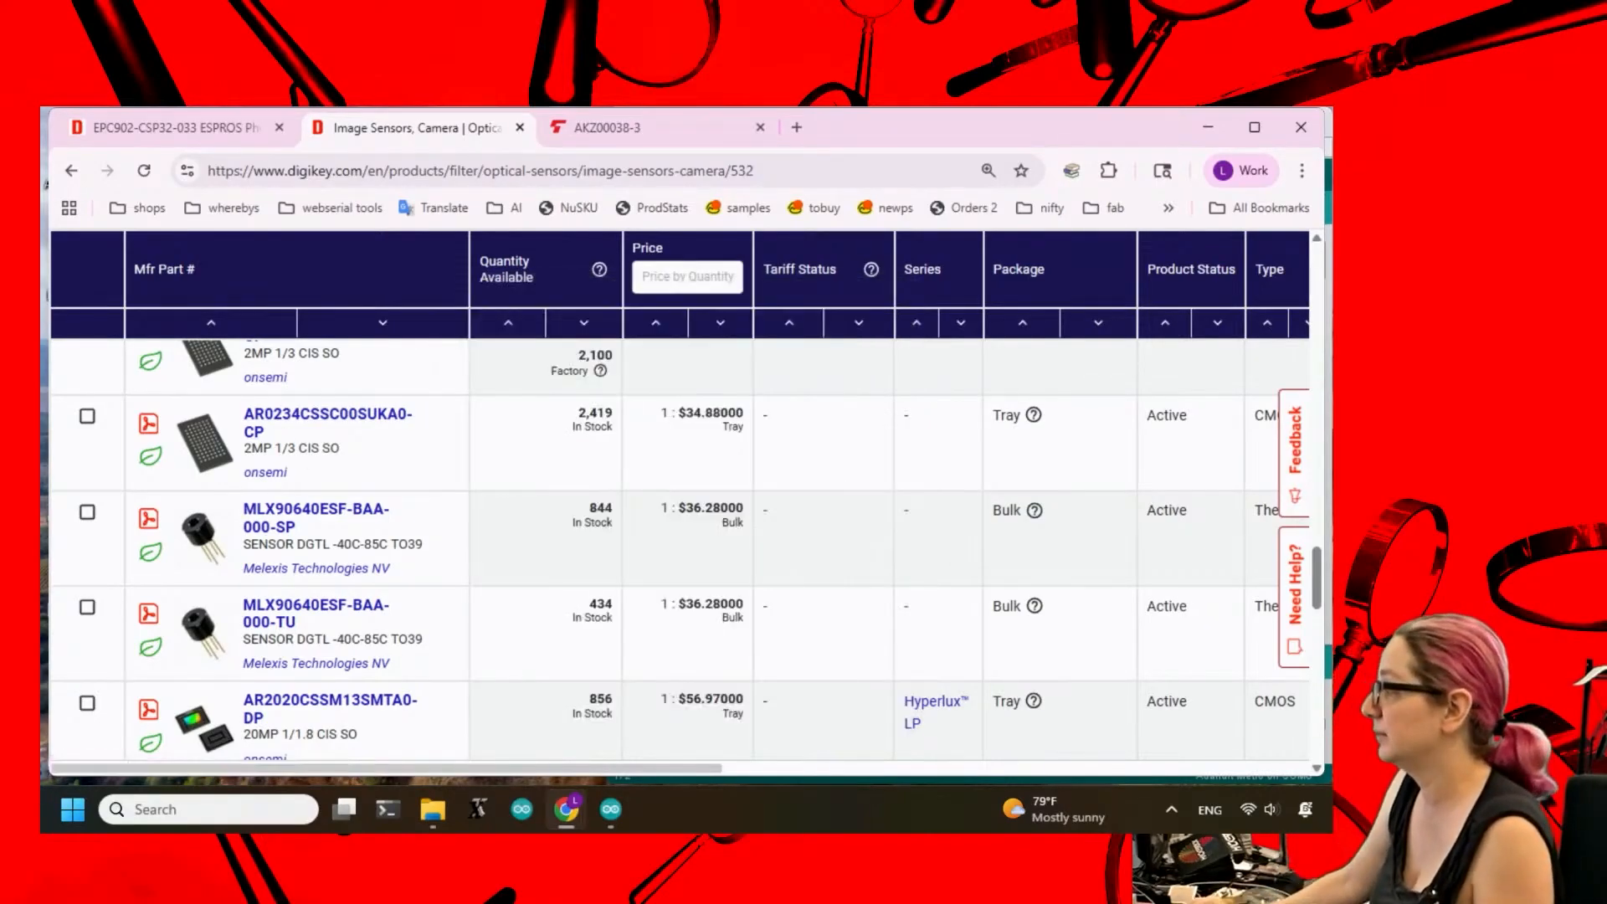
{"action": "scroll", "scroll_direction": "down", "scroll_amount": 3}
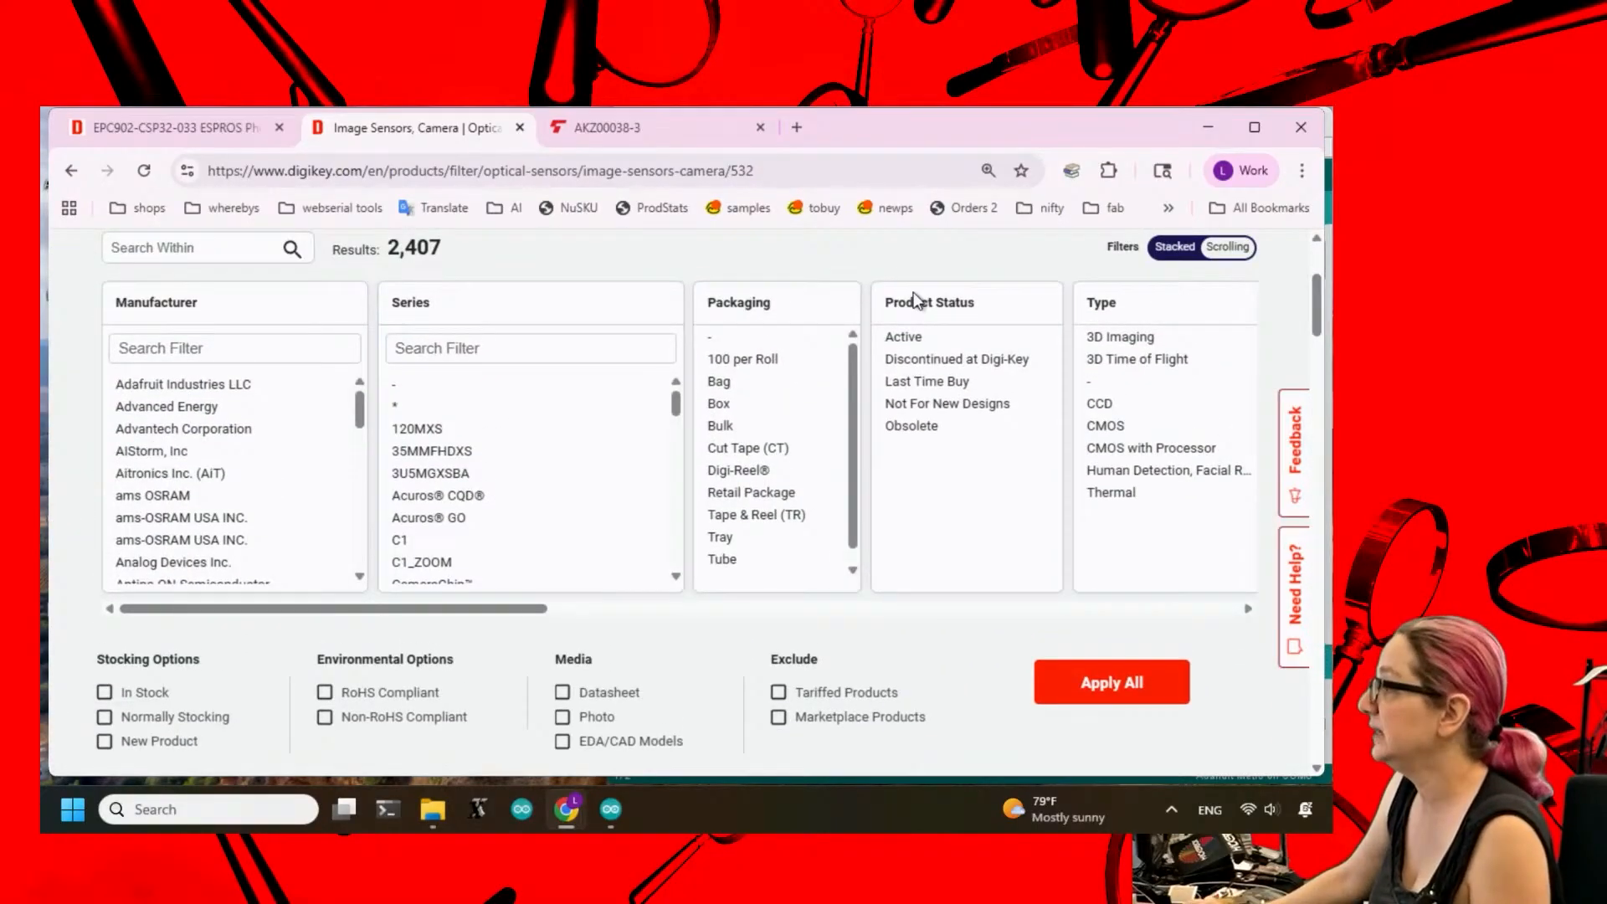
Filter camera sensors to Active status and chosen pixel array values, leaving 45 matches.
{"action": "left_click", "coordinate": [904, 336]}
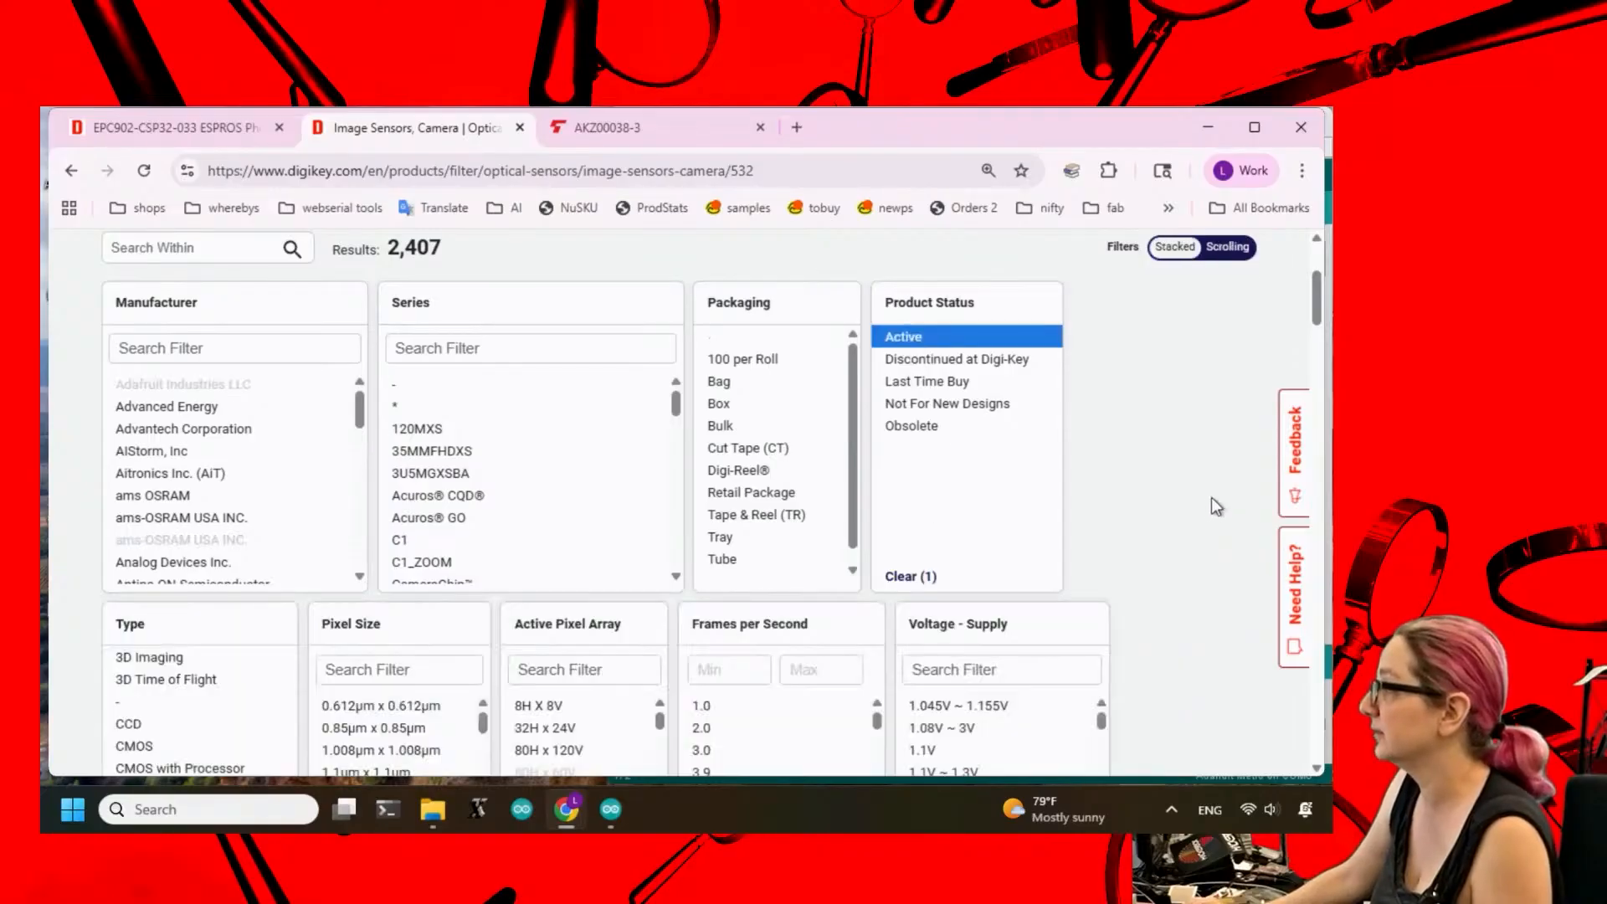
{"action": "scroll", "scroll_direction": "down", "scroll_amount": 3}
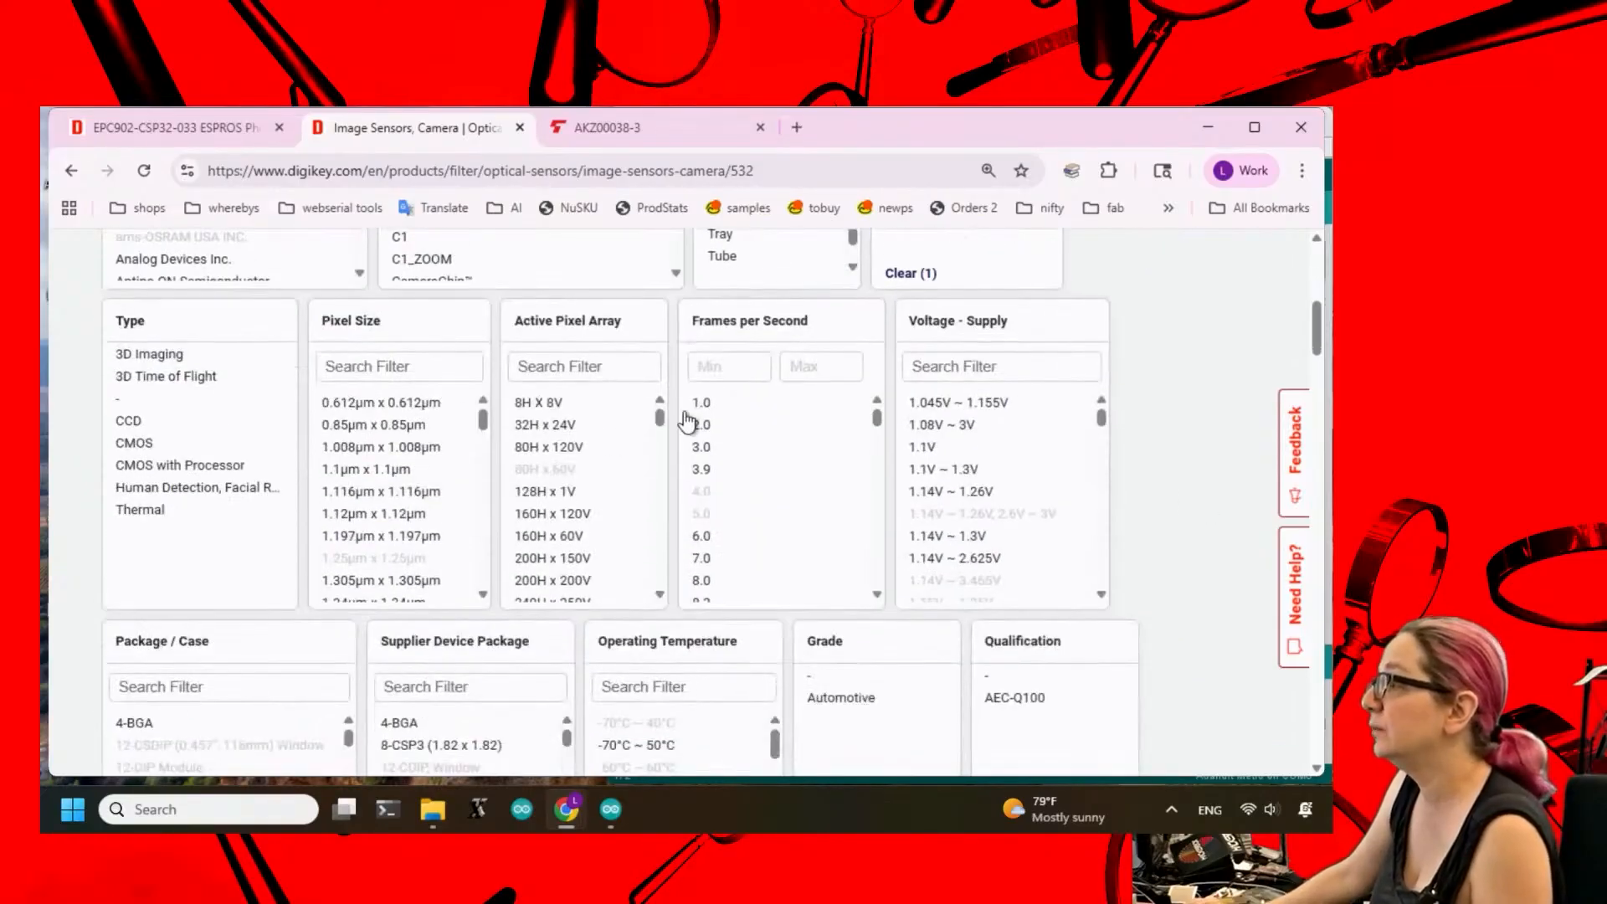
{"action": "scroll", "scroll_direction": "down", "scroll_amount": 3}
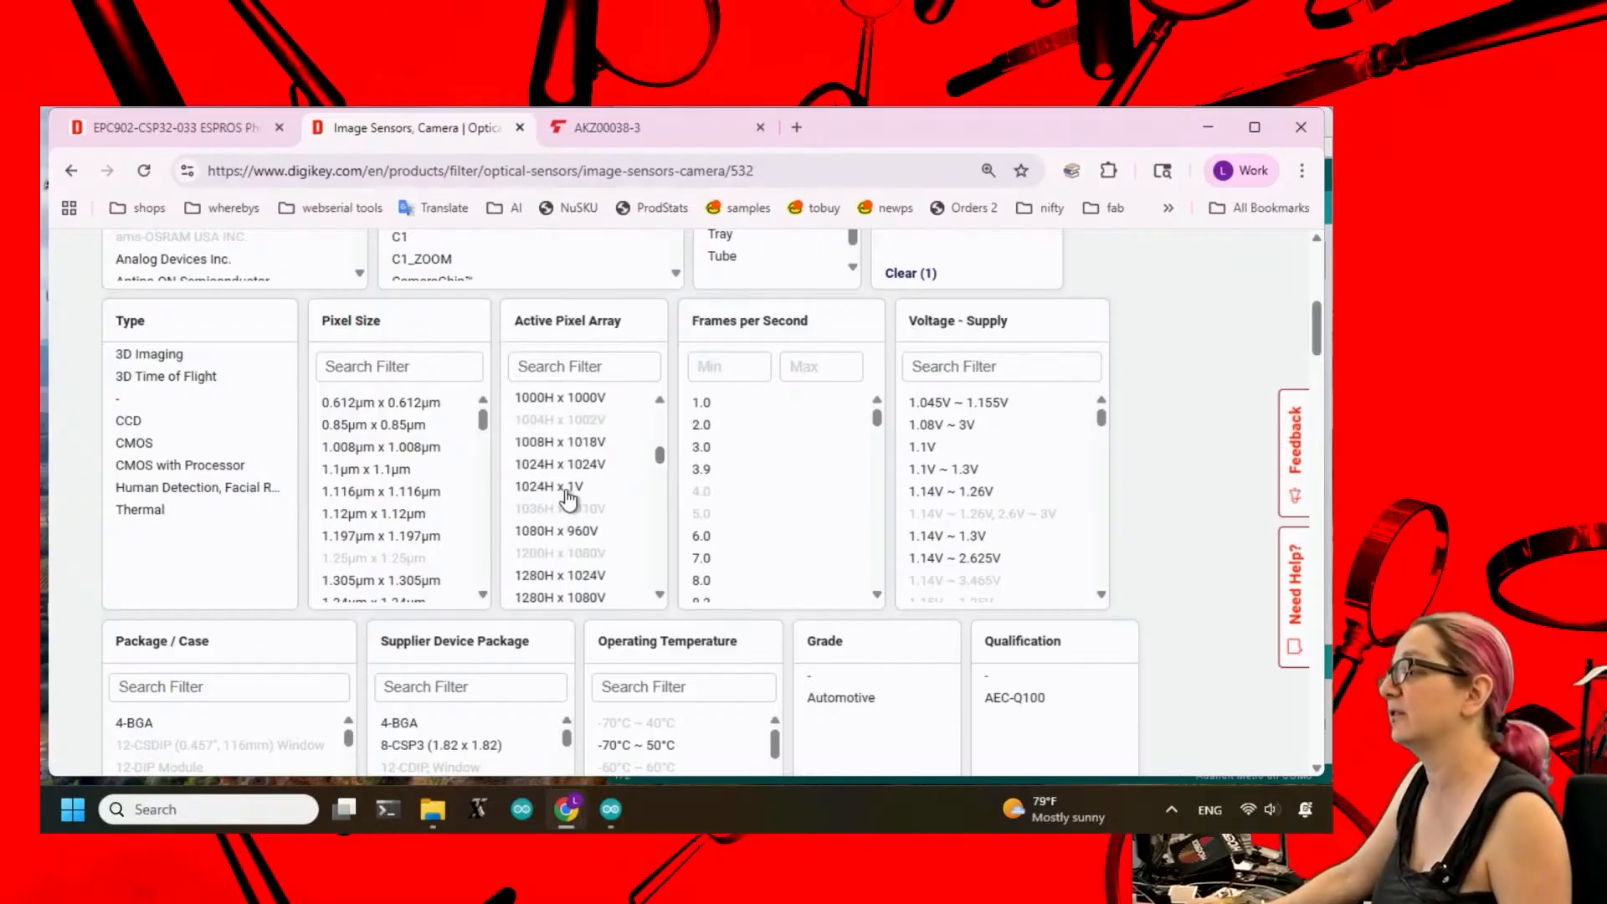
{"action": "mouse_move", "coordinate": [661, 460]}
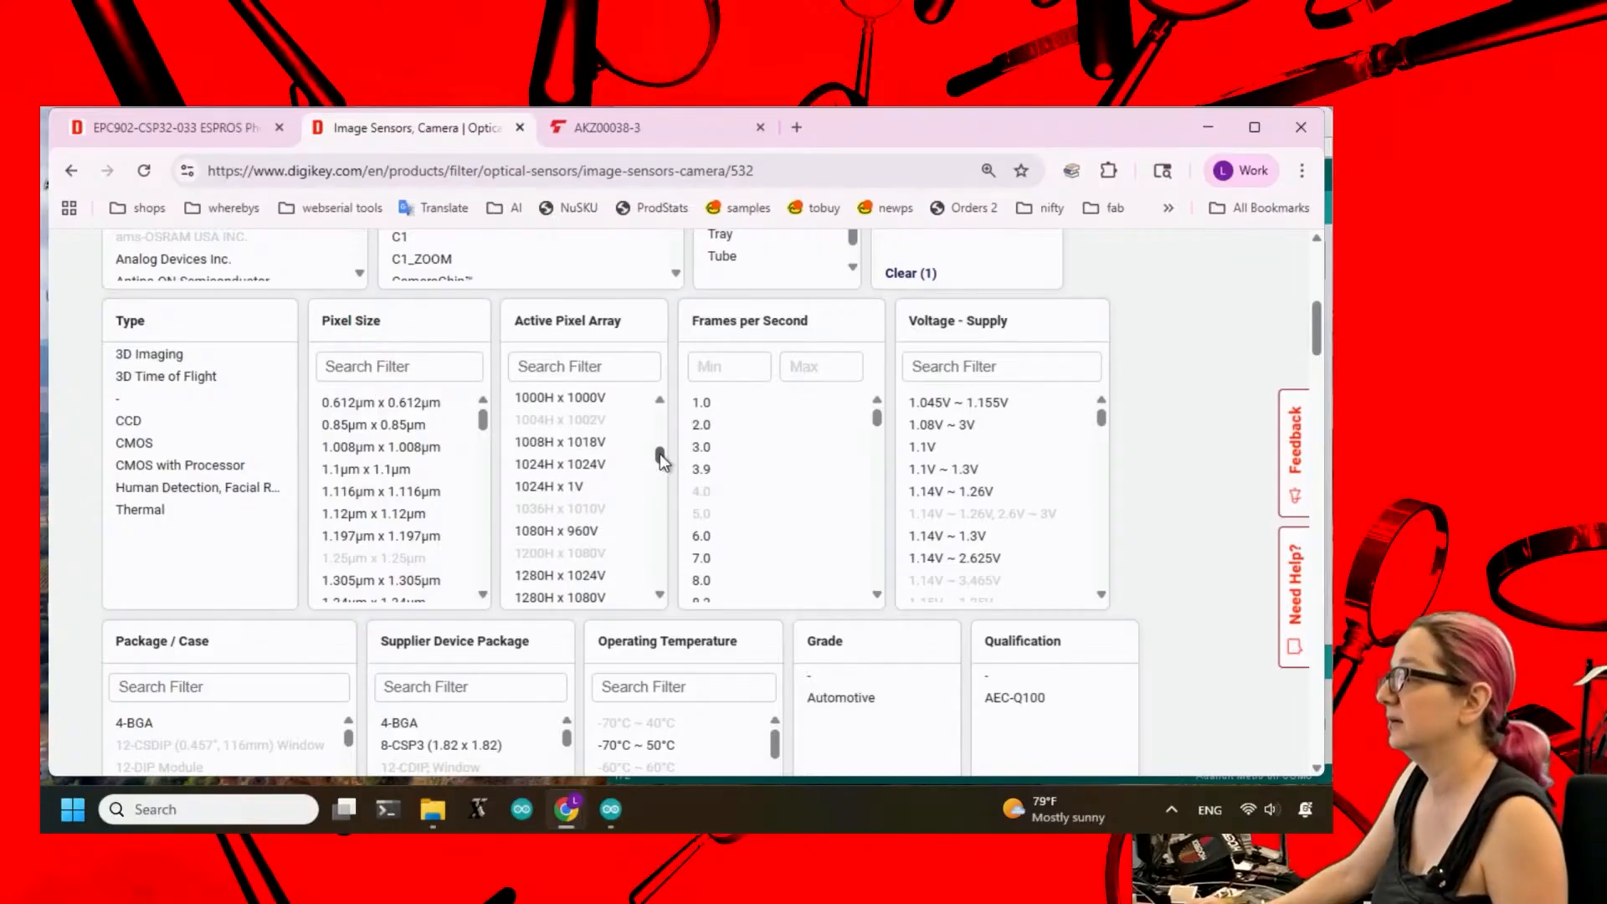
{"action": "scroll", "scroll_direction": "down", "scroll_amount": 3}
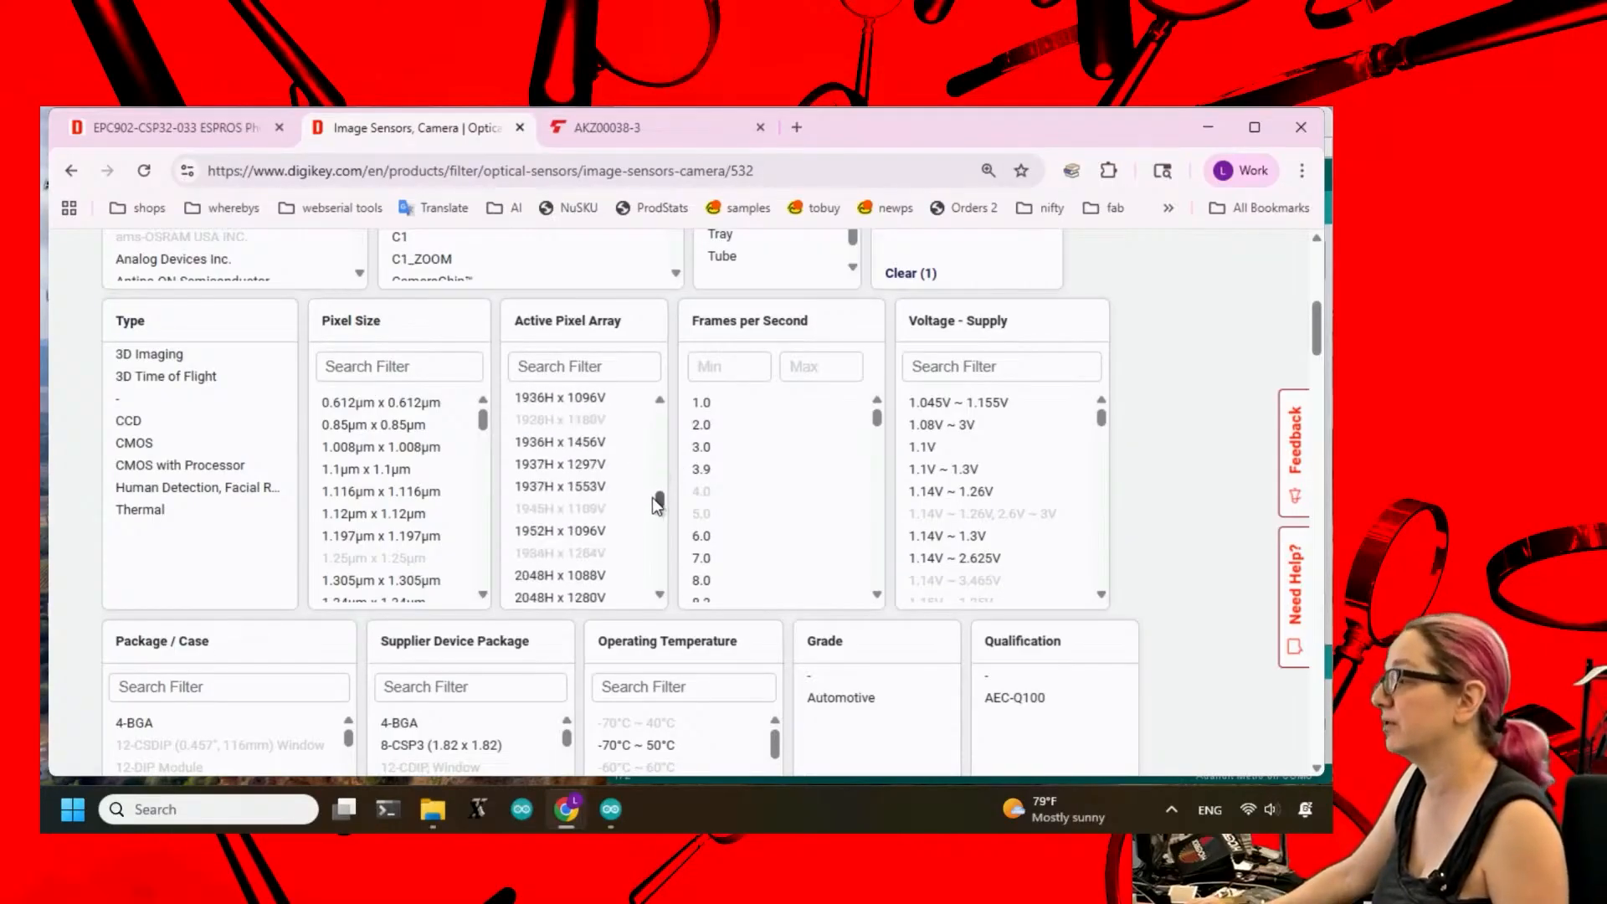
{"action": "scroll", "scroll_direction": "down", "scroll_amount": 3}
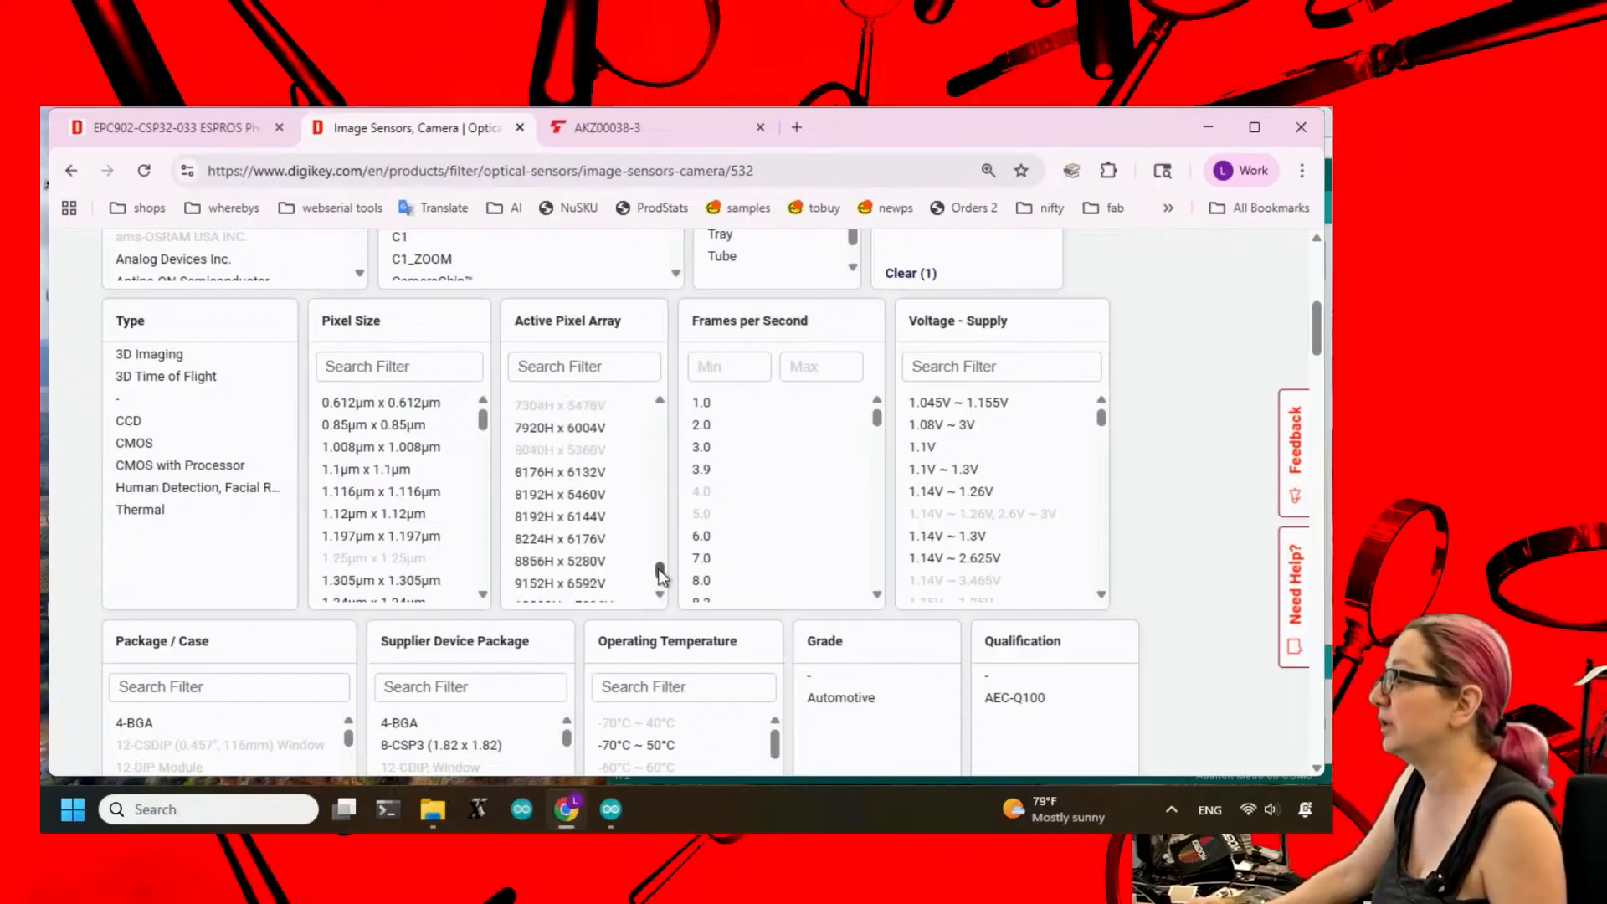
{"action": "type", "text": "1"}
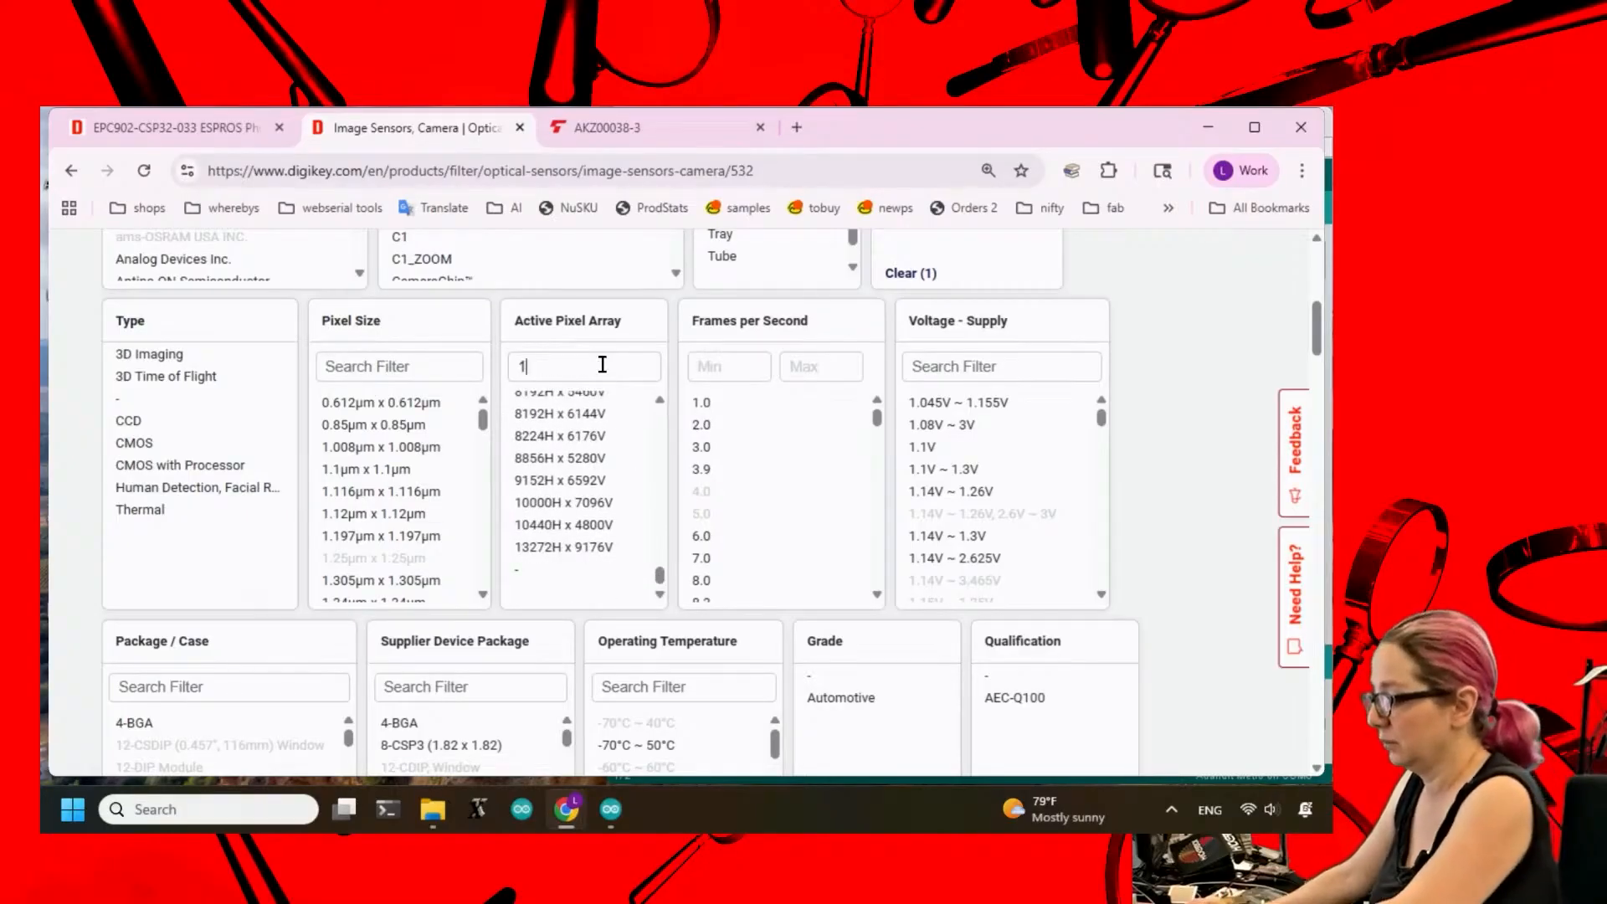
{"action": "type", "text": "v"}
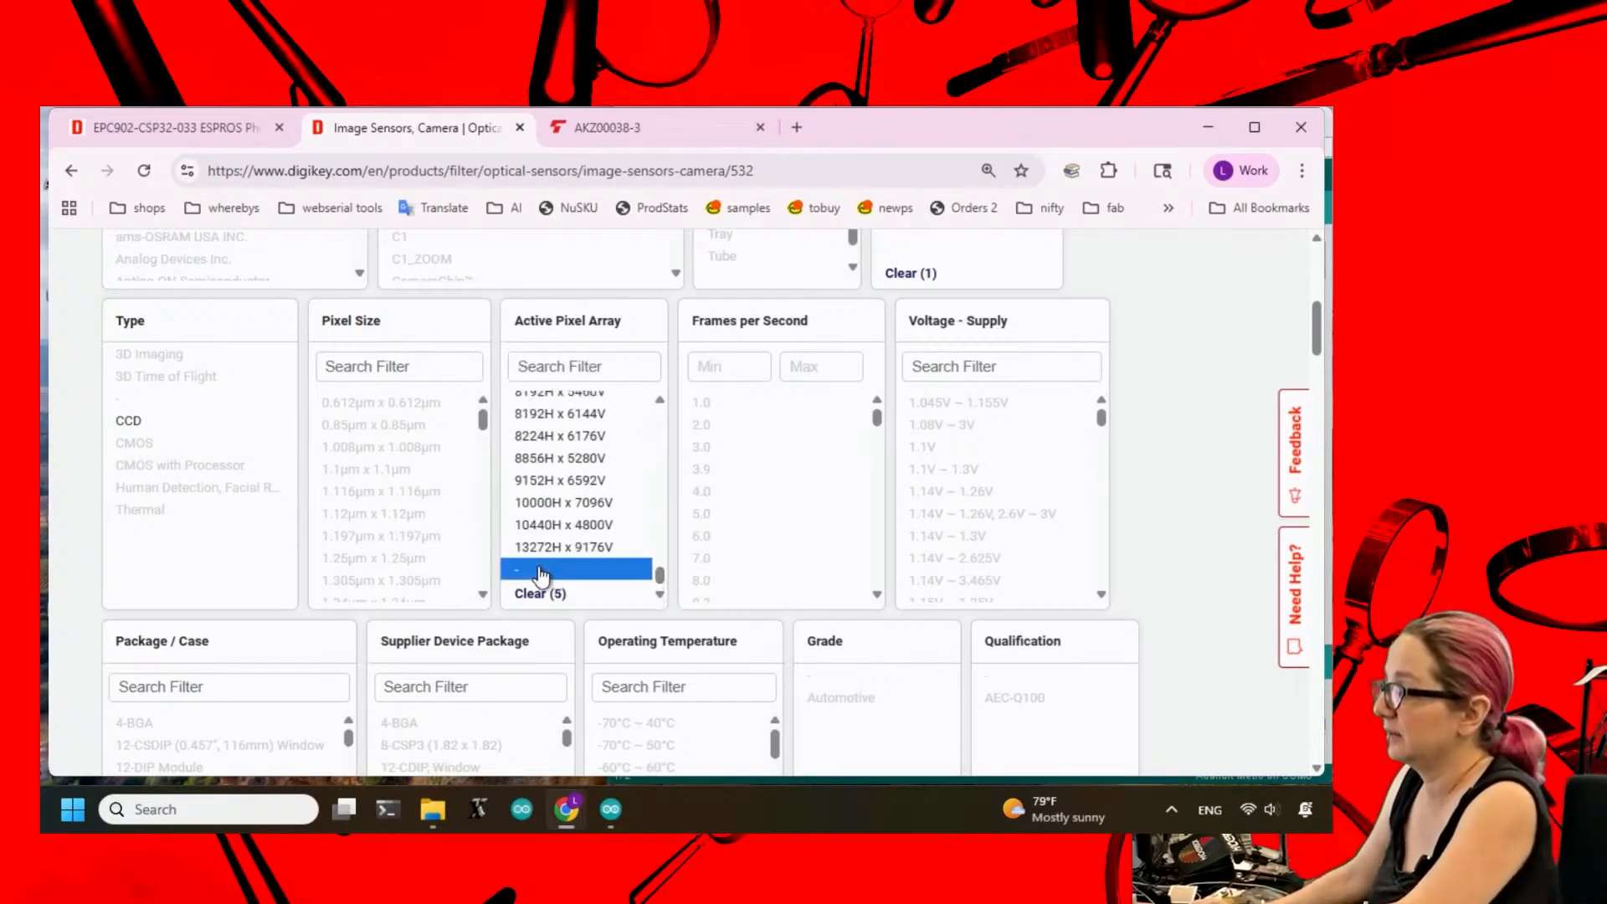
{"action": "scroll", "scroll_direction": "down", "scroll_amount": 3}
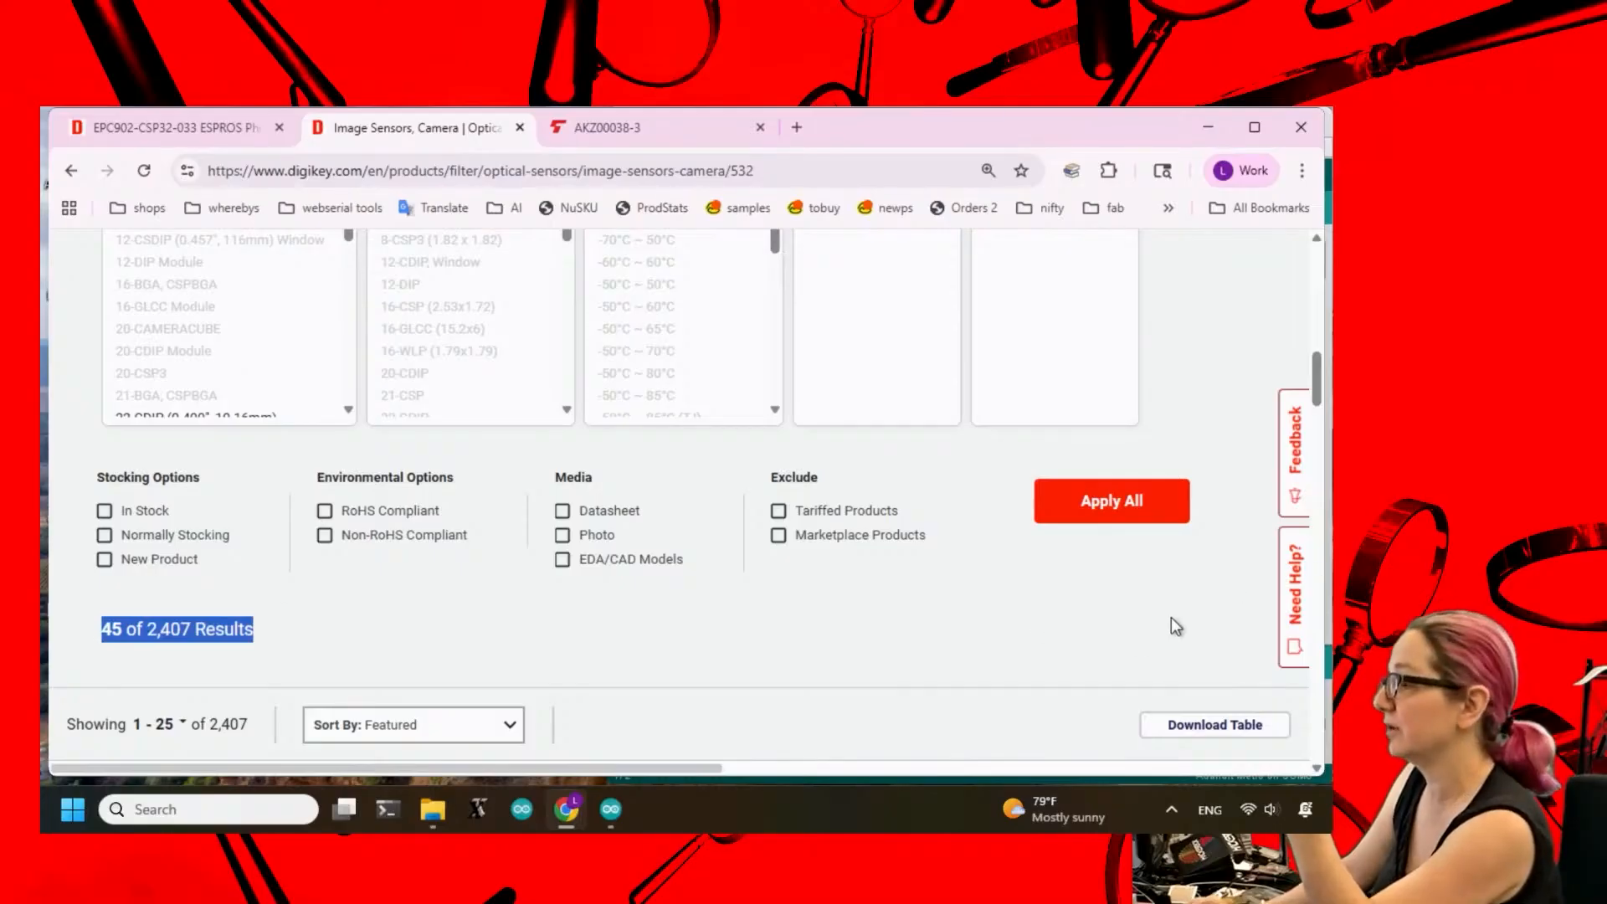
Apply the filters and browse the 45 results, led by ESPROS EPC901-CSP32-033 line sensors.
{"action": "left_click", "coordinate": [1111, 500]}
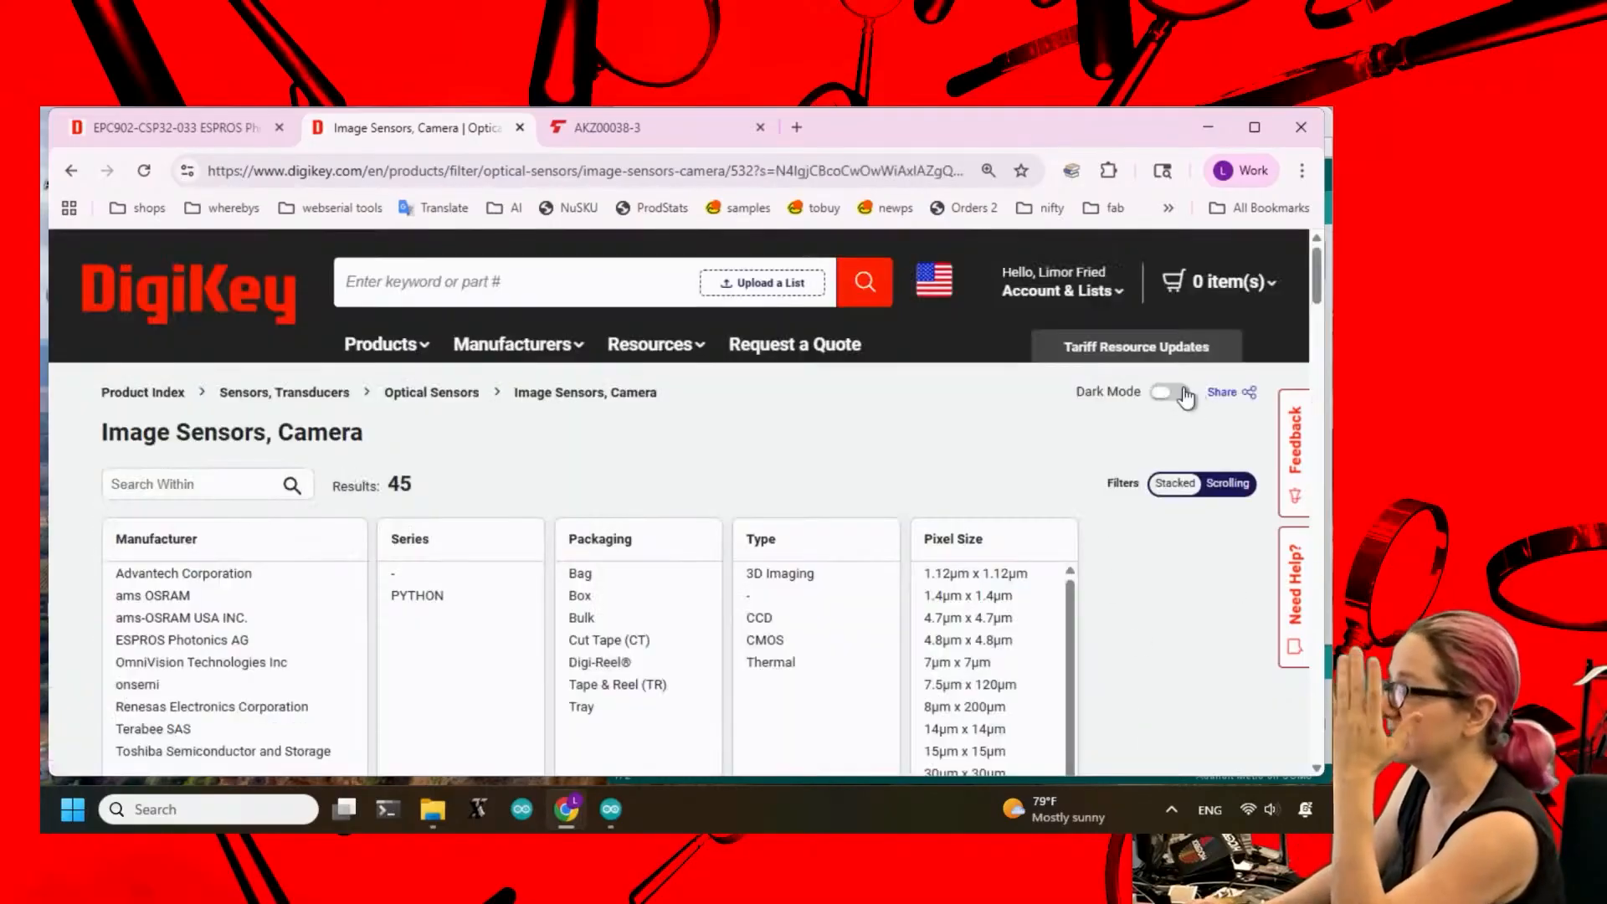
{"action": "scroll", "scroll_direction": "down", "scroll_amount": 3}
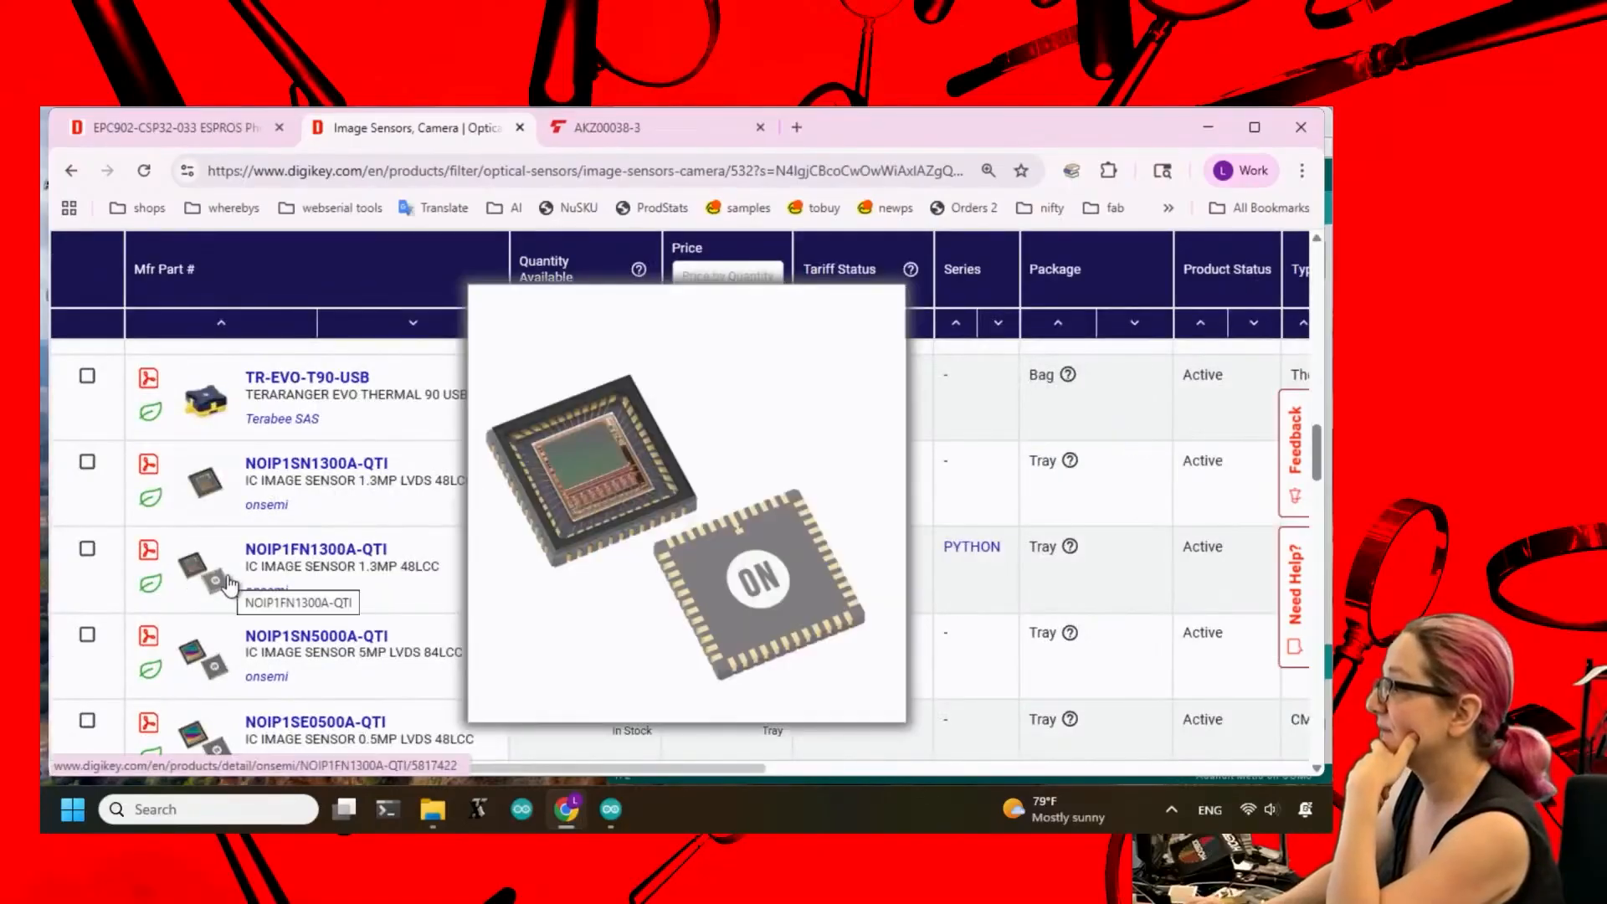
{"action": "mouse_move", "coordinate": [957, 591]}
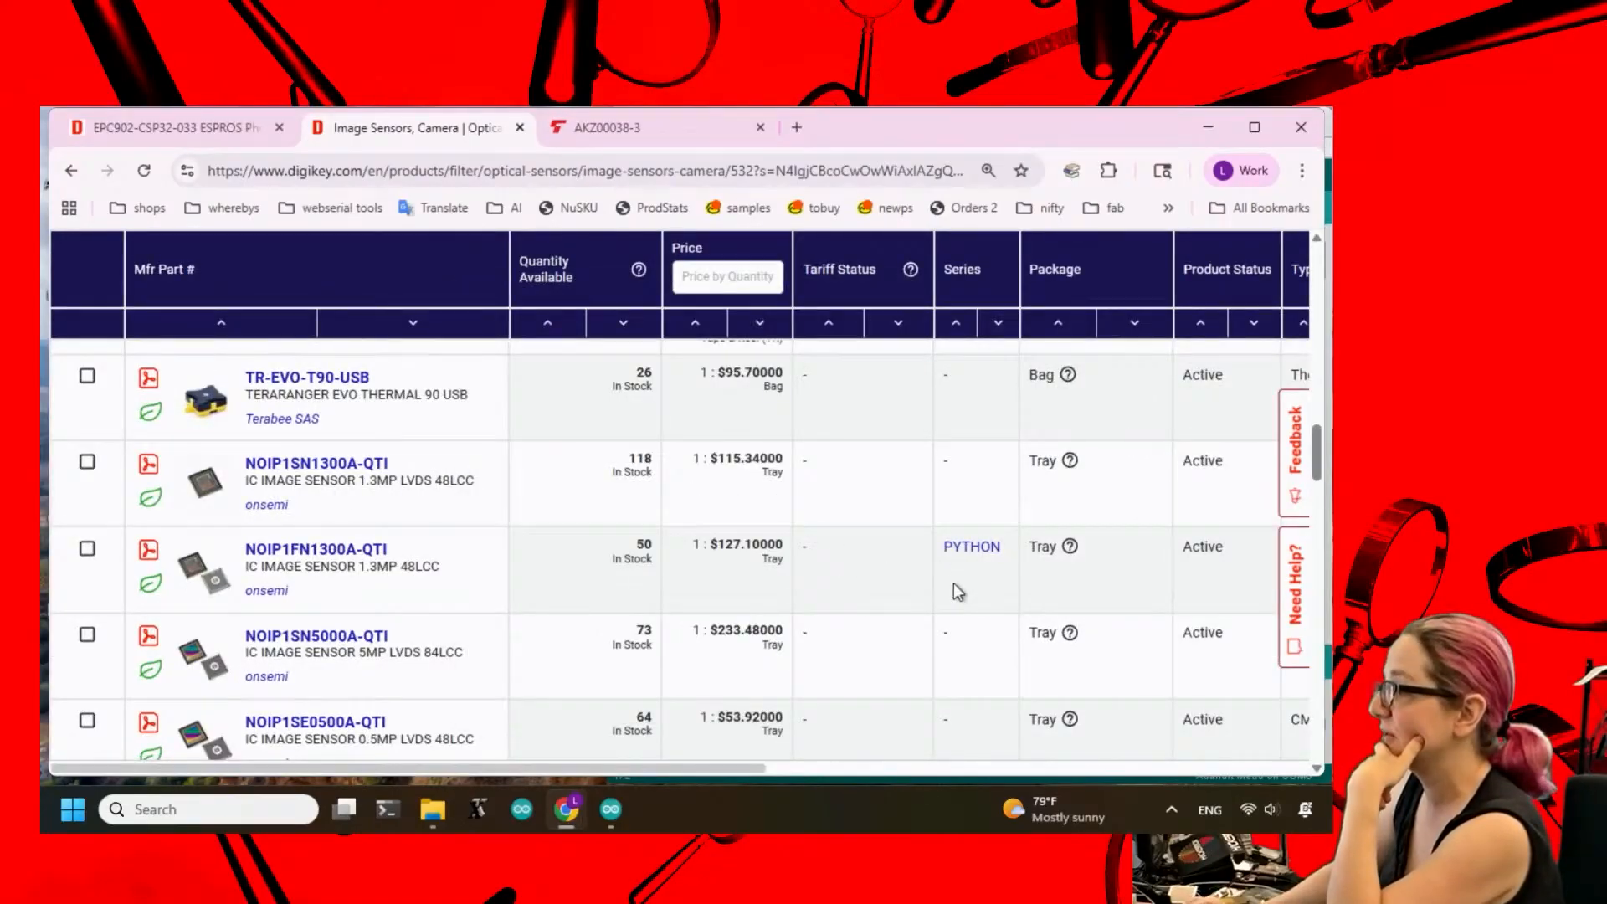
{"action": "scroll", "scroll_direction": "right", "scroll_amount": 3}
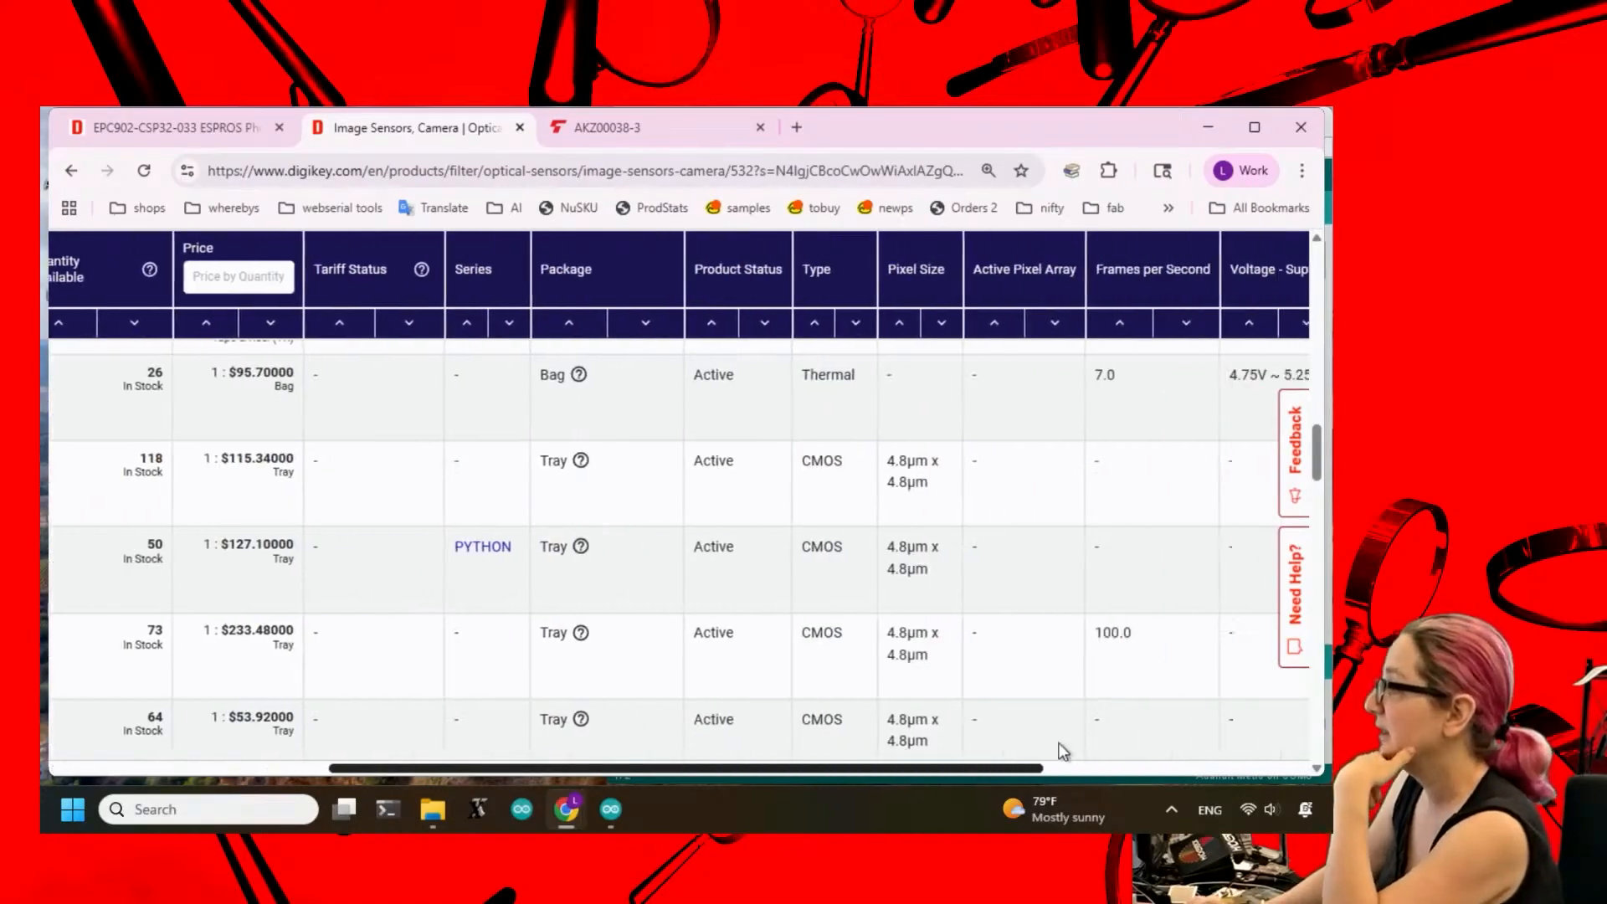
{"action": "scroll", "scroll_direction": "right", "scroll_amount": 3}
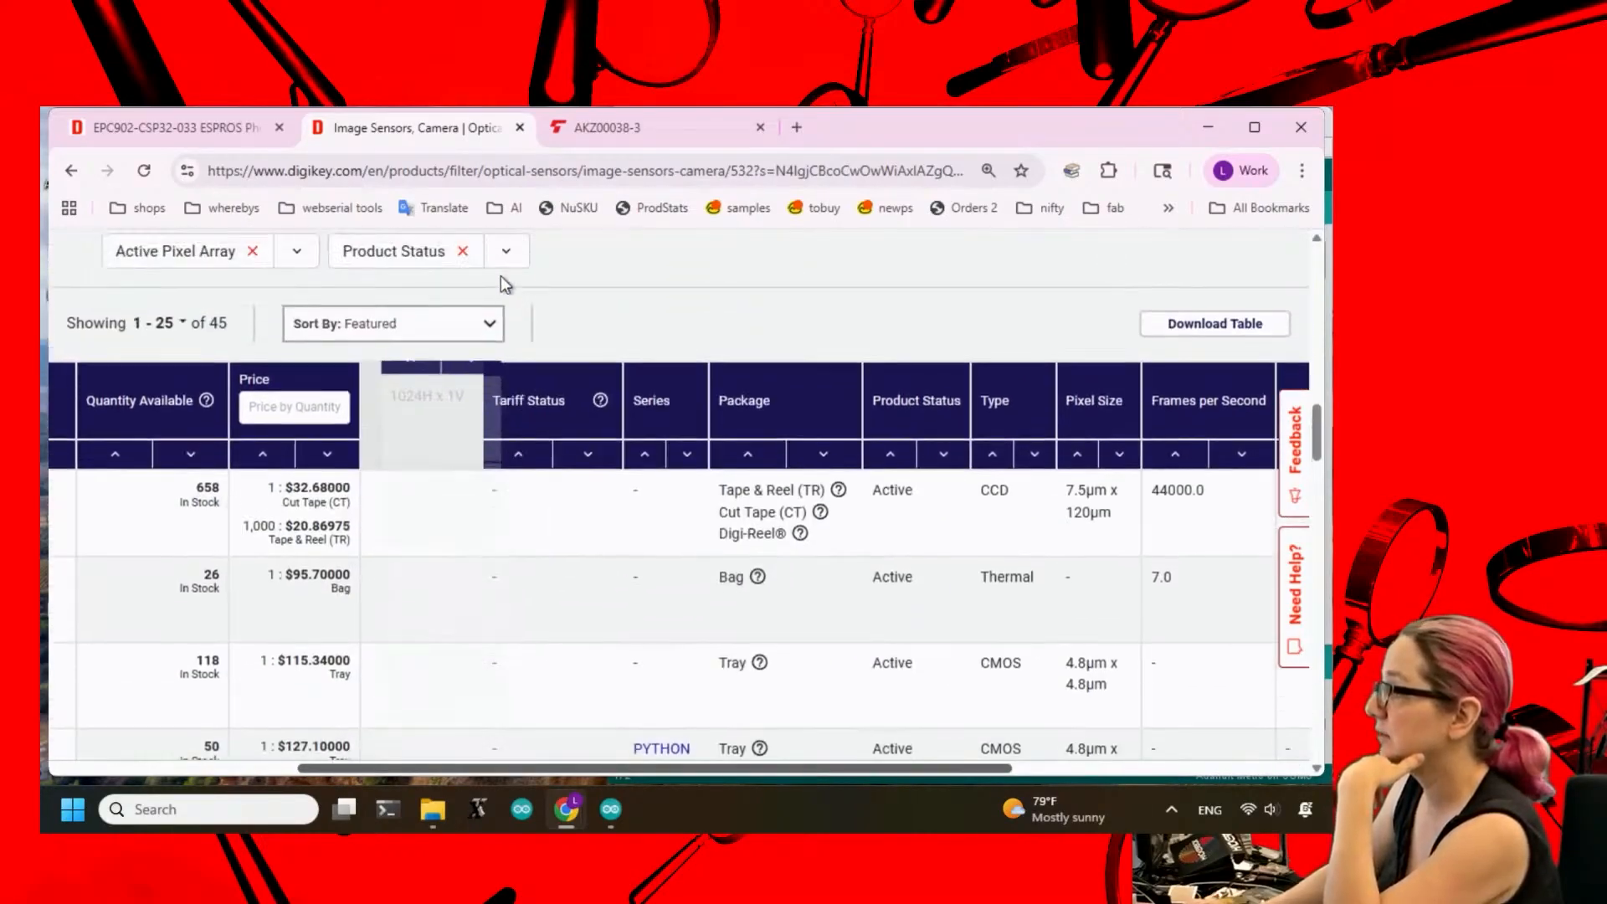
{"action": "scroll", "scroll_direction": "down", "scroll_amount": 3}
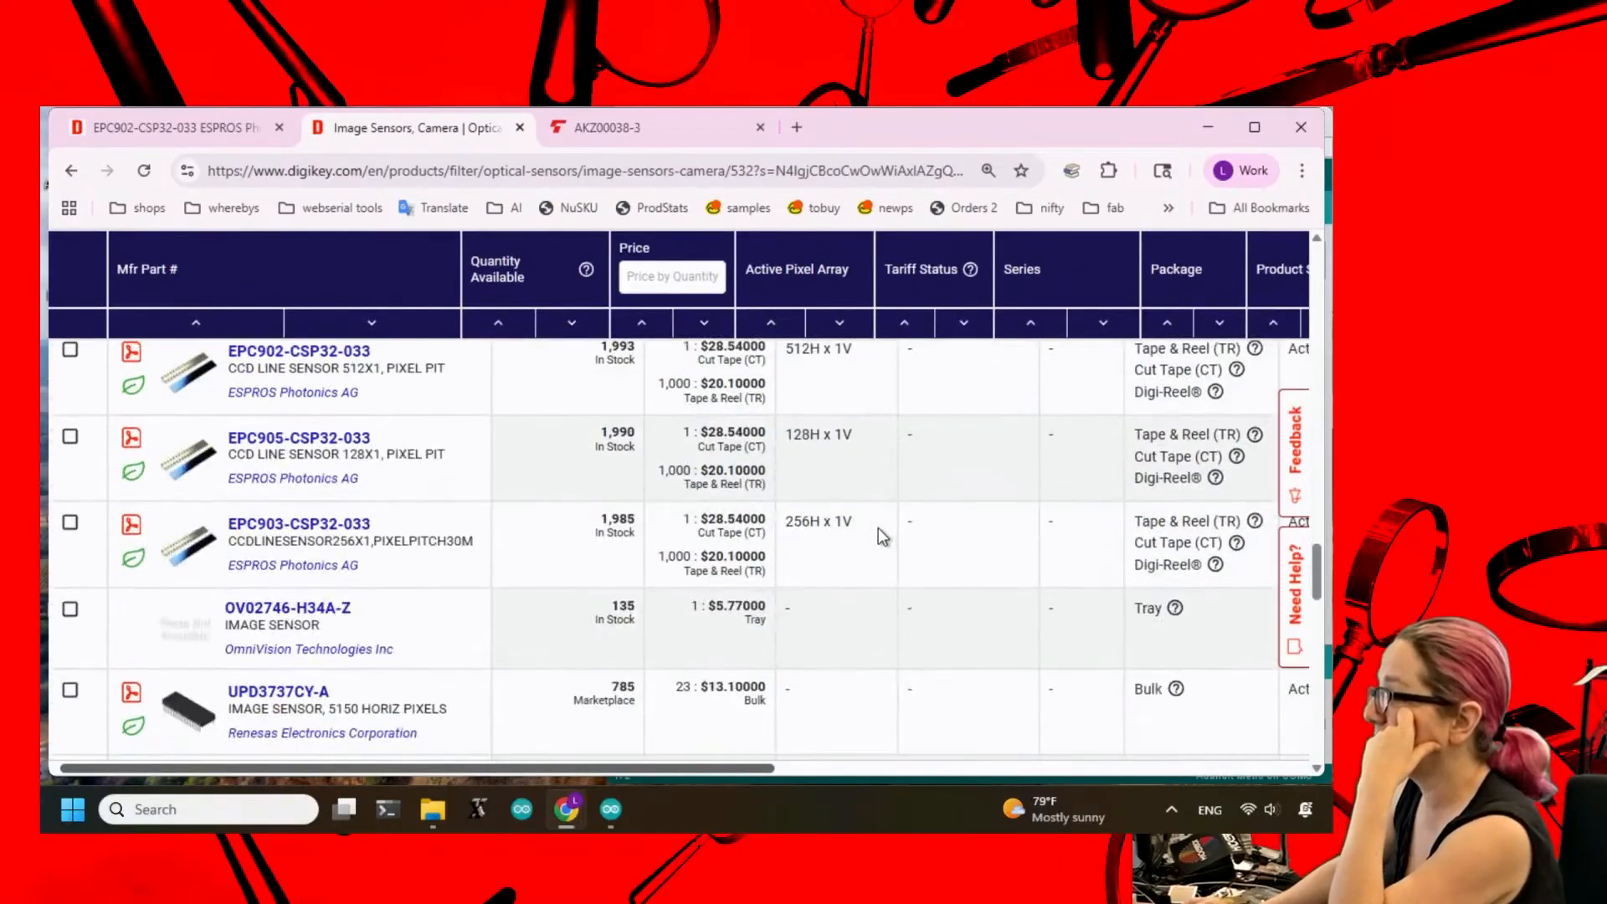
{"action": "scroll", "scroll_direction": "down", "scroll_amount": 3}
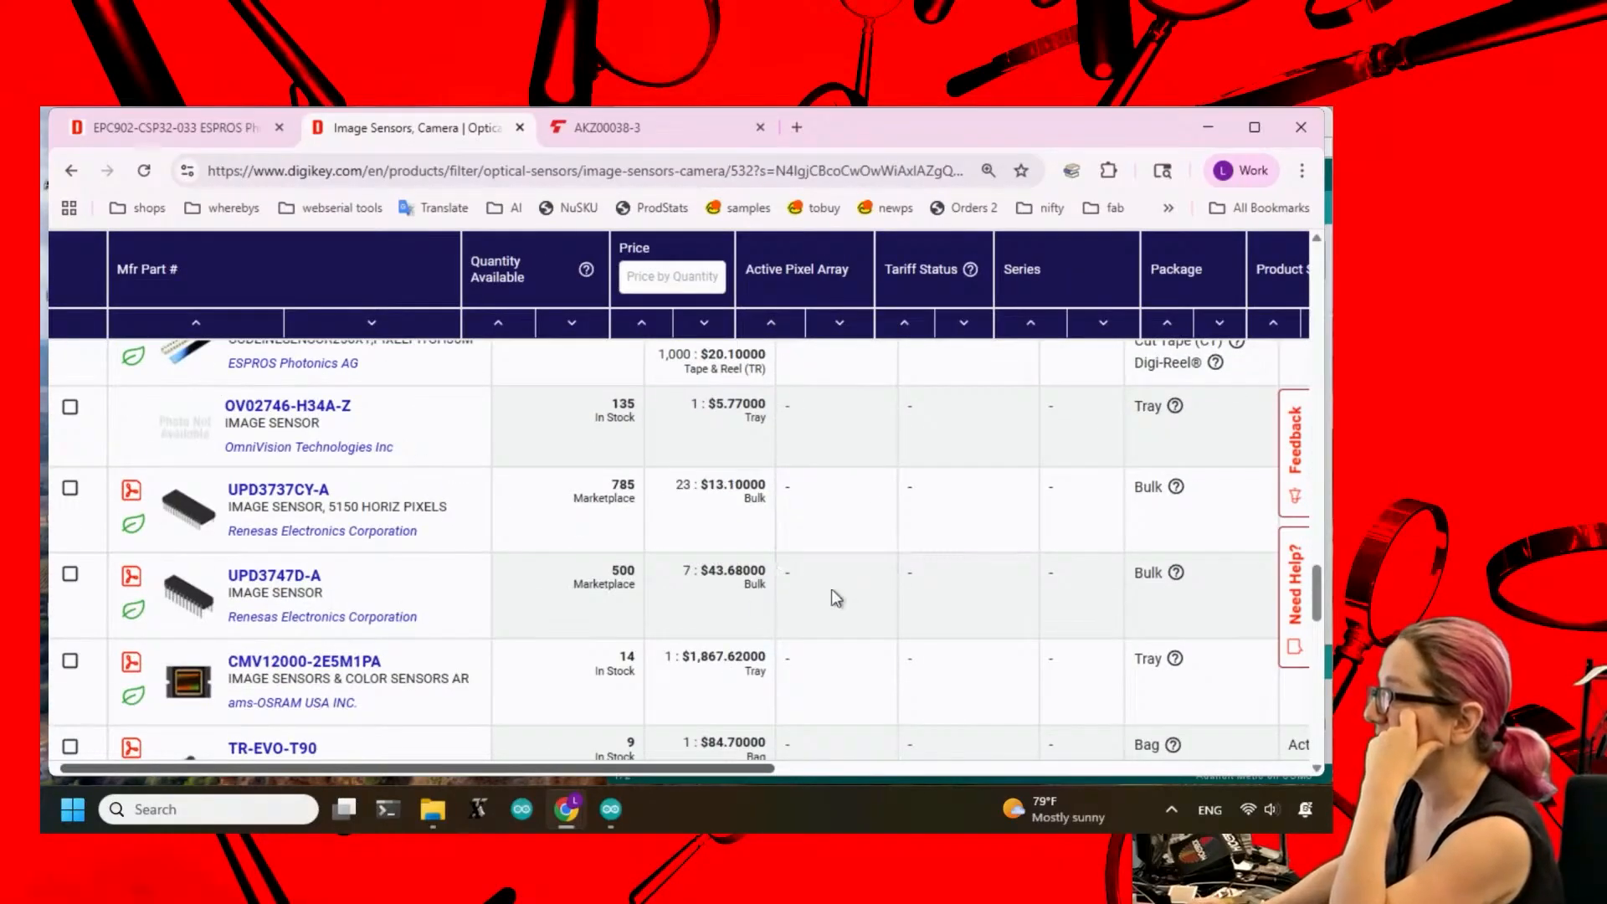
{"action": "scroll", "scroll_direction": "down", "scroll_amount": 3}
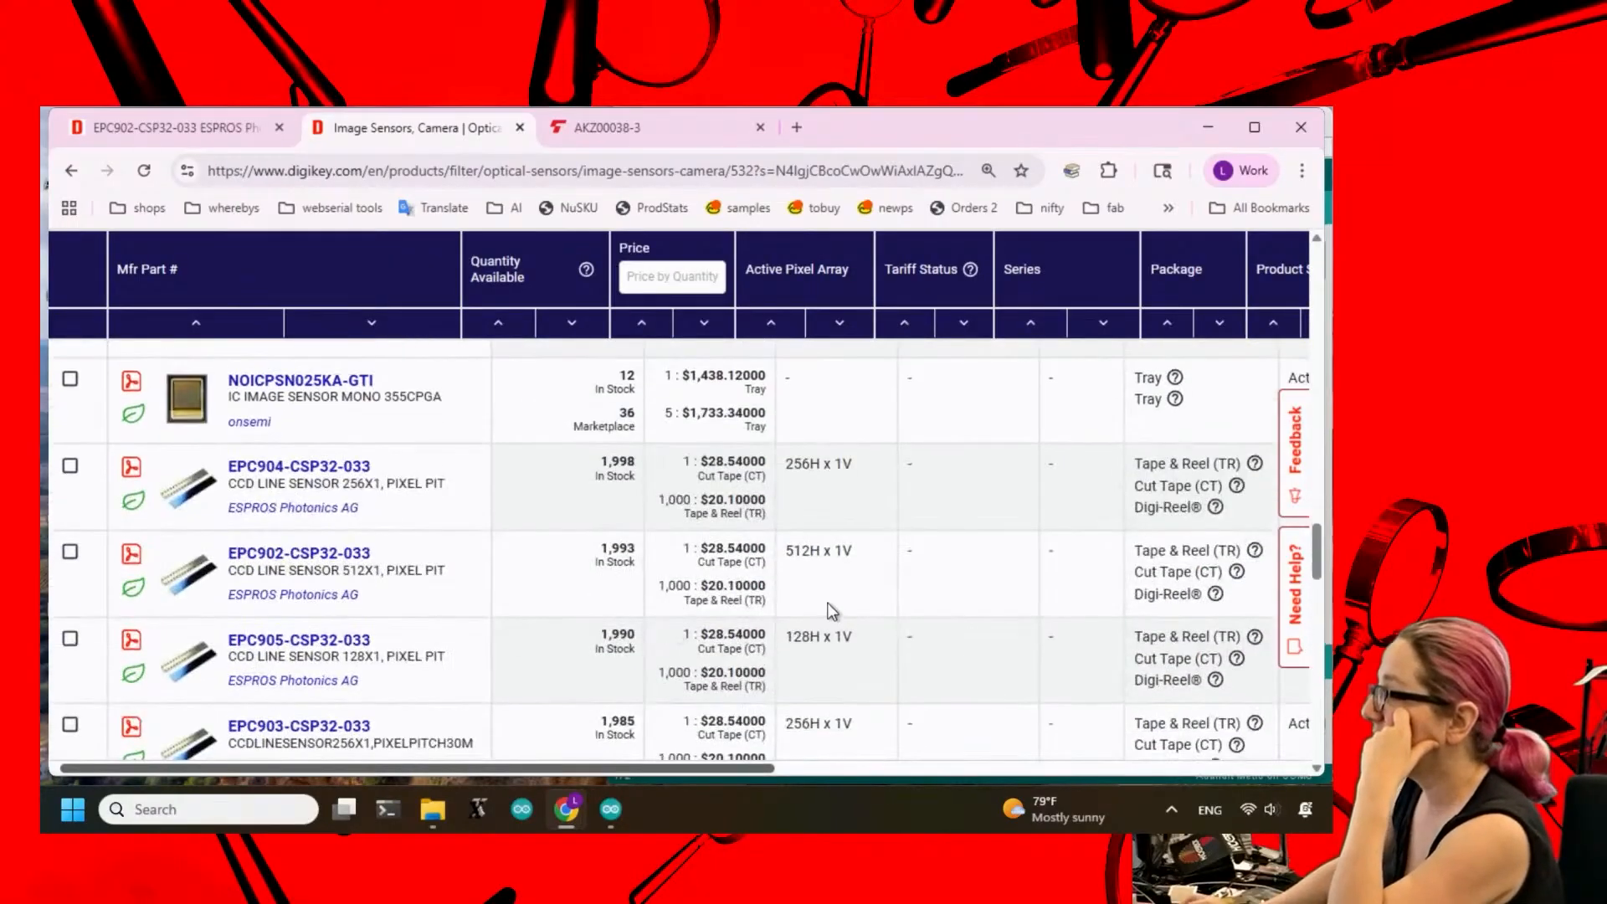
{"action": "scroll", "scroll_direction": "down", "scroll_amount": 3}
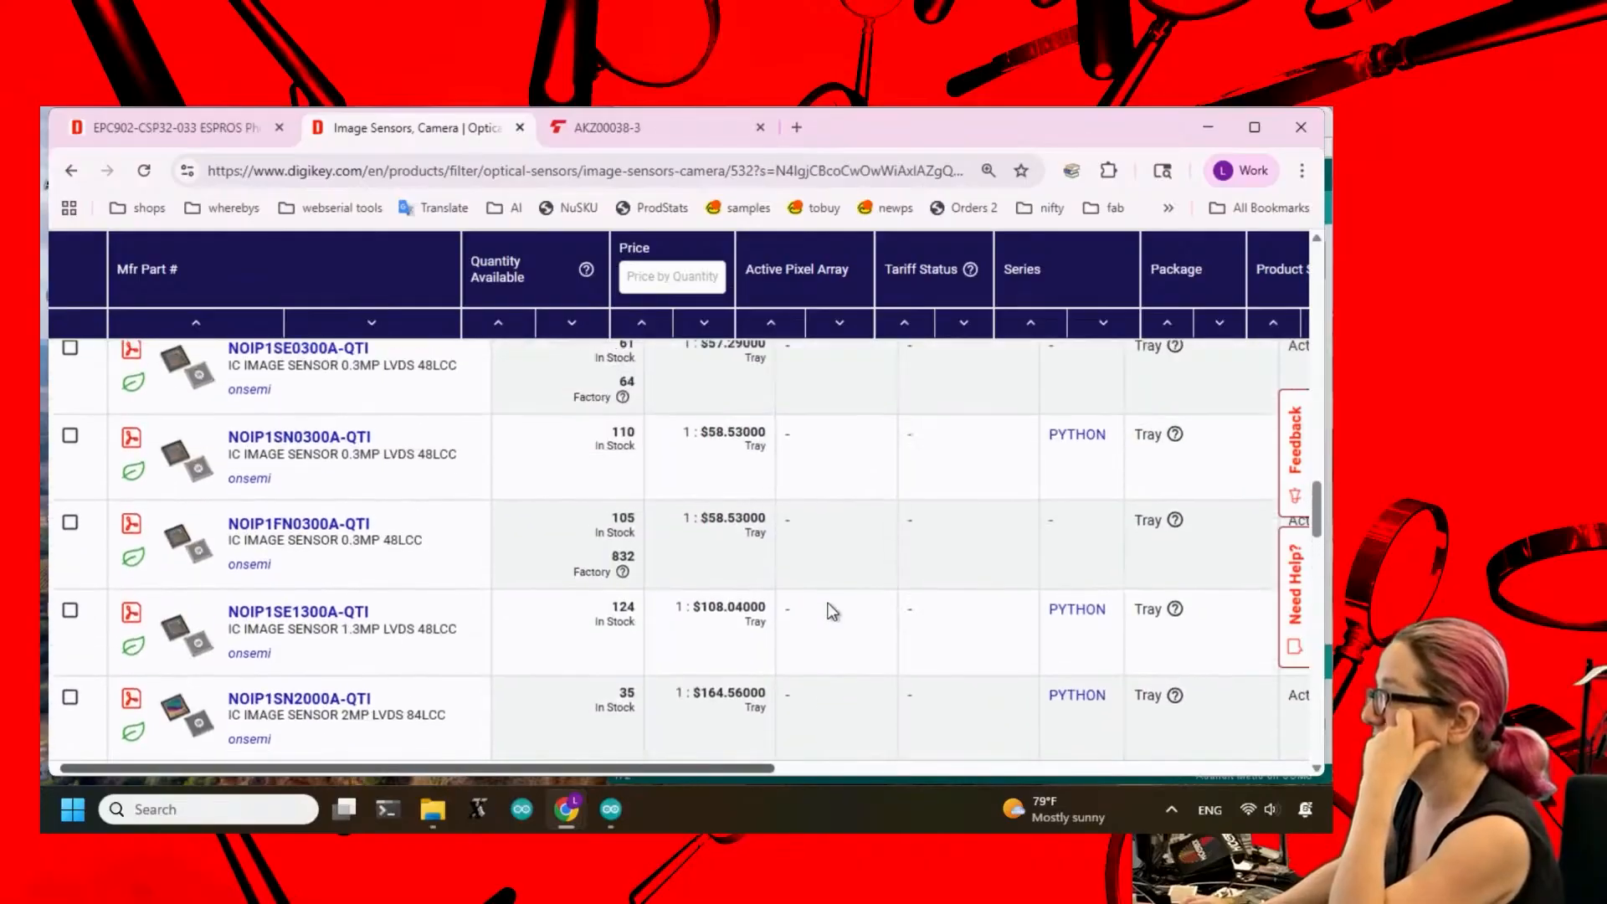
{"action": "scroll", "scroll_direction": "down", "scroll_amount": 3}
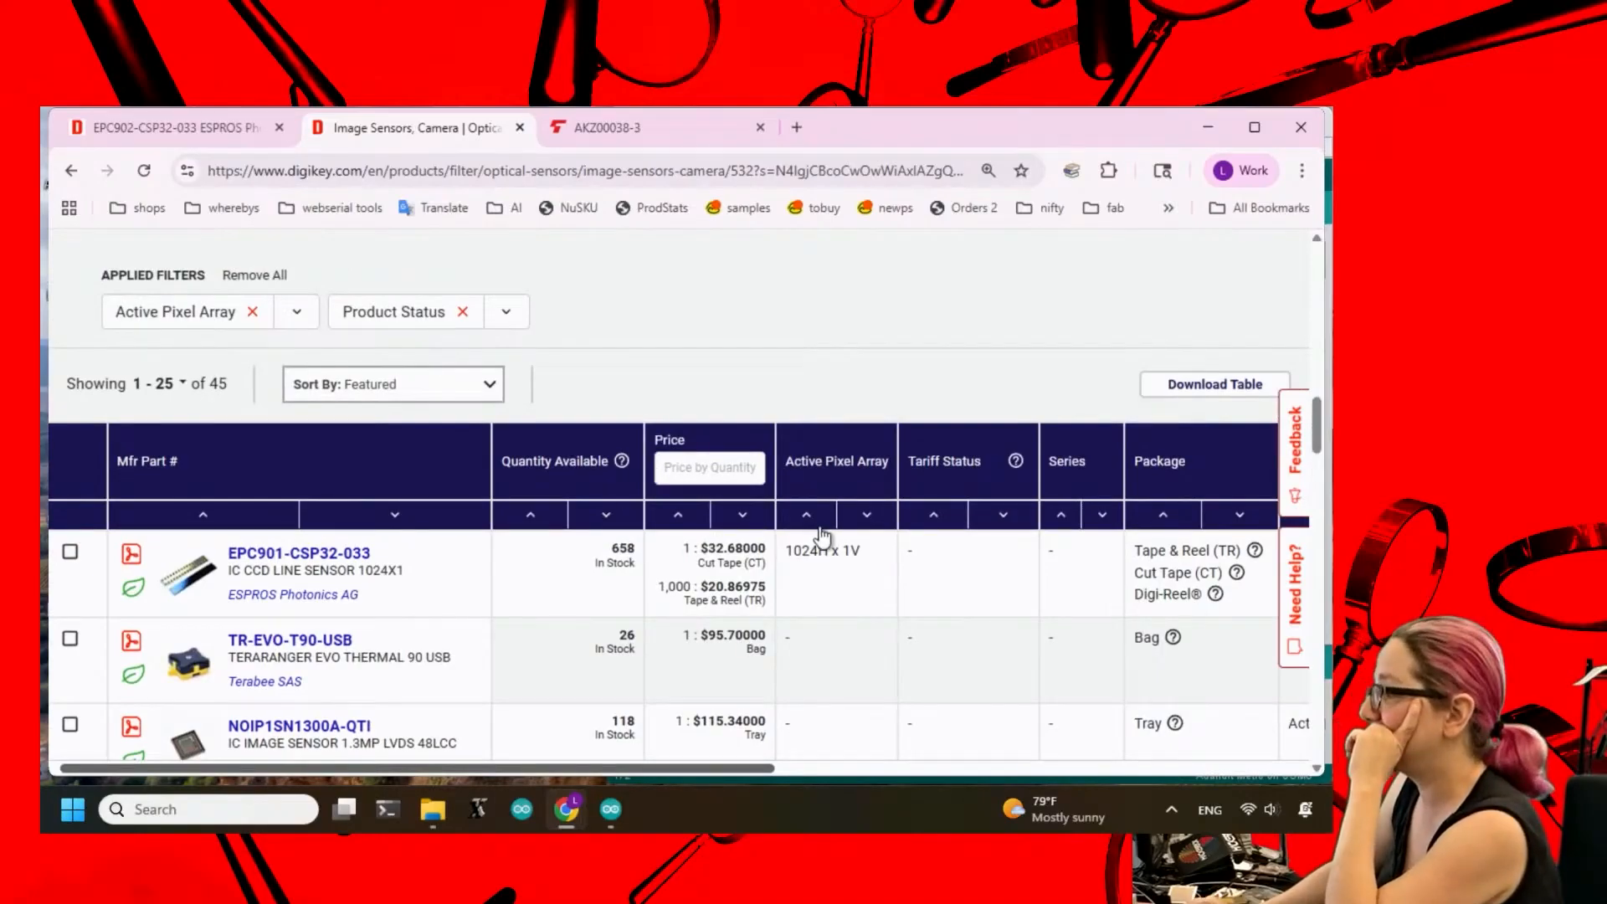
{"action": "mouse_move", "coordinate": [779, 275]}
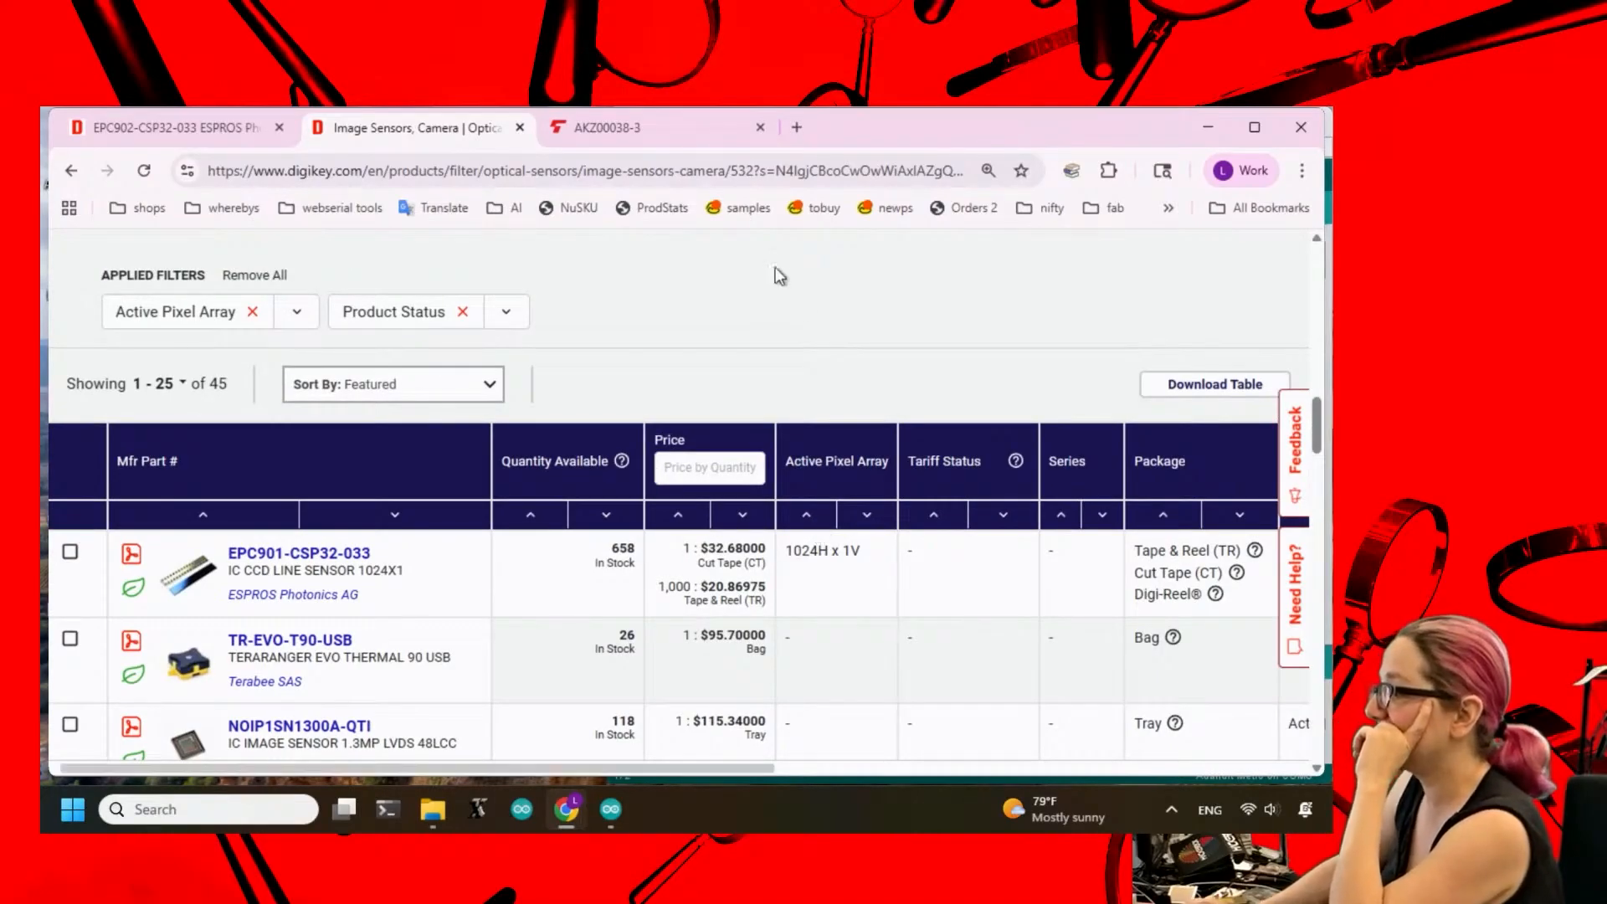
{"action": "scroll", "scroll_direction": "up", "scroll_amount": 3}
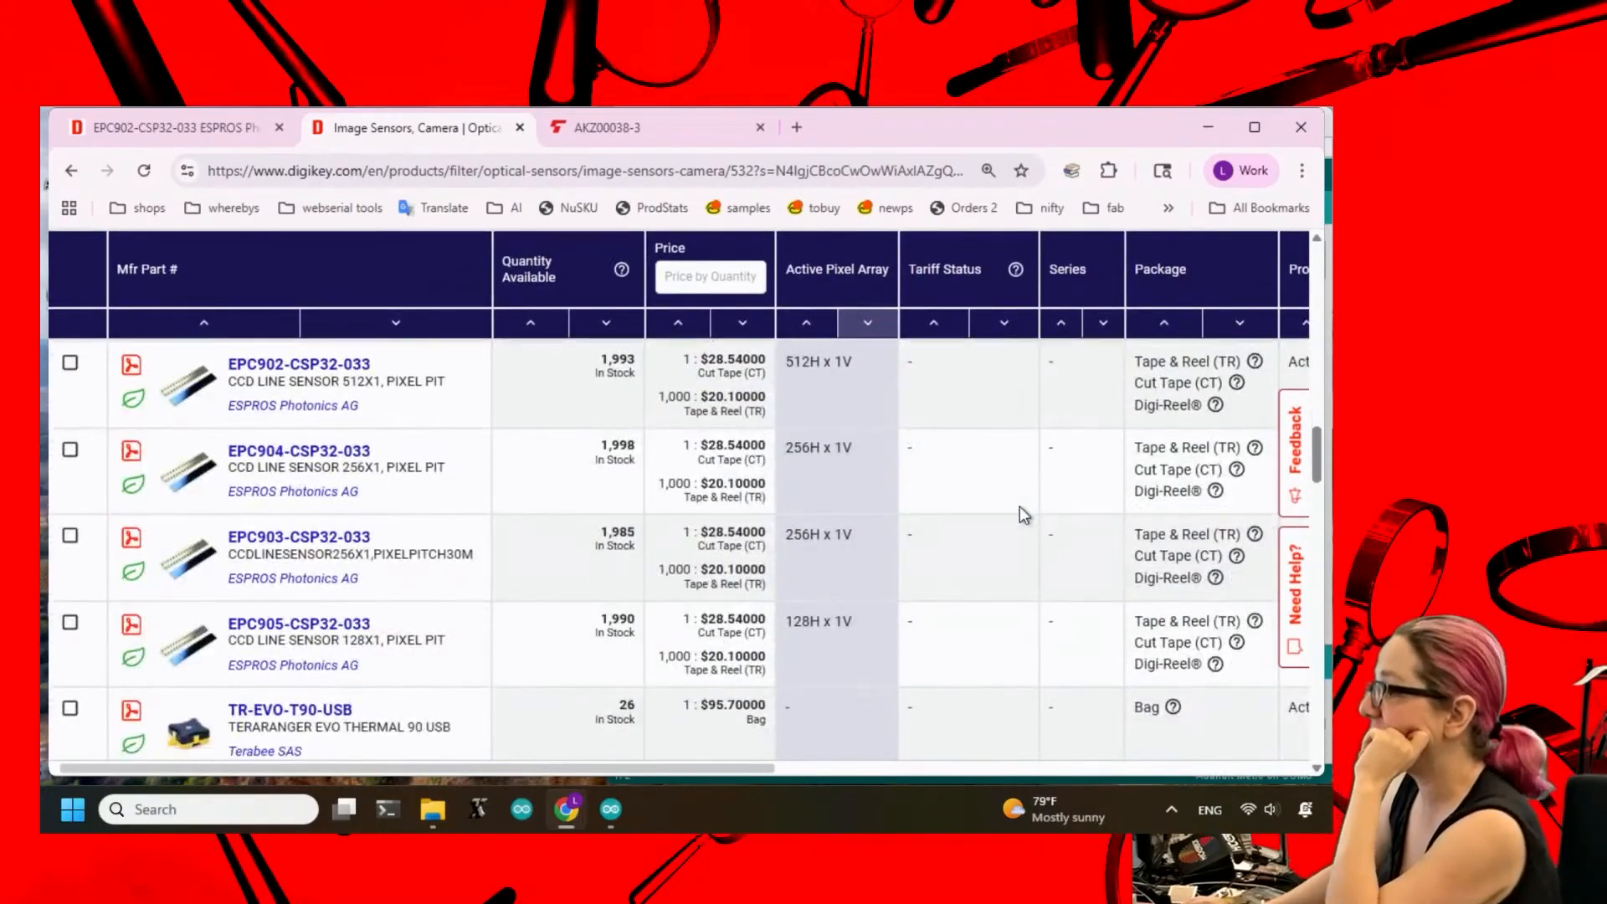
{"action": "scroll", "scroll_direction": "down", "scroll_amount": 3}
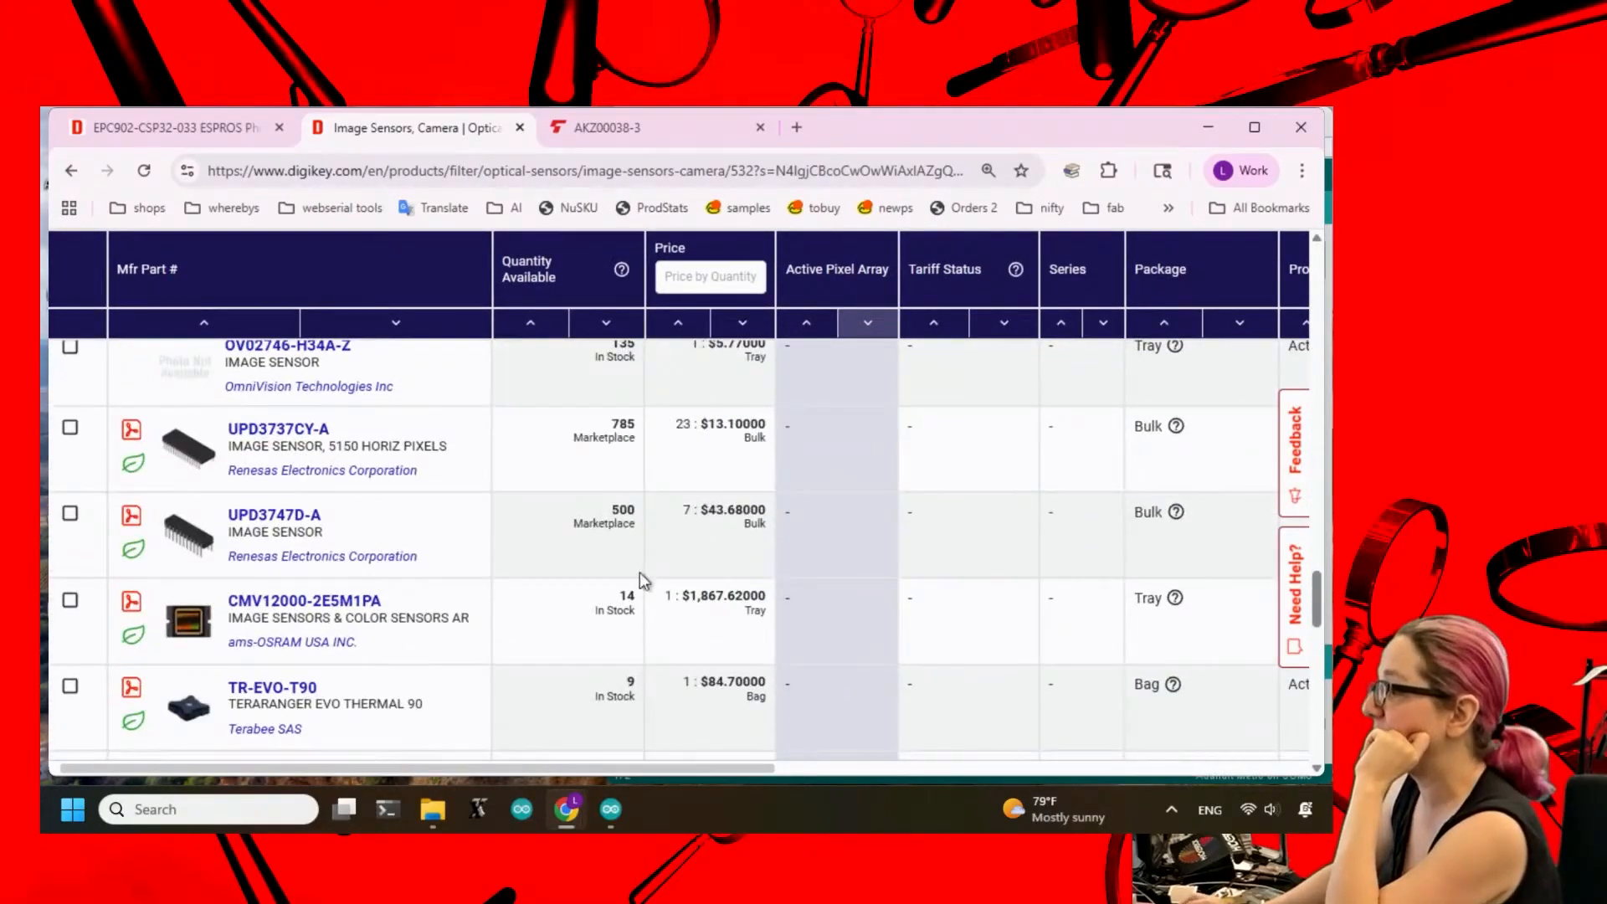
{"action": "scroll", "scroll_direction": "down", "scroll_amount": 3}
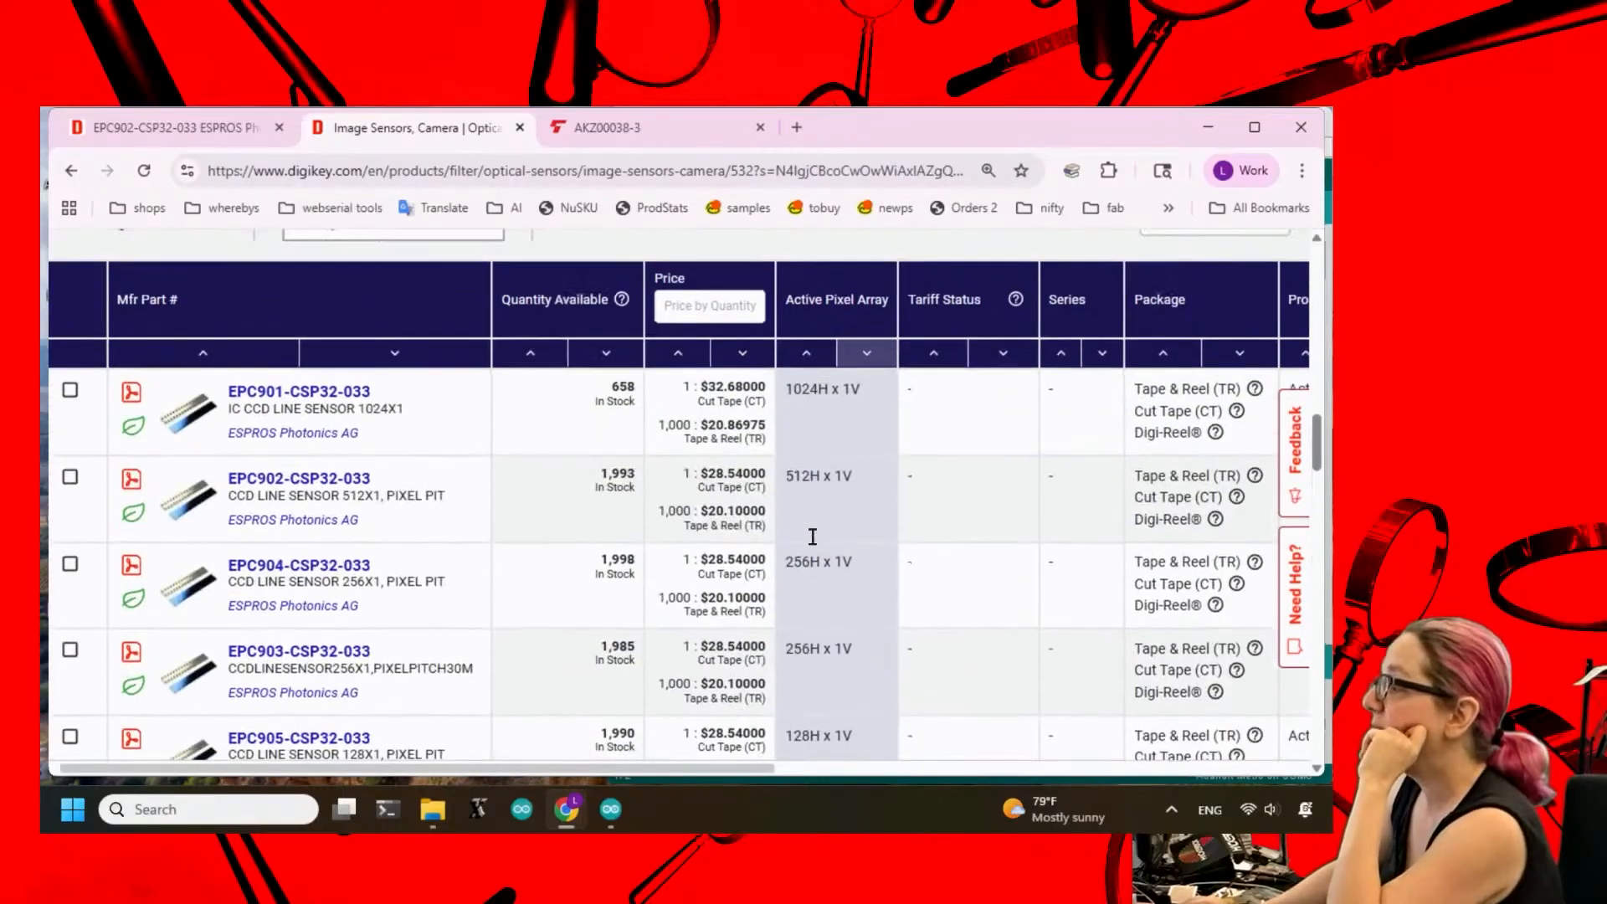
{"action": "mouse_move", "coordinate": [349, 558]}
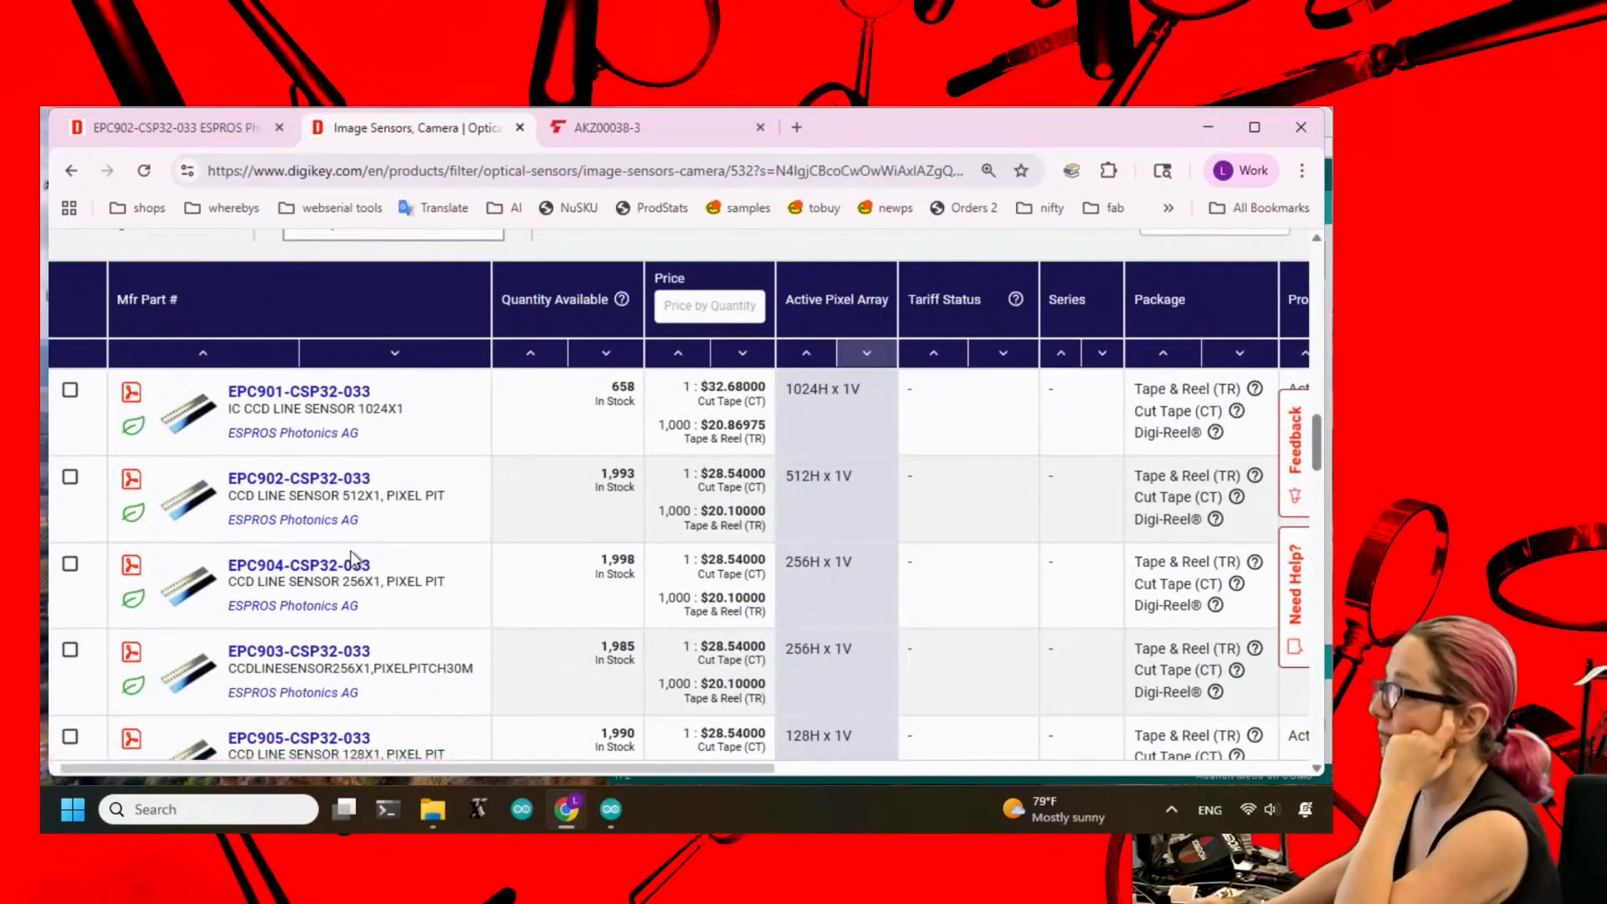
{"action": "mouse_move", "coordinate": [479, 466]}
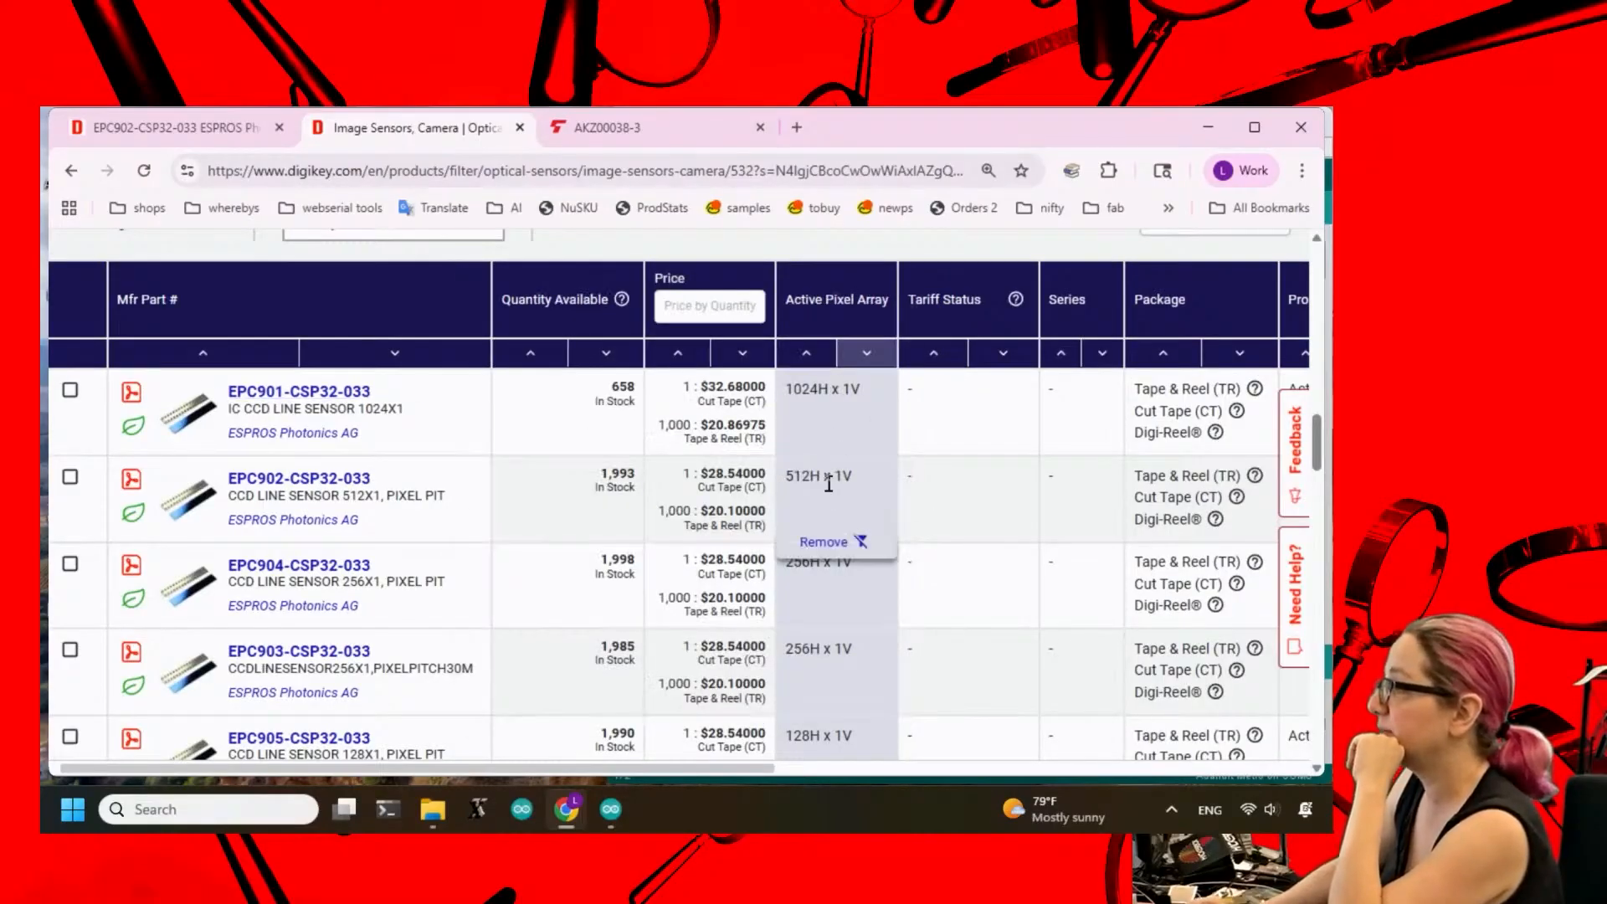
{"action": "left_click", "coordinate": [637, 127]}
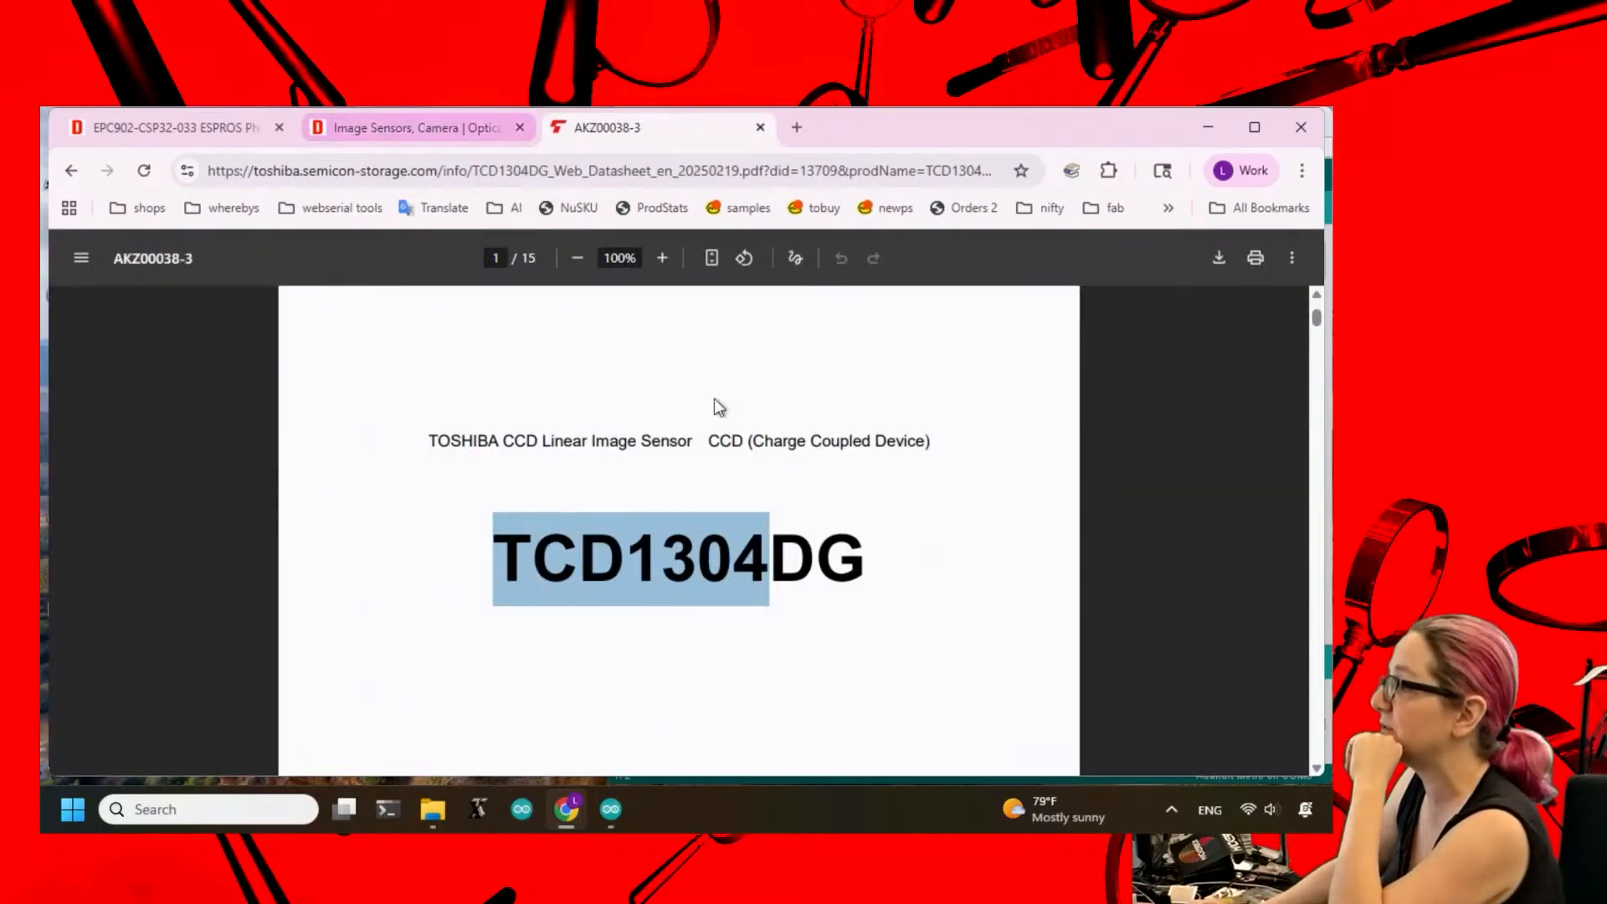
{"action": "scroll", "scroll_direction": "down", "scroll_amount": 3}
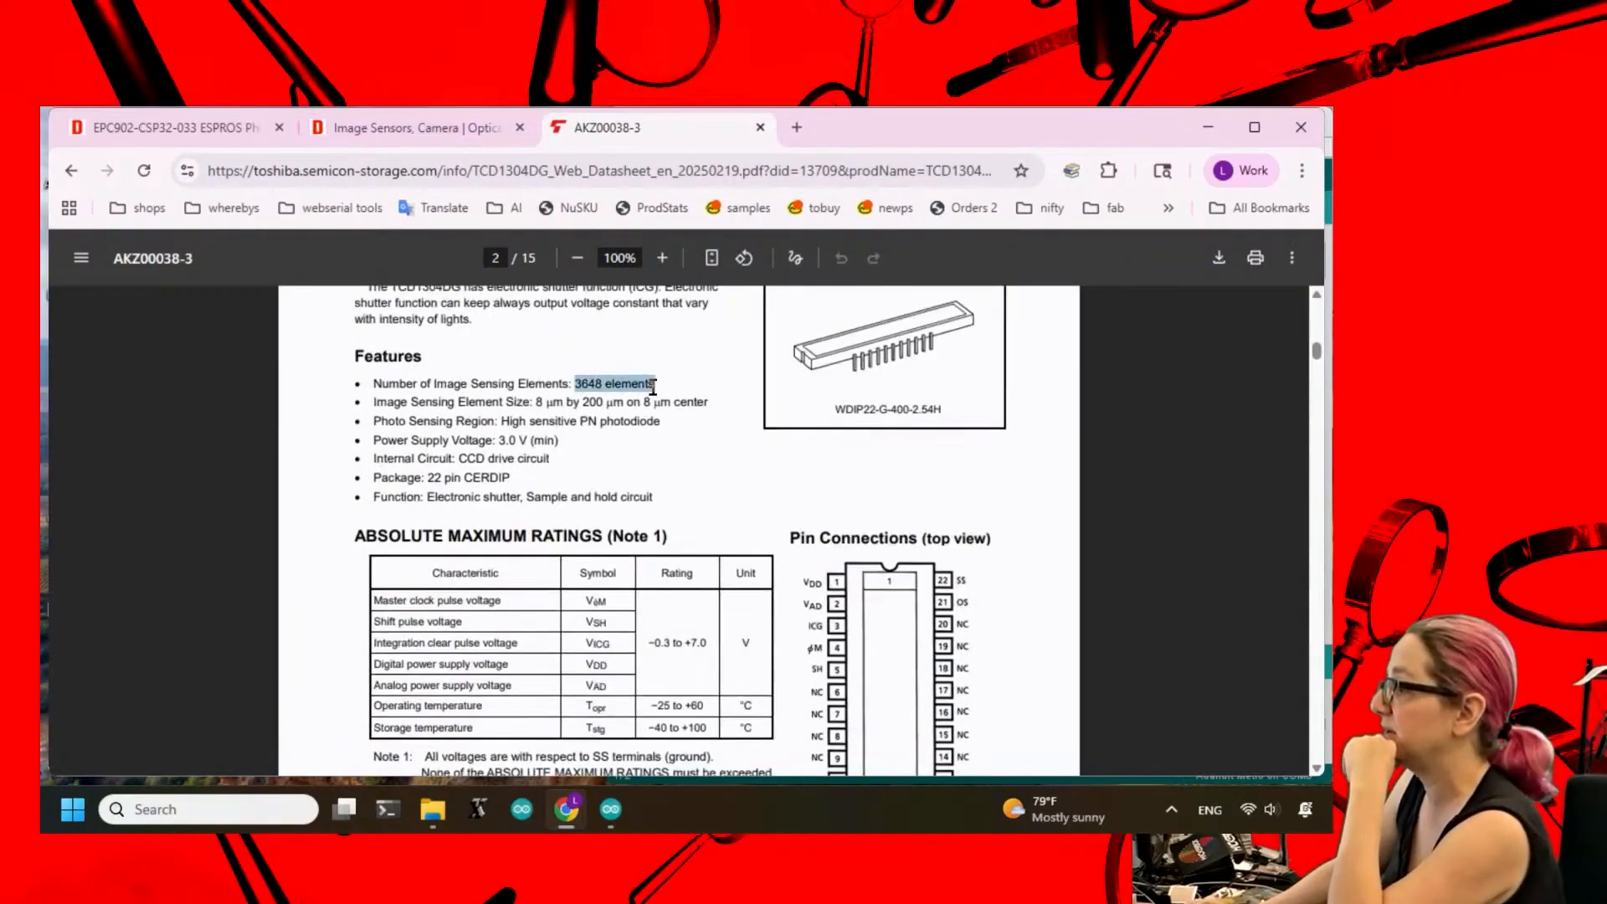
{"action": "left_click", "coordinate": [413, 128]}
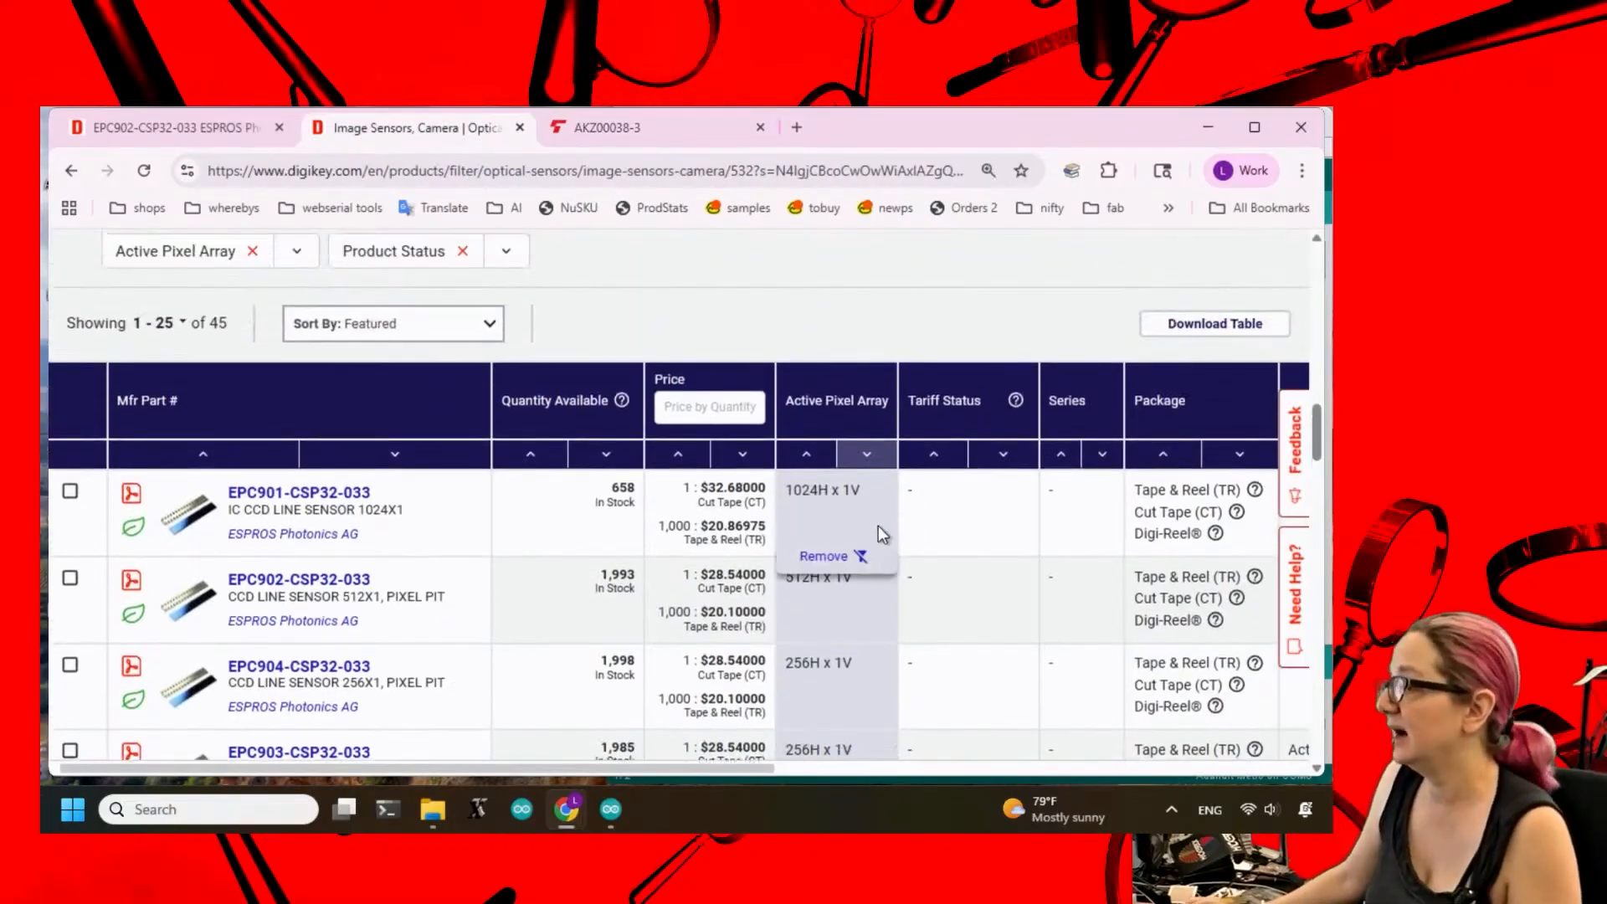
{"action": "scroll", "scroll_direction": "down", "scroll_amount": 3}
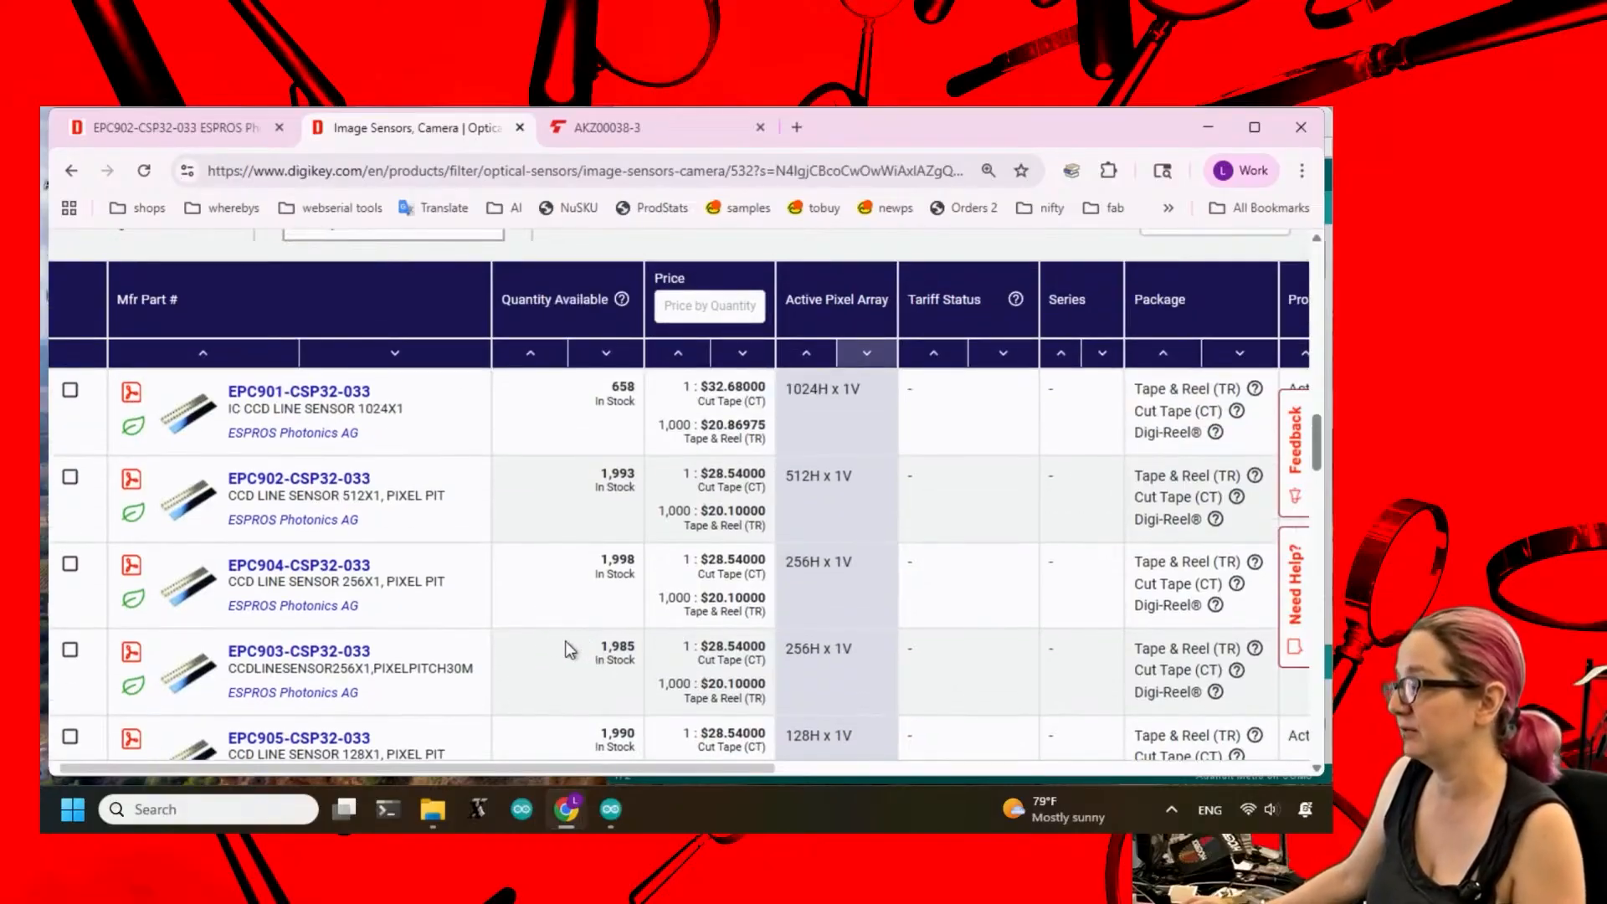
{"action": "mouse_move", "coordinate": [517, 631]}
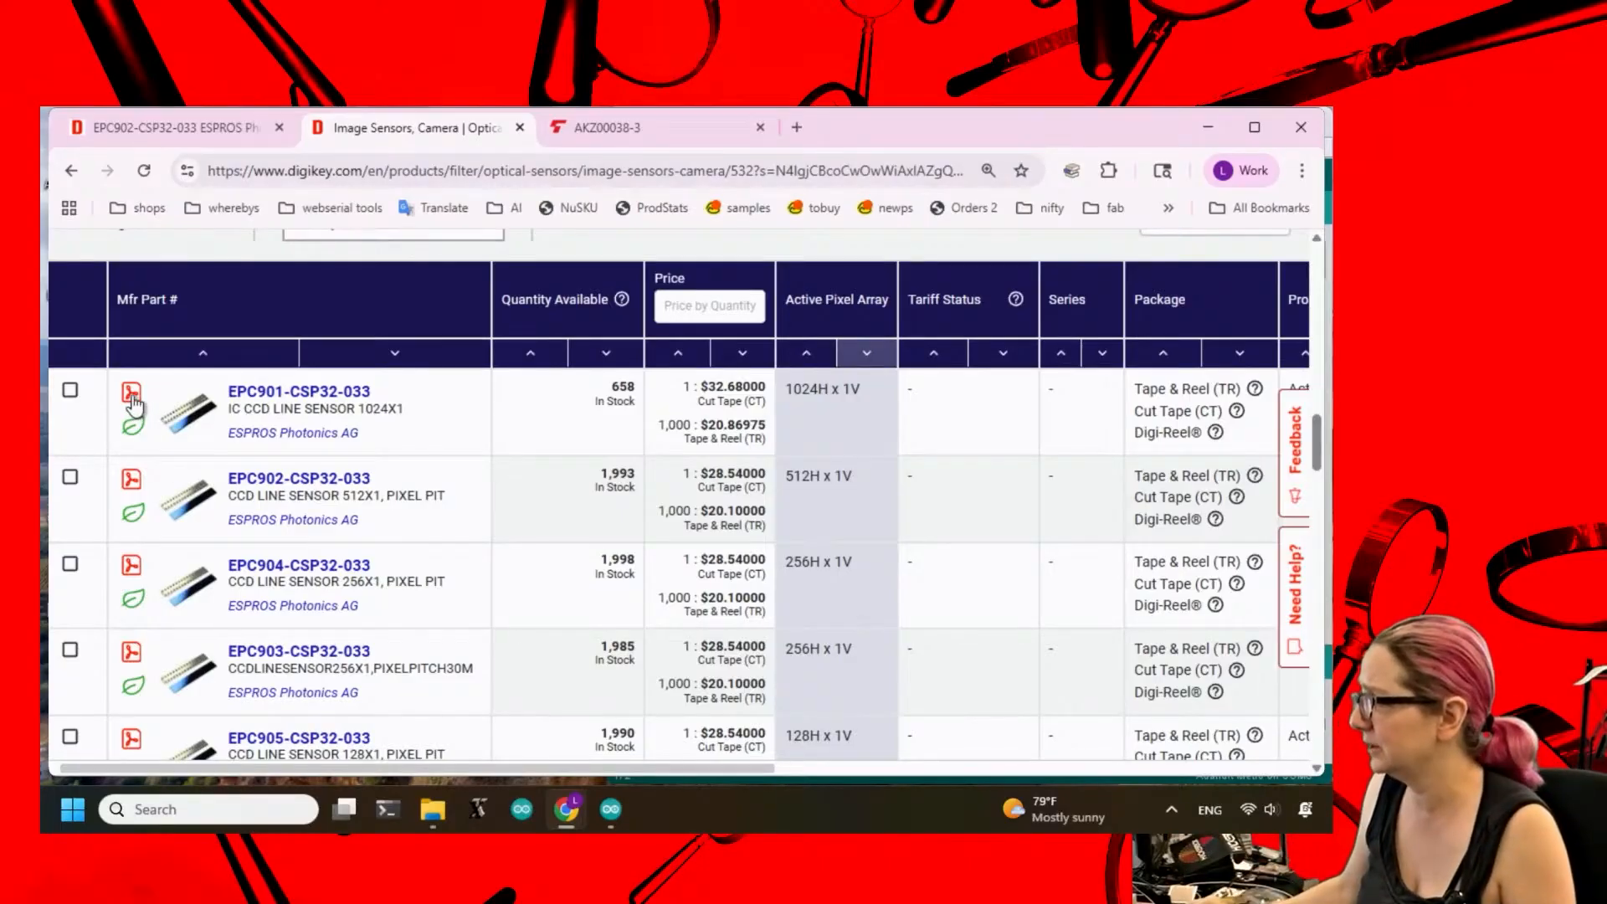
Open Datasheet_epc901.pdf for the EPC901-CSP32-033 in a new tab and let it load.
{"action": "left_click", "coordinate": [128, 395]}
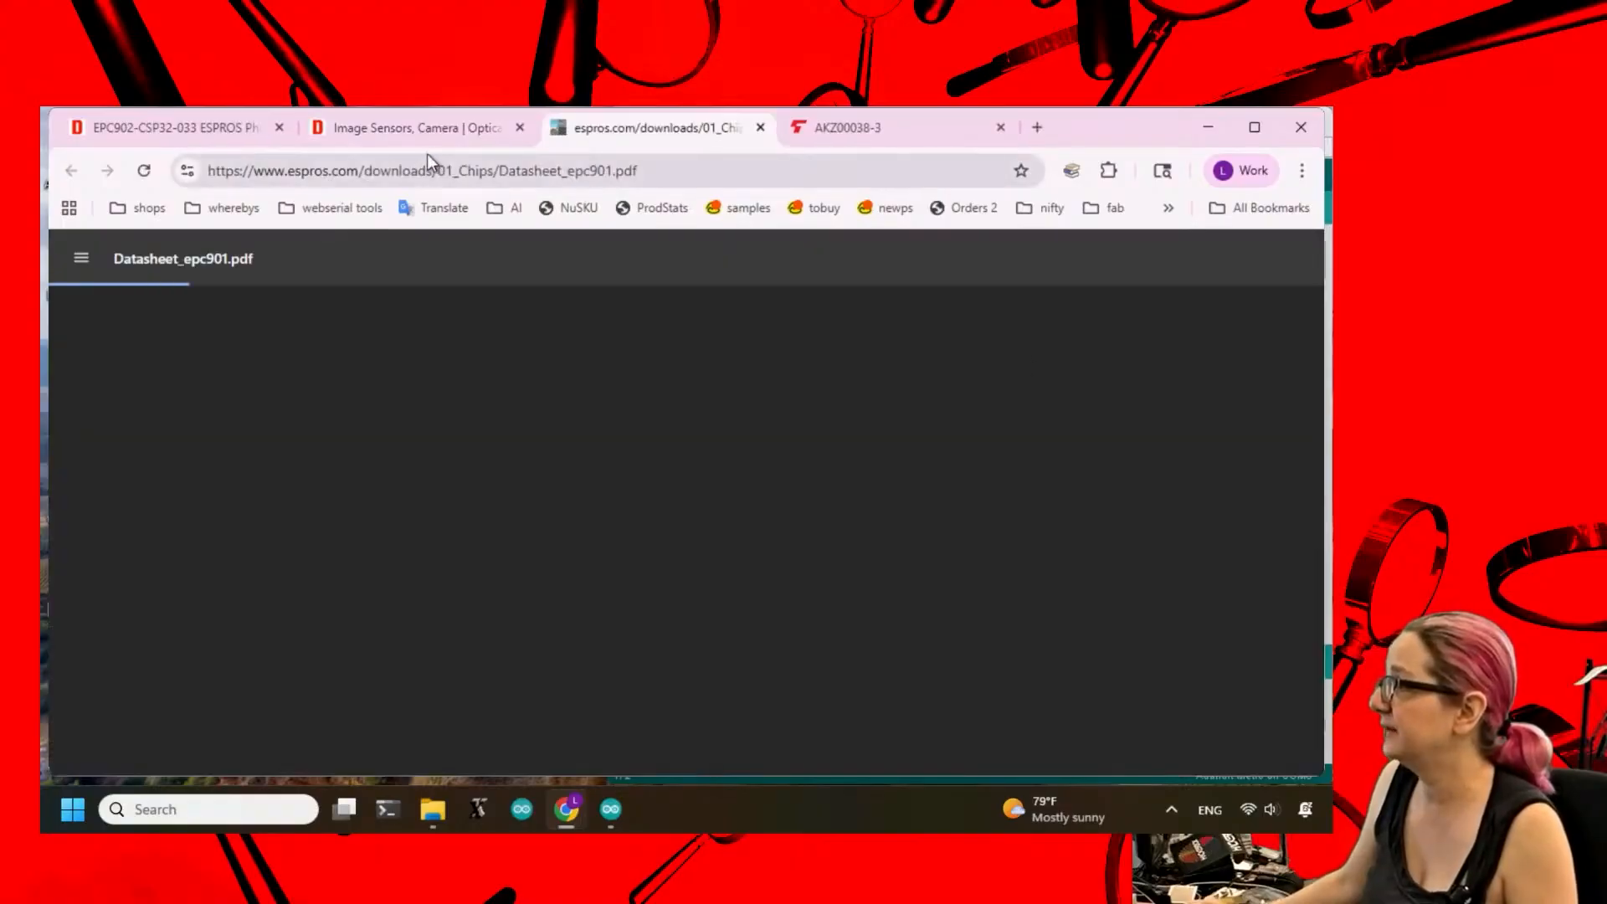
{"action": "left_click", "coordinate": [409, 127]}
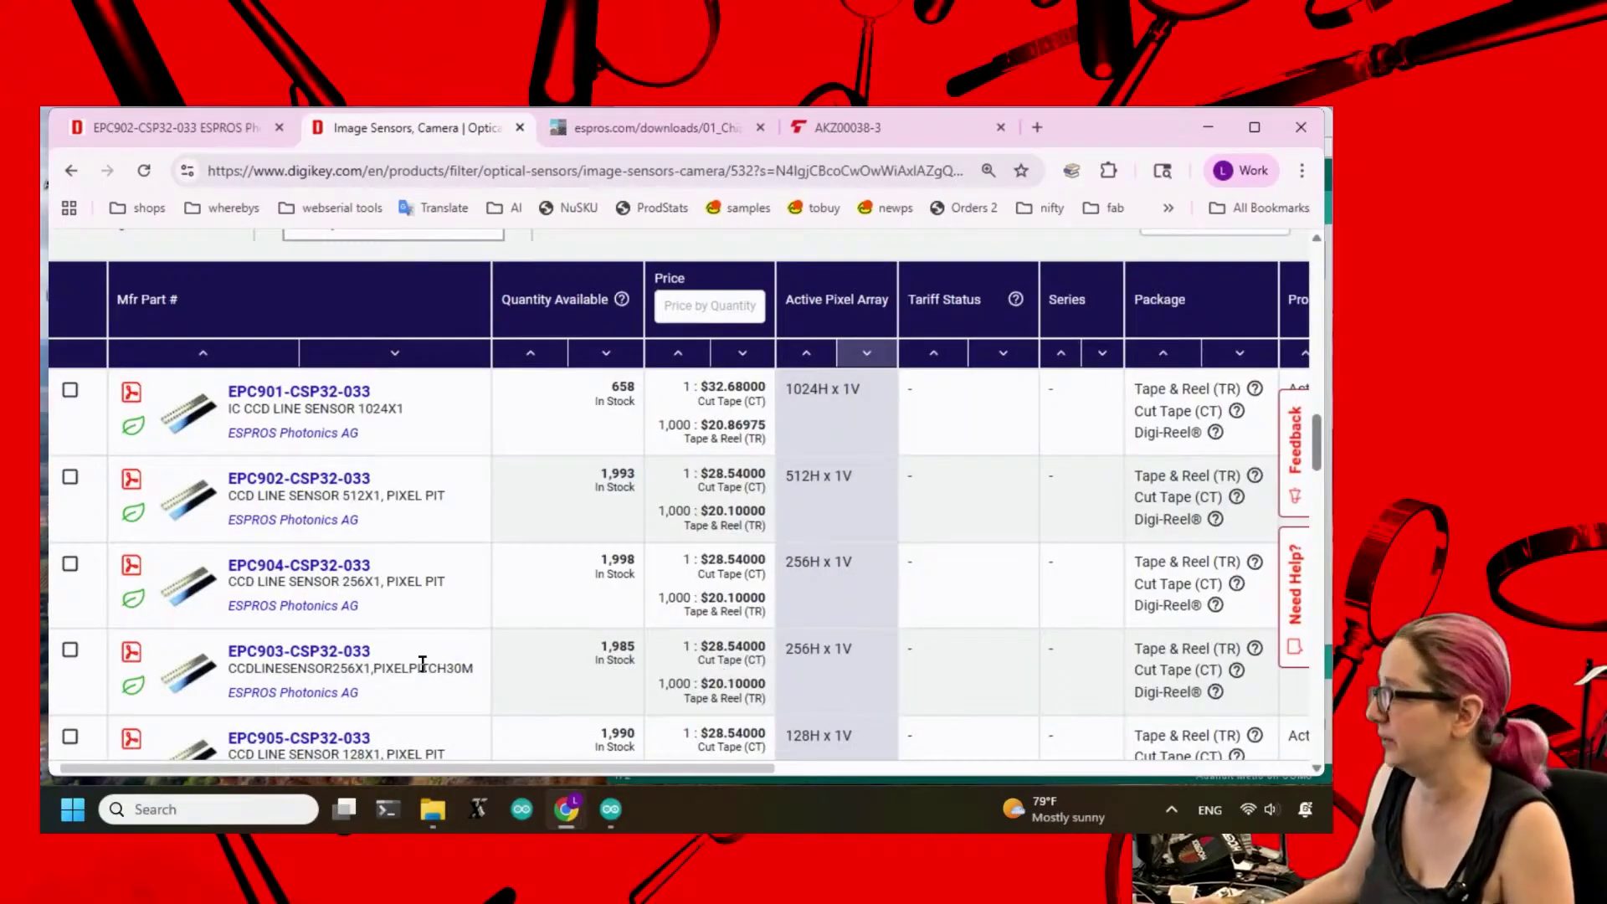
{"action": "scroll", "scroll_direction": "down", "scroll_amount": 3}
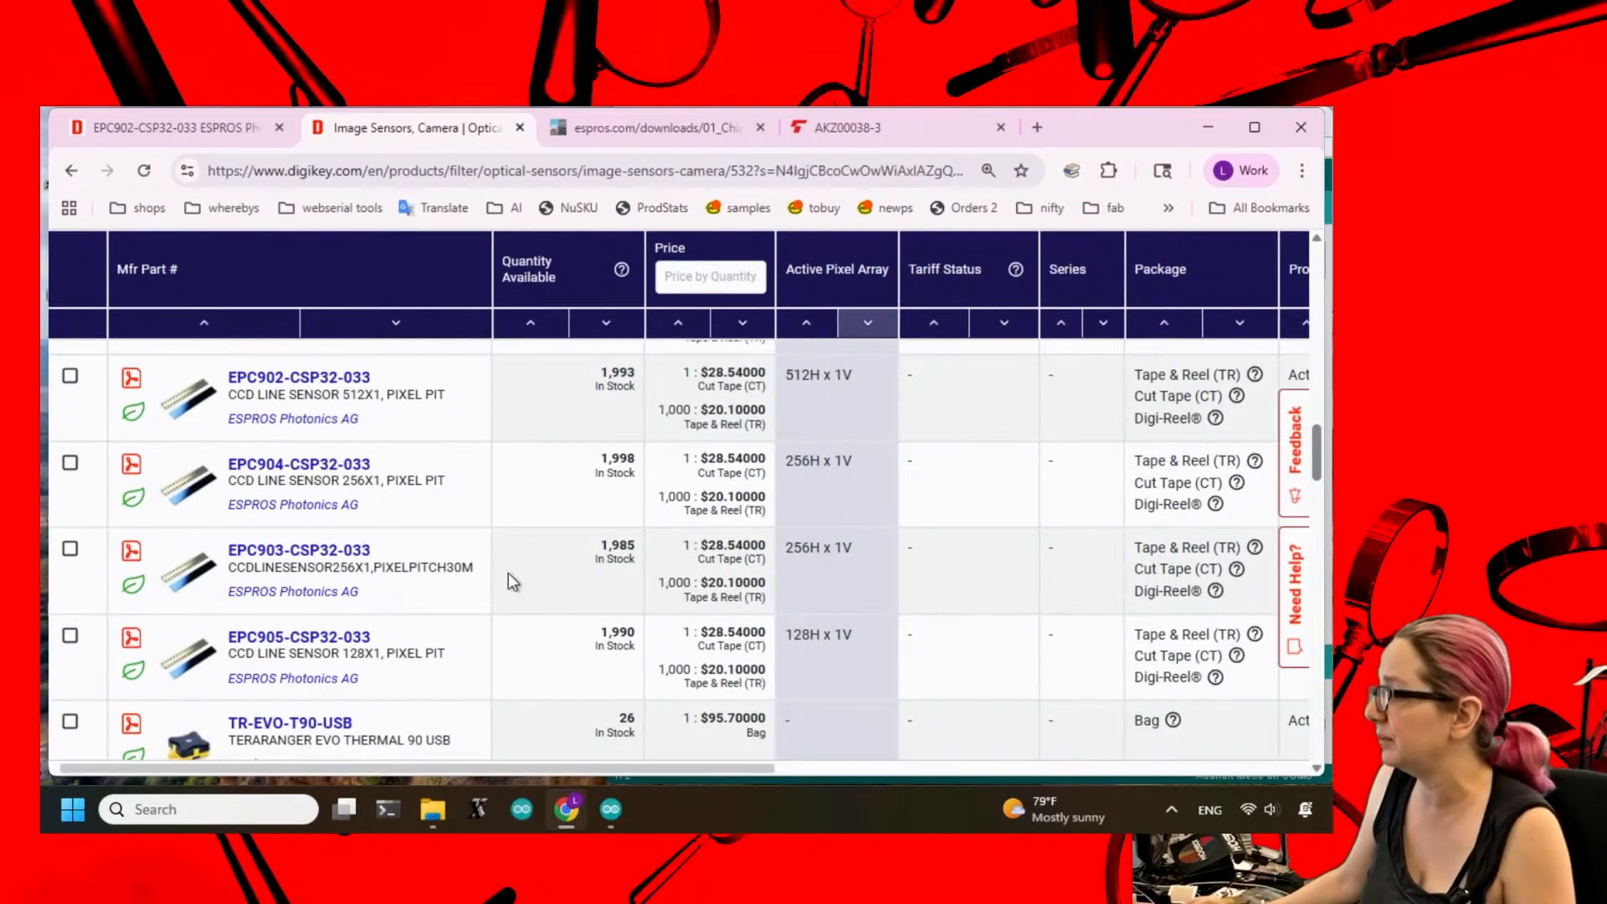
{"action": "left_click", "coordinate": [652, 127]}
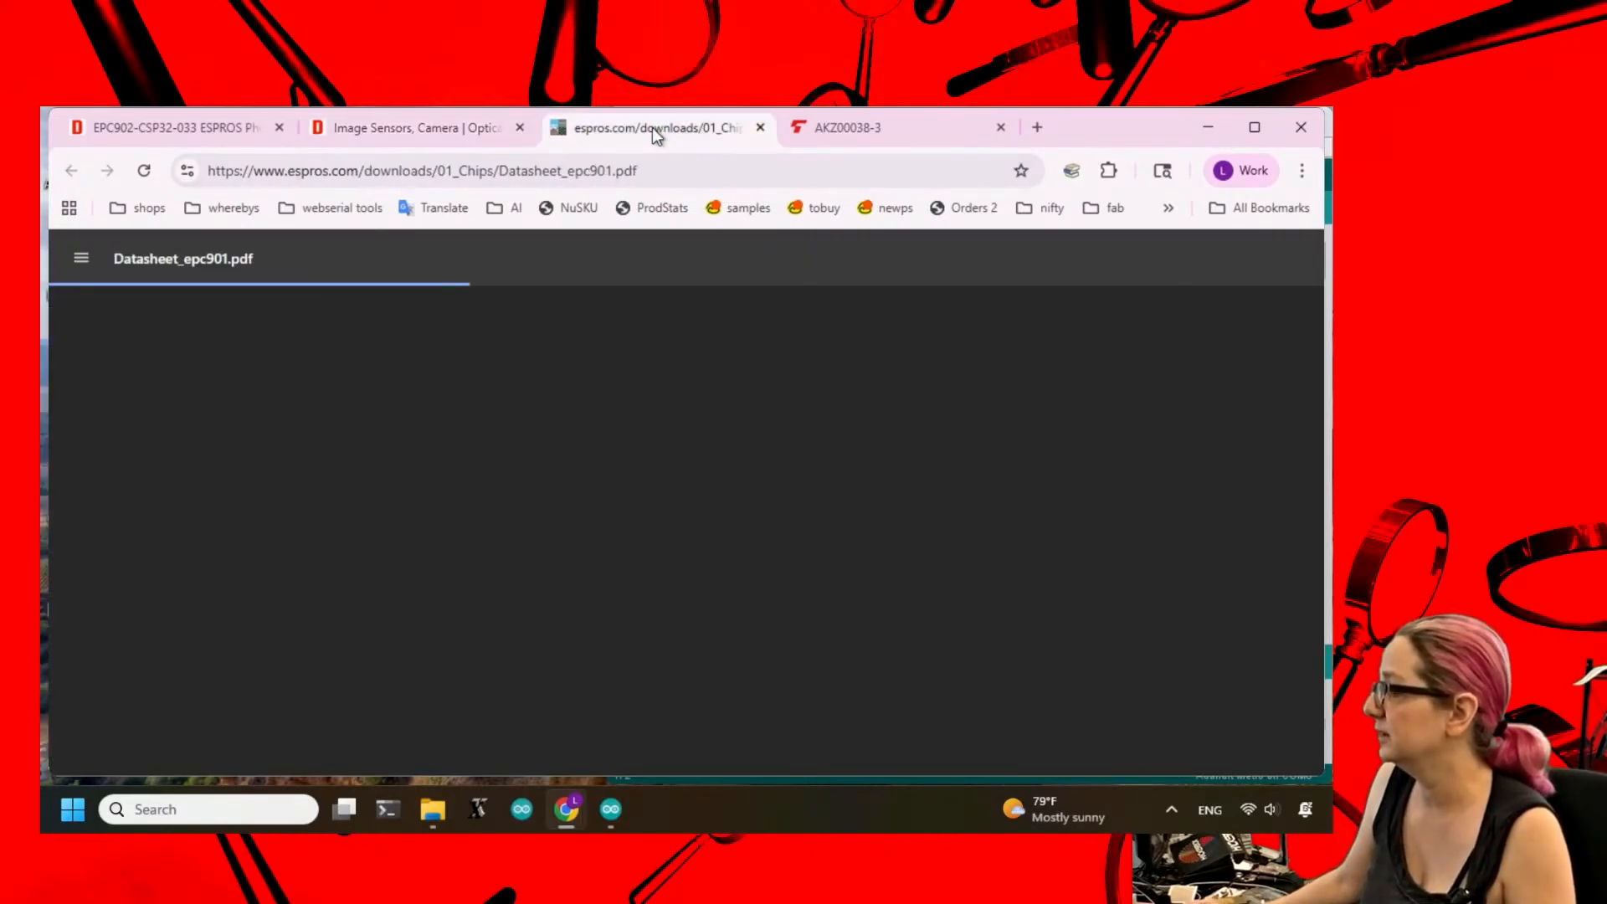
{"action": "left_click", "coordinate": [168, 127]}
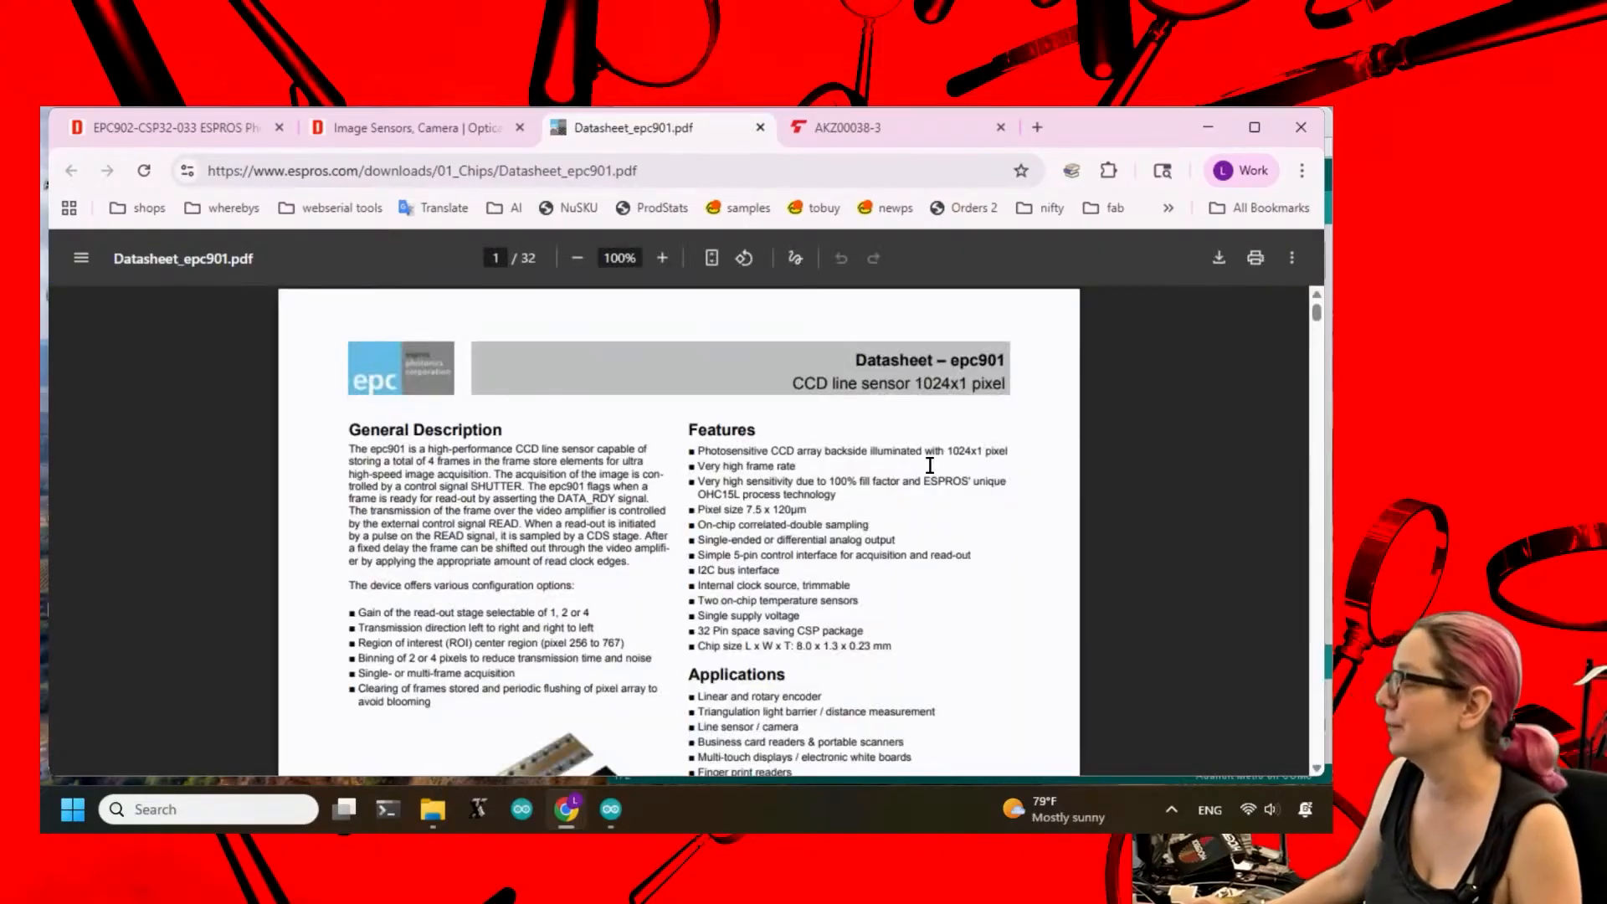
{"action": "mouse_move", "coordinate": [1023, 401]}
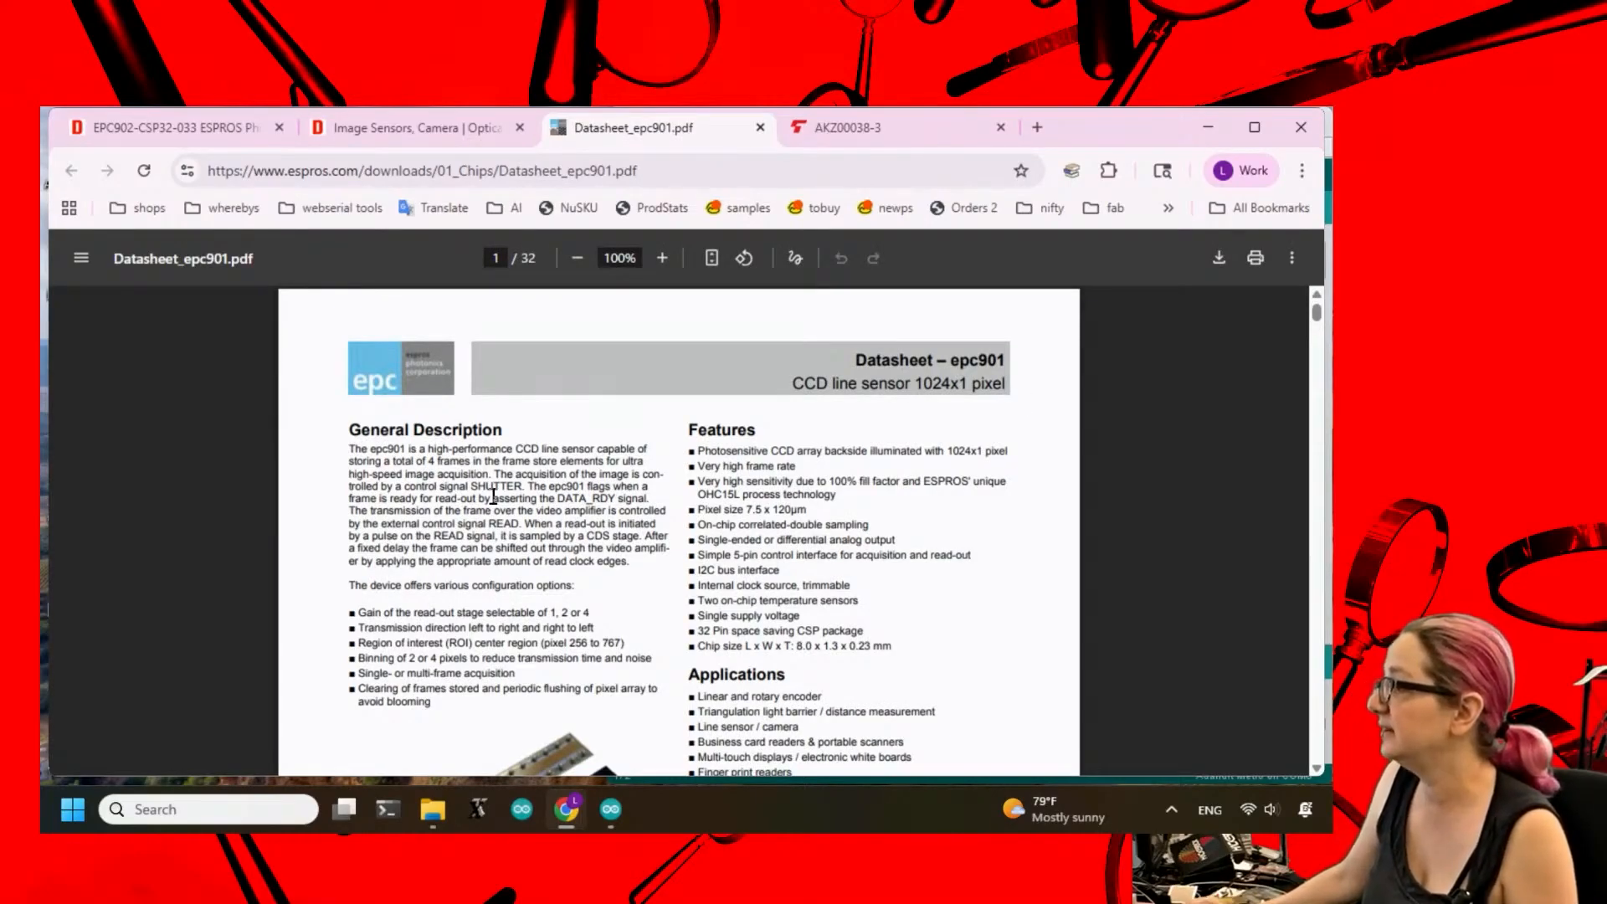
{"action": "mouse_move", "coordinate": [825, 450]}
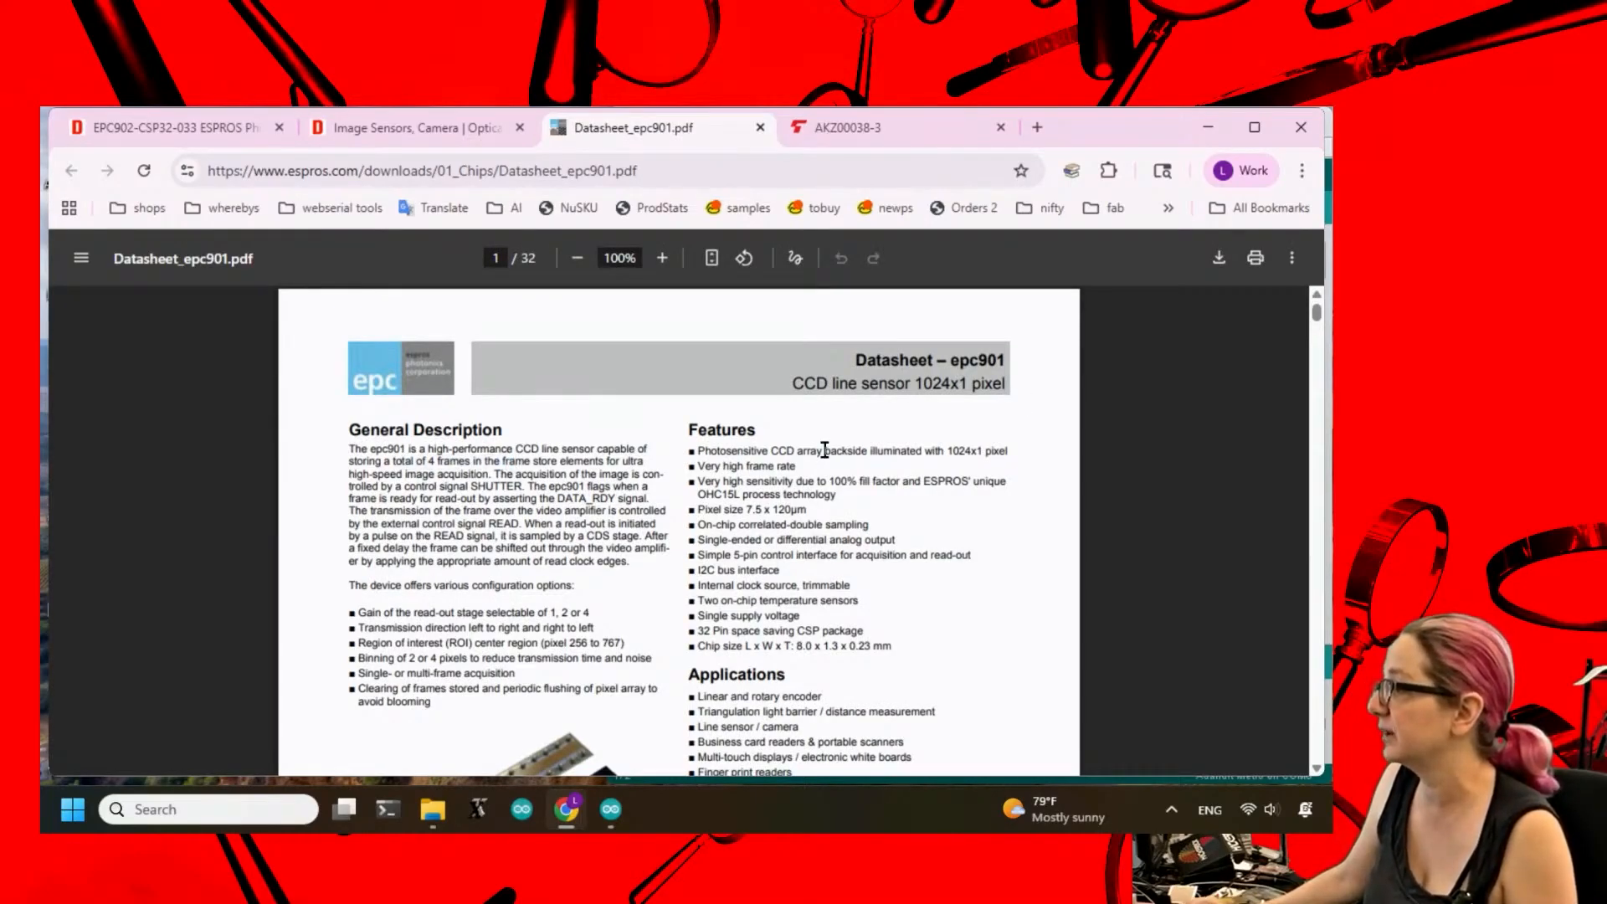
{"action": "left_click", "coordinate": [662, 257]}
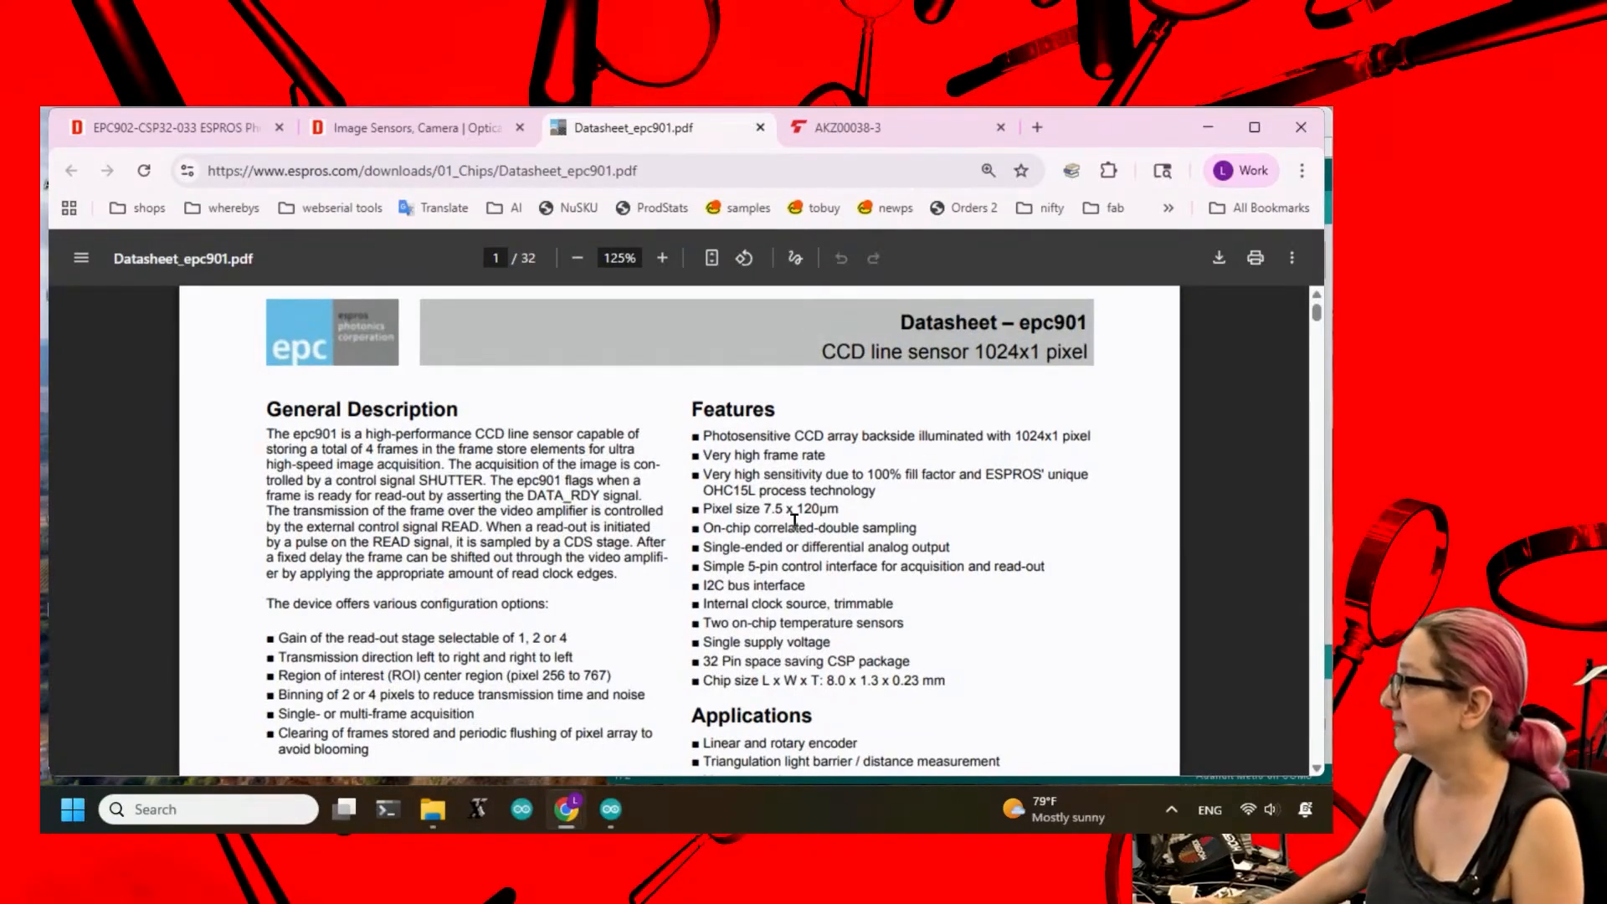
{"action": "scroll", "scroll_direction": "down", "scroll_amount": 3}
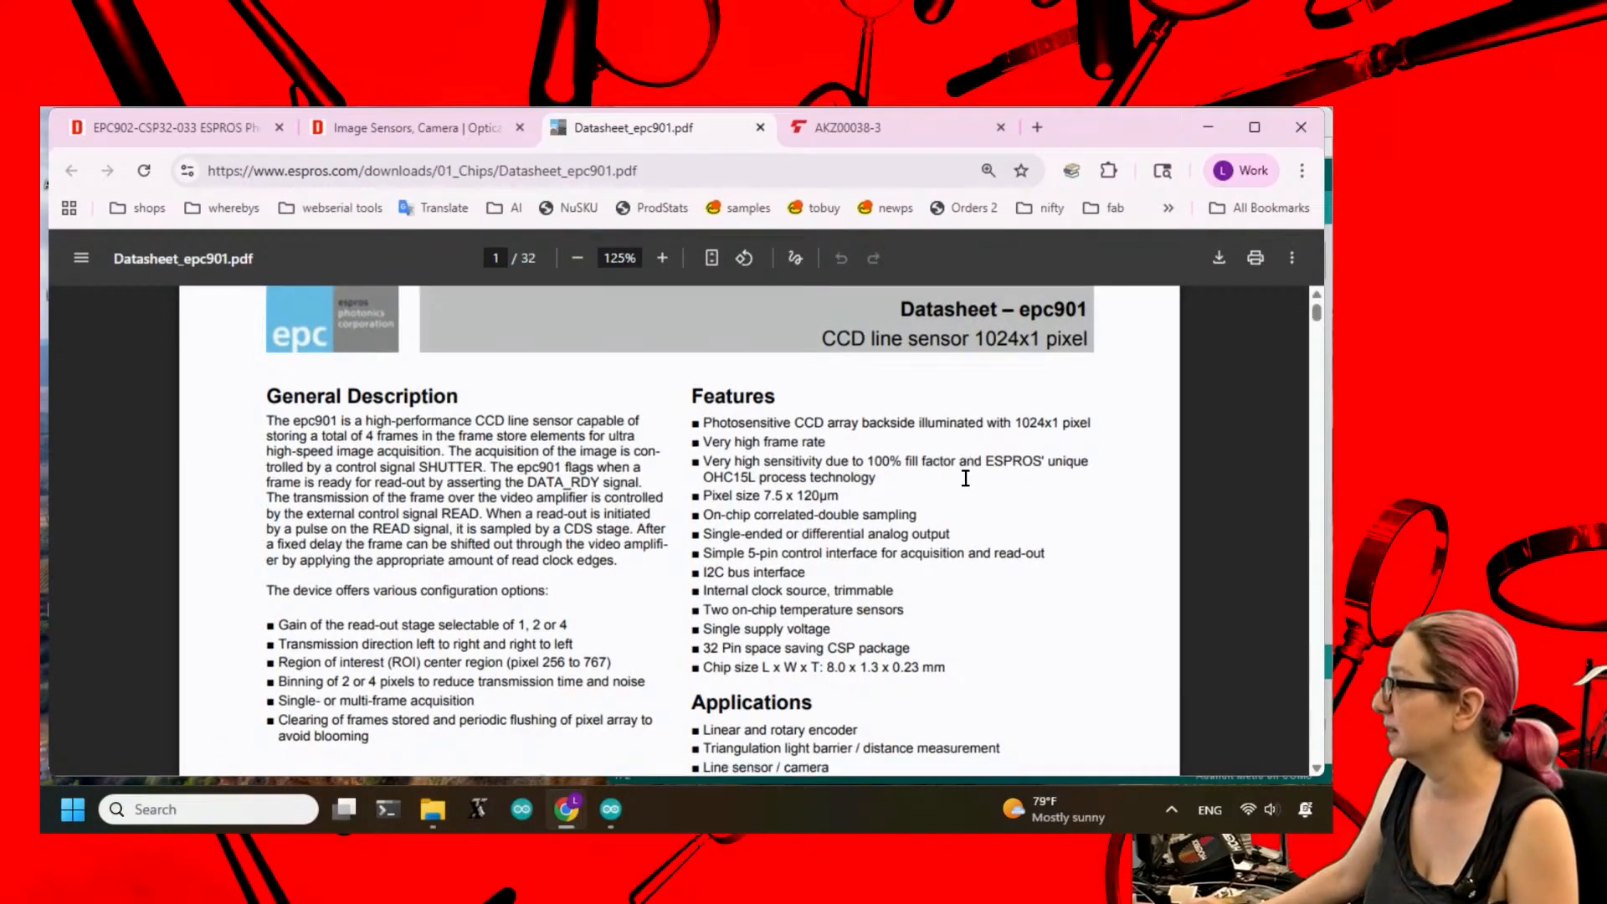
{"action": "scroll", "scroll_direction": "down", "scroll_amount": 3}
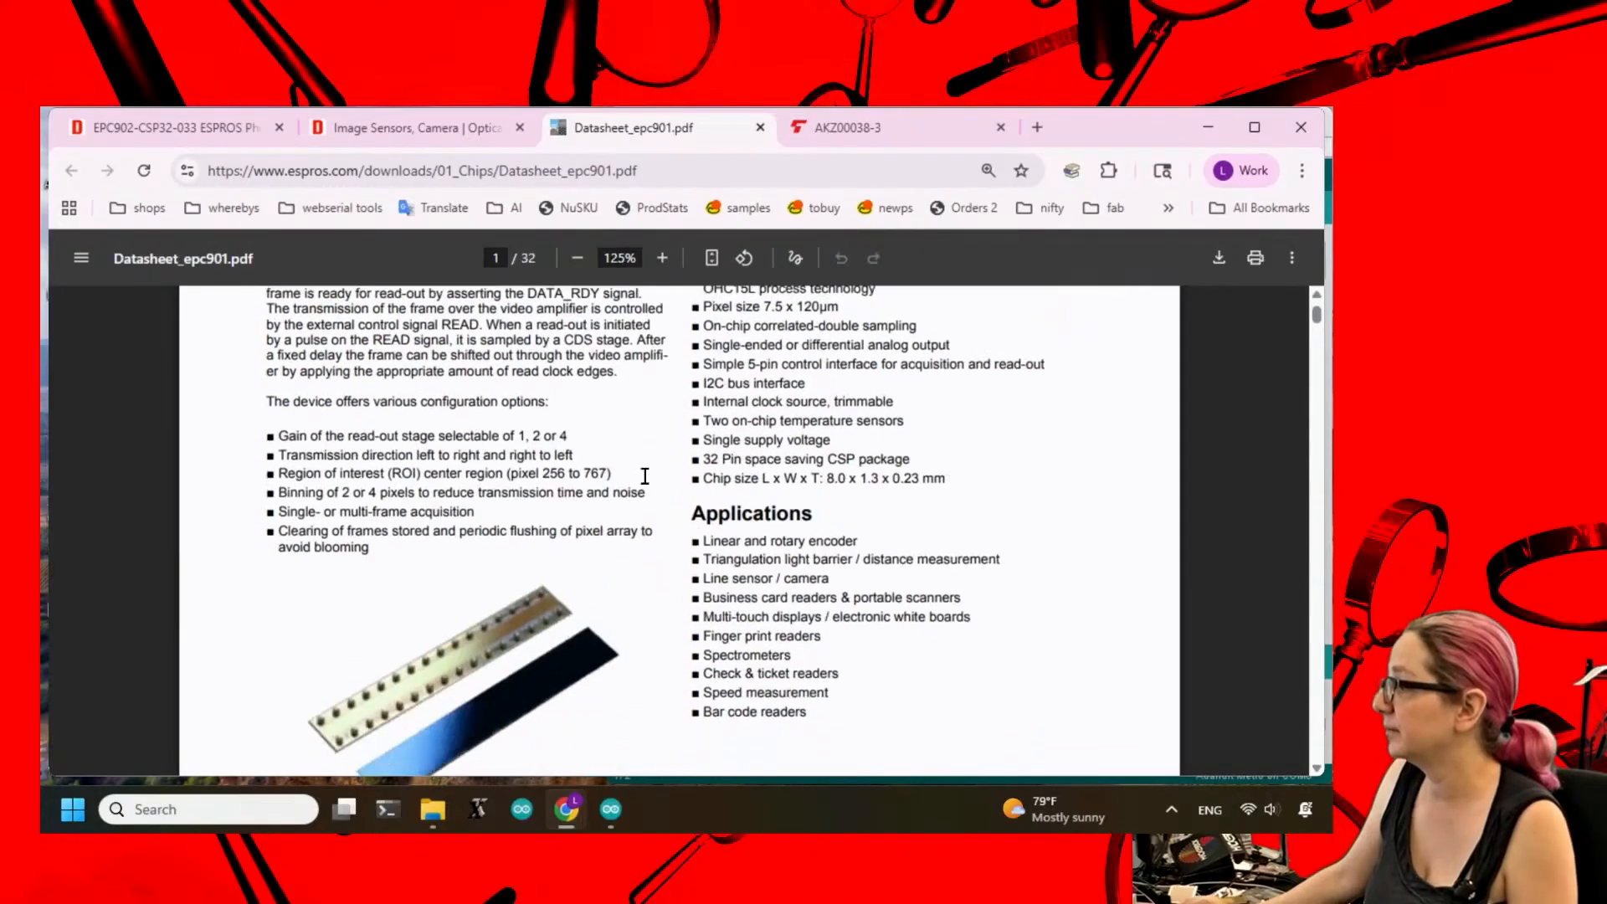
{"action": "mouse_move", "coordinate": [406, 691]}
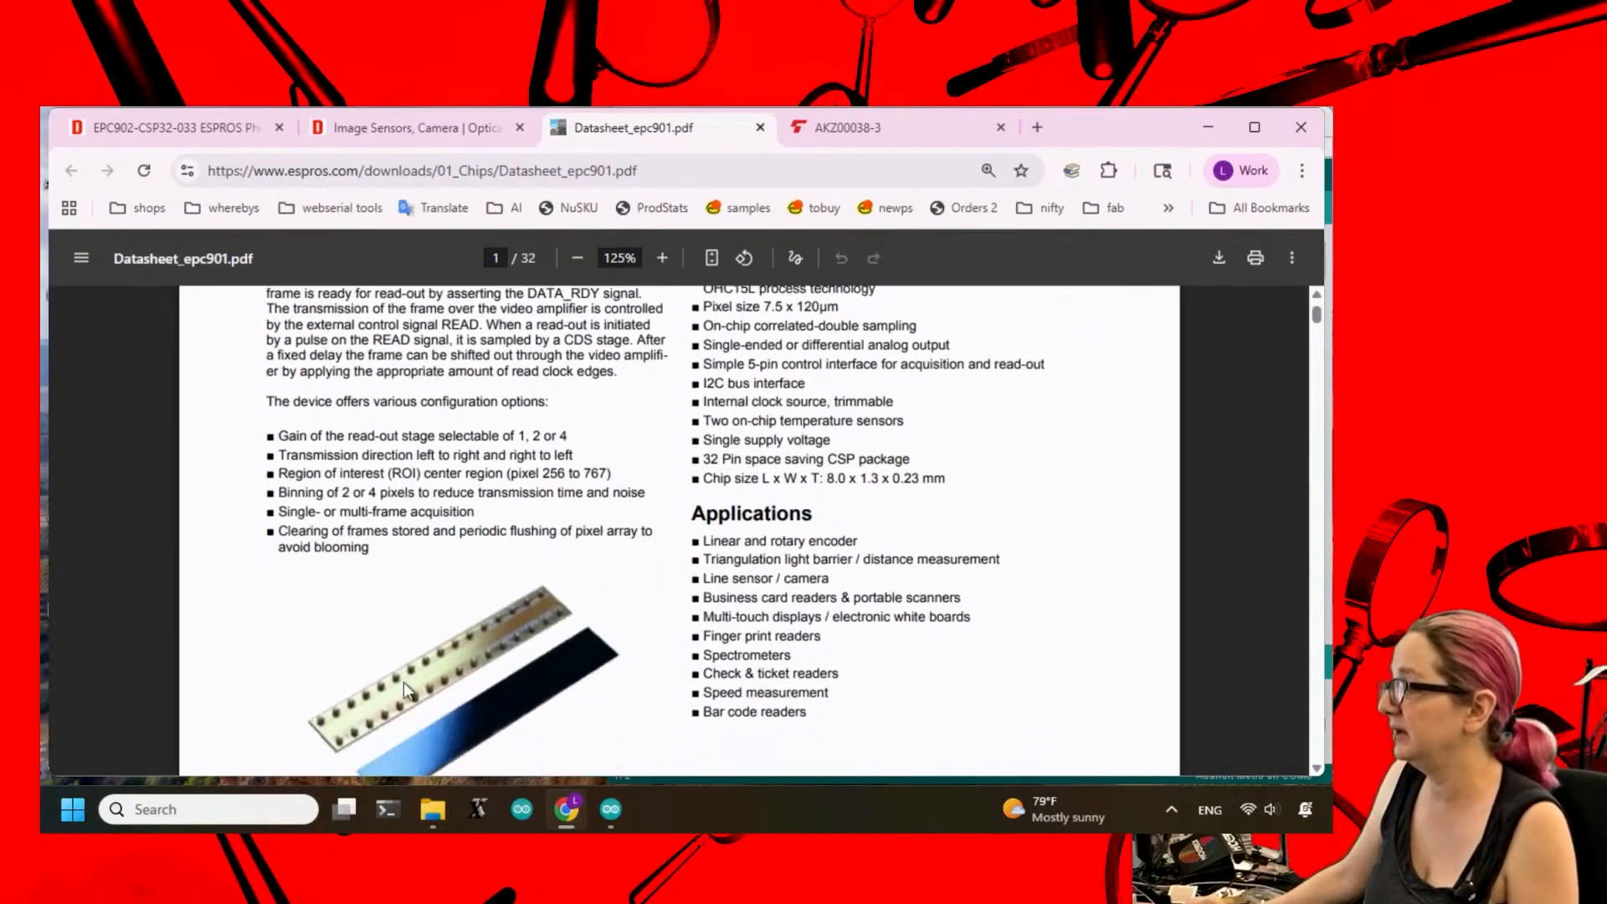
{"action": "mouse_move", "coordinate": [514, 640]}
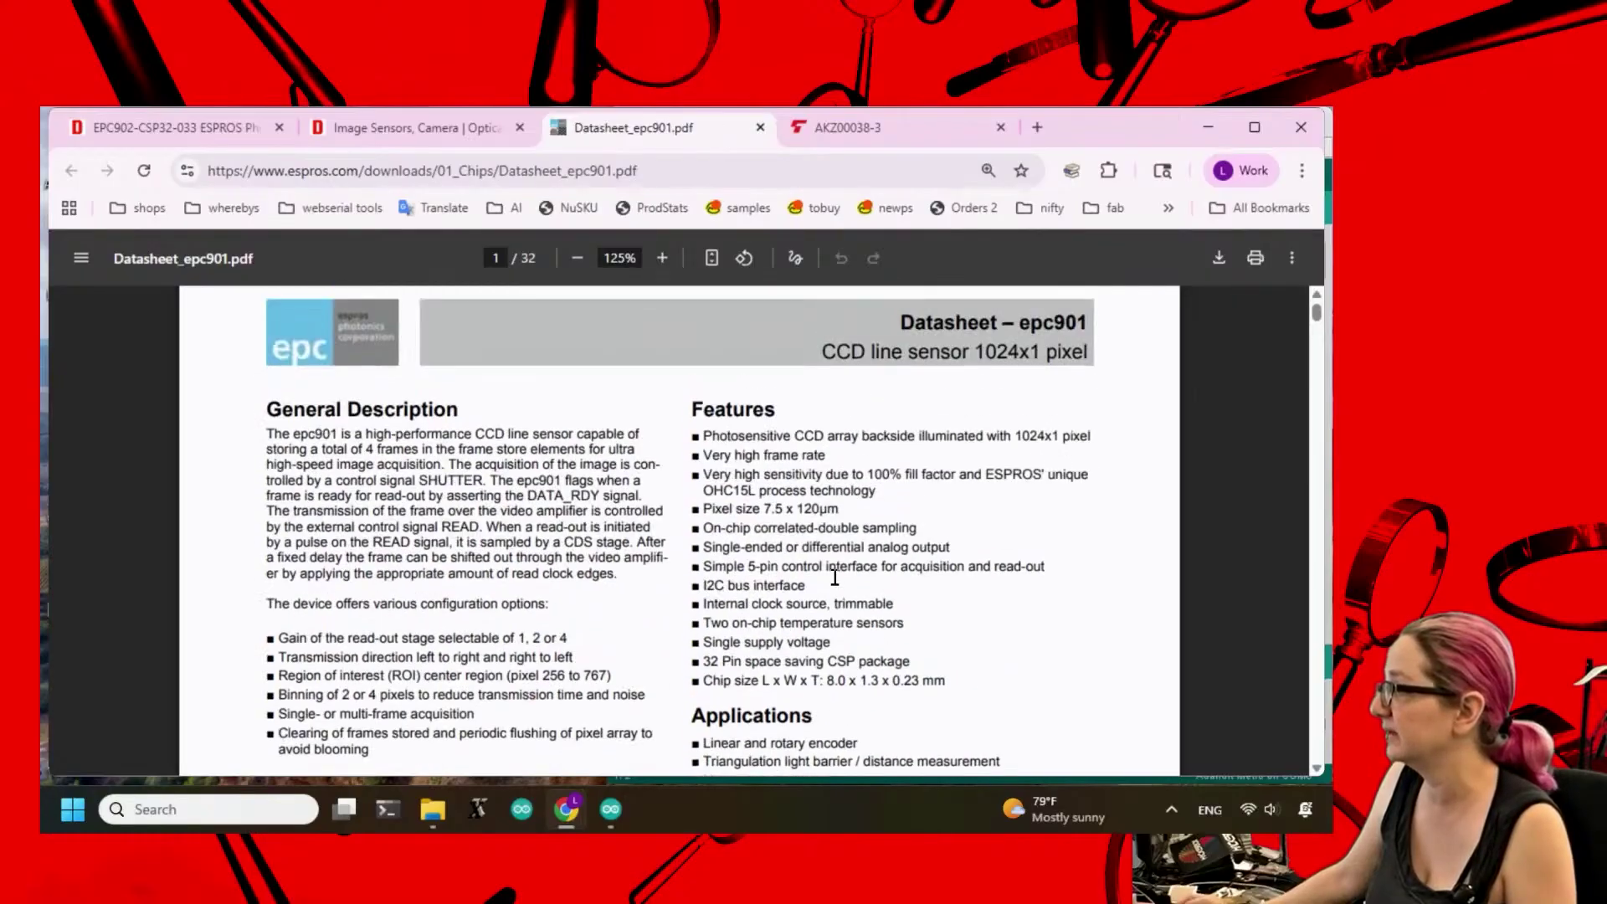
{"action": "scroll", "scroll_direction": "down", "scroll_amount": 3}
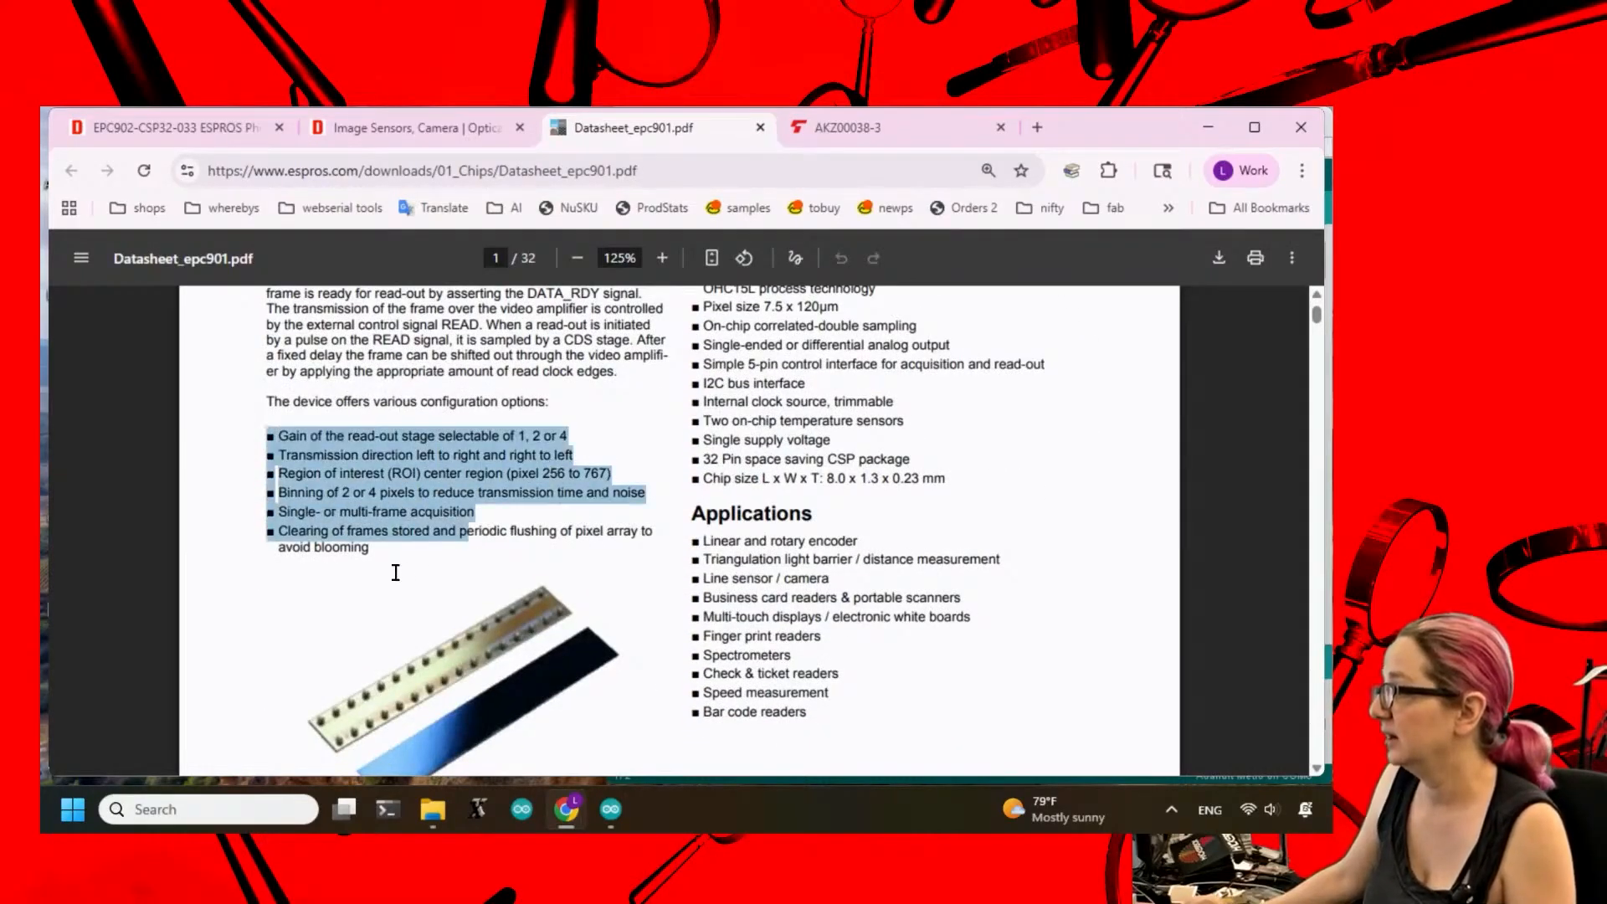
{"action": "left_click", "coordinate": [697, 391]}
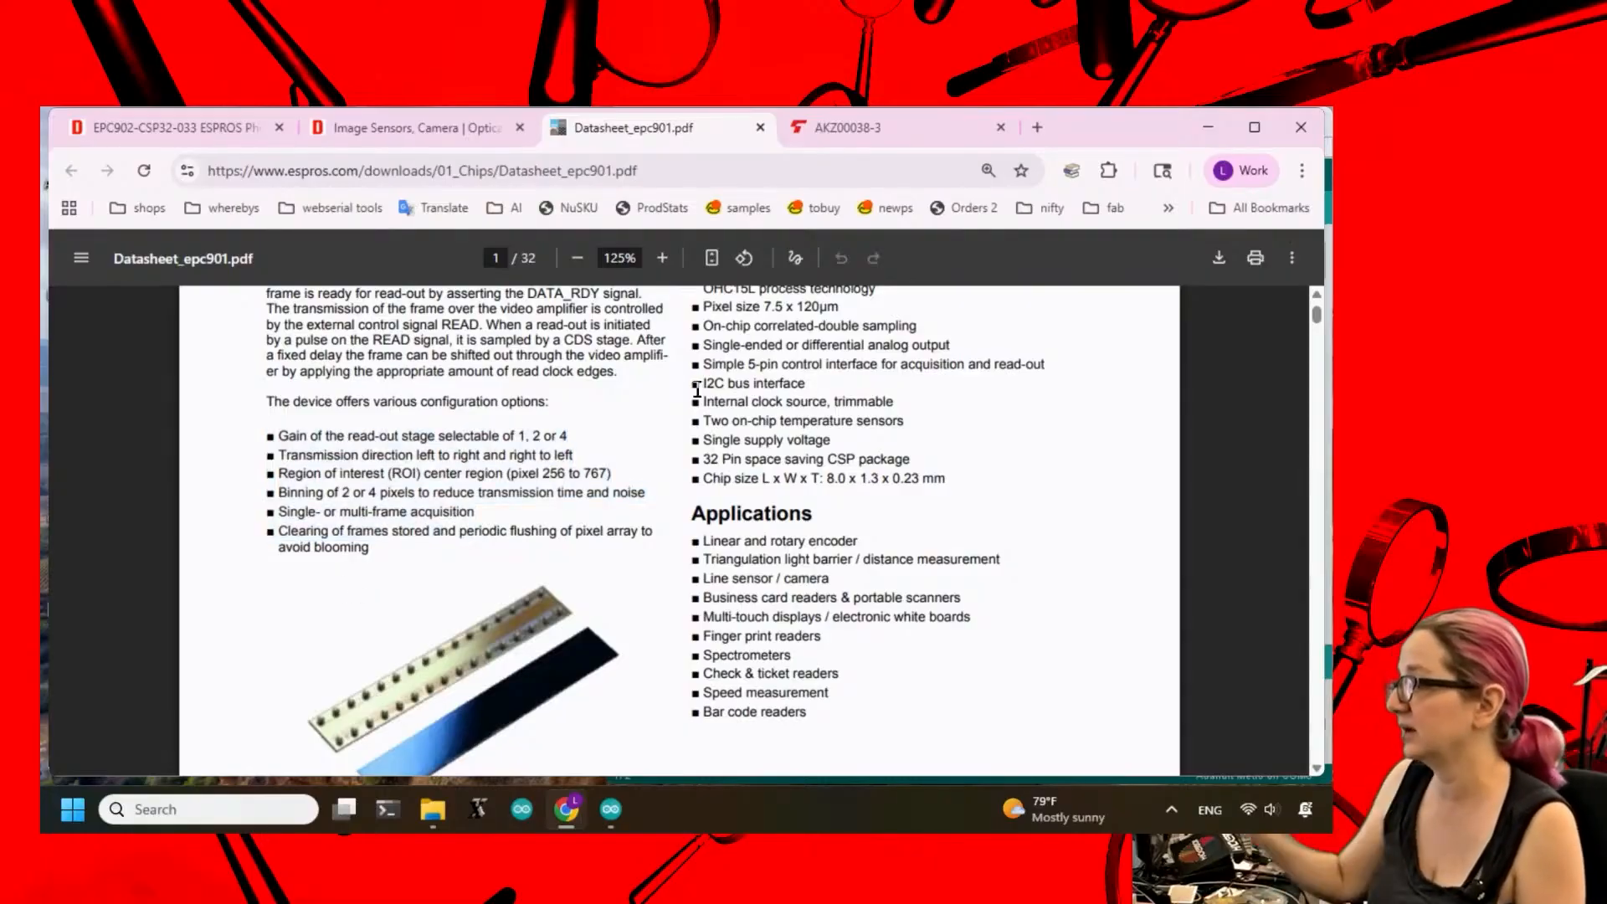
{"action": "scroll", "scroll_direction": "down", "scroll_amount": 3}
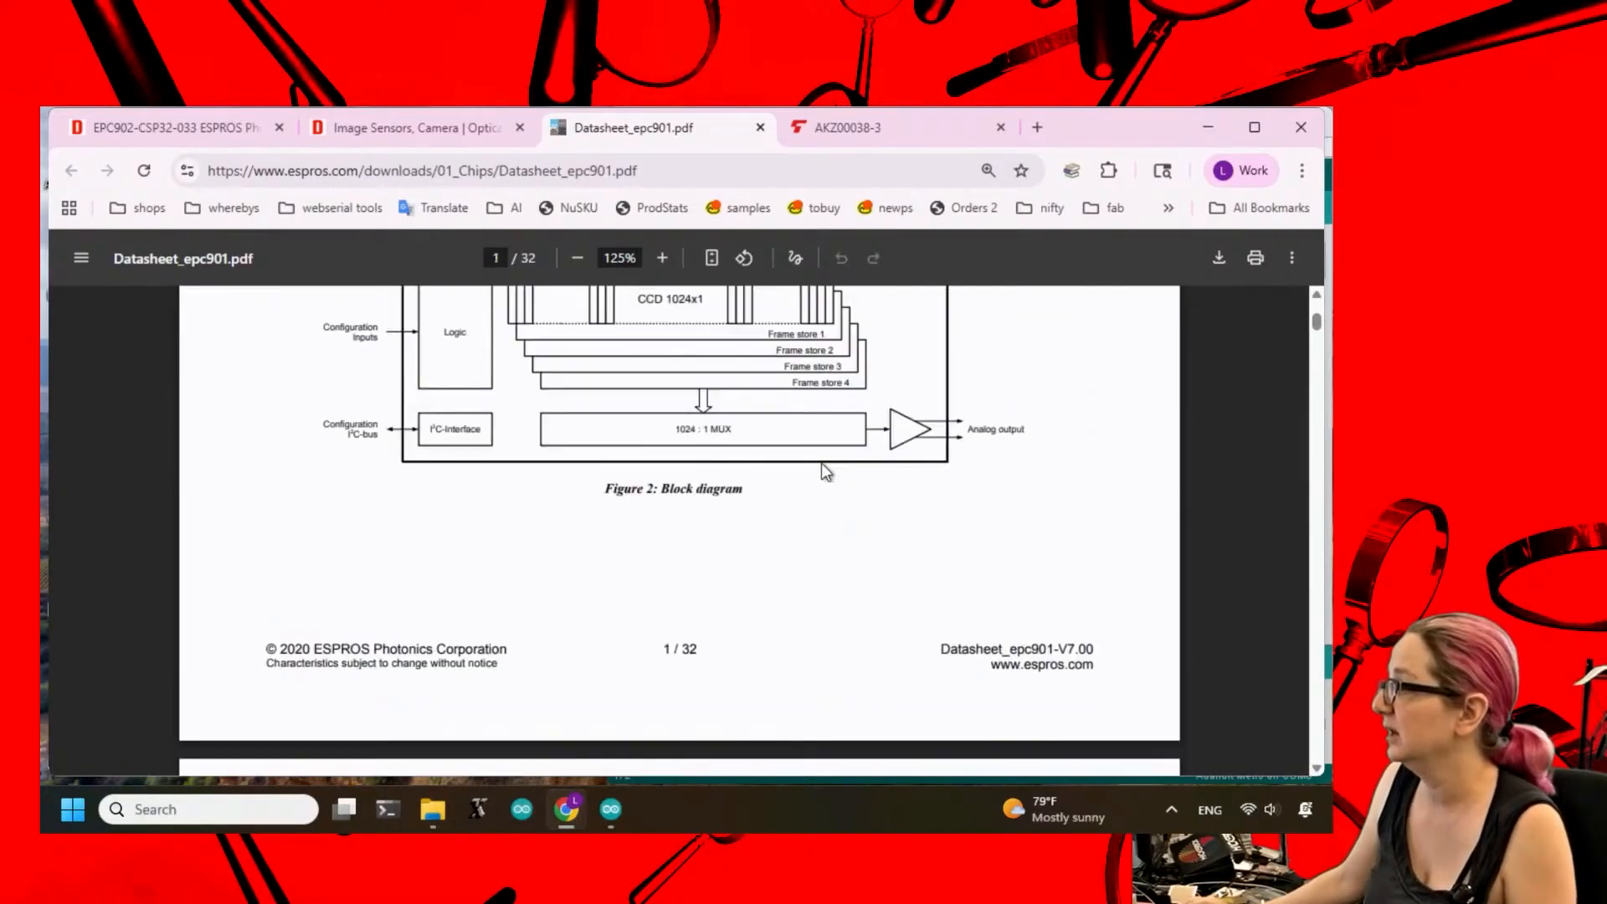
{"action": "scroll", "scroll_direction": "down", "scroll_amount": 3}
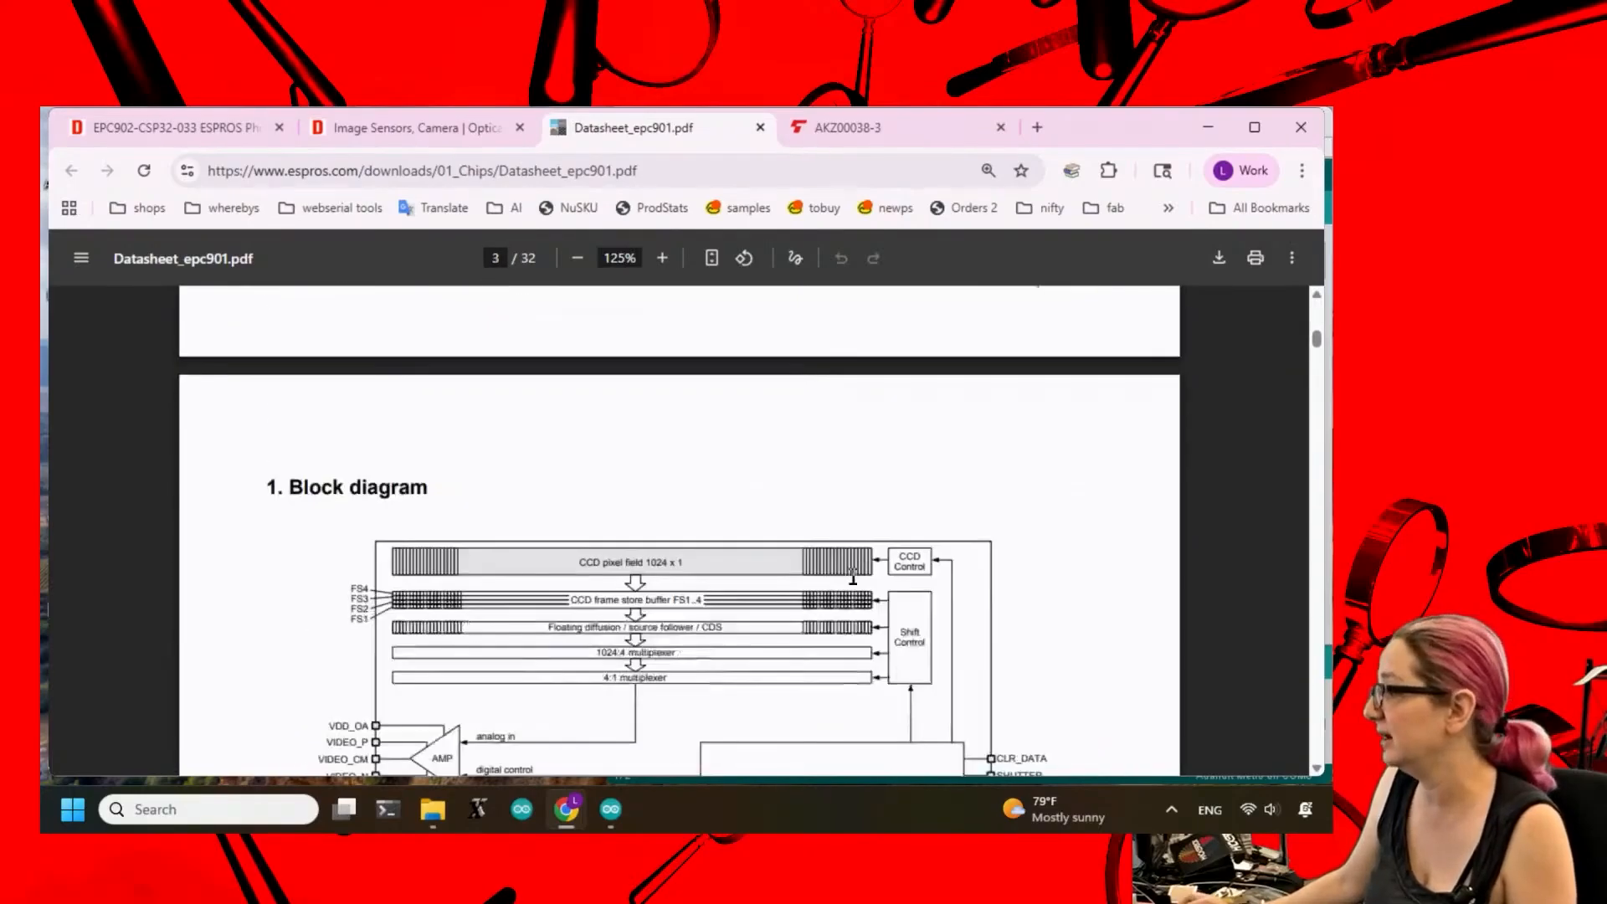
{"action": "scroll", "scroll_direction": "down", "scroll_amount": 3}
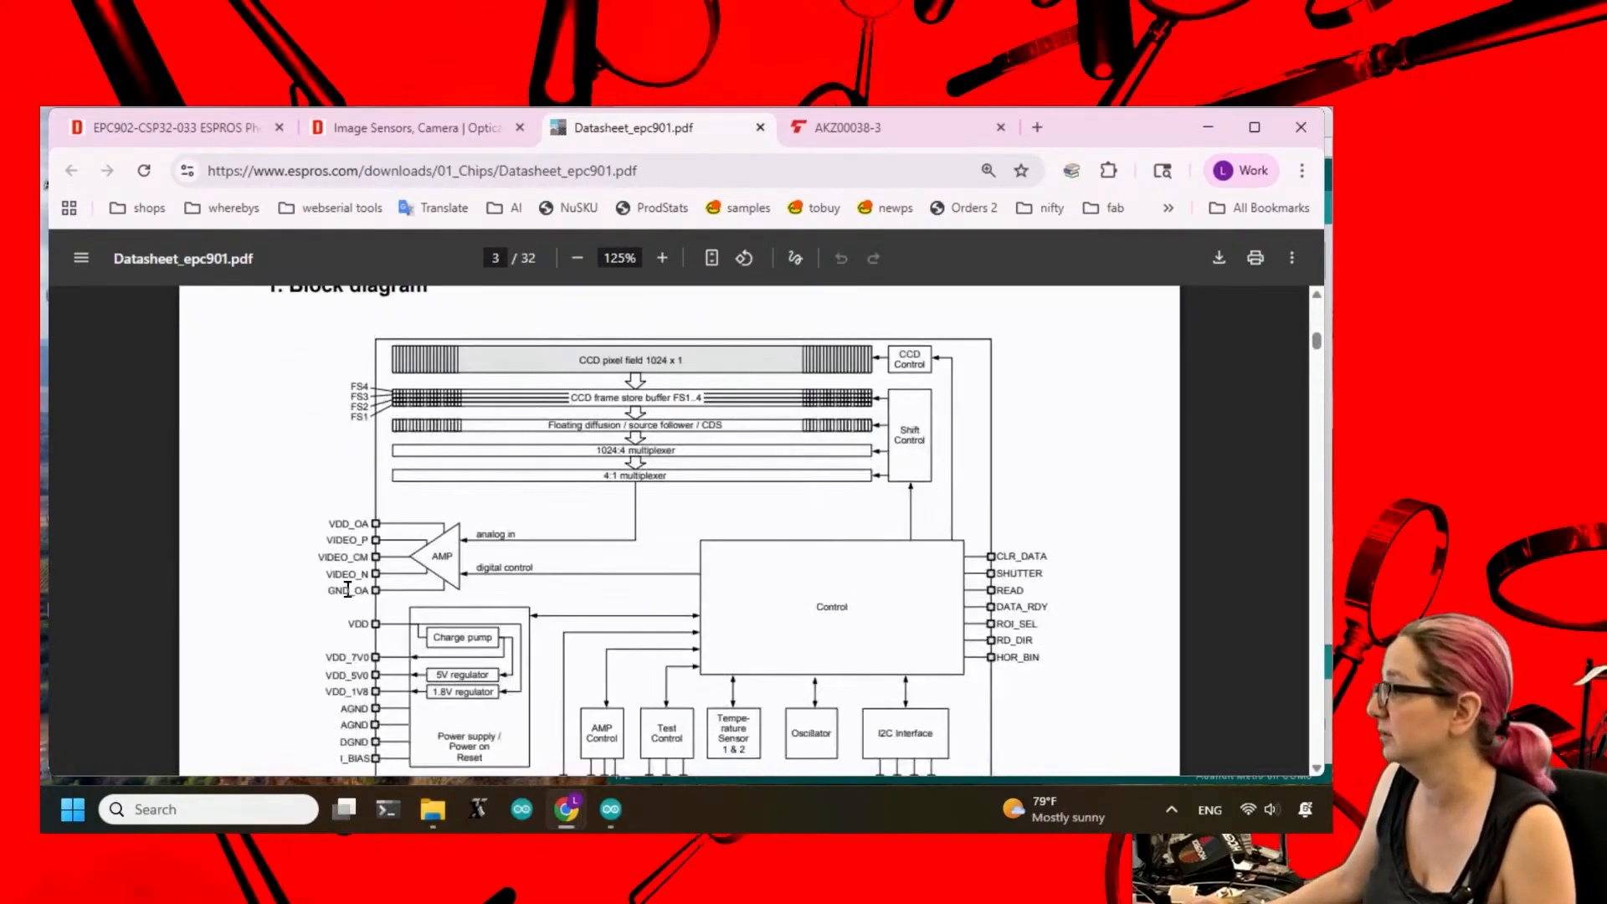
{"action": "scroll", "scroll_direction": "down", "scroll_amount": 3}
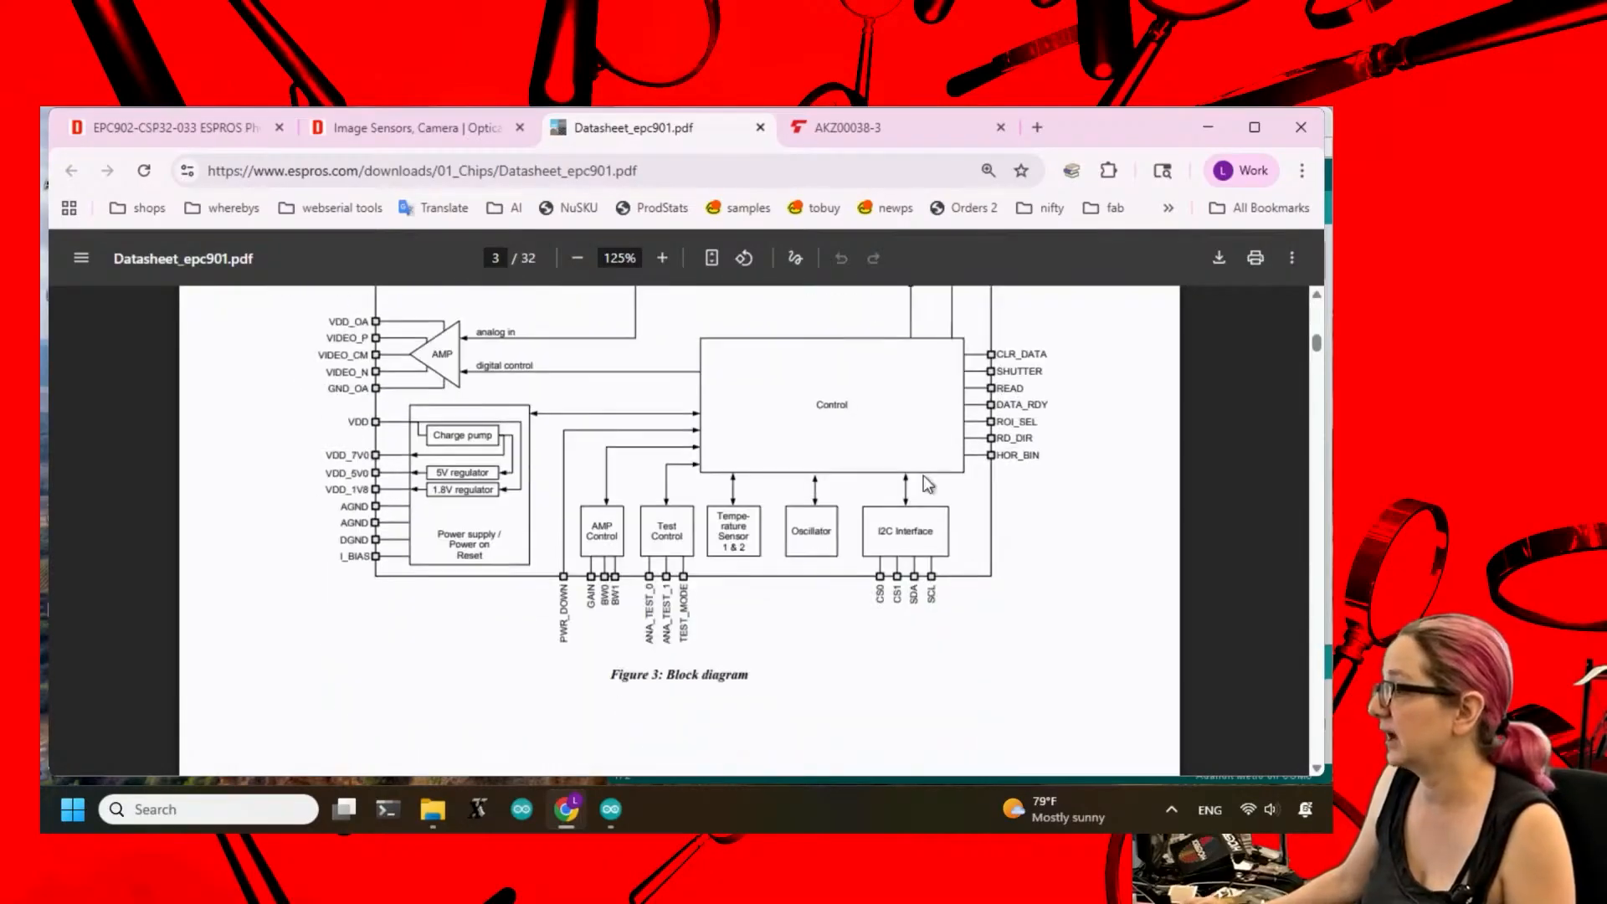
{"action": "scroll", "scroll_direction": "down", "scroll_amount": 3}
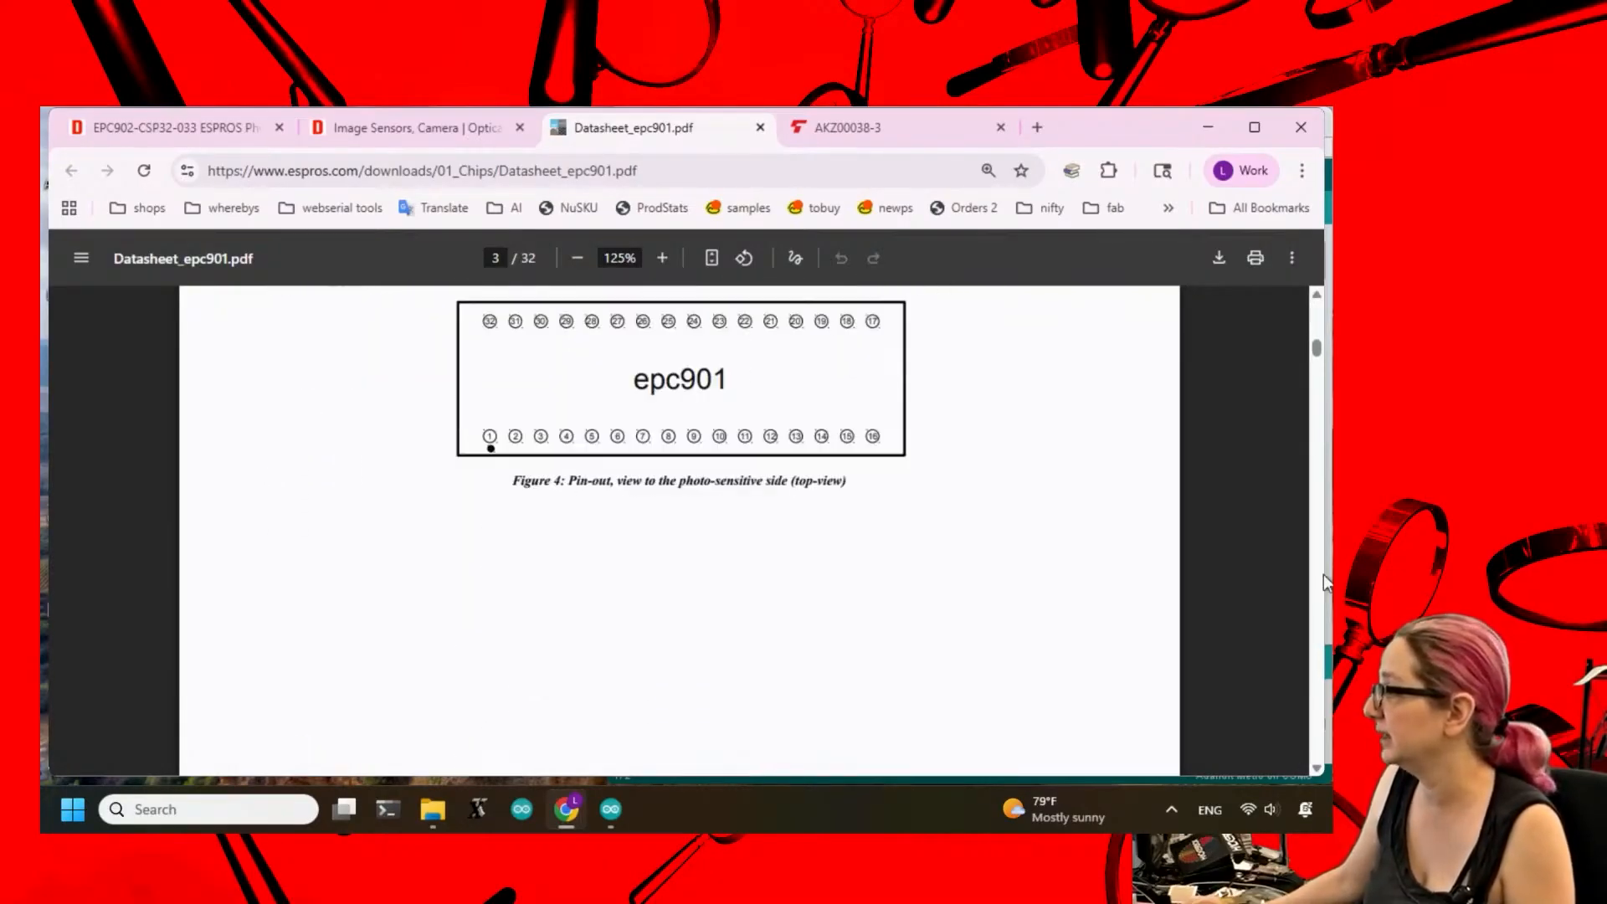
{"action": "scroll", "scroll_direction": "down", "scroll_amount": 3}
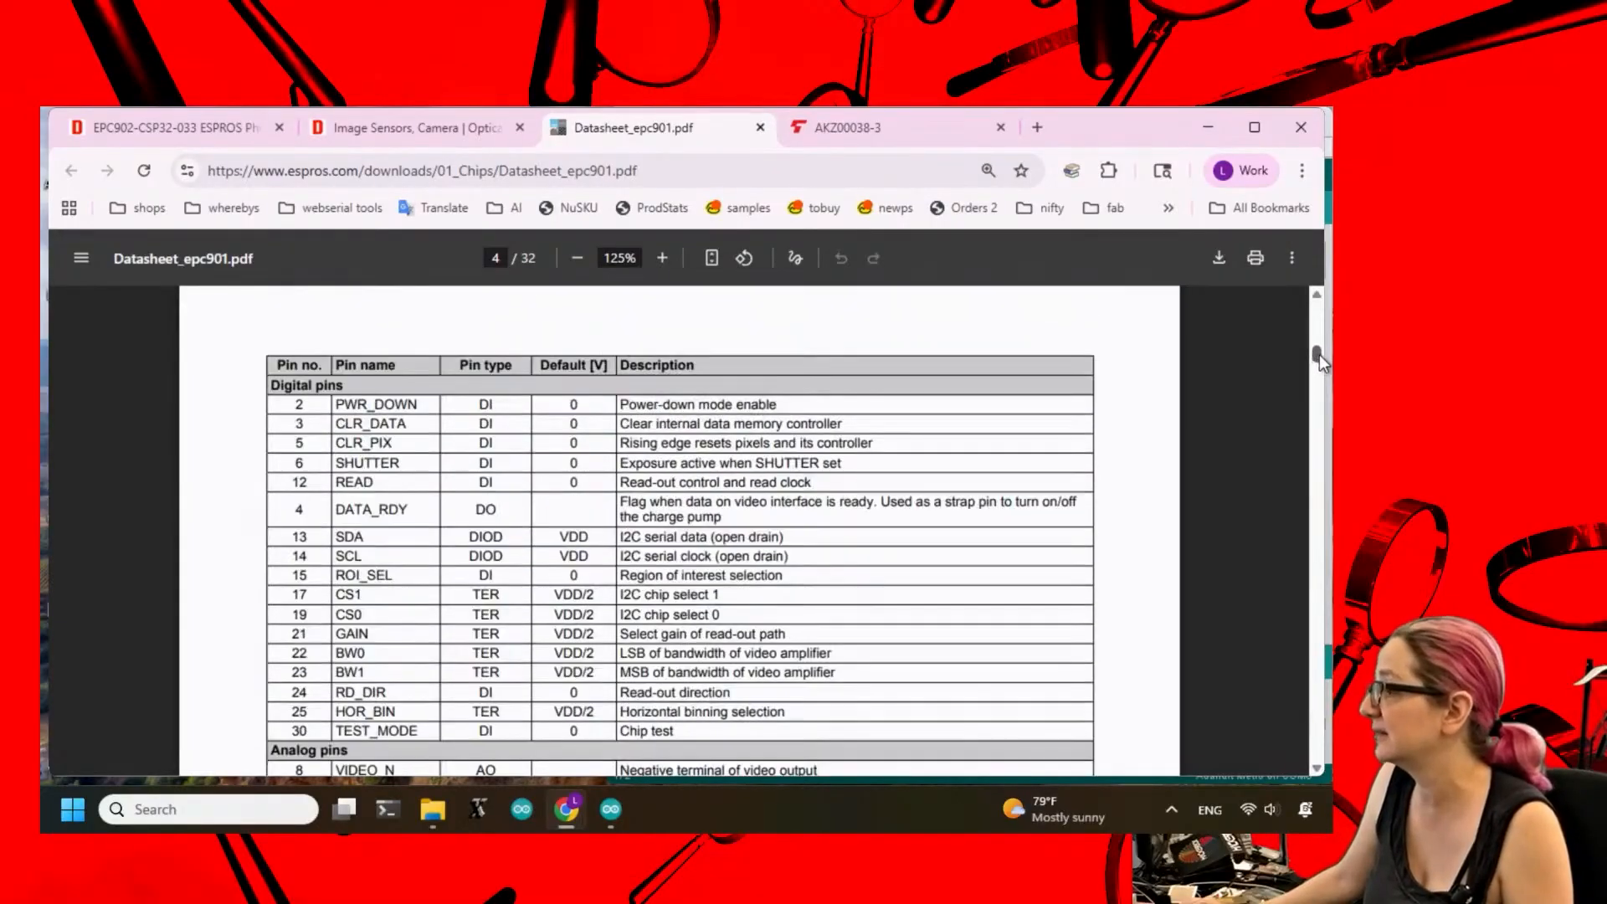
{"action": "scroll", "scroll_direction": "down", "scroll_amount": 3}
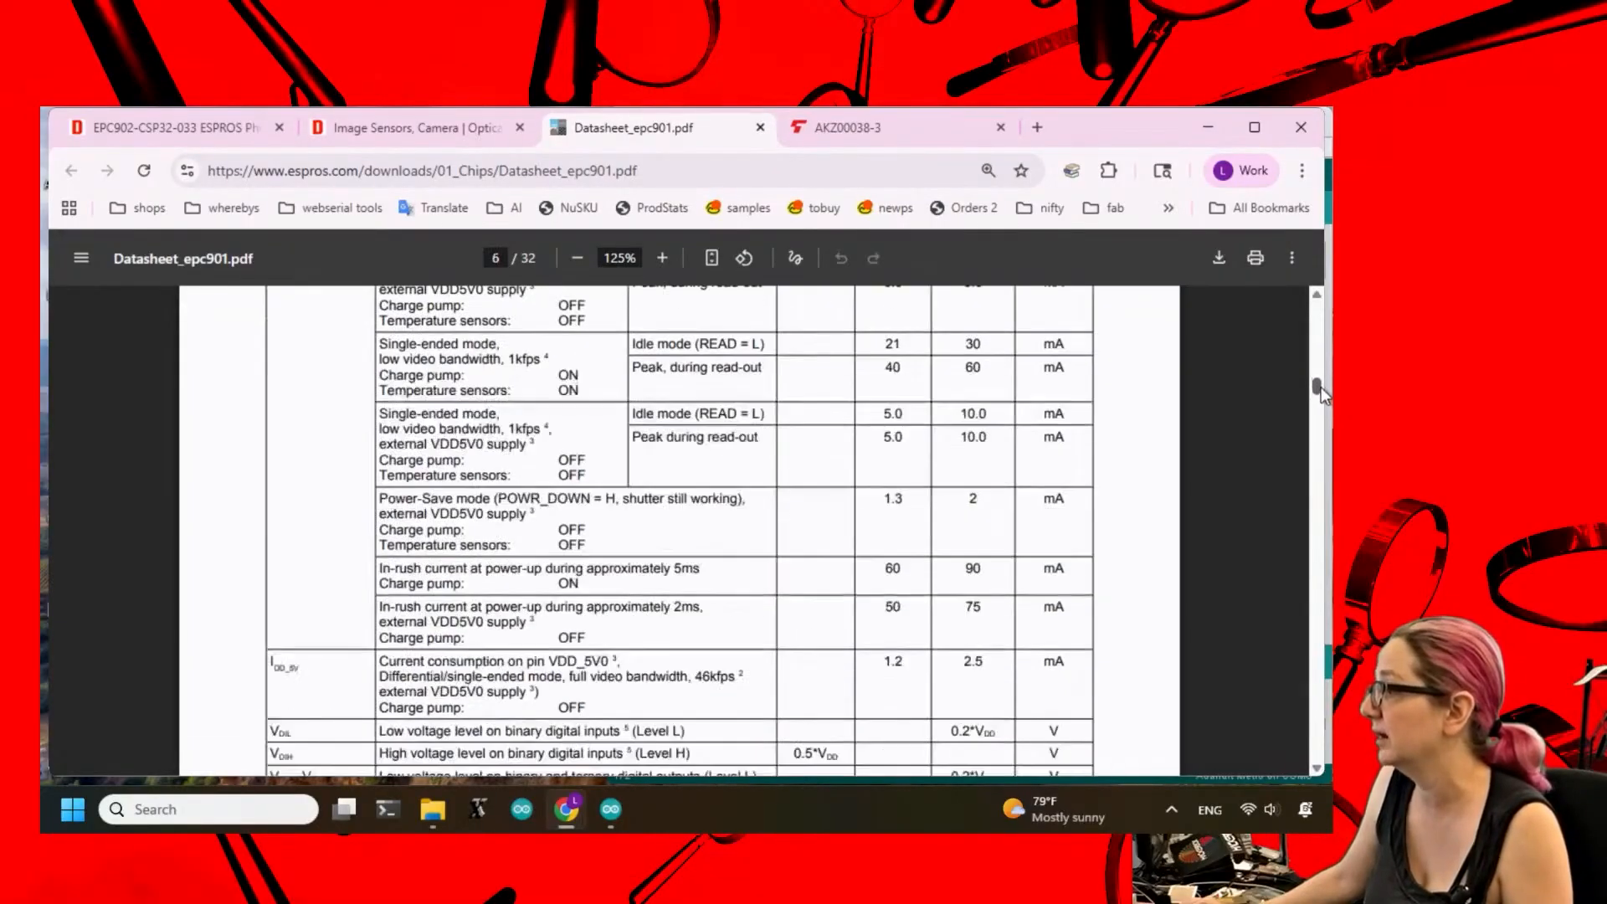
{"action": "scroll", "scroll_direction": "down", "scroll_amount": 3}
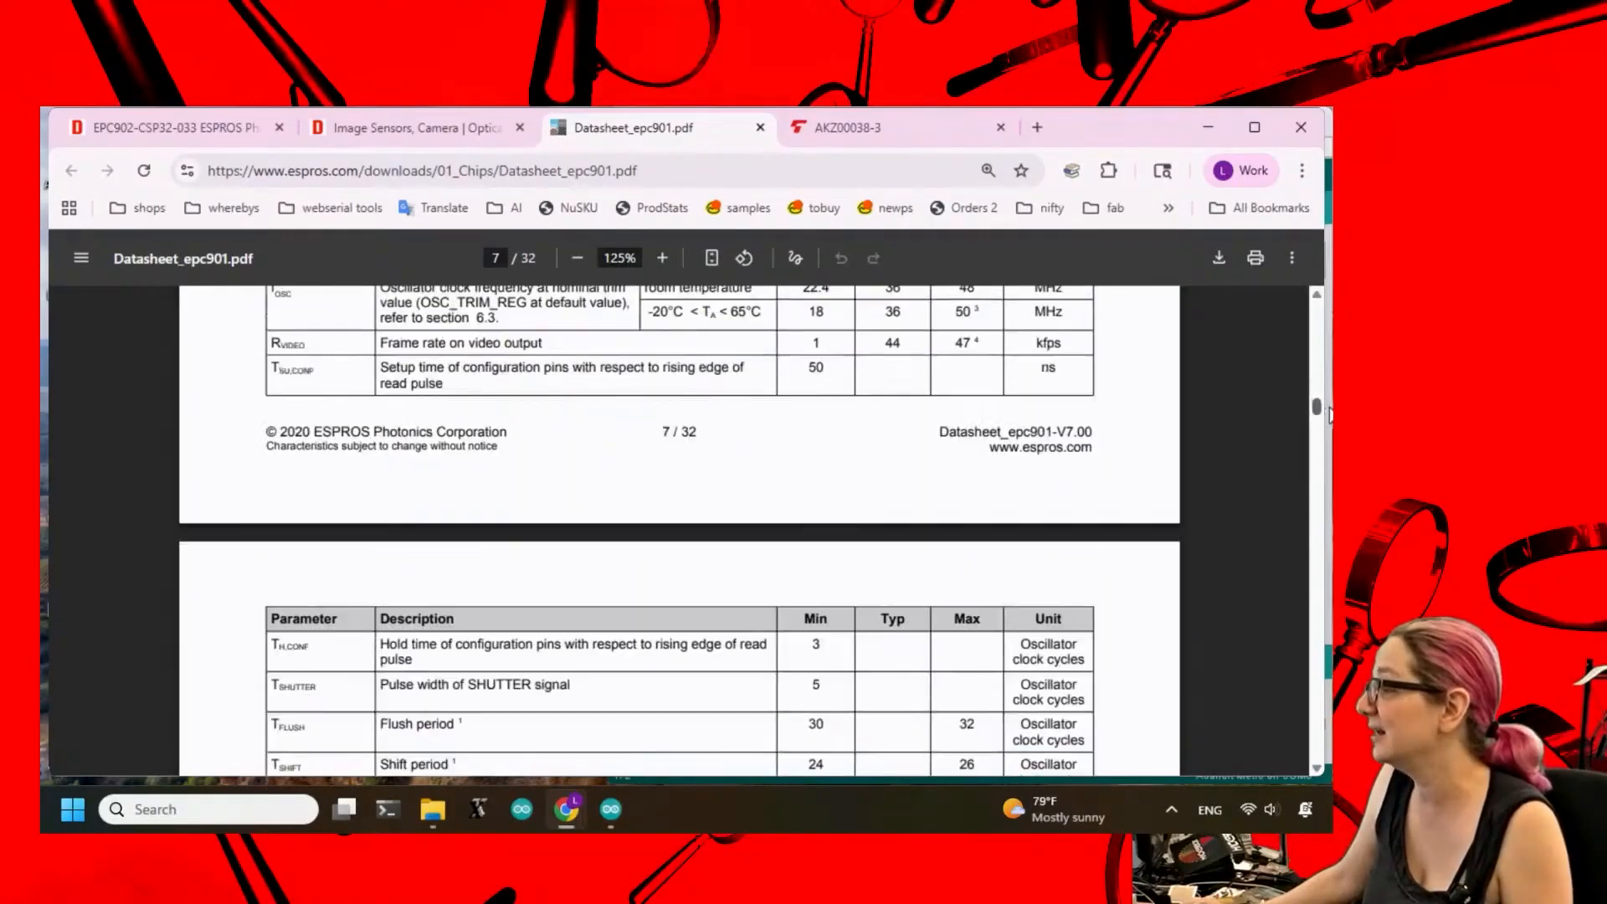
{"action": "scroll", "scroll_direction": "down", "scroll_amount": 3}
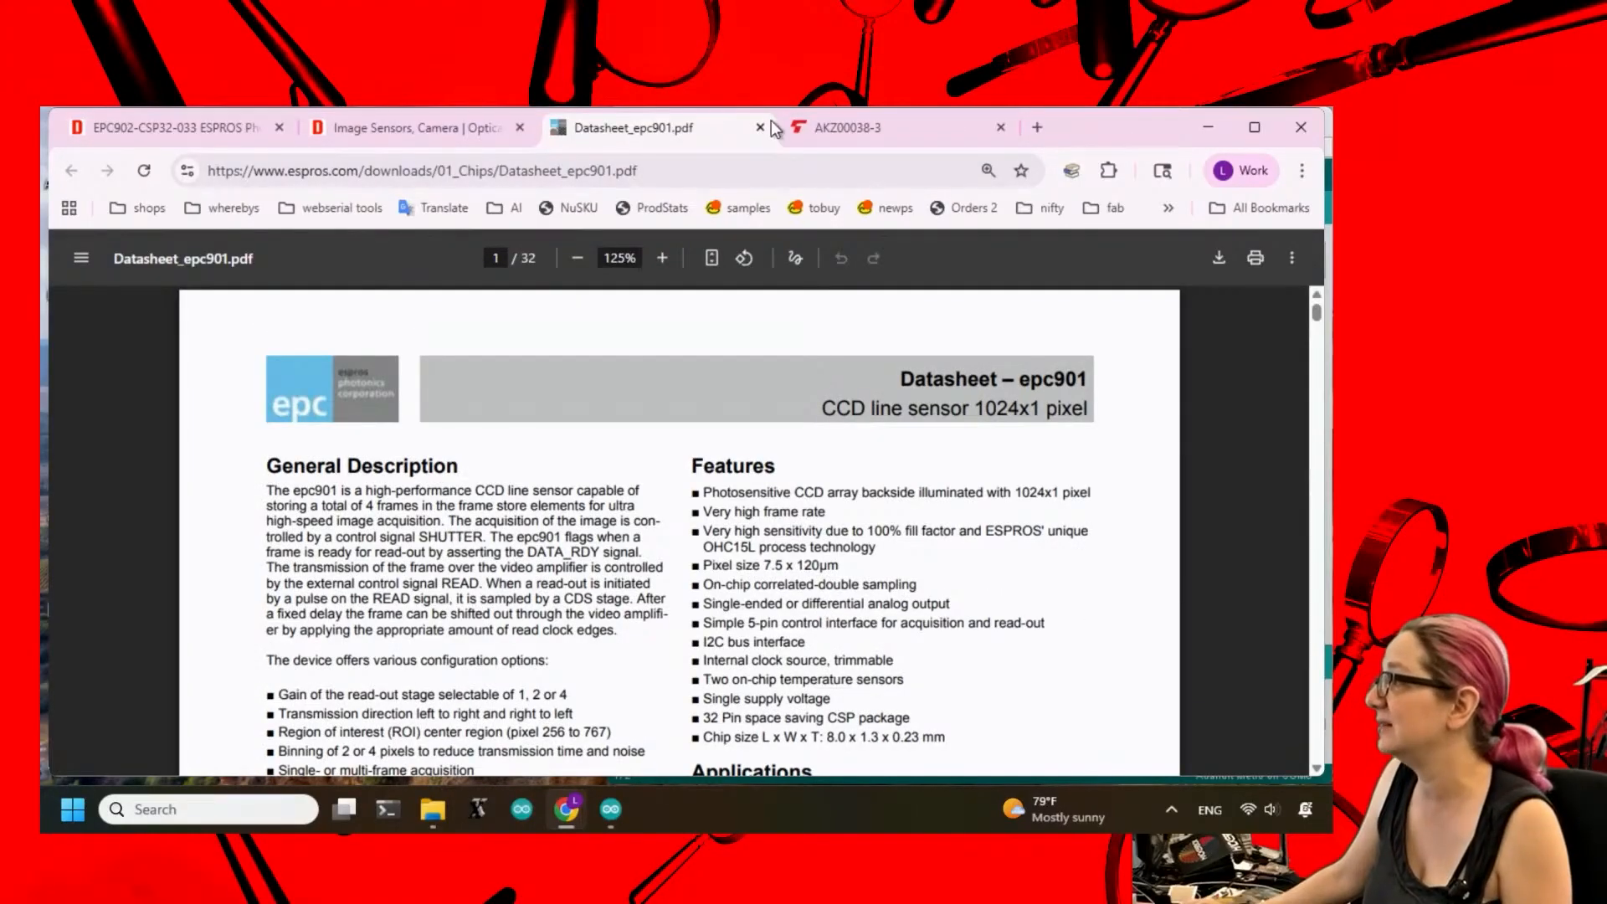
Glance at the TCD1304DG datasheet tab, then switch back to the epc901 datasheet.
{"action": "left_click", "coordinate": [846, 128]}
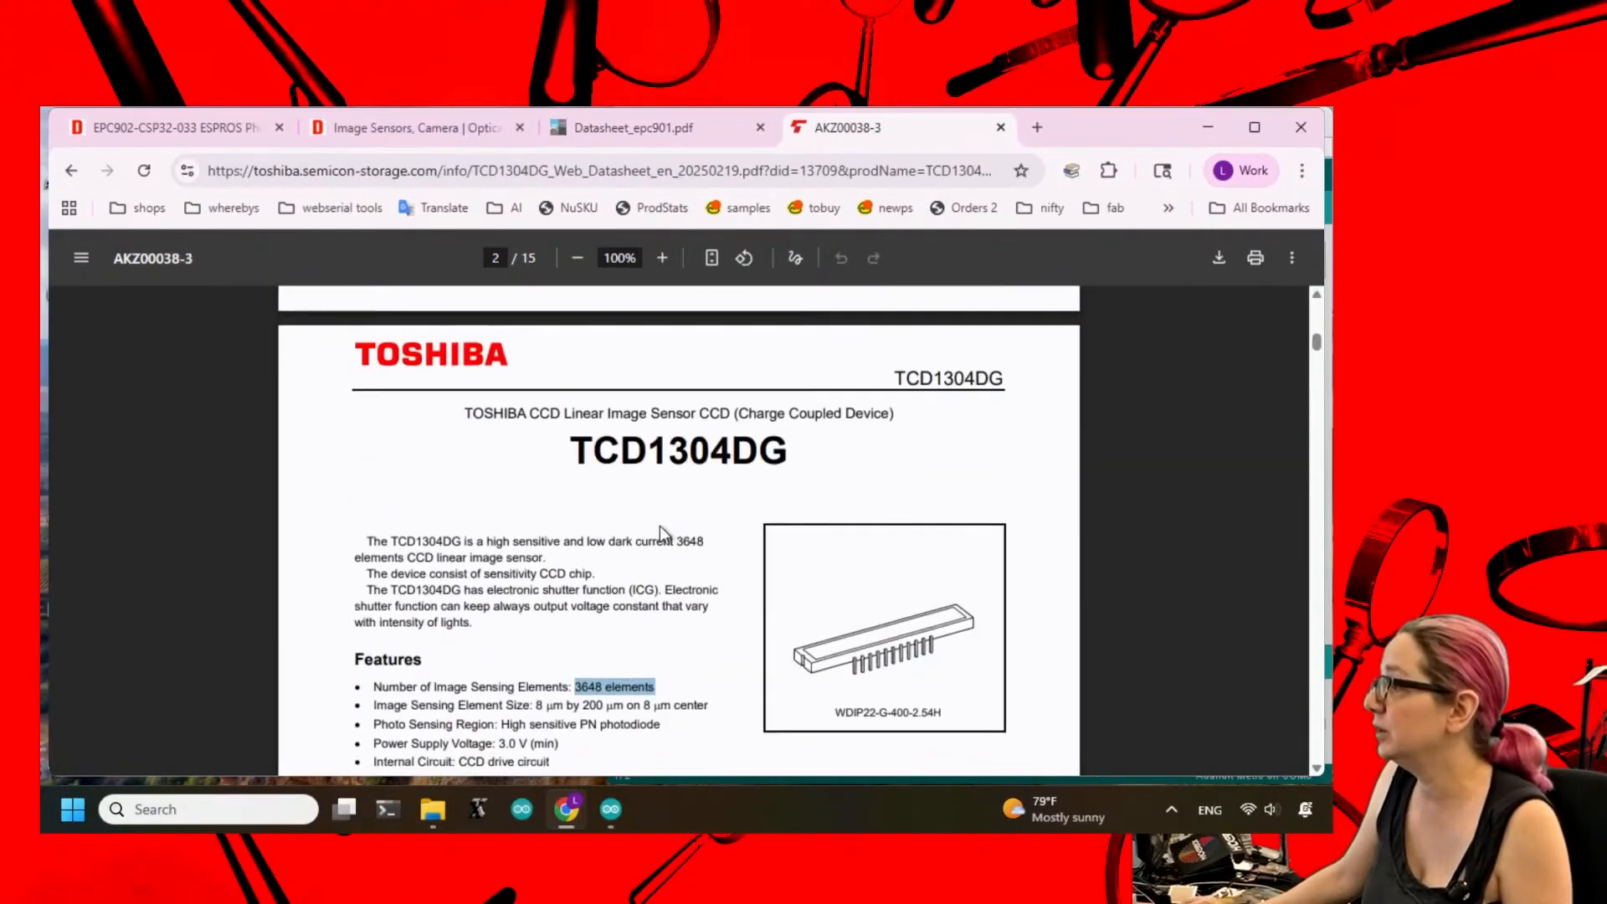
{"action": "scroll", "scroll_direction": "down", "scroll_amount": 3}
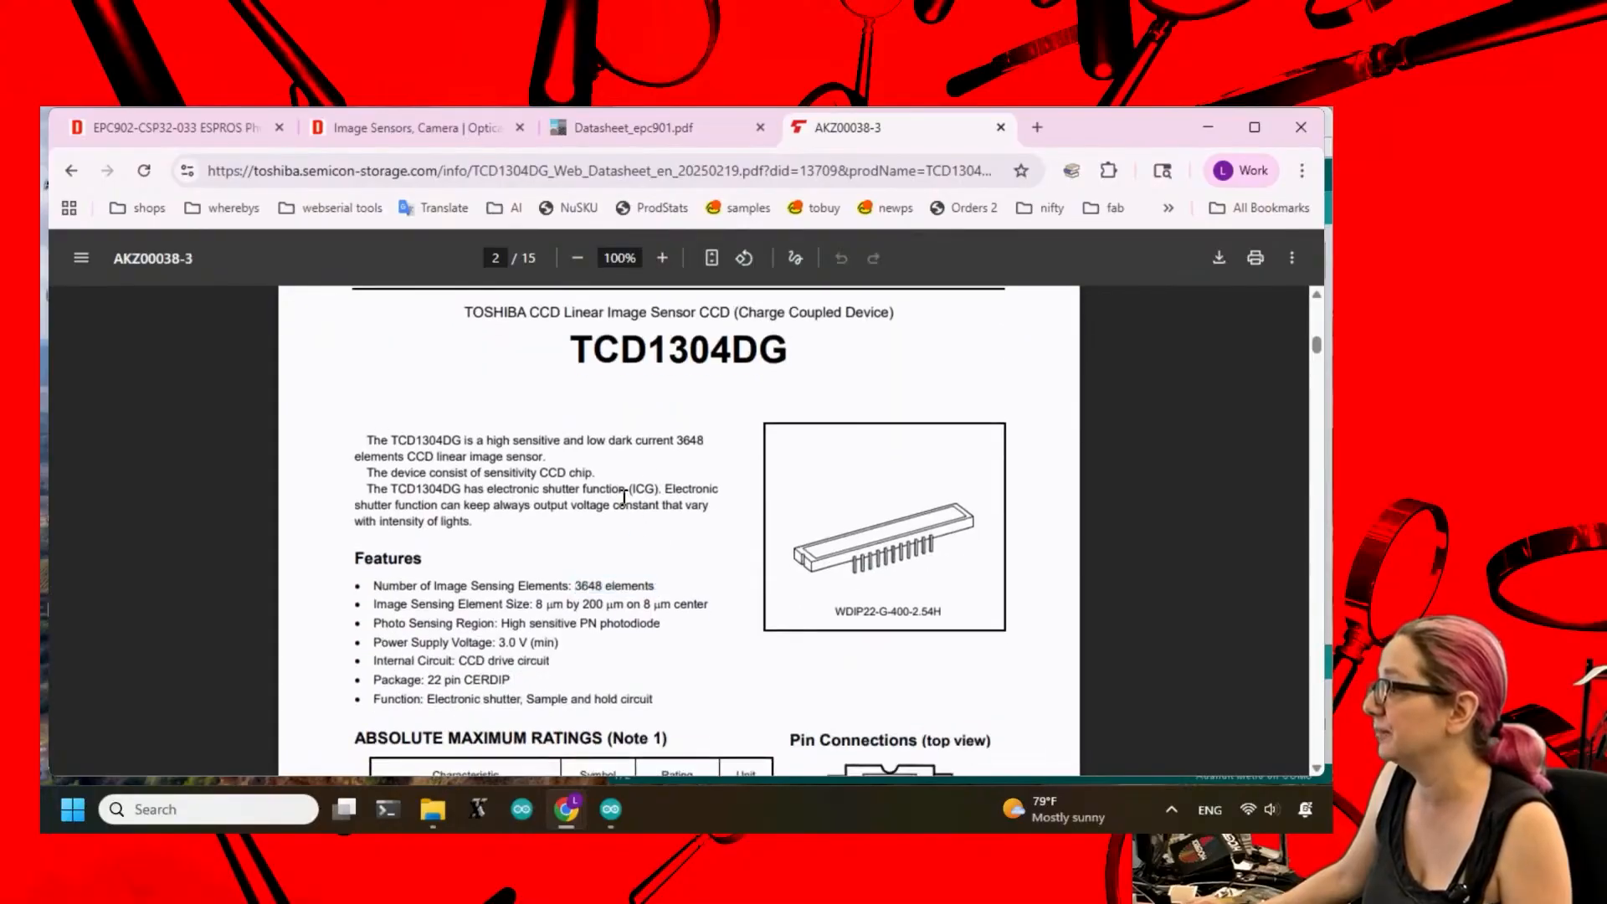
{"action": "scroll", "scroll_direction": "down", "scroll_amount": 3}
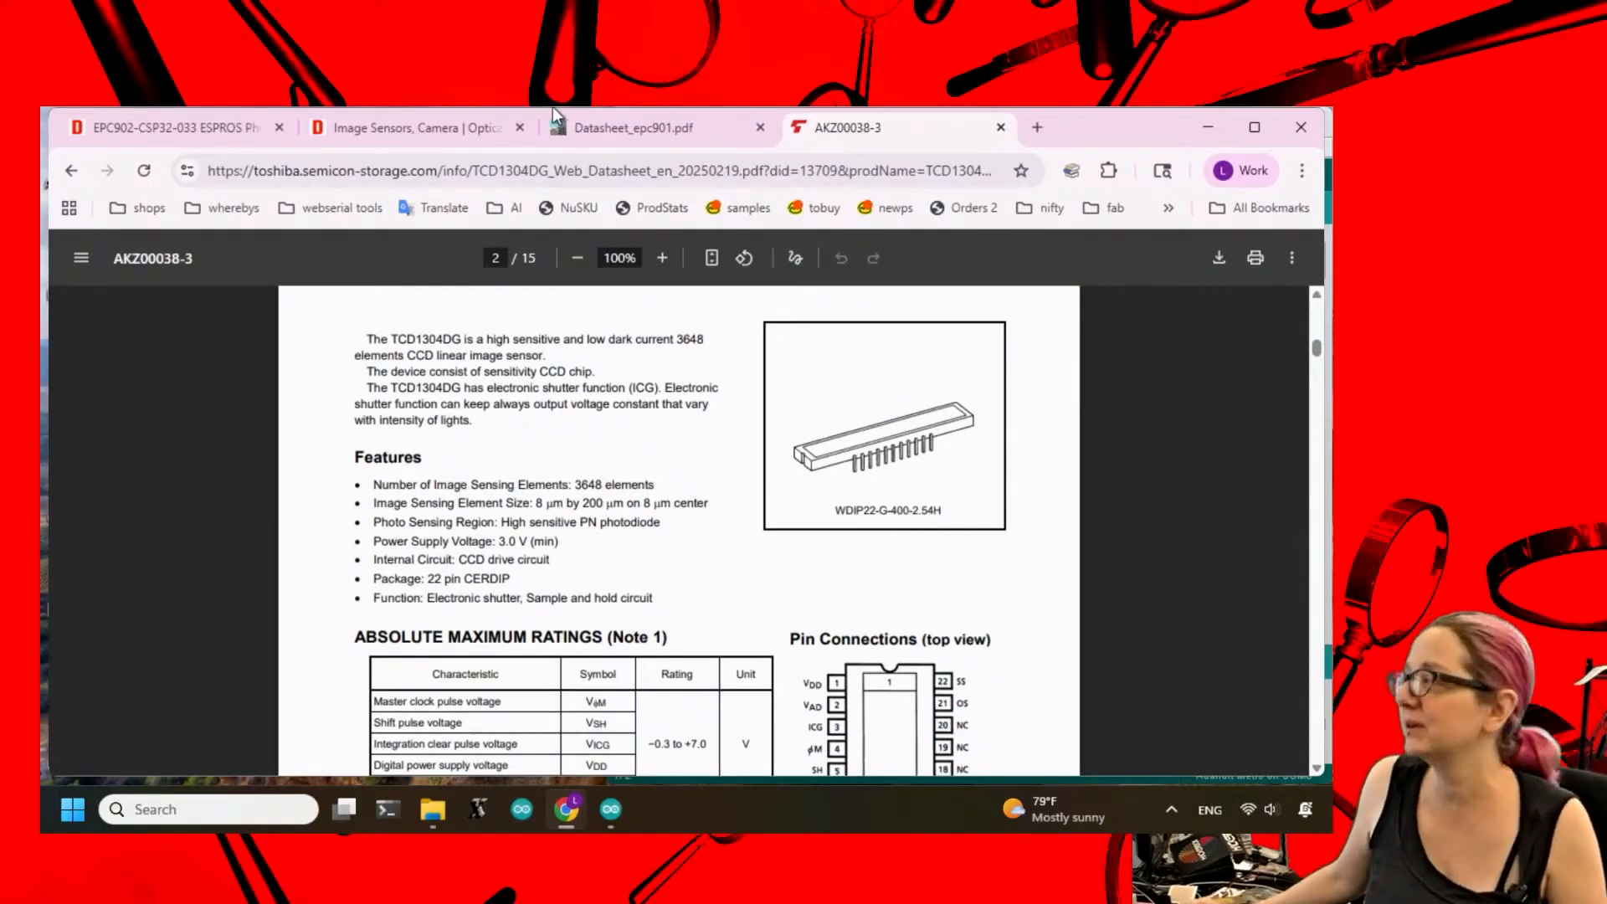
{"action": "left_click", "coordinate": [649, 127]}
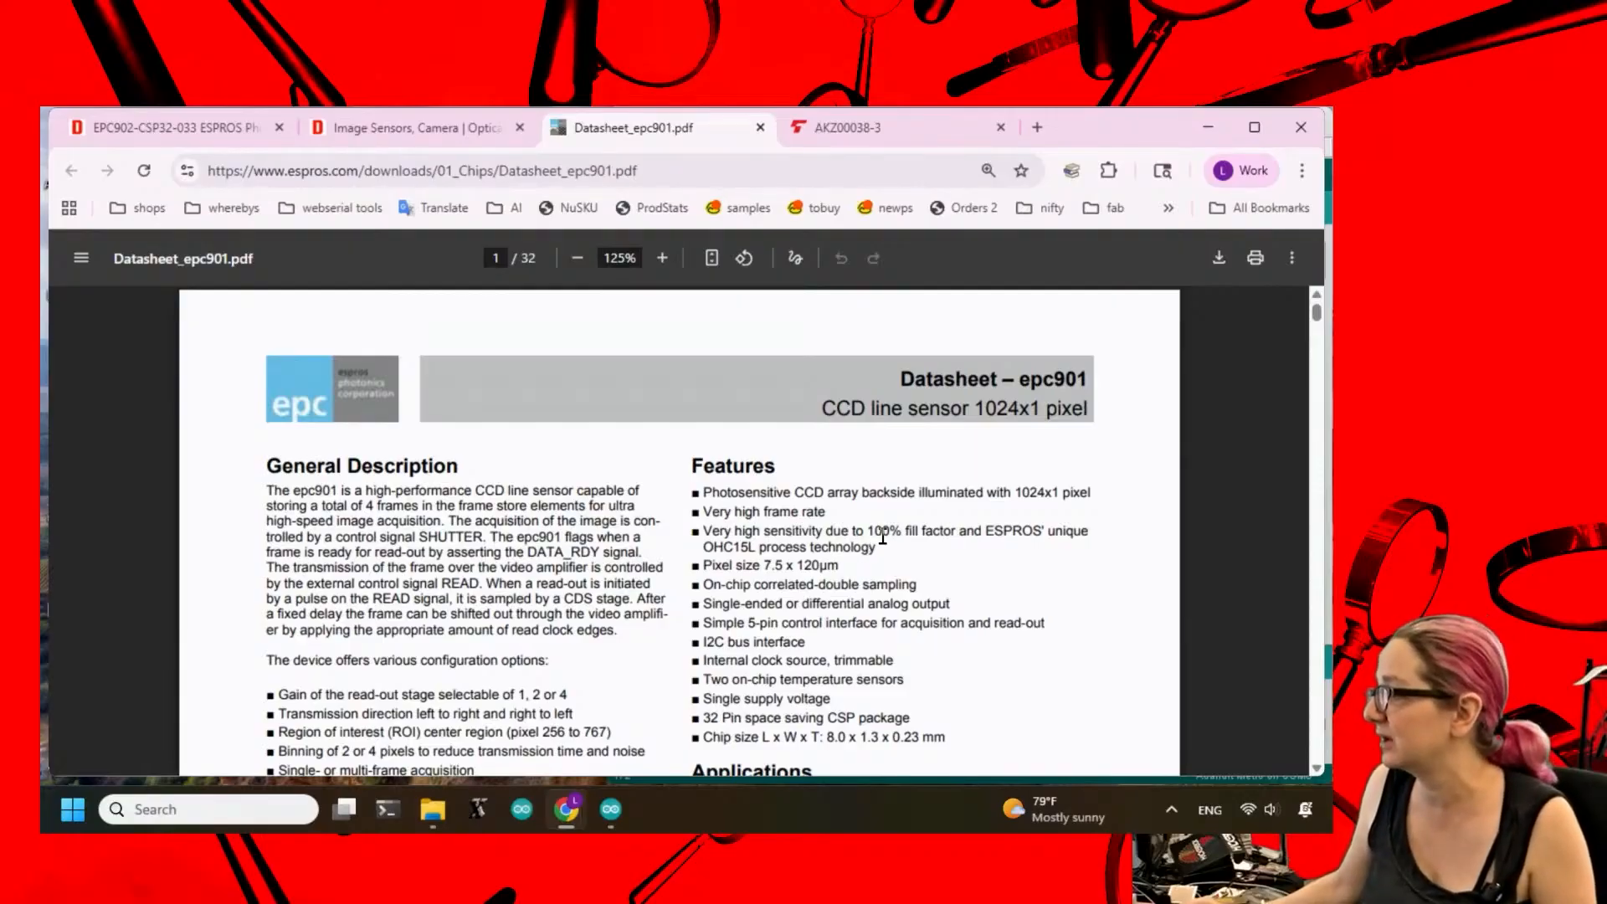
{"action": "mouse_move", "coordinate": [469, 454]}
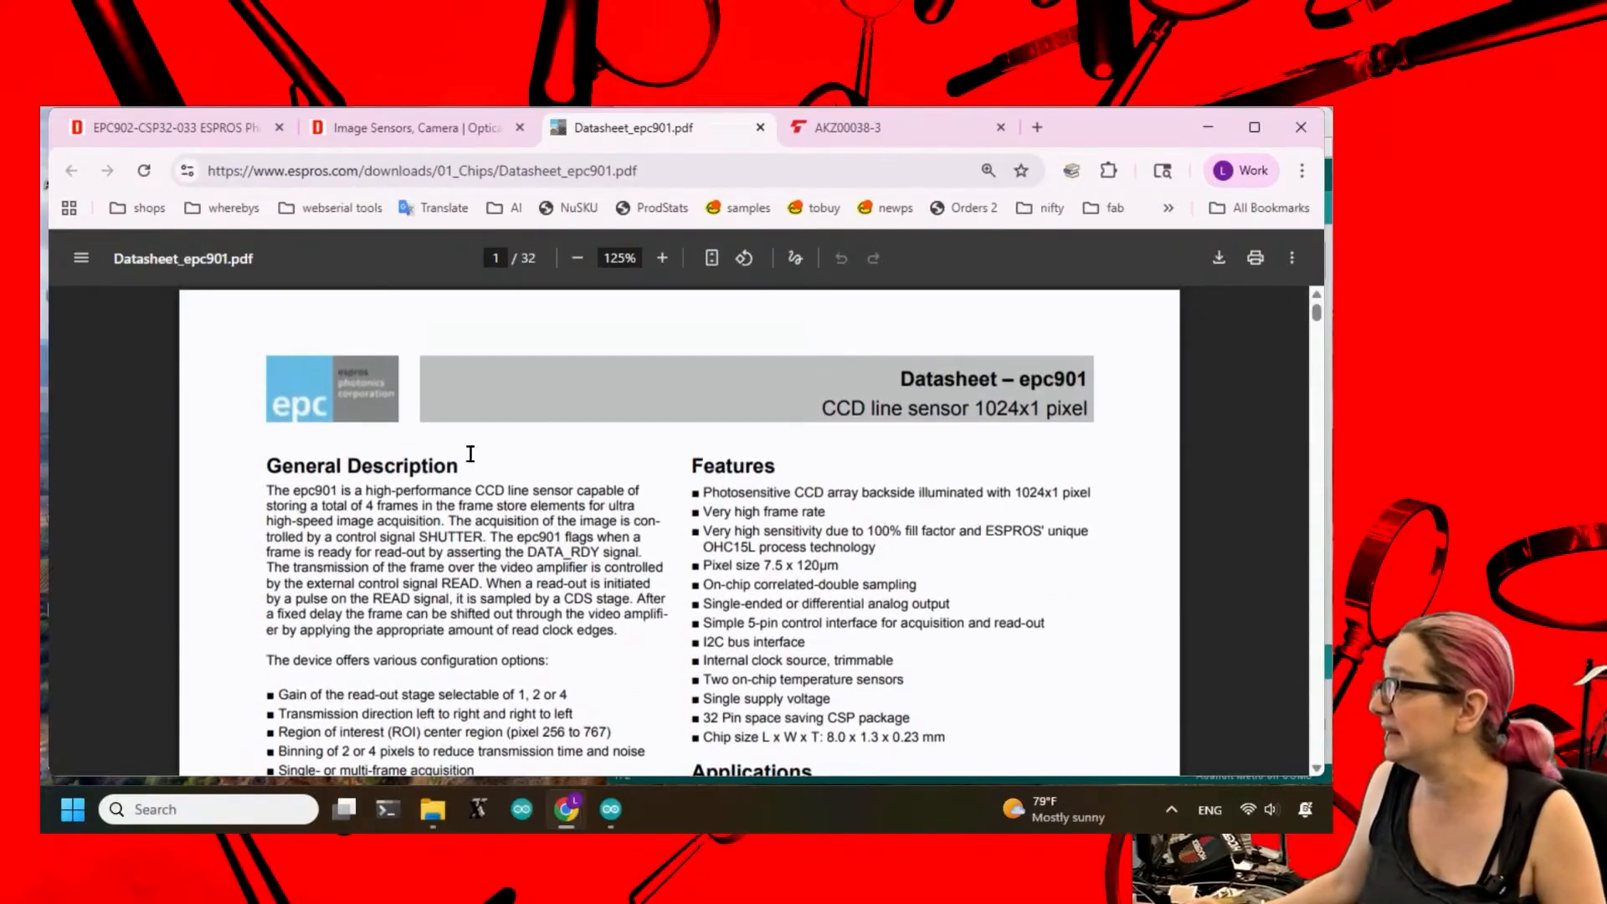
Page through the epc901 datasheet's I2C and register sections, then go back to DigiKey's ESPROS listing.
{"action": "scroll", "scroll_direction": "down", "scroll_amount": 3}
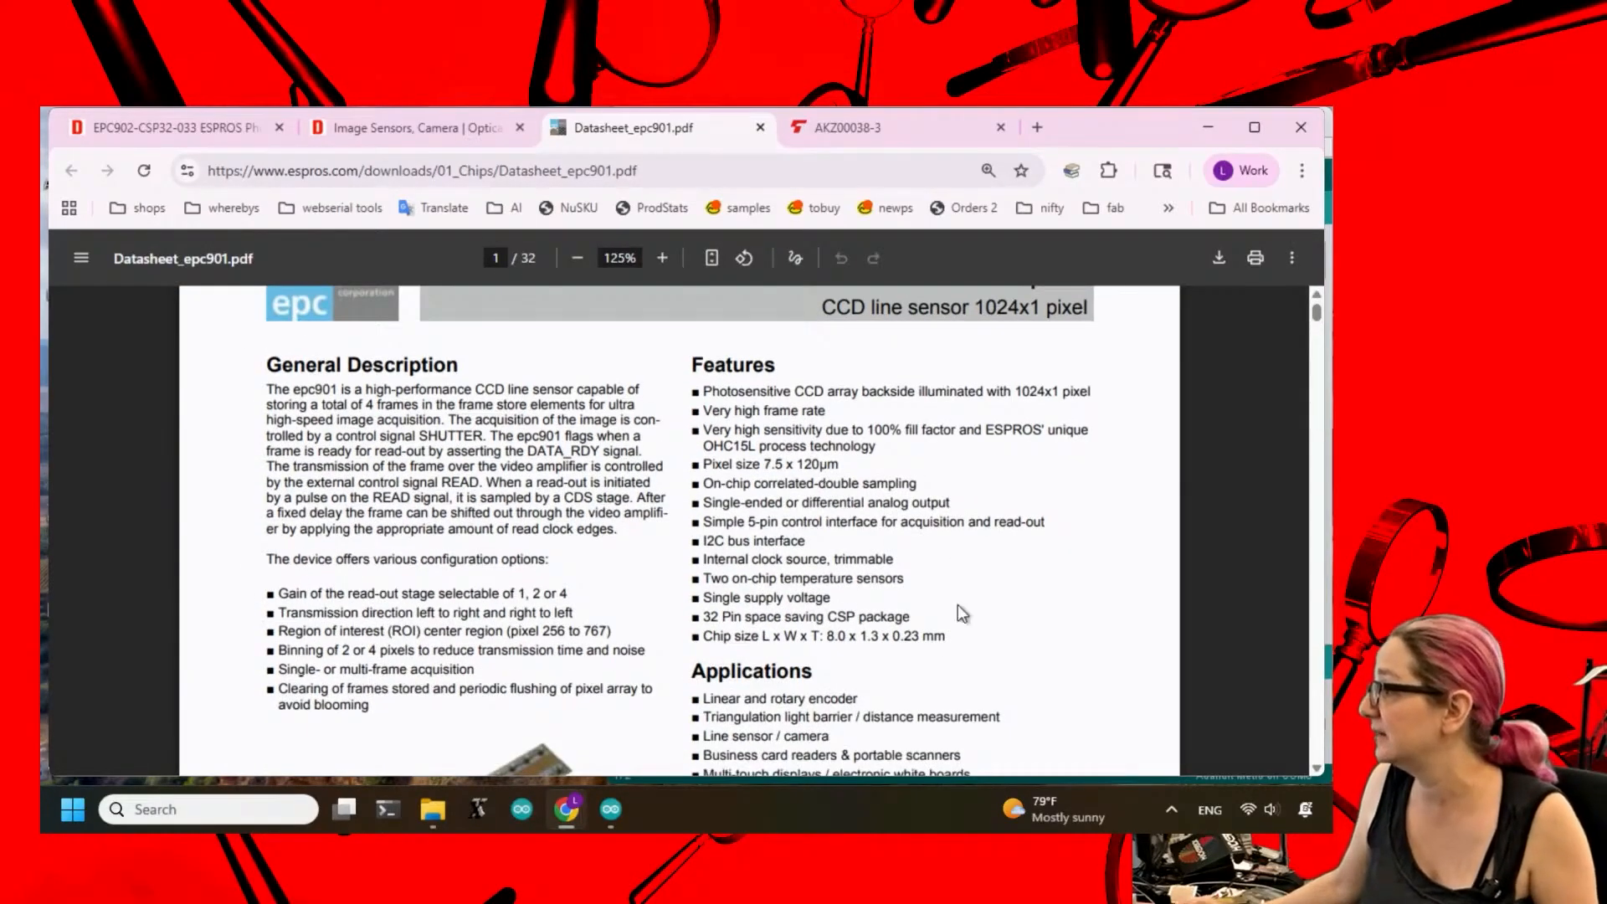
{"action": "scroll", "scroll_direction": "down", "scroll_amount": 3}
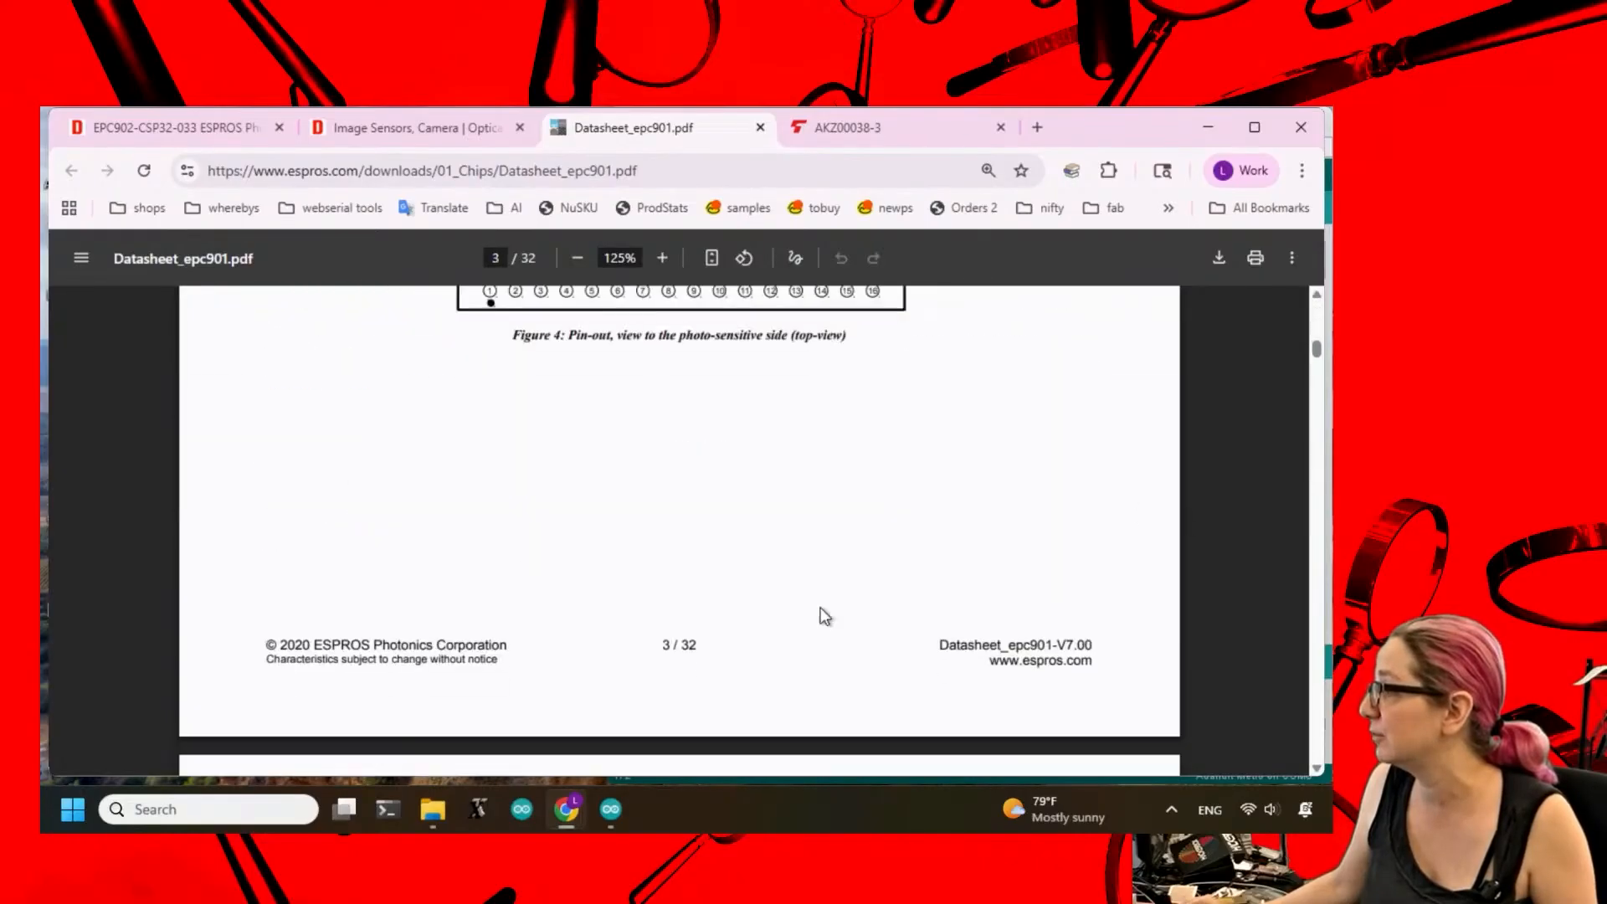
{"action": "scroll", "scroll_direction": "down", "scroll_amount": 3}
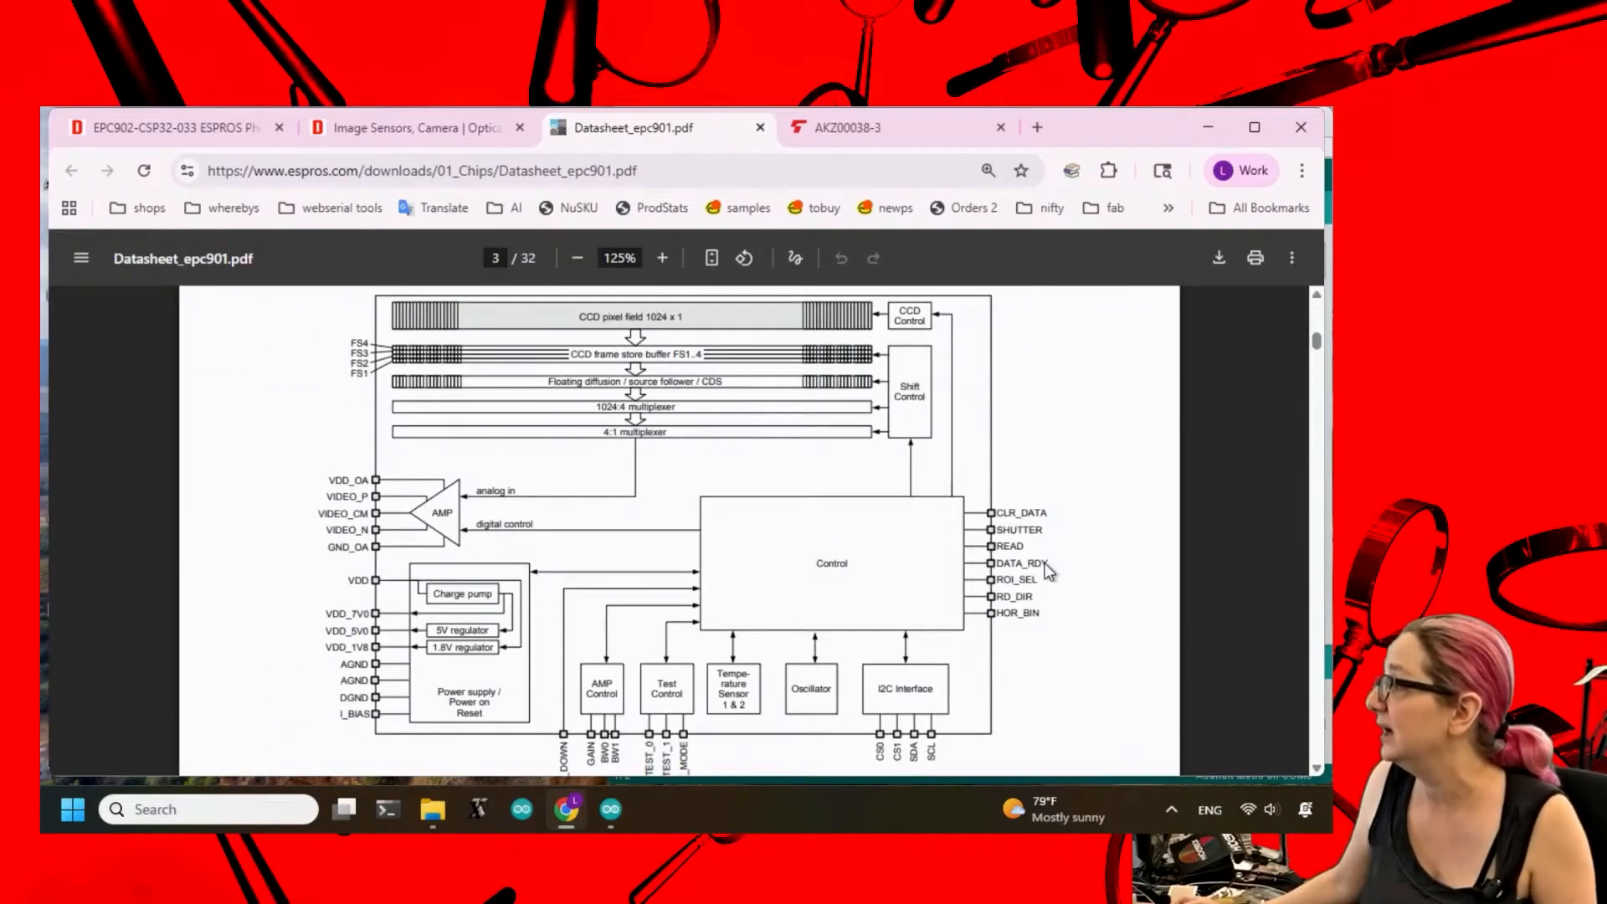
{"action": "scroll", "scroll_direction": "down", "scroll_amount": 3}
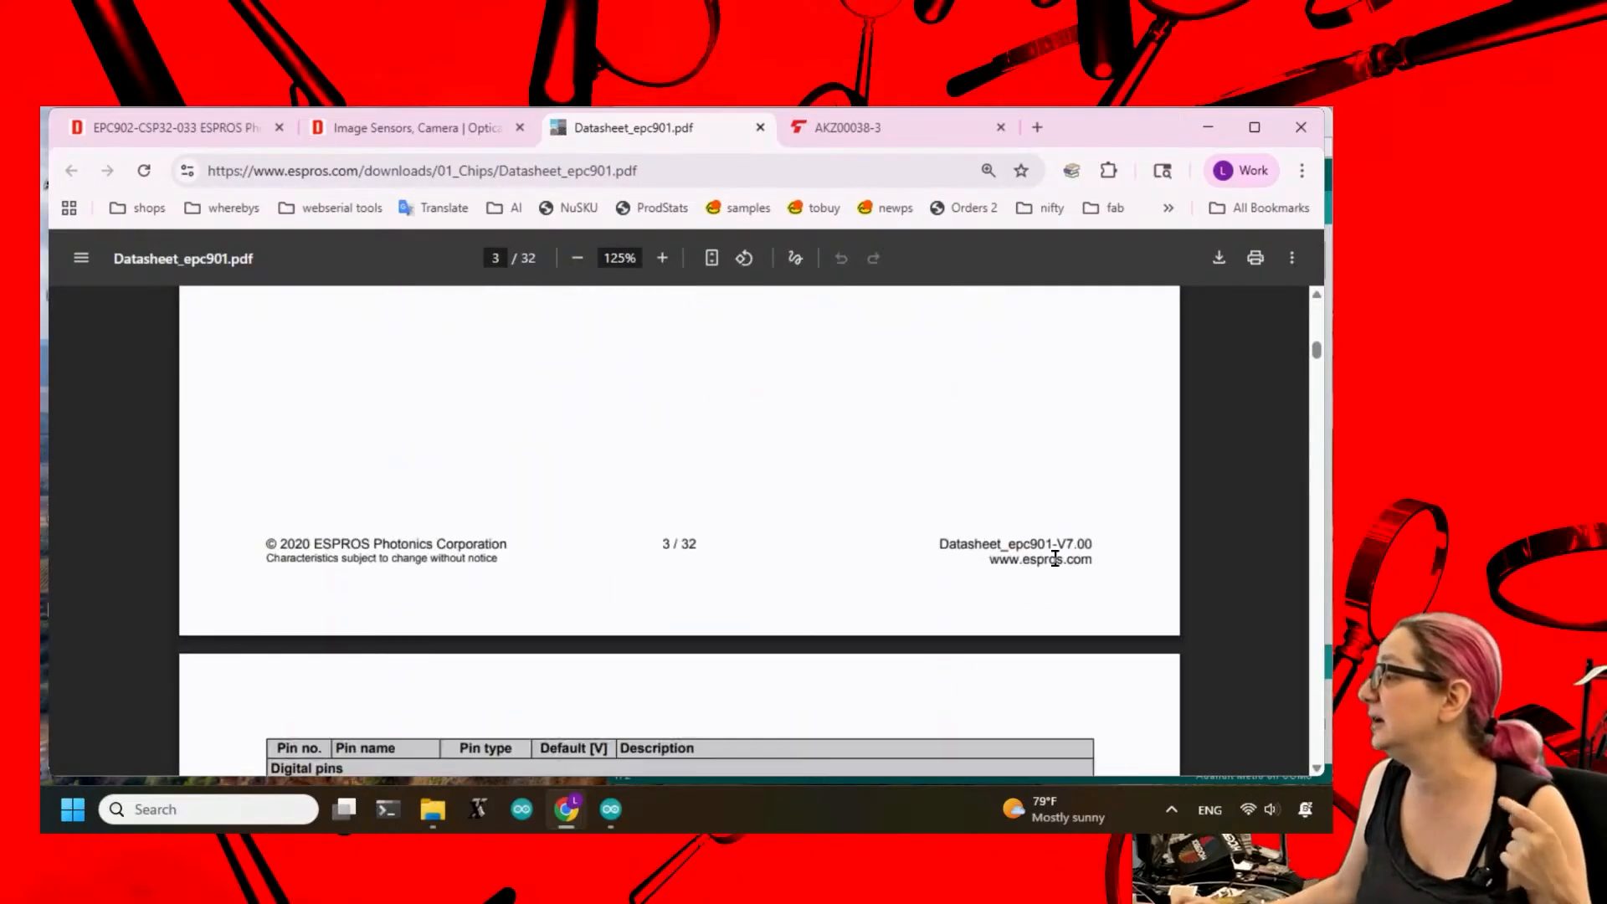
{"action": "scroll", "scroll_direction": "down", "scroll_amount": 3}
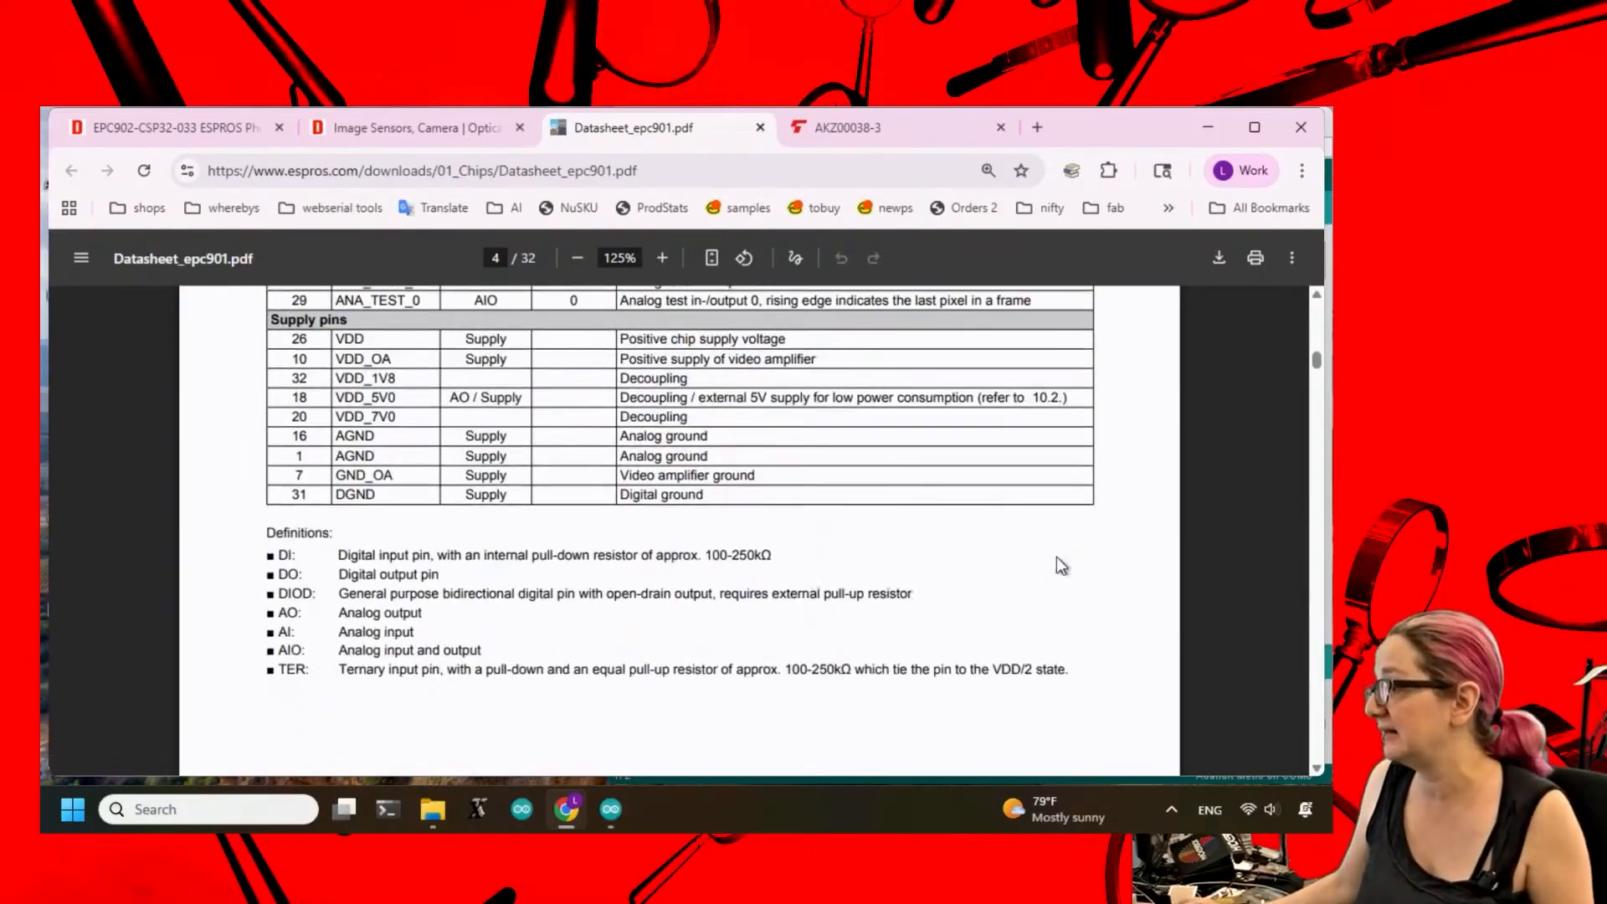
{"action": "scroll", "scroll_direction": "down", "scroll_amount": 3}
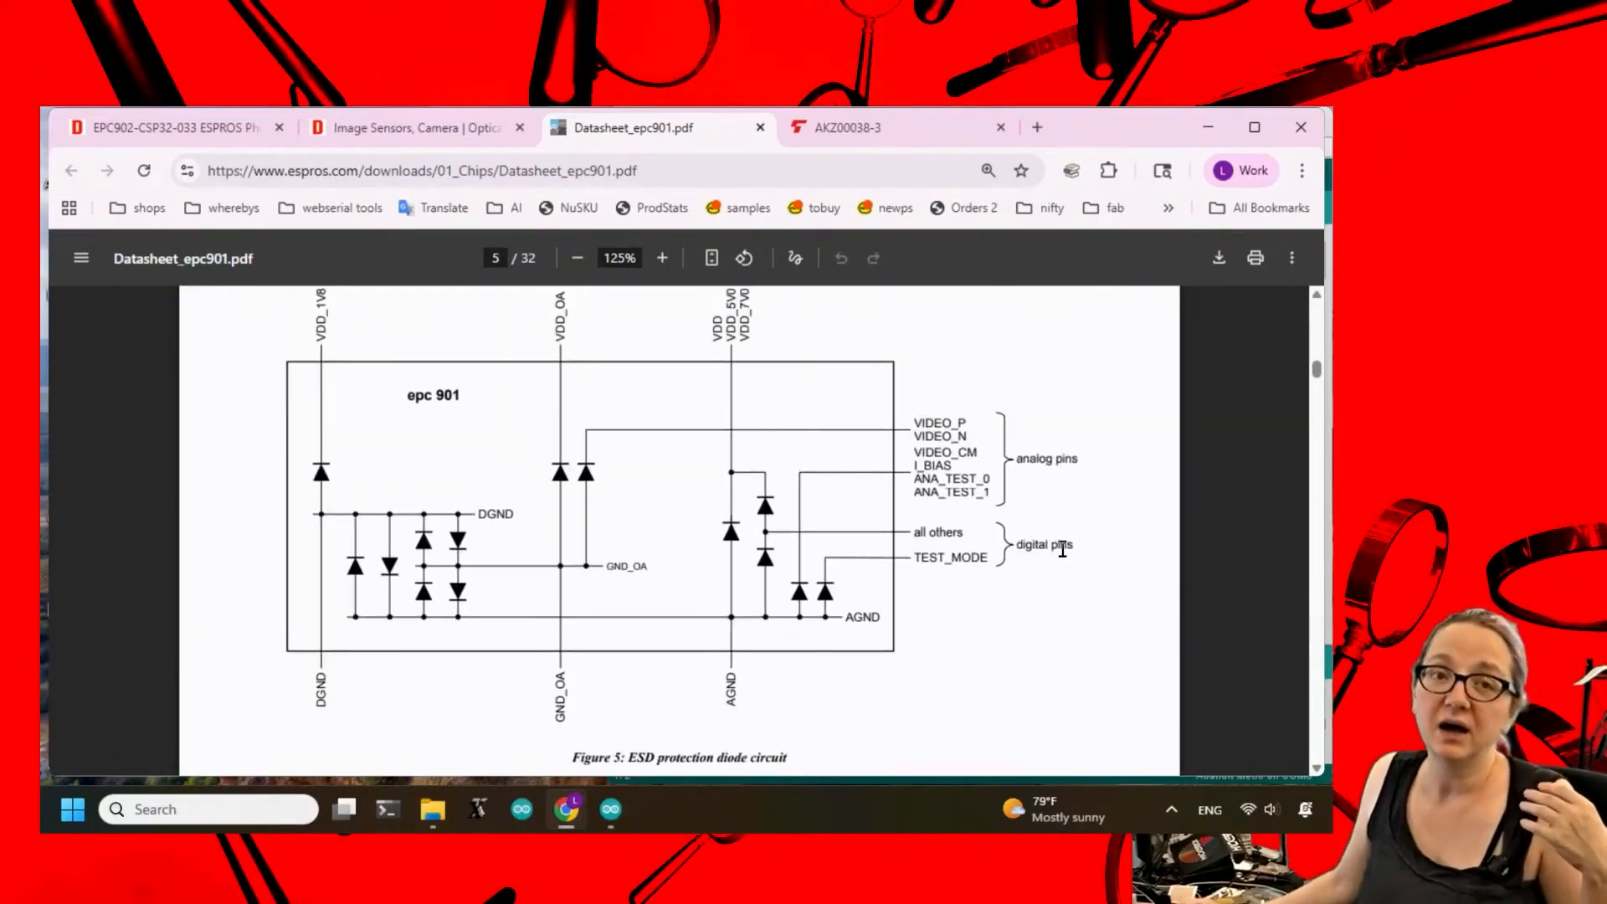
{"action": "scroll", "scroll_direction": "down", "scroll_amount": 3}
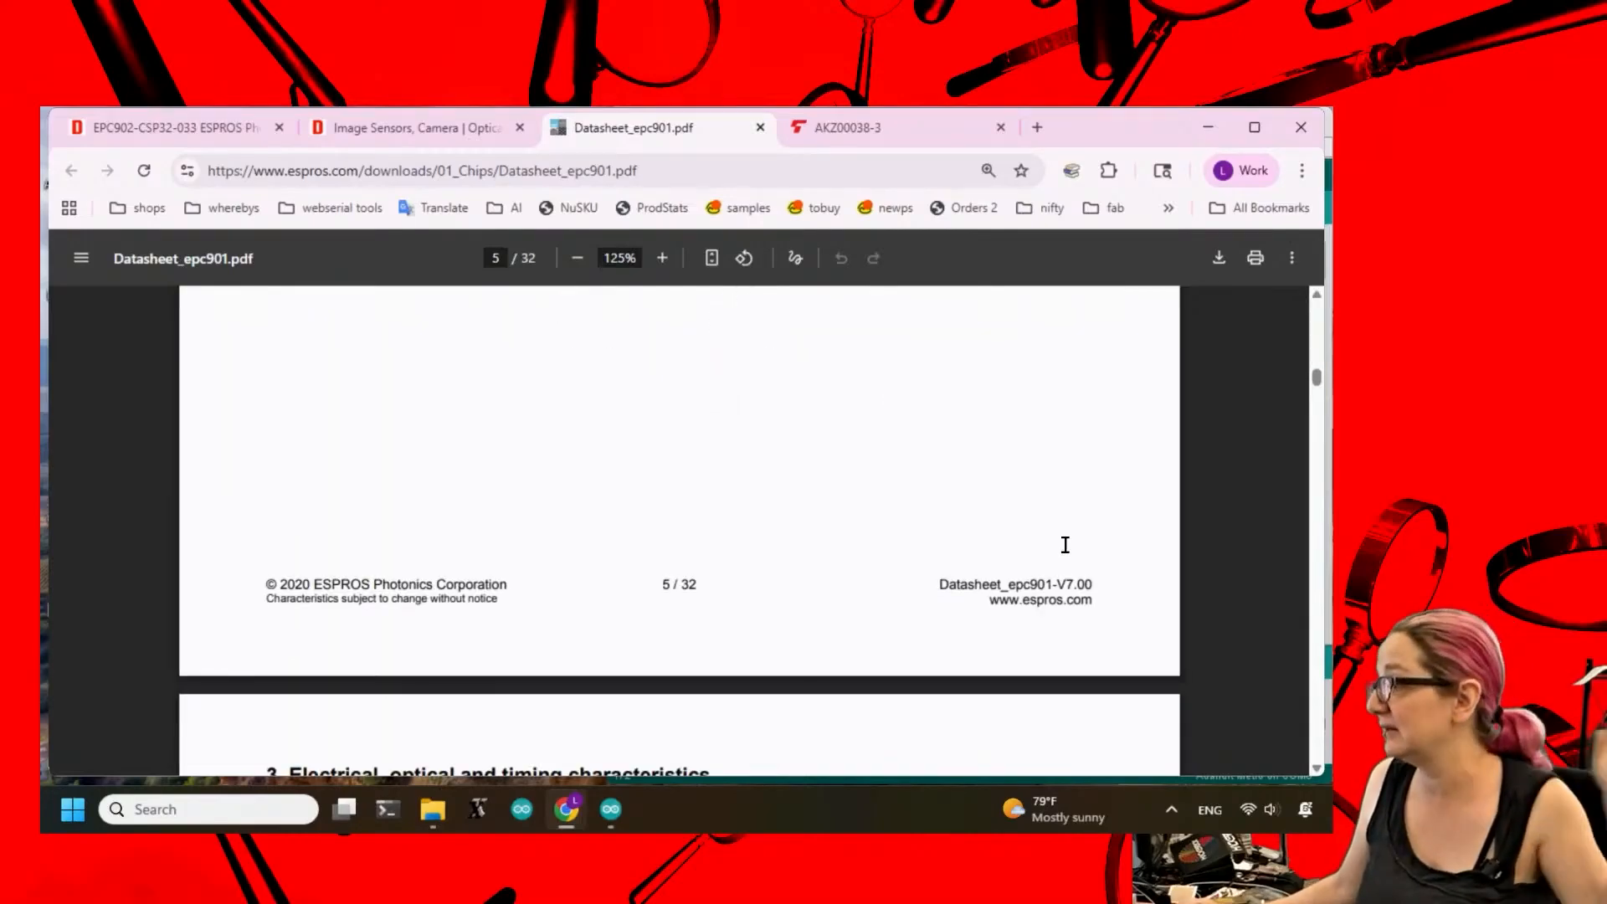
{"action": "scroll", "scroll_direction": "down", "scroll_amount": 3}
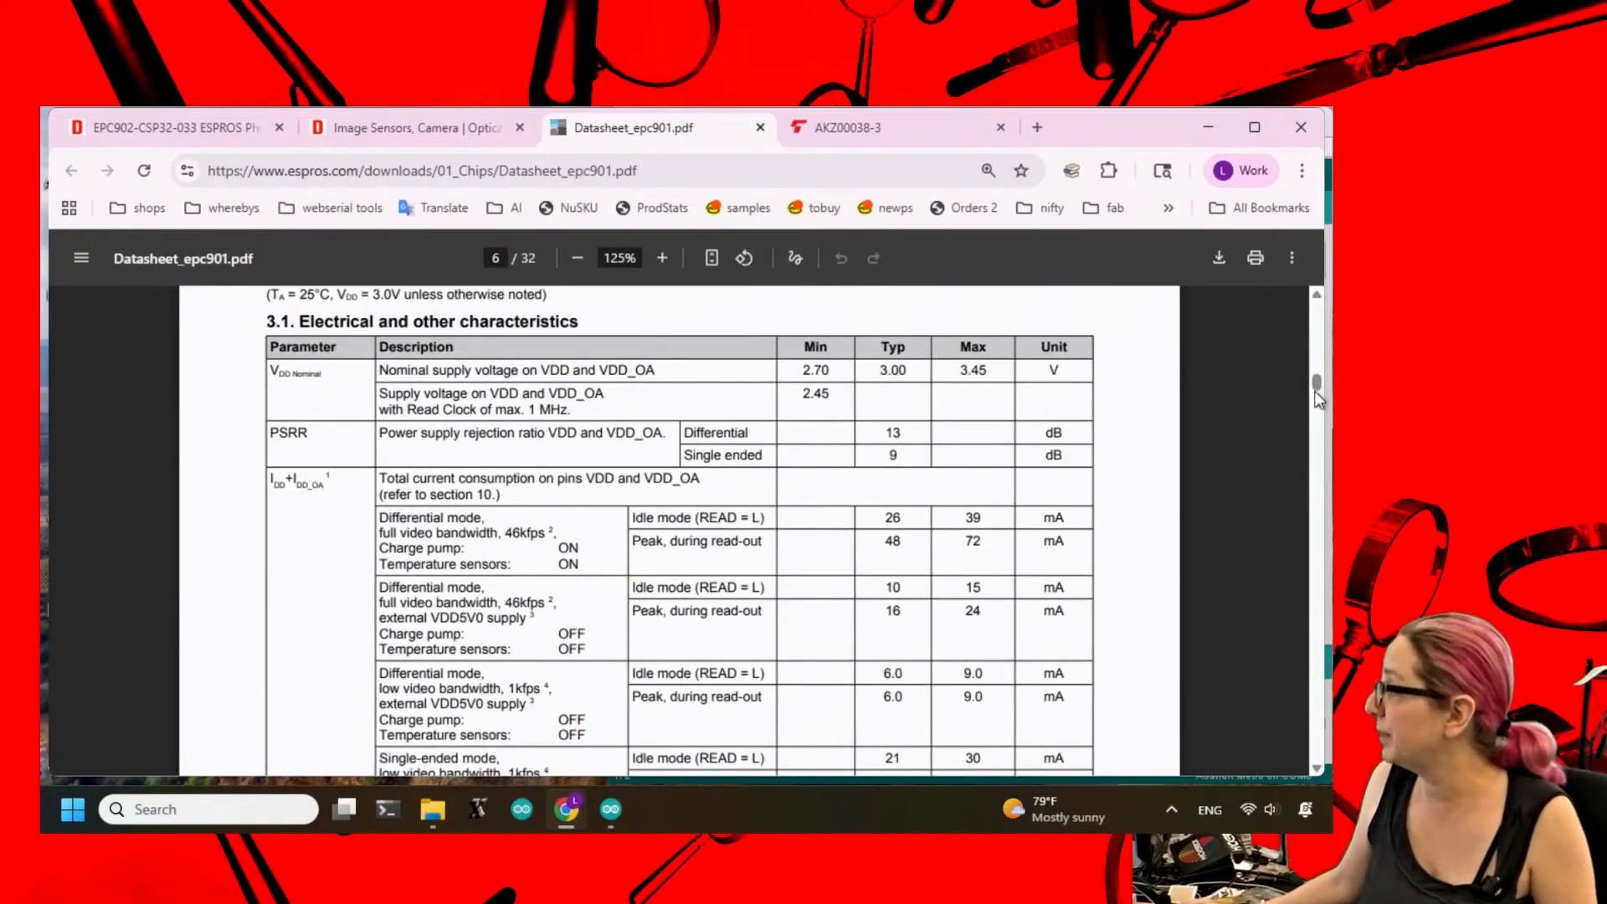
{"action": "scroll", "scroll_direction": "down", "scroll_amount": 3}
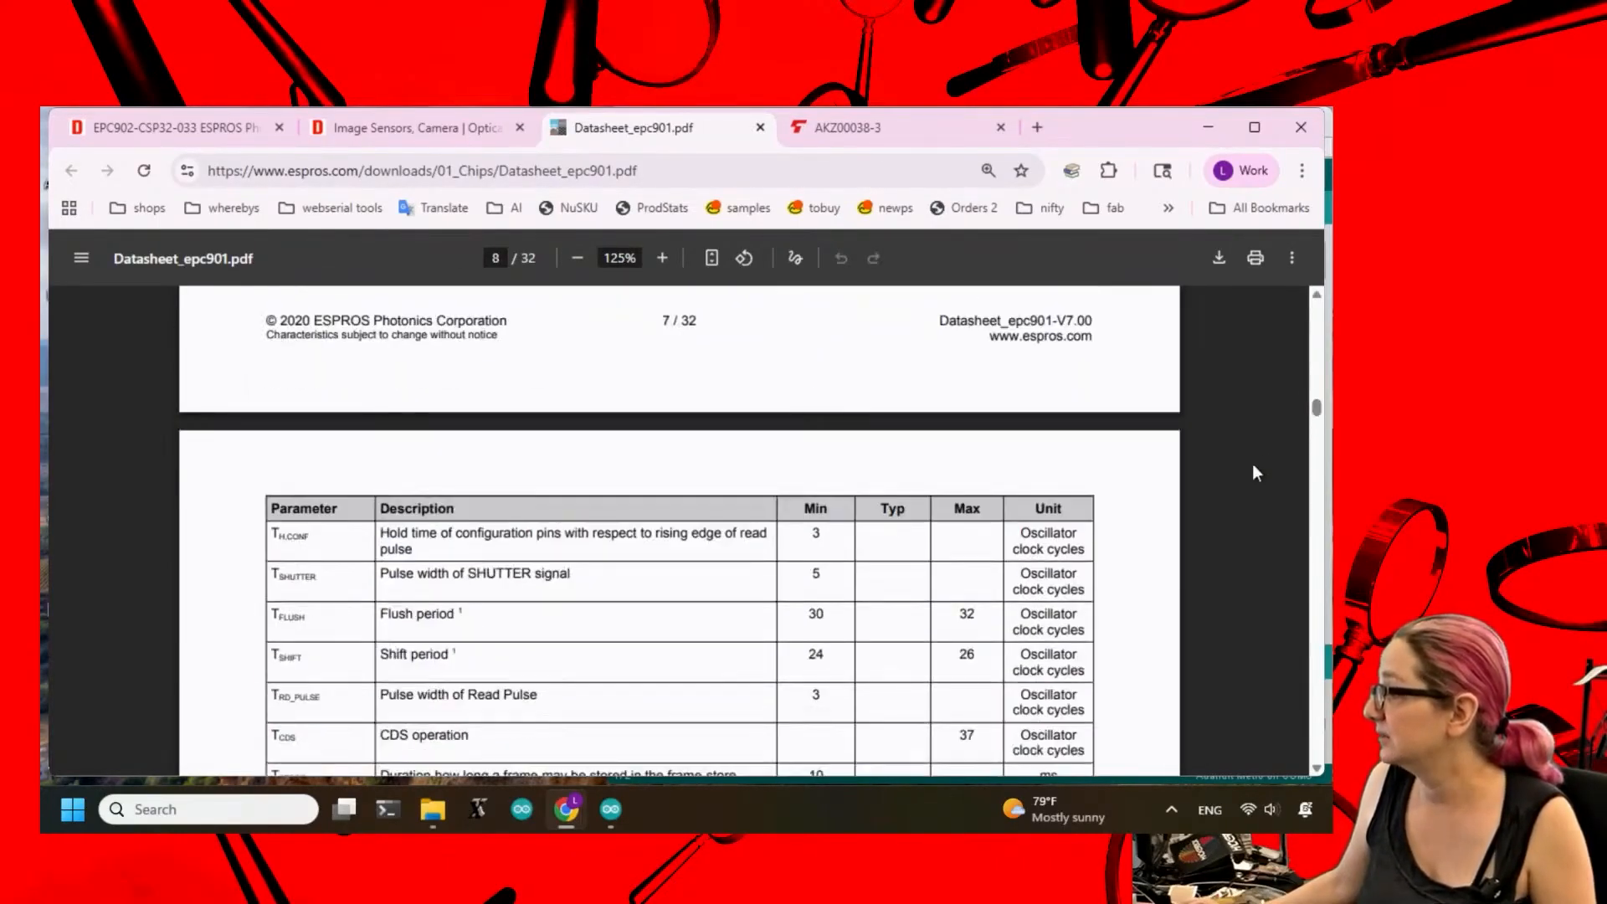
{"action": "scroll", "scroll_direction": "down", "scroll_amount": 3}
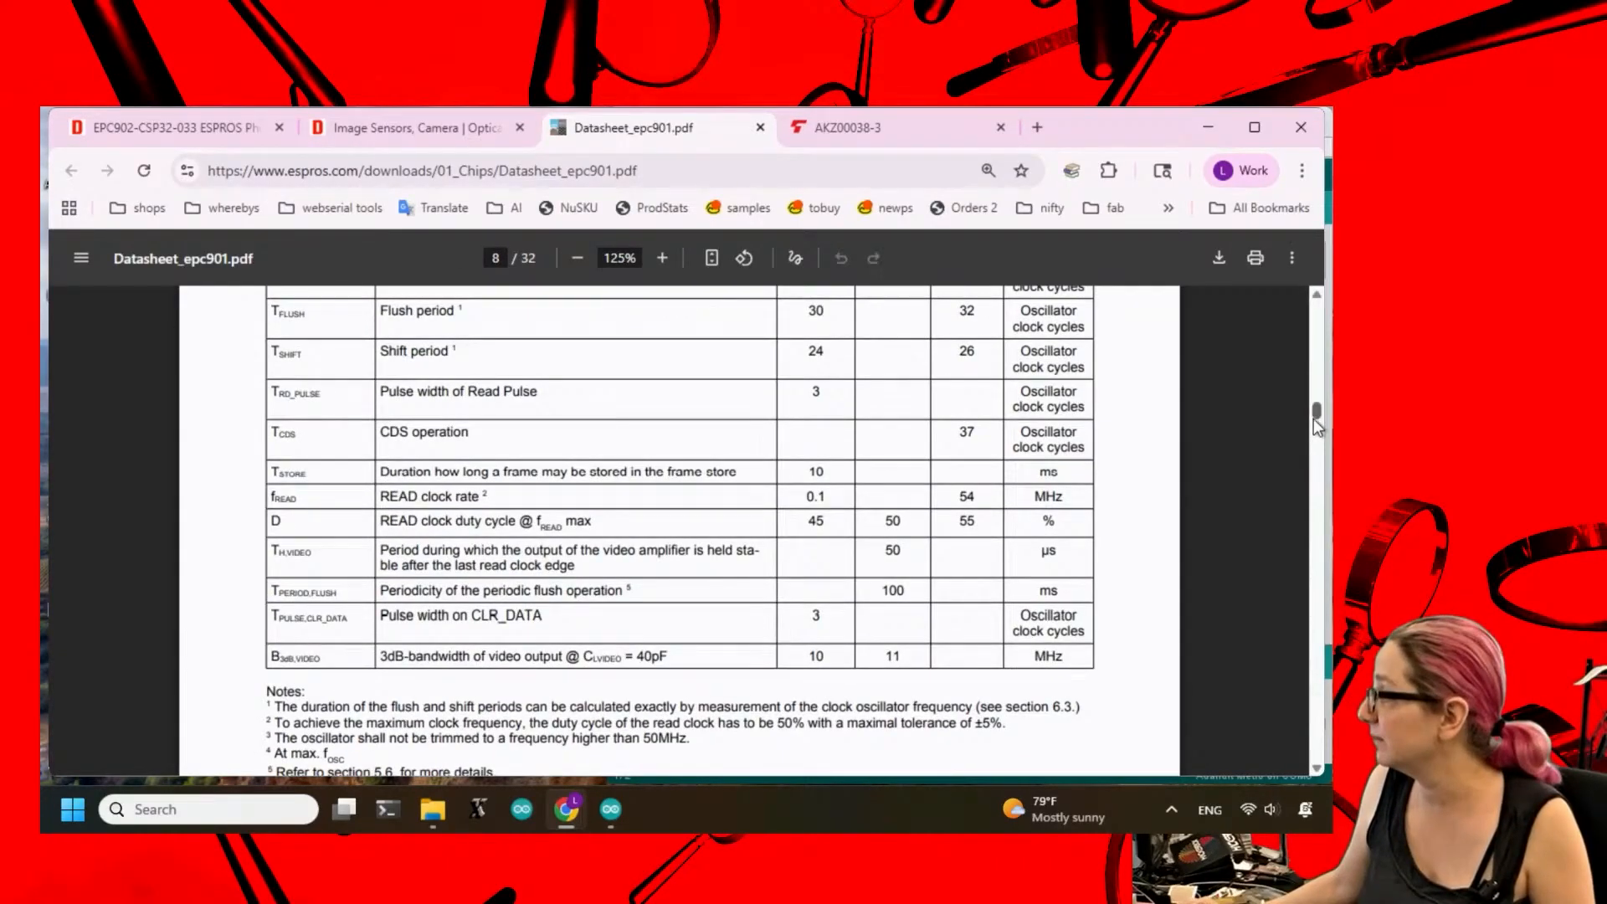
{"action": "left_click_drag", "start_coordinate": [1317, 420], "coordinate": [1317, 522]}
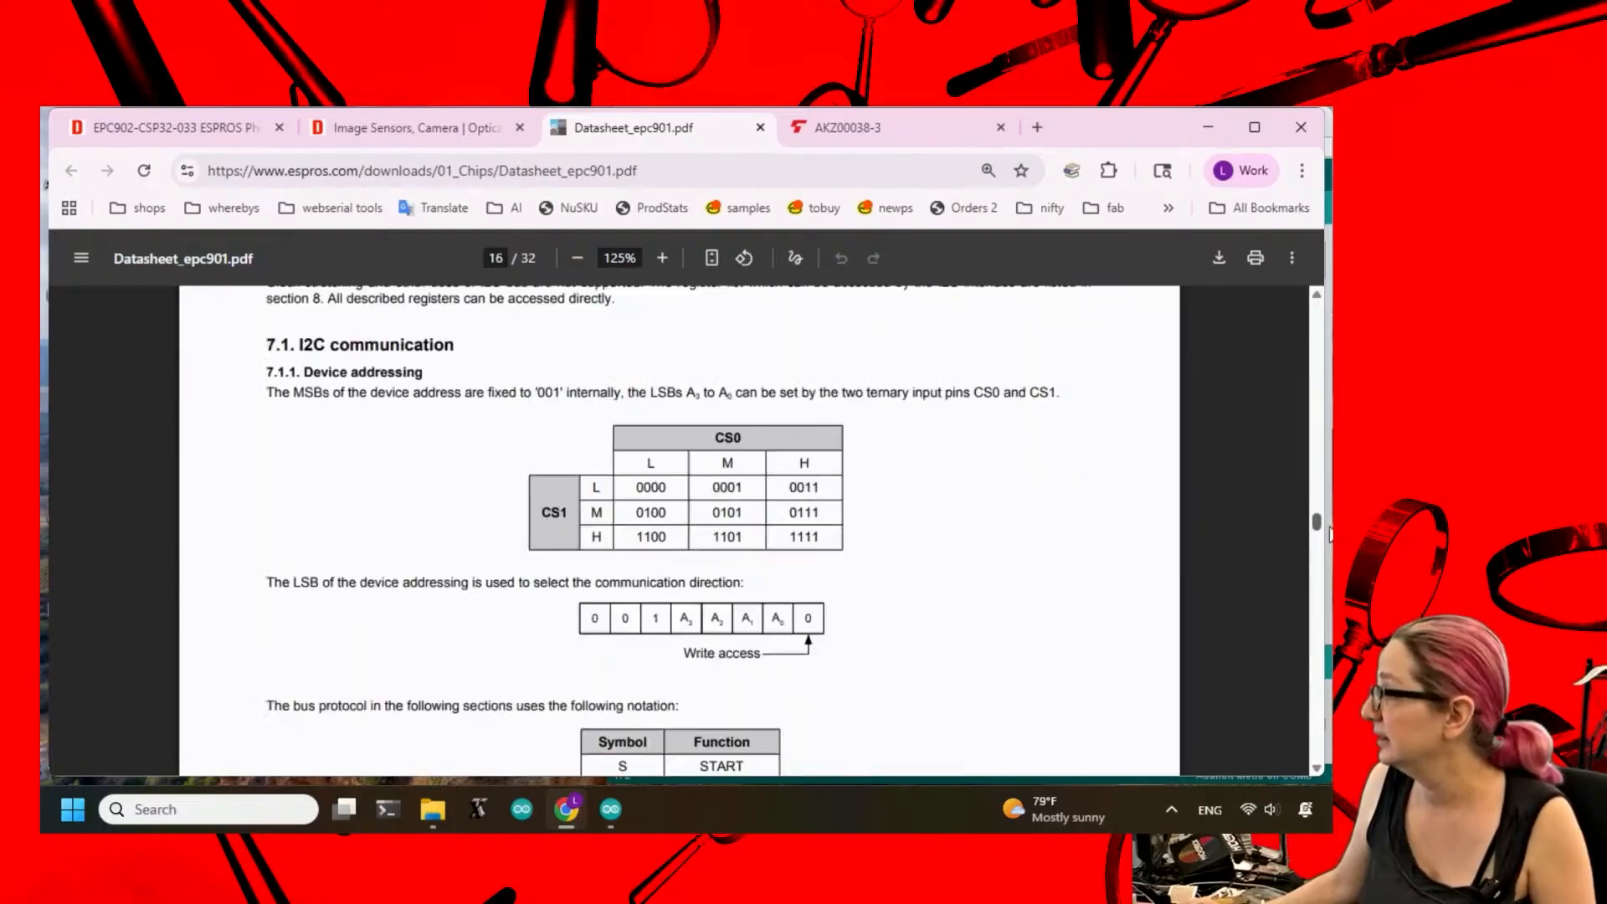
{"action": "scroll", "scroll_direction": "down", "scroll_amount": 3}
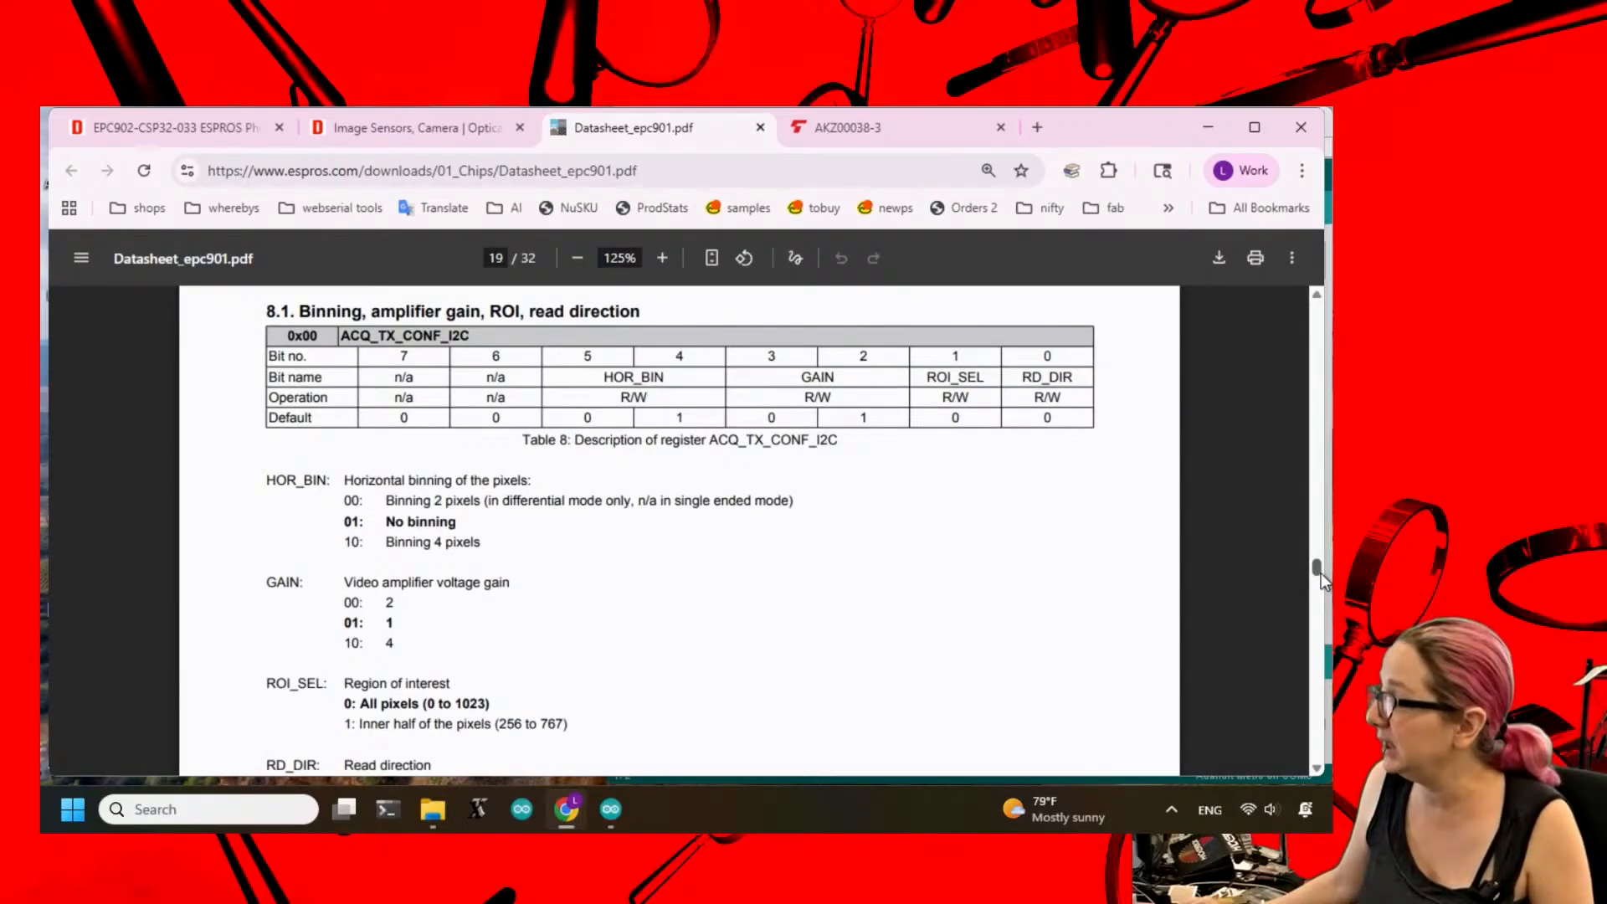
{"action": "scroll", "scroll_direction": "down", "scroll_amount": 3}
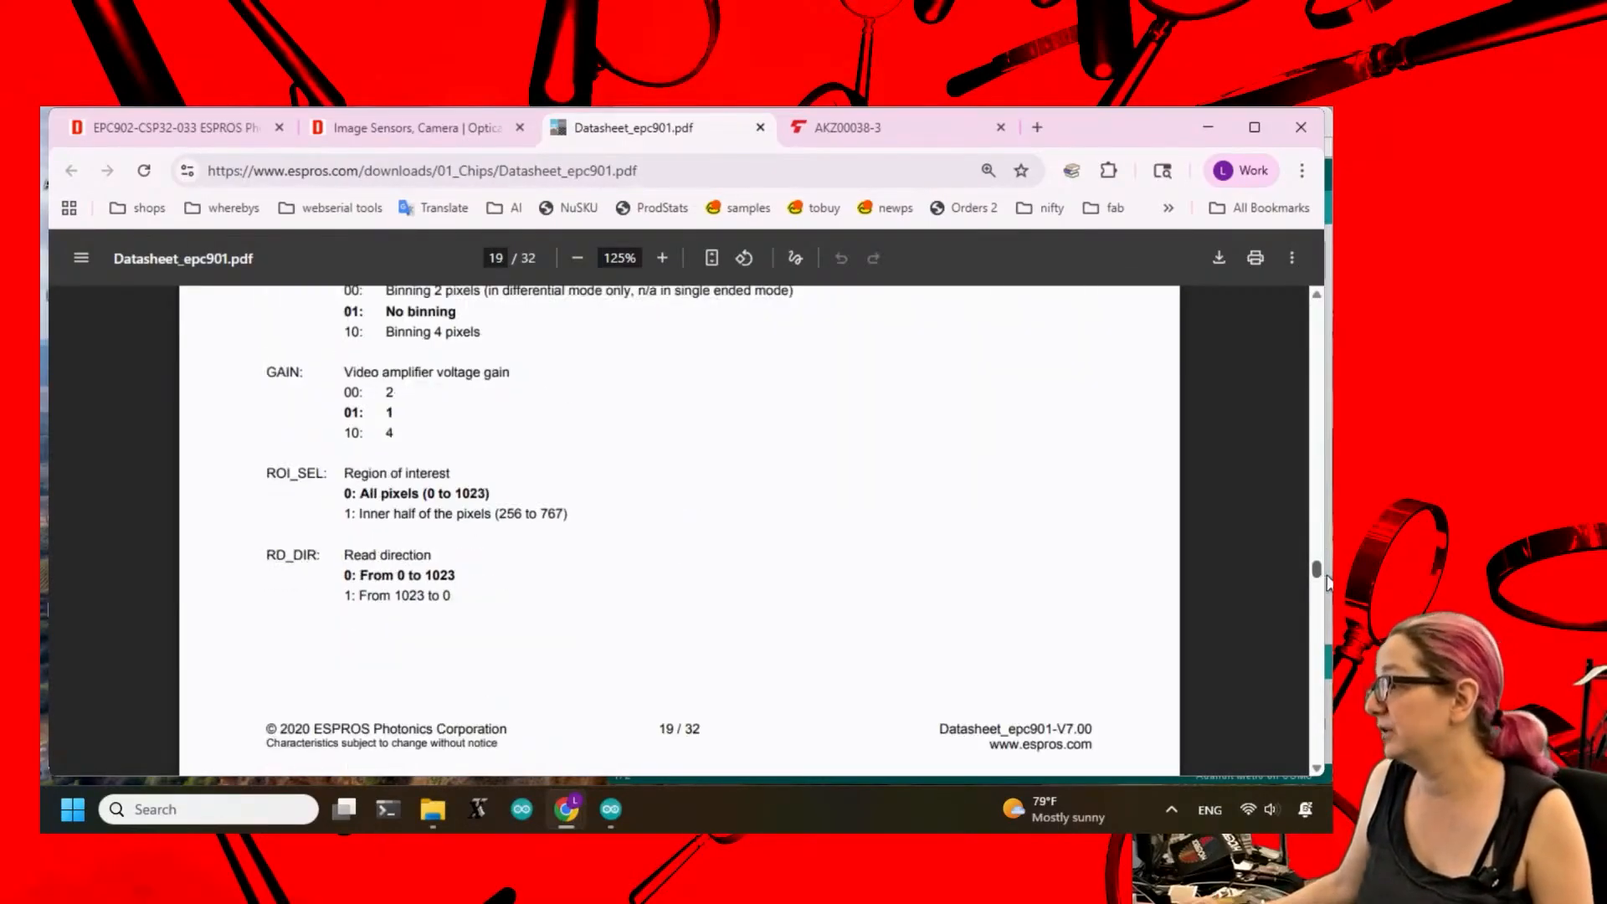
{"action": "scroll", "scroll_direction": "down", "scroll_amount": 3}
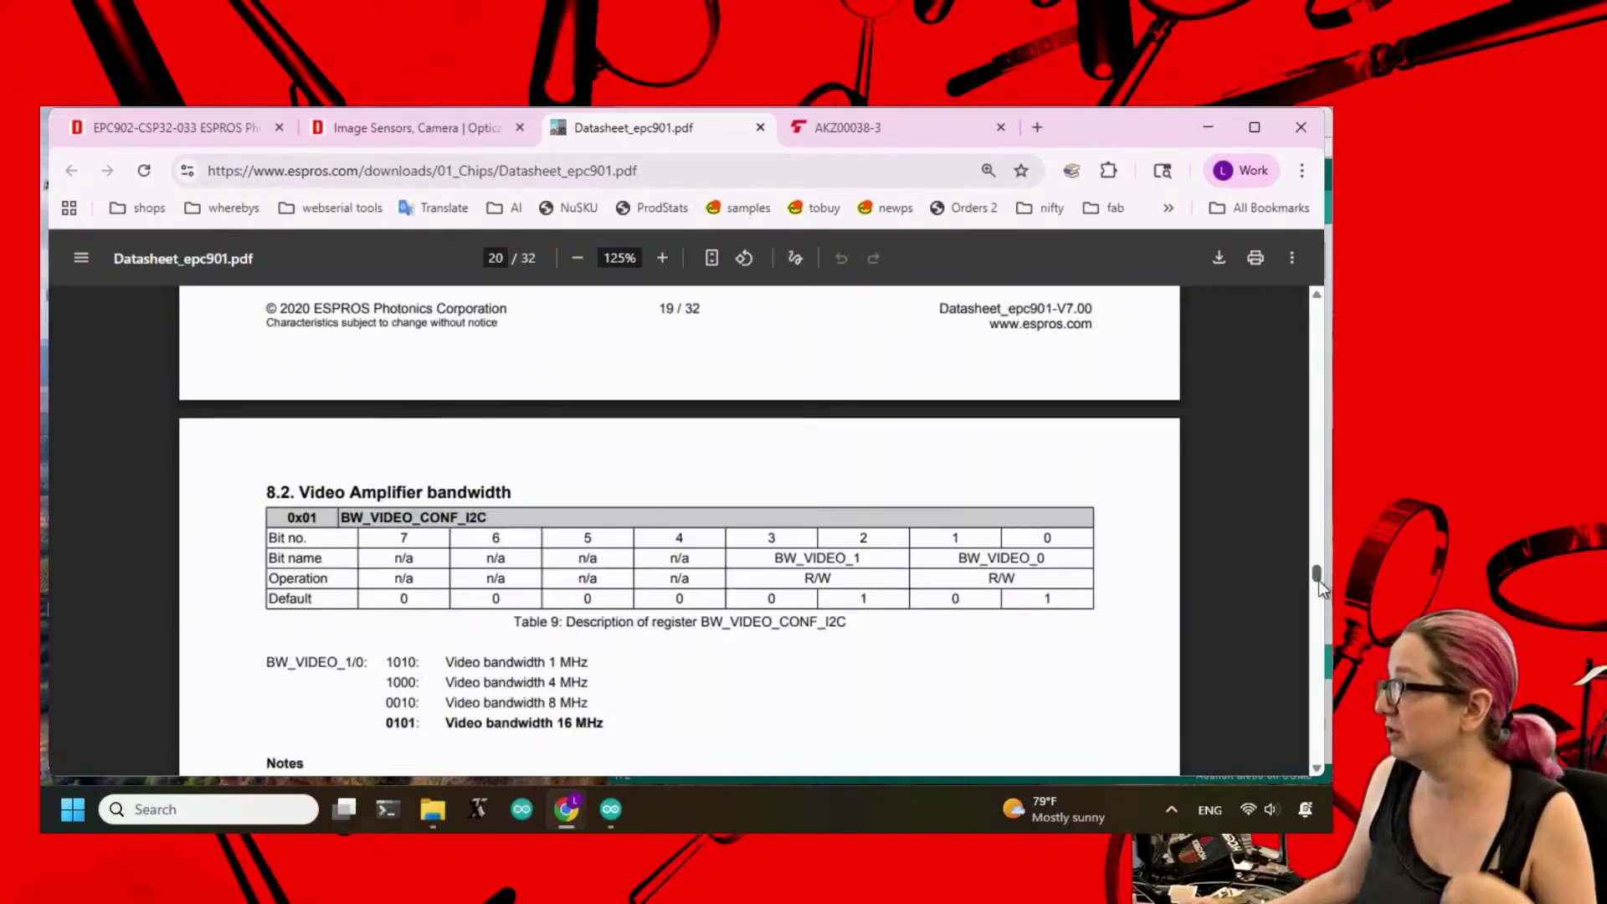
{"action": "scroll", "scroll_direction": "down", "scroll_amount": 3}
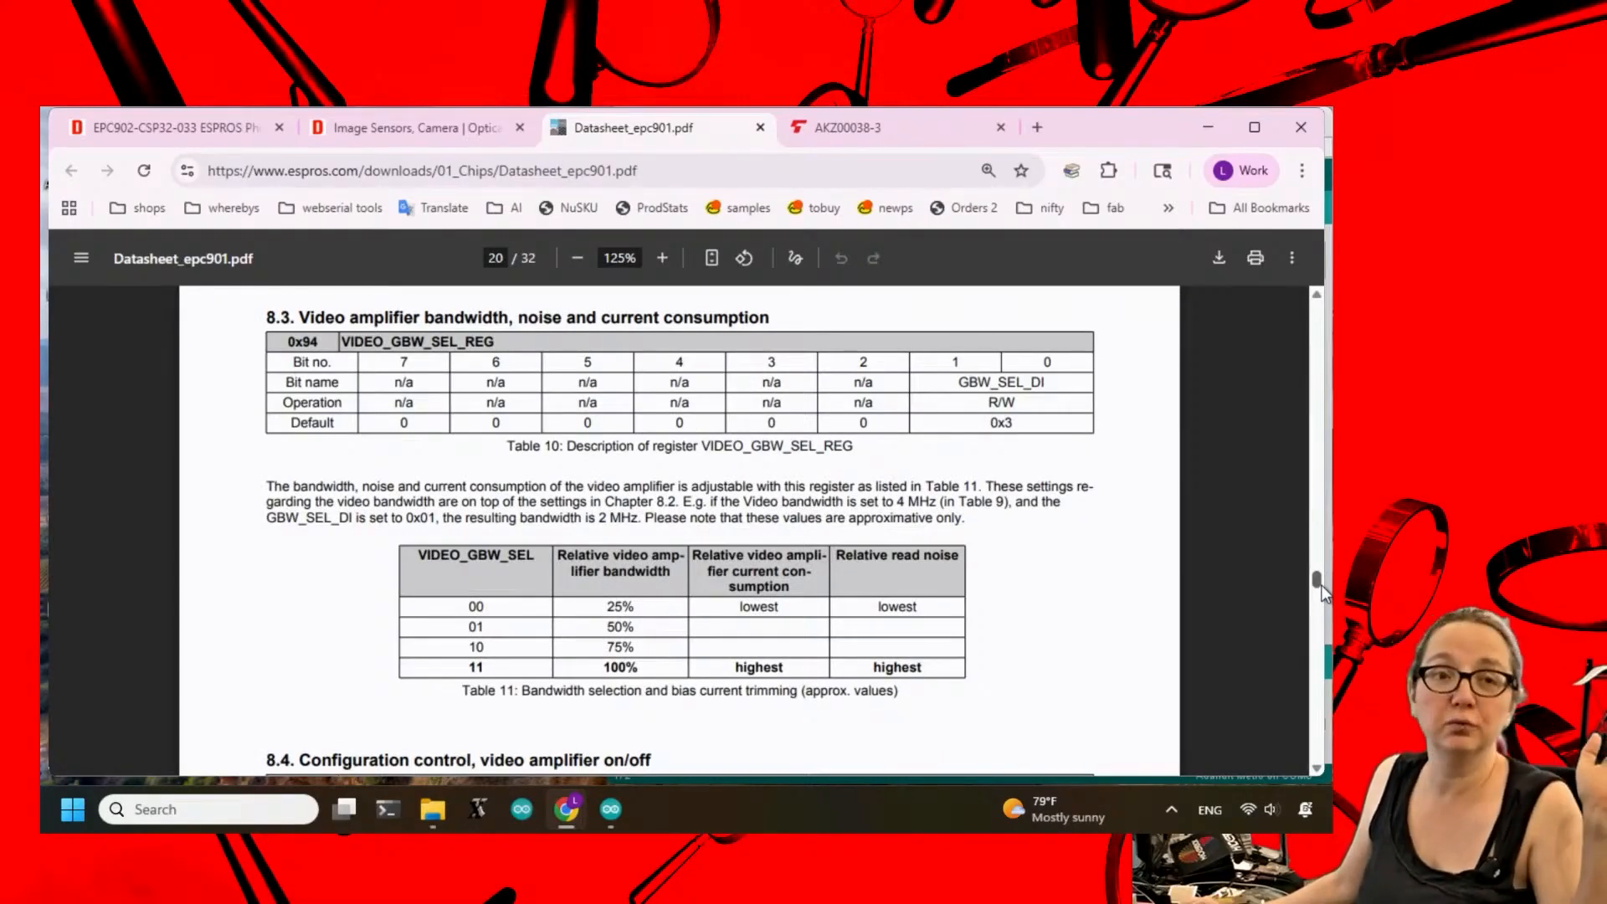
{"action": "scroll", "scroll_direction": "down", "scroll_amount": 3}
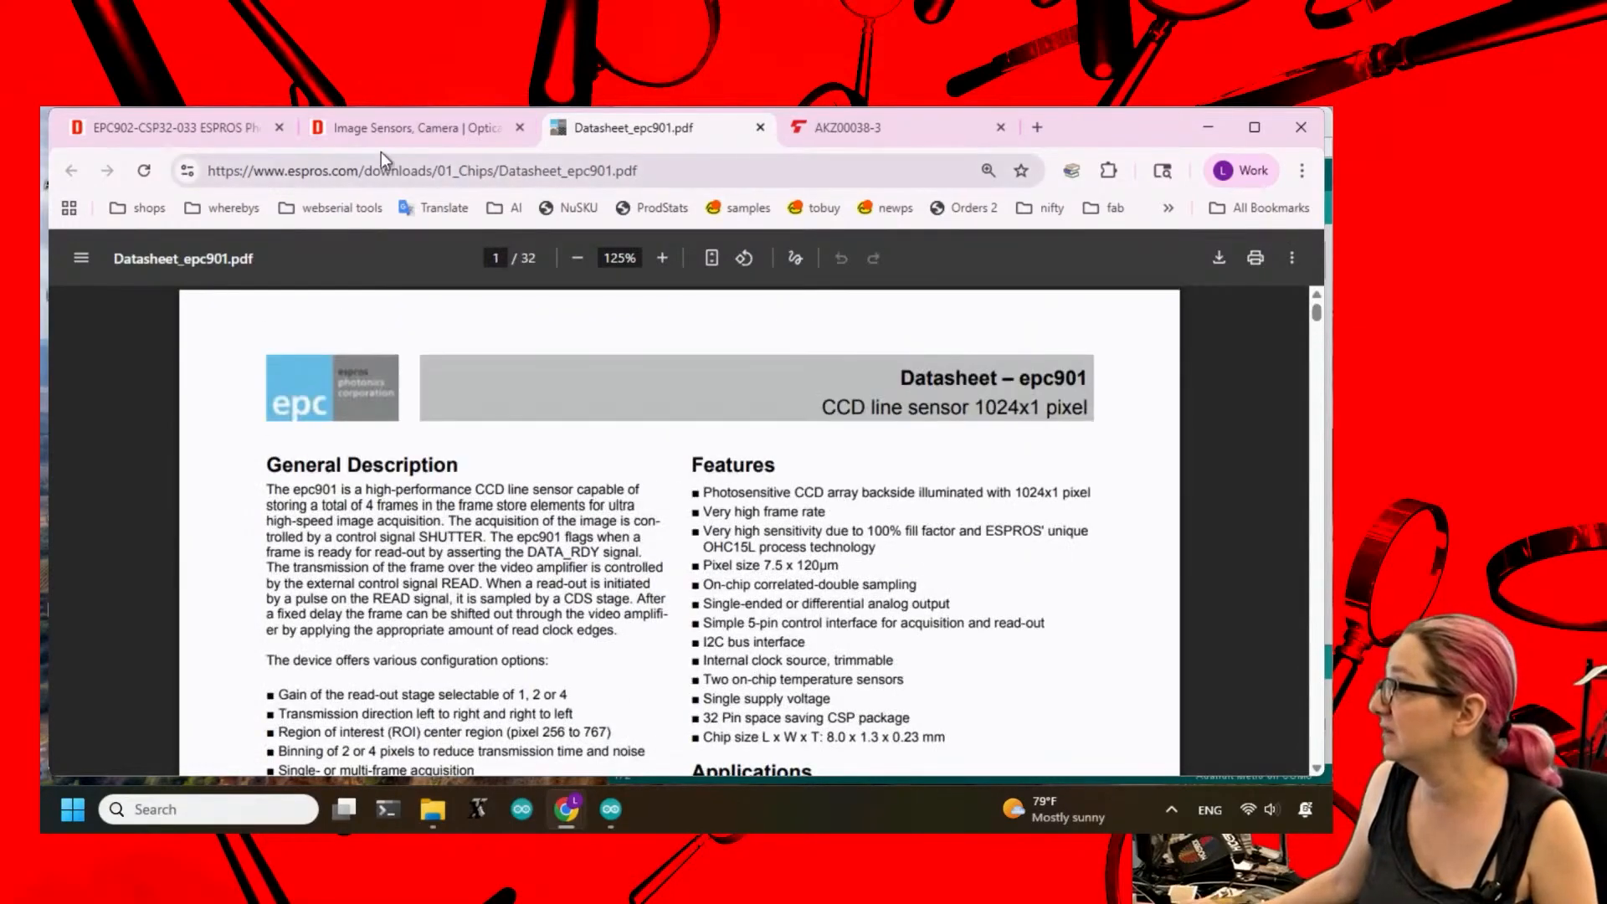
{"action": "left_click", "coordinate": [409, 127]}
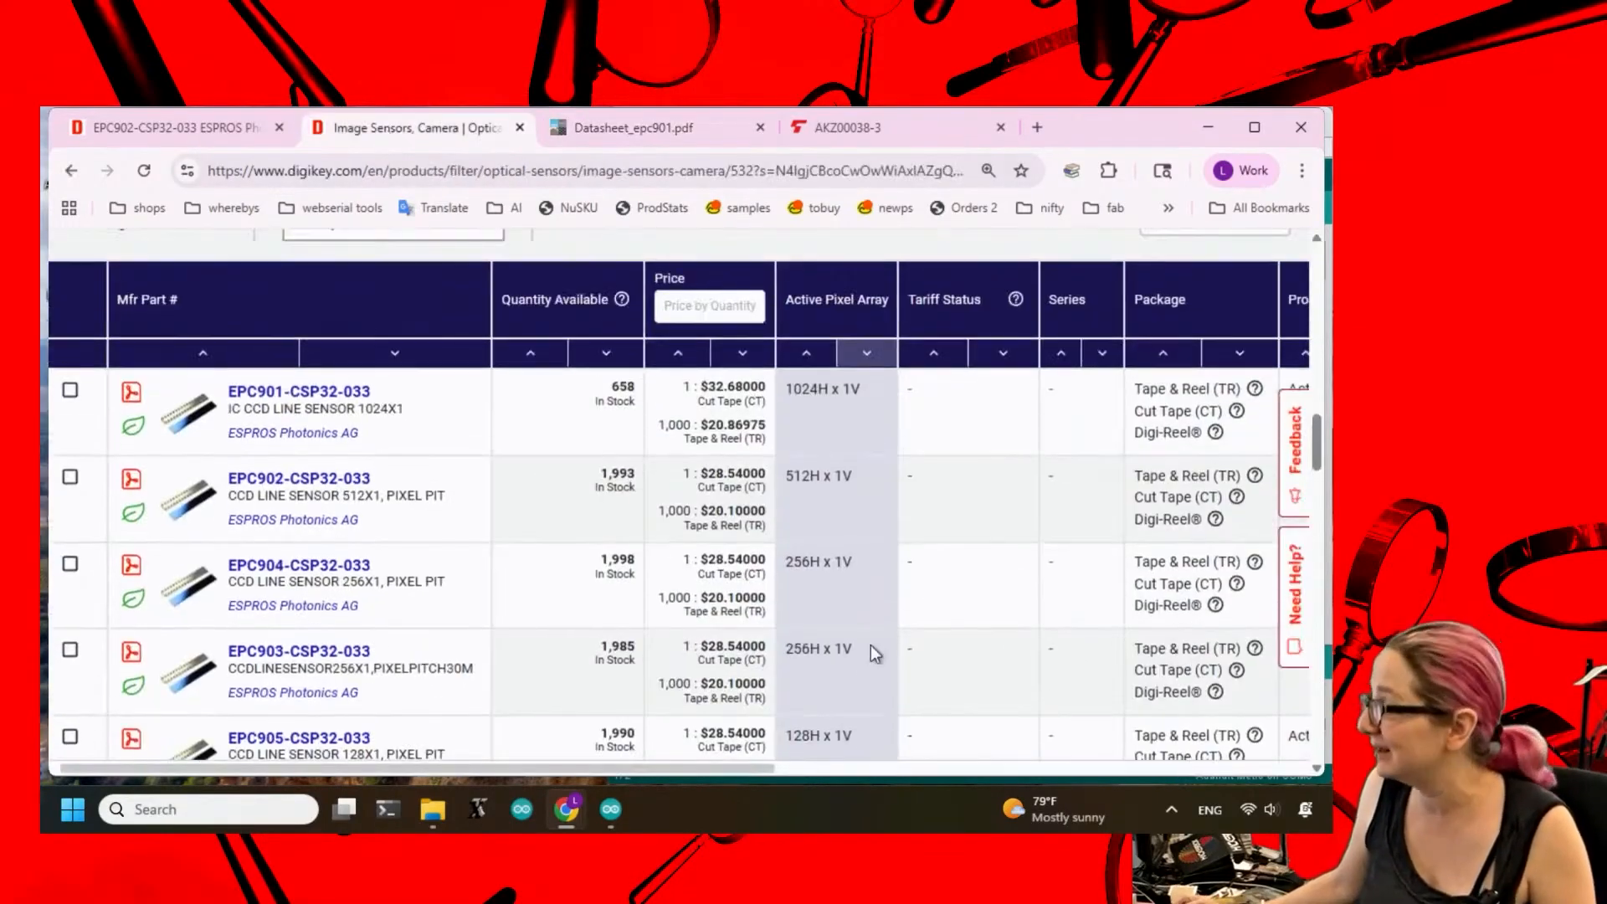
{"action": "mouse_move", "coordinate": [1029, 594]}
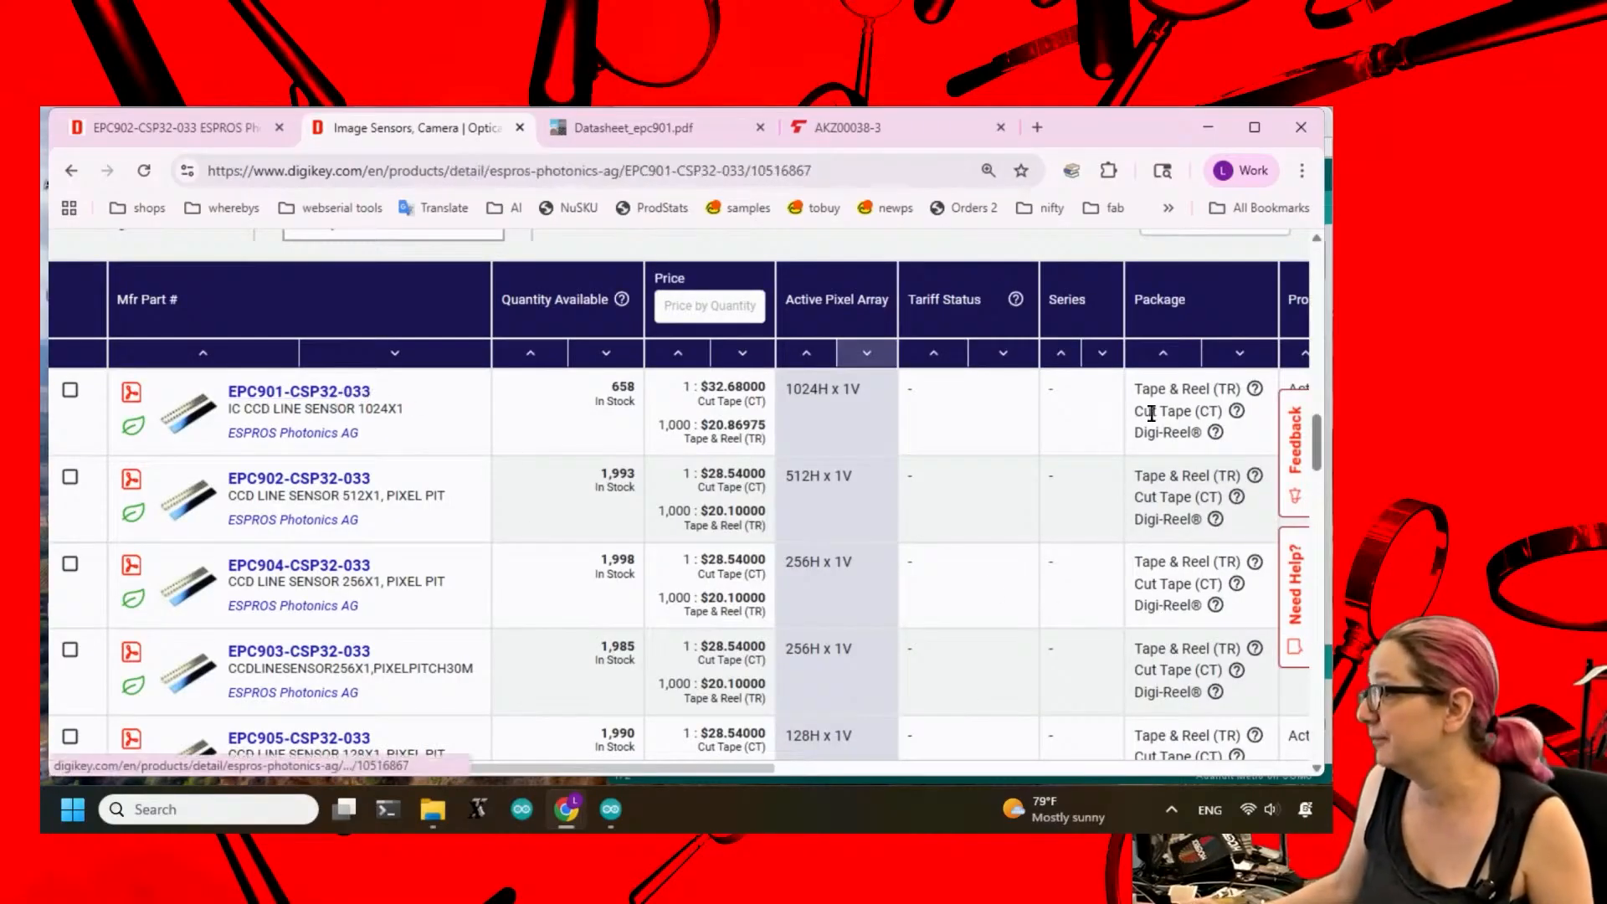
Open the EPC901-CSP32-033 product page and check its 658 in stock and $32.68 pricing.
{"action": "left_click", "coordinate": [298, 391]}
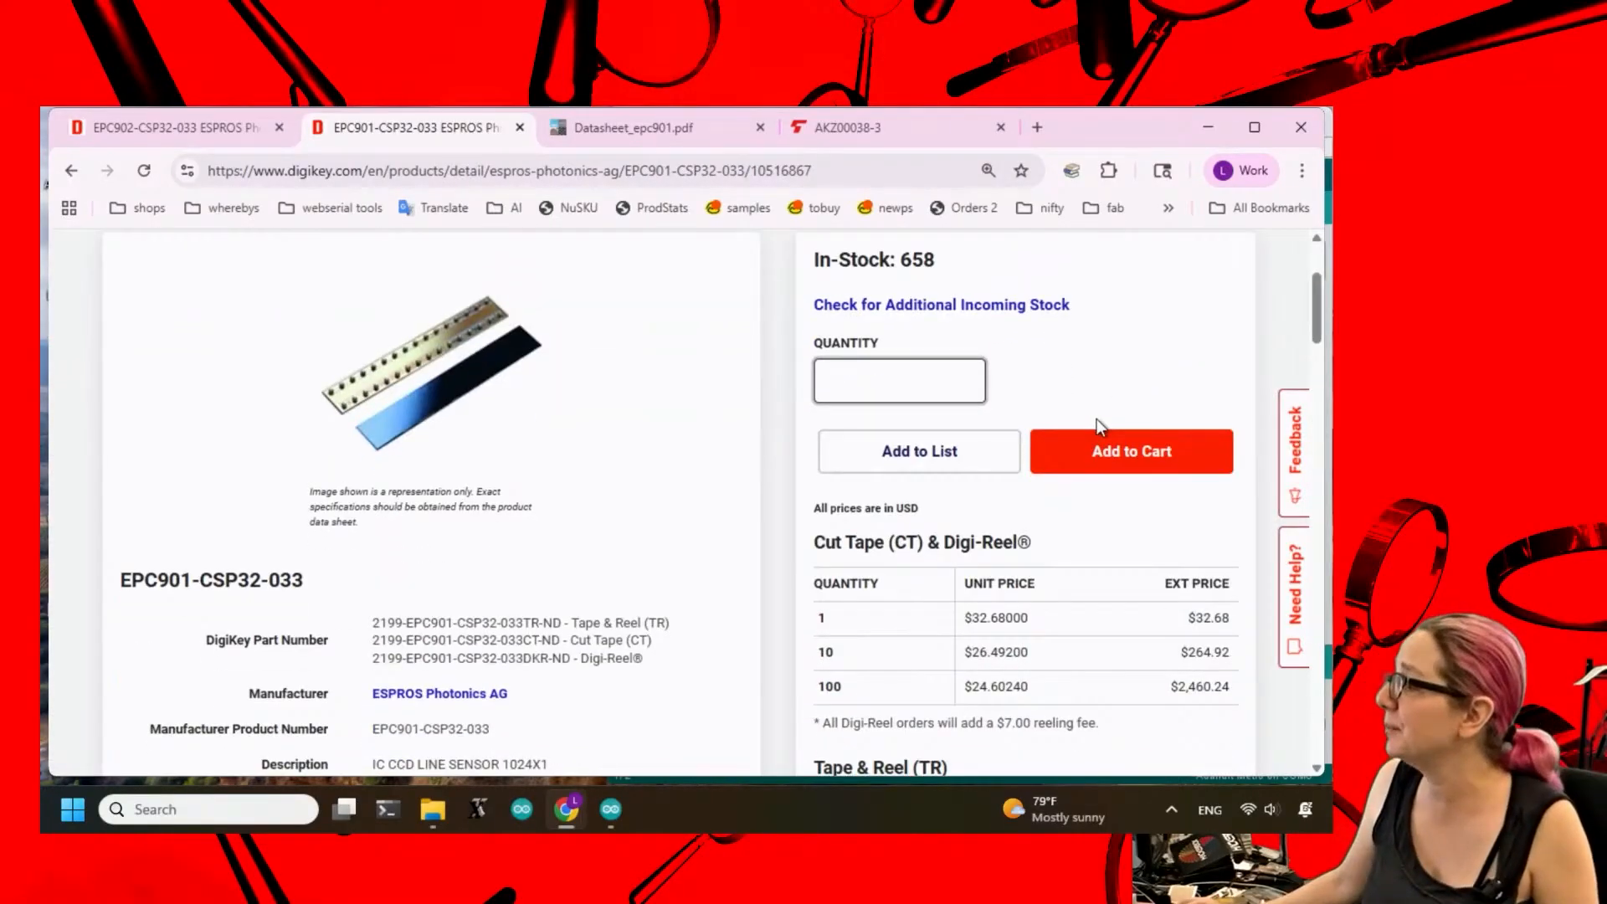
{"action": "left_click", "coordinate": [899, 381]}
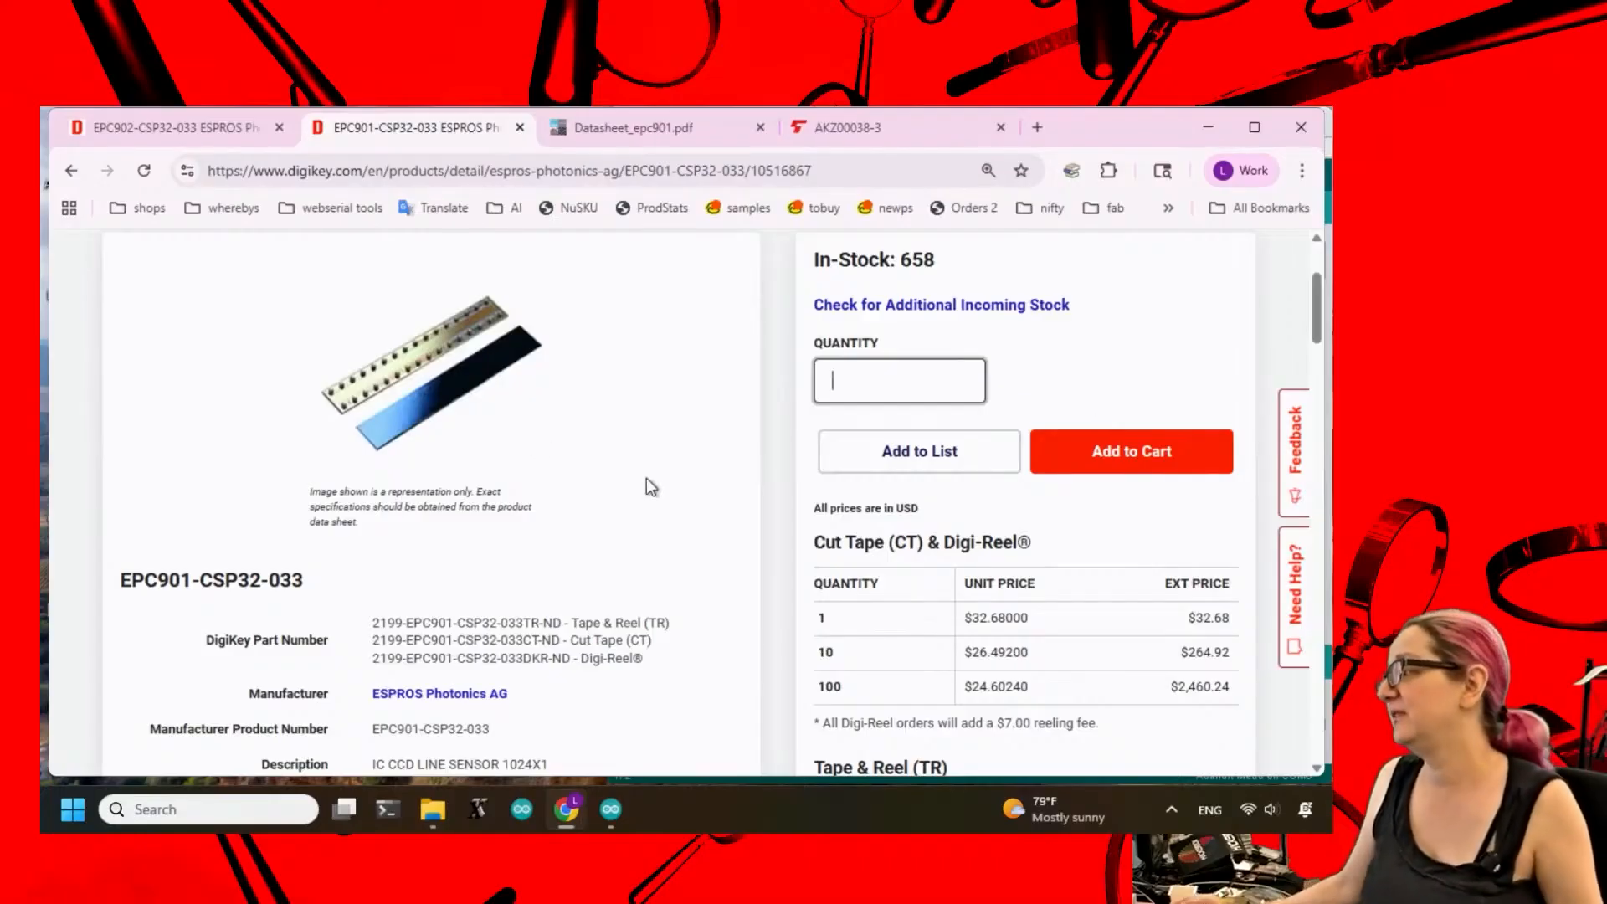
{"action": "mouse_move", "coordinate": [671, 480]}
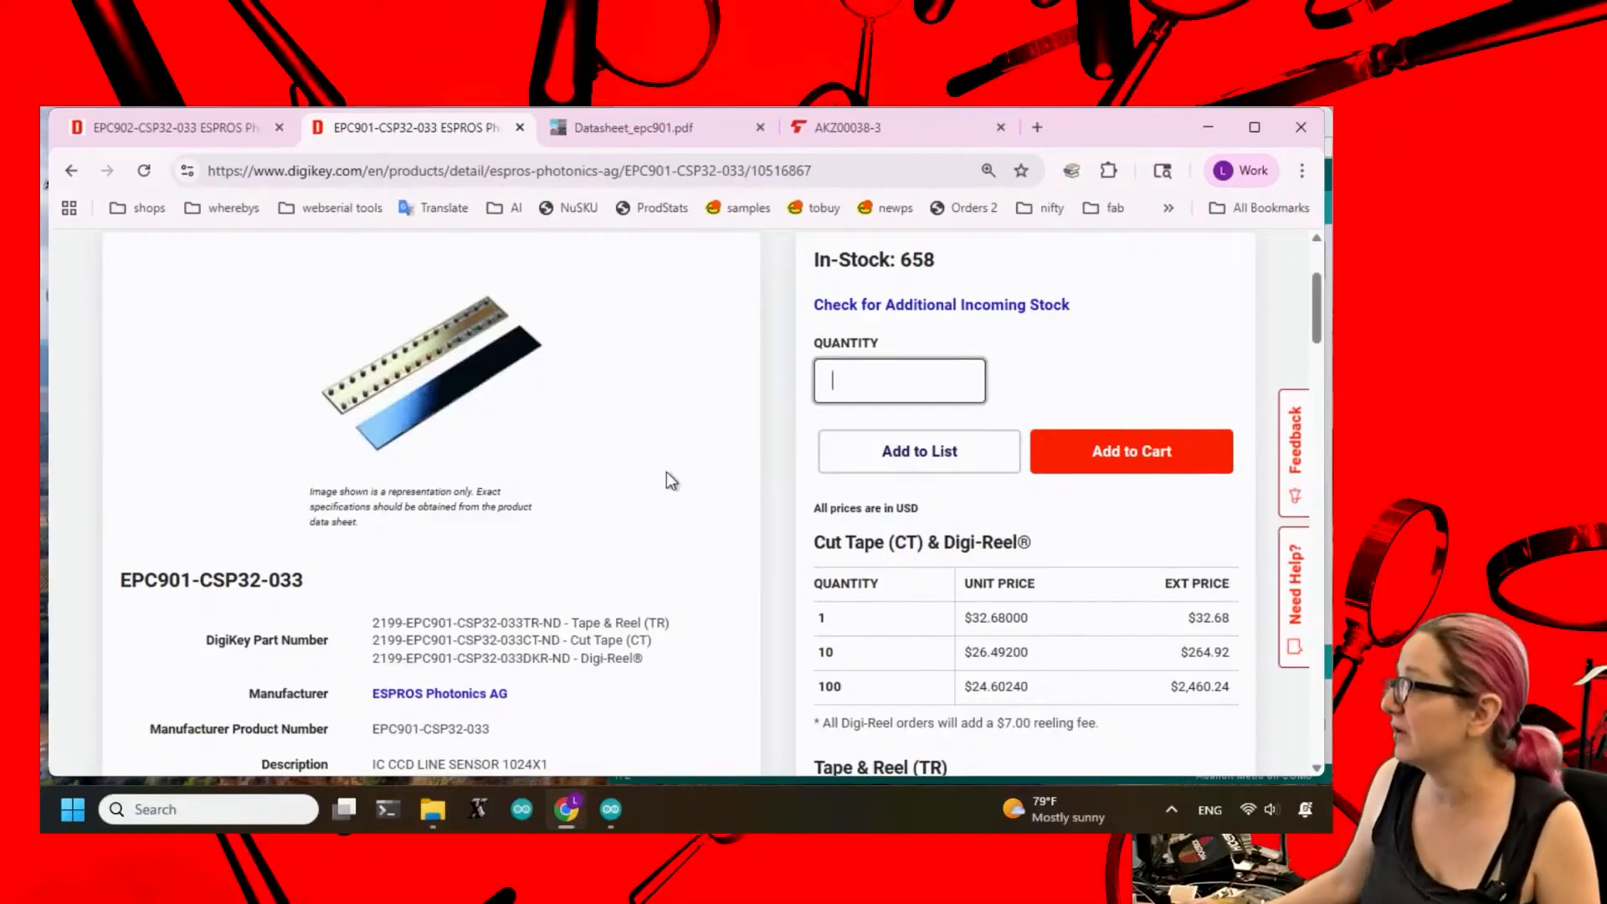
{"action": "mouse_move", "coordinate": [717, 567]}
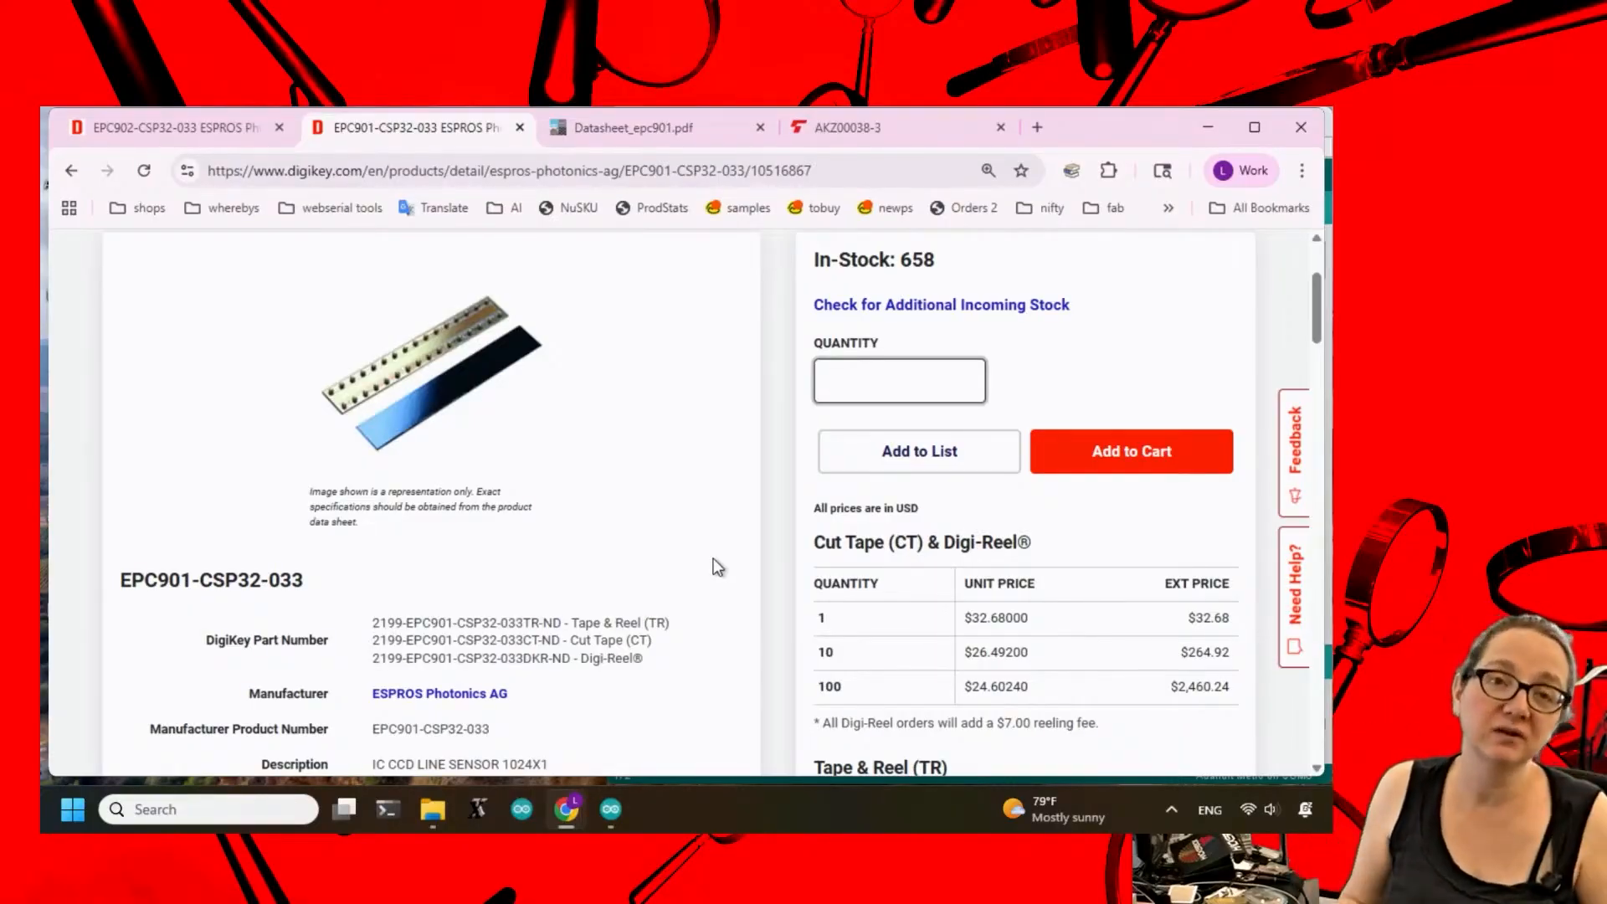
{"action": "left_click", "coordinate": [899, 380]}
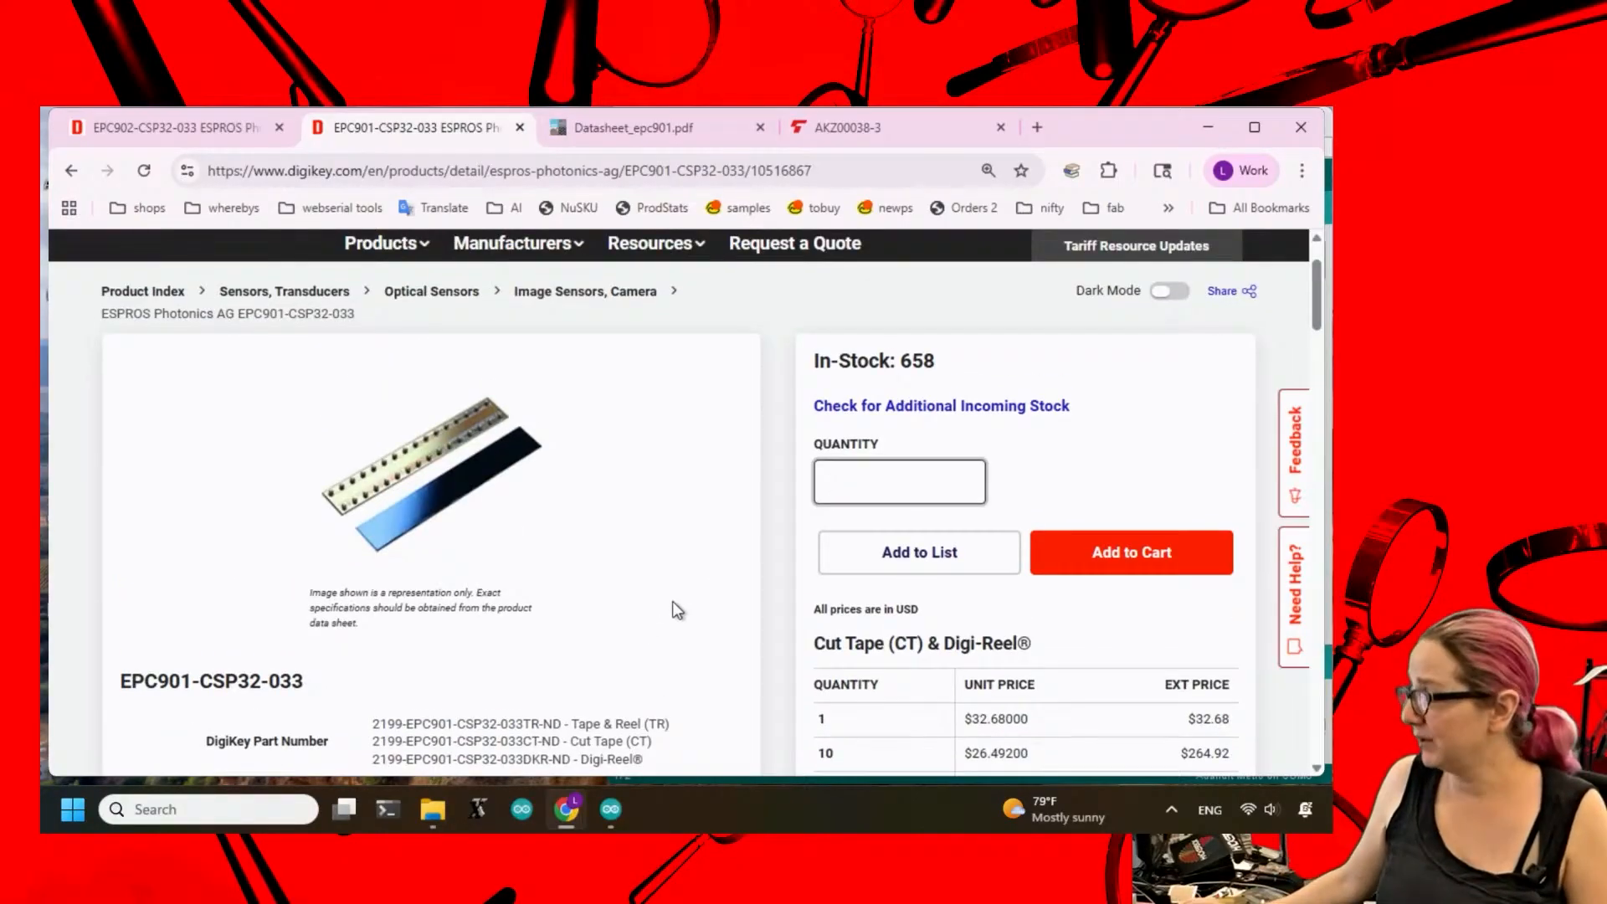
{"action": "mouse_move", "coordinate": [999, 482]}
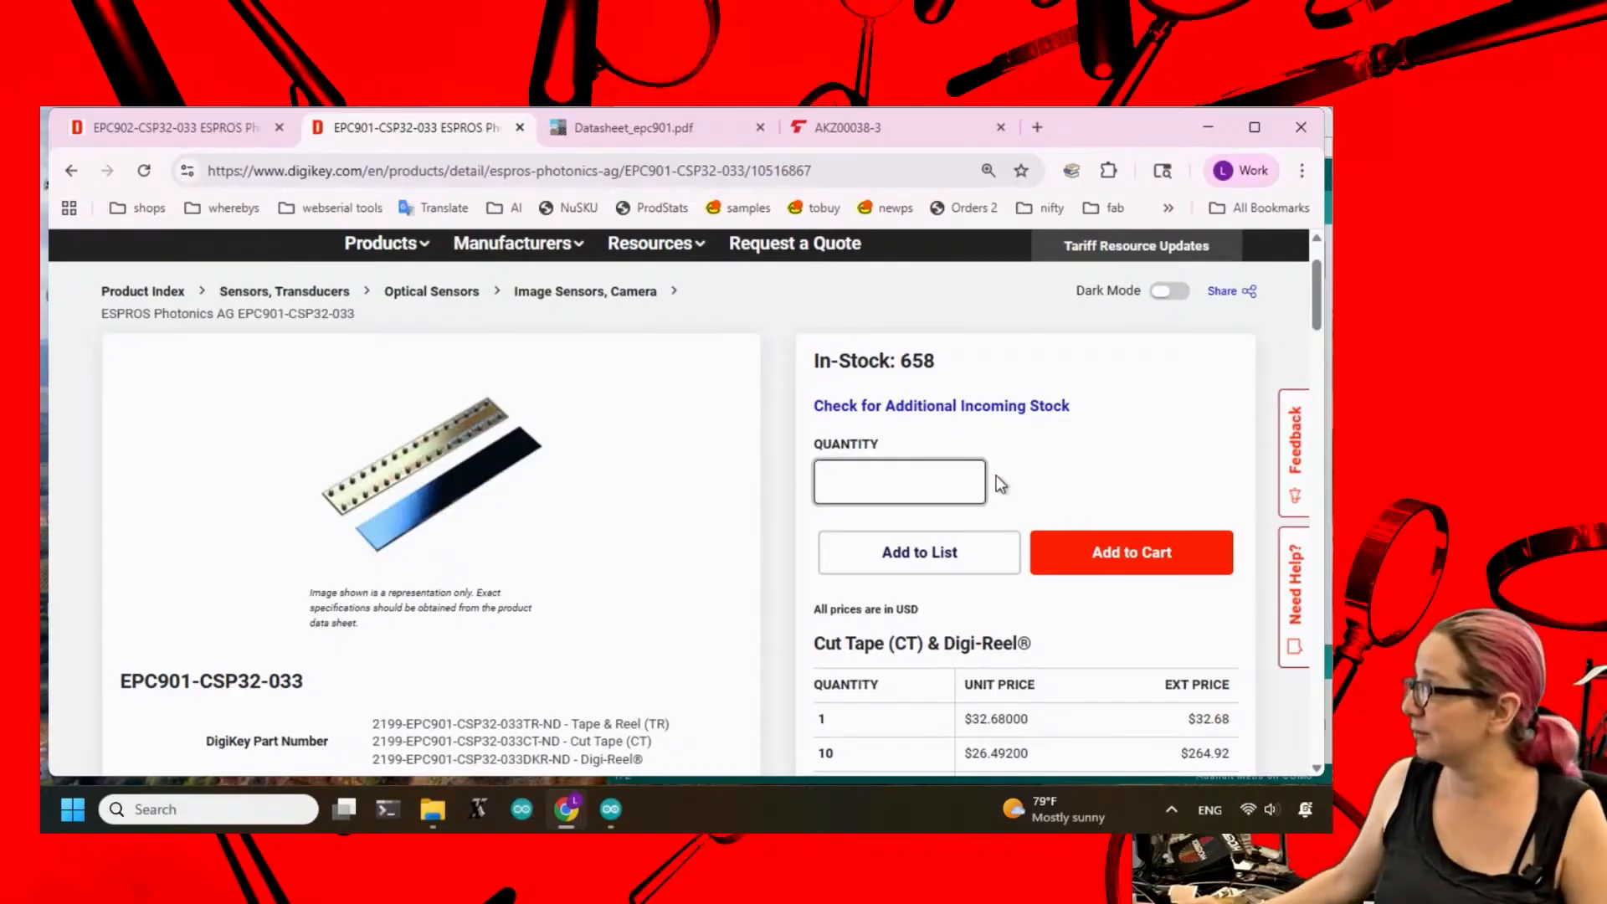
{"action": "mouse_move", "coordinate": [645, 563]}
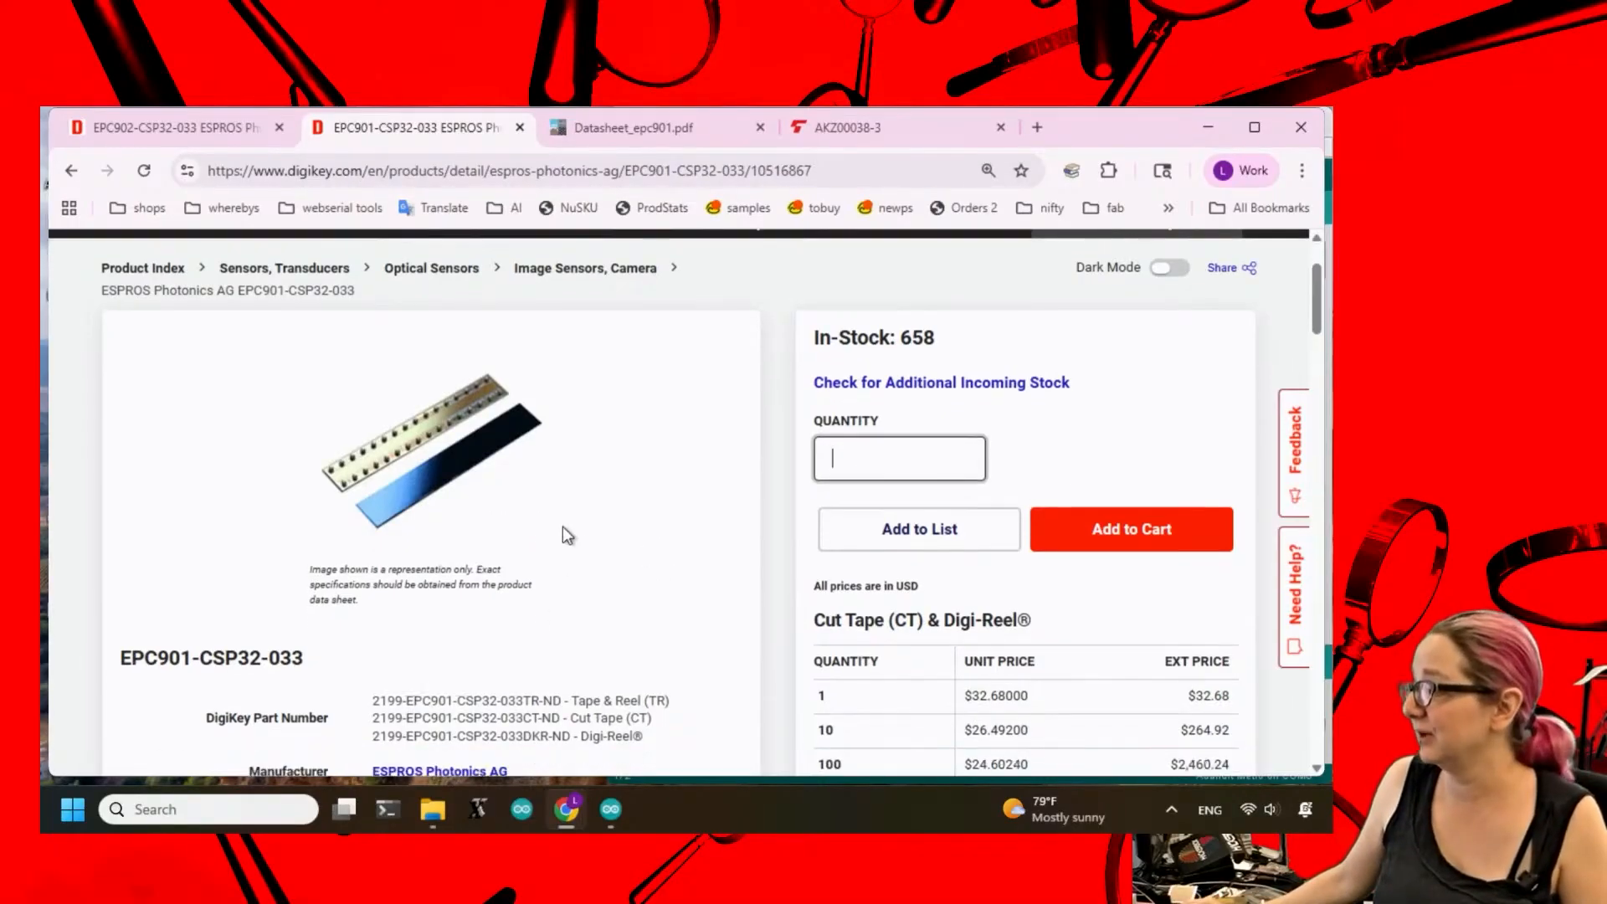
{"action": "scroll", "scroll_direction": "down", "scroll_amount": 3}
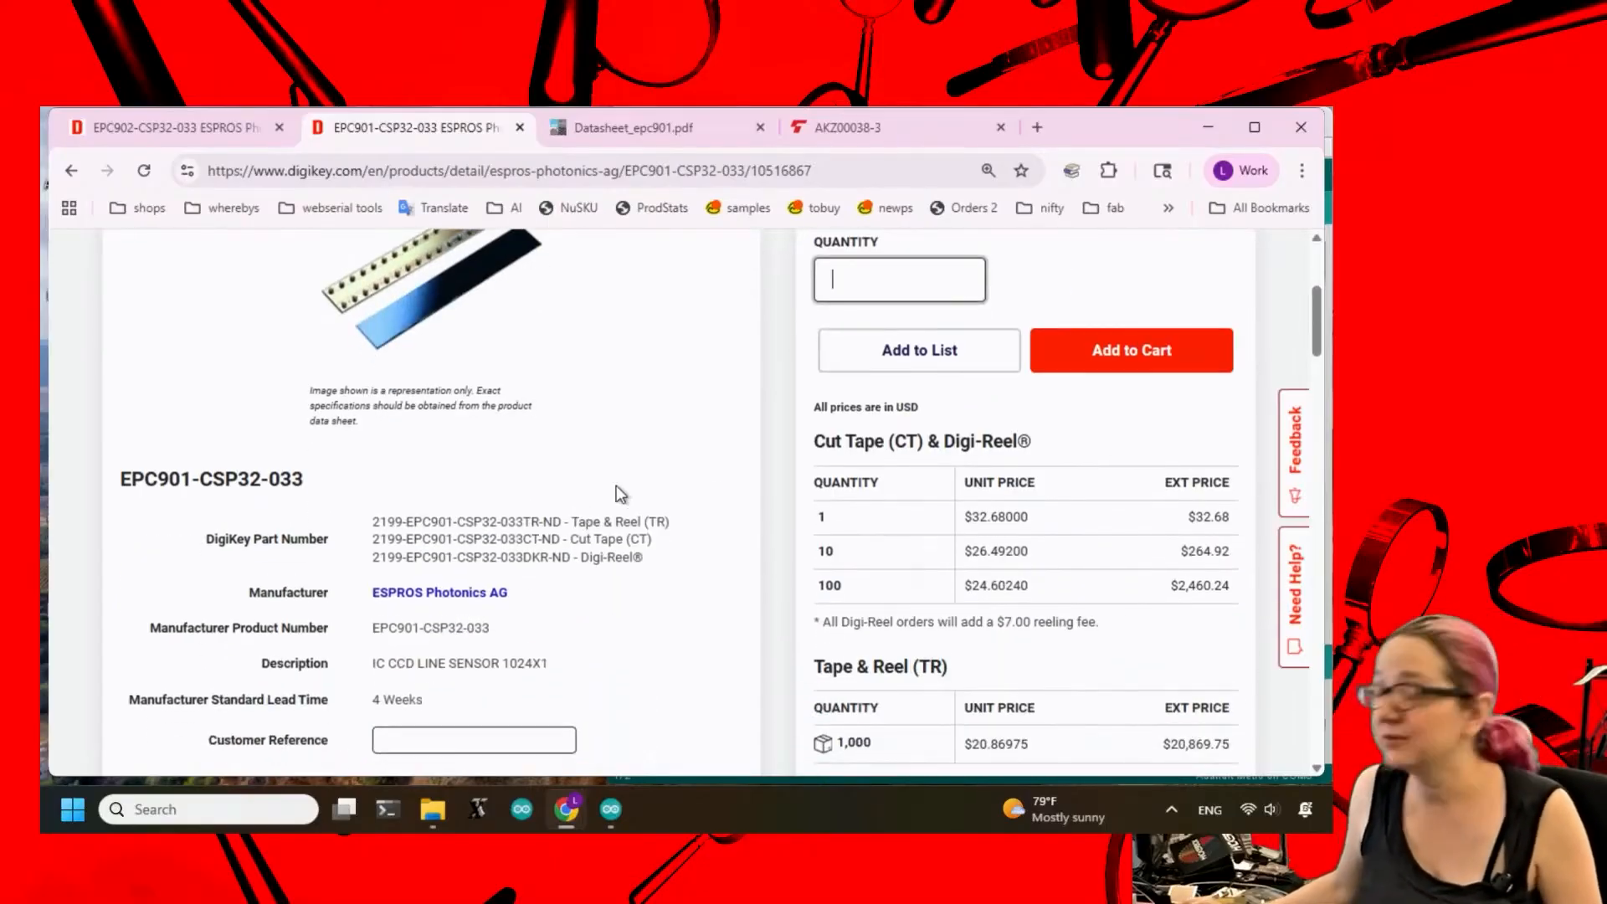
{"action": "scroll", "scroll_direction": "up", "scroll_amount": 3}
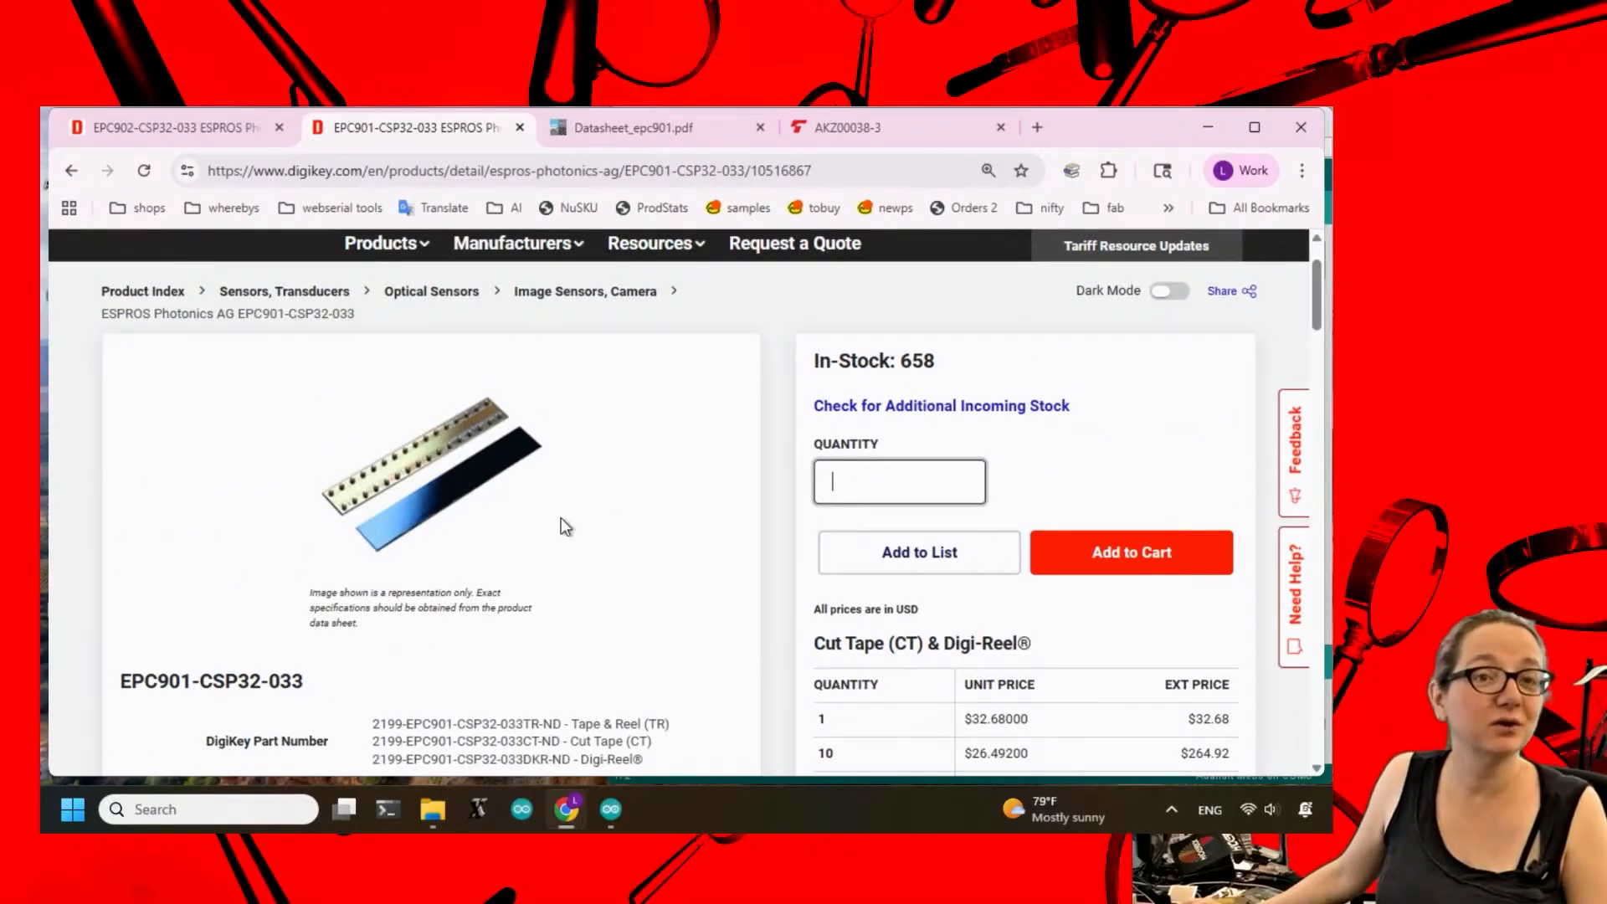
{"action": "mouse_move", "coordinate": [566, 533]}
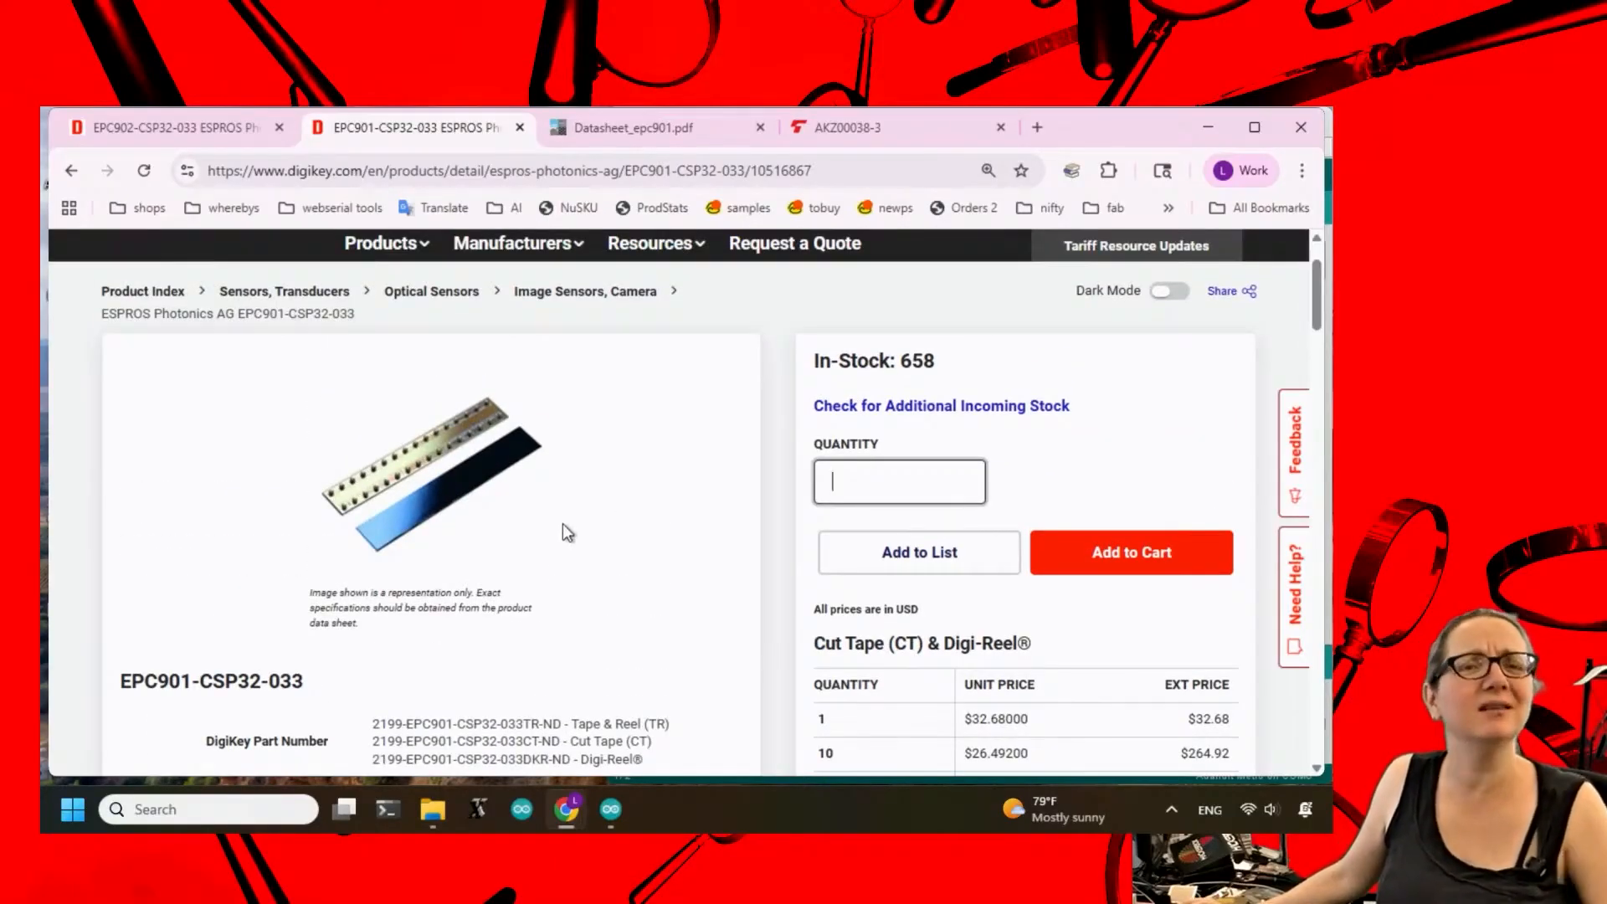